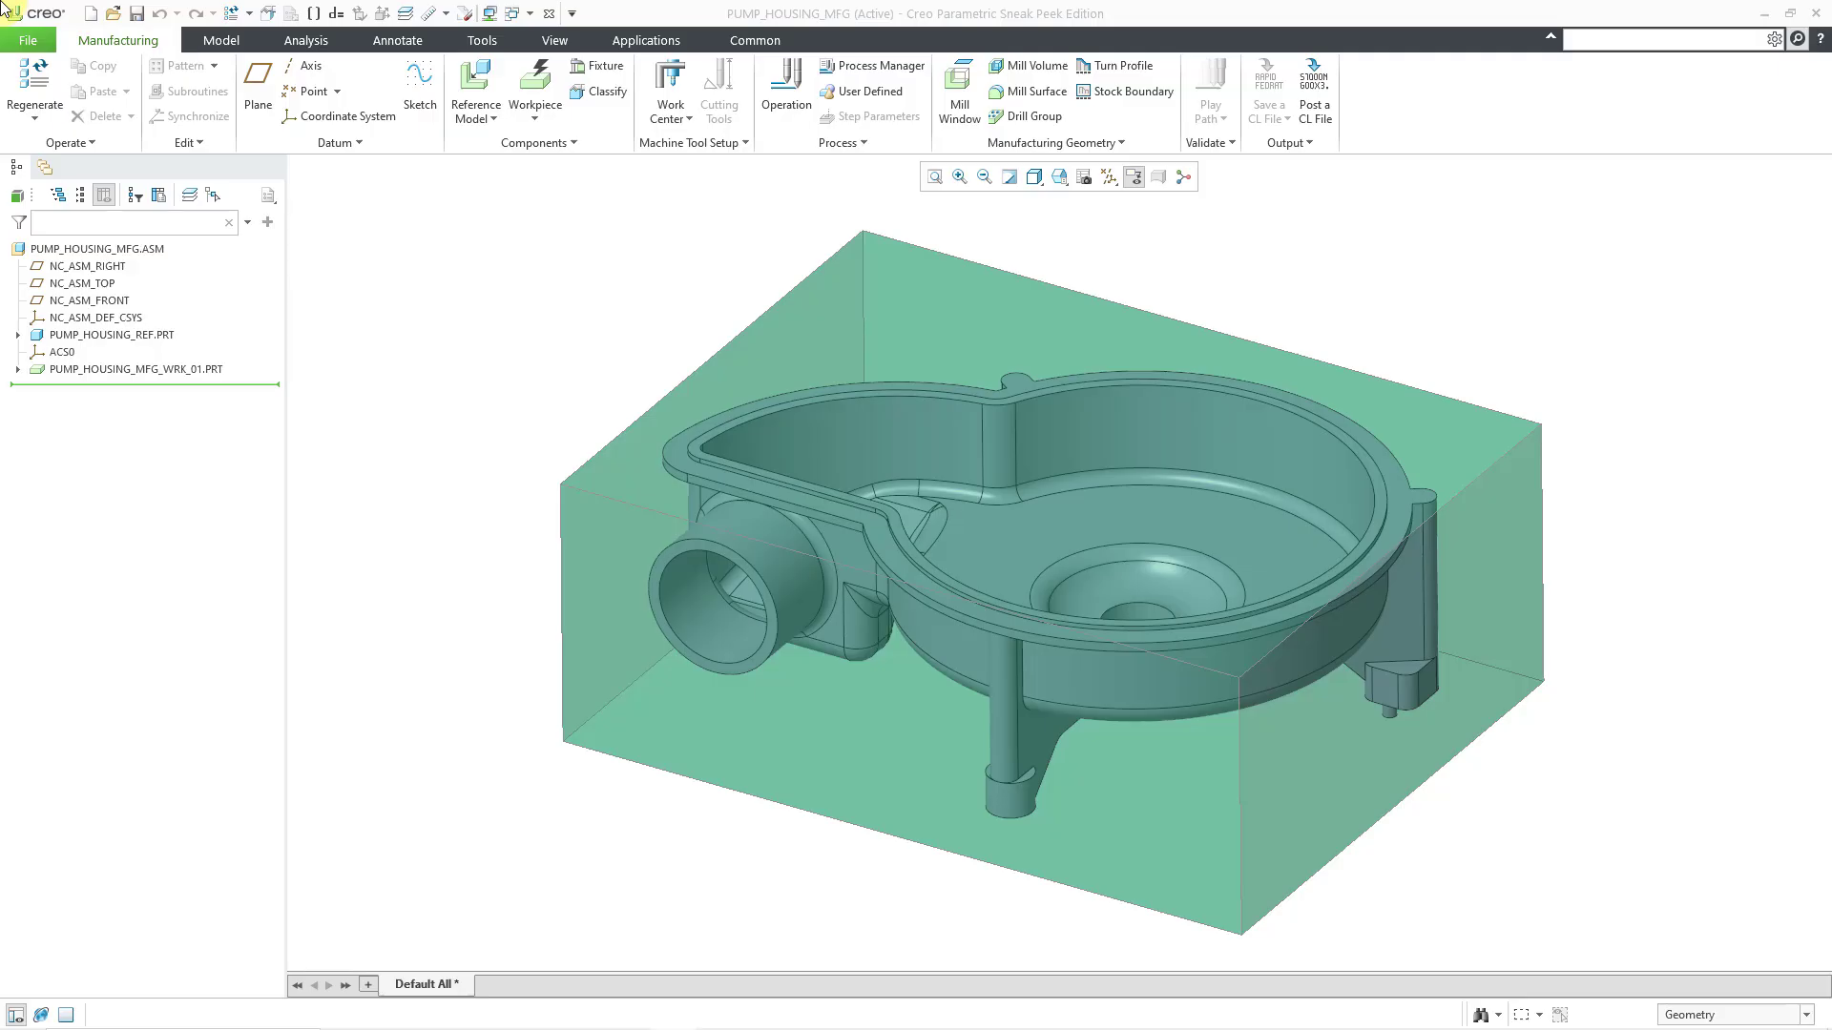
{"action": "mouse_move", "coordinate": [593, 280]}
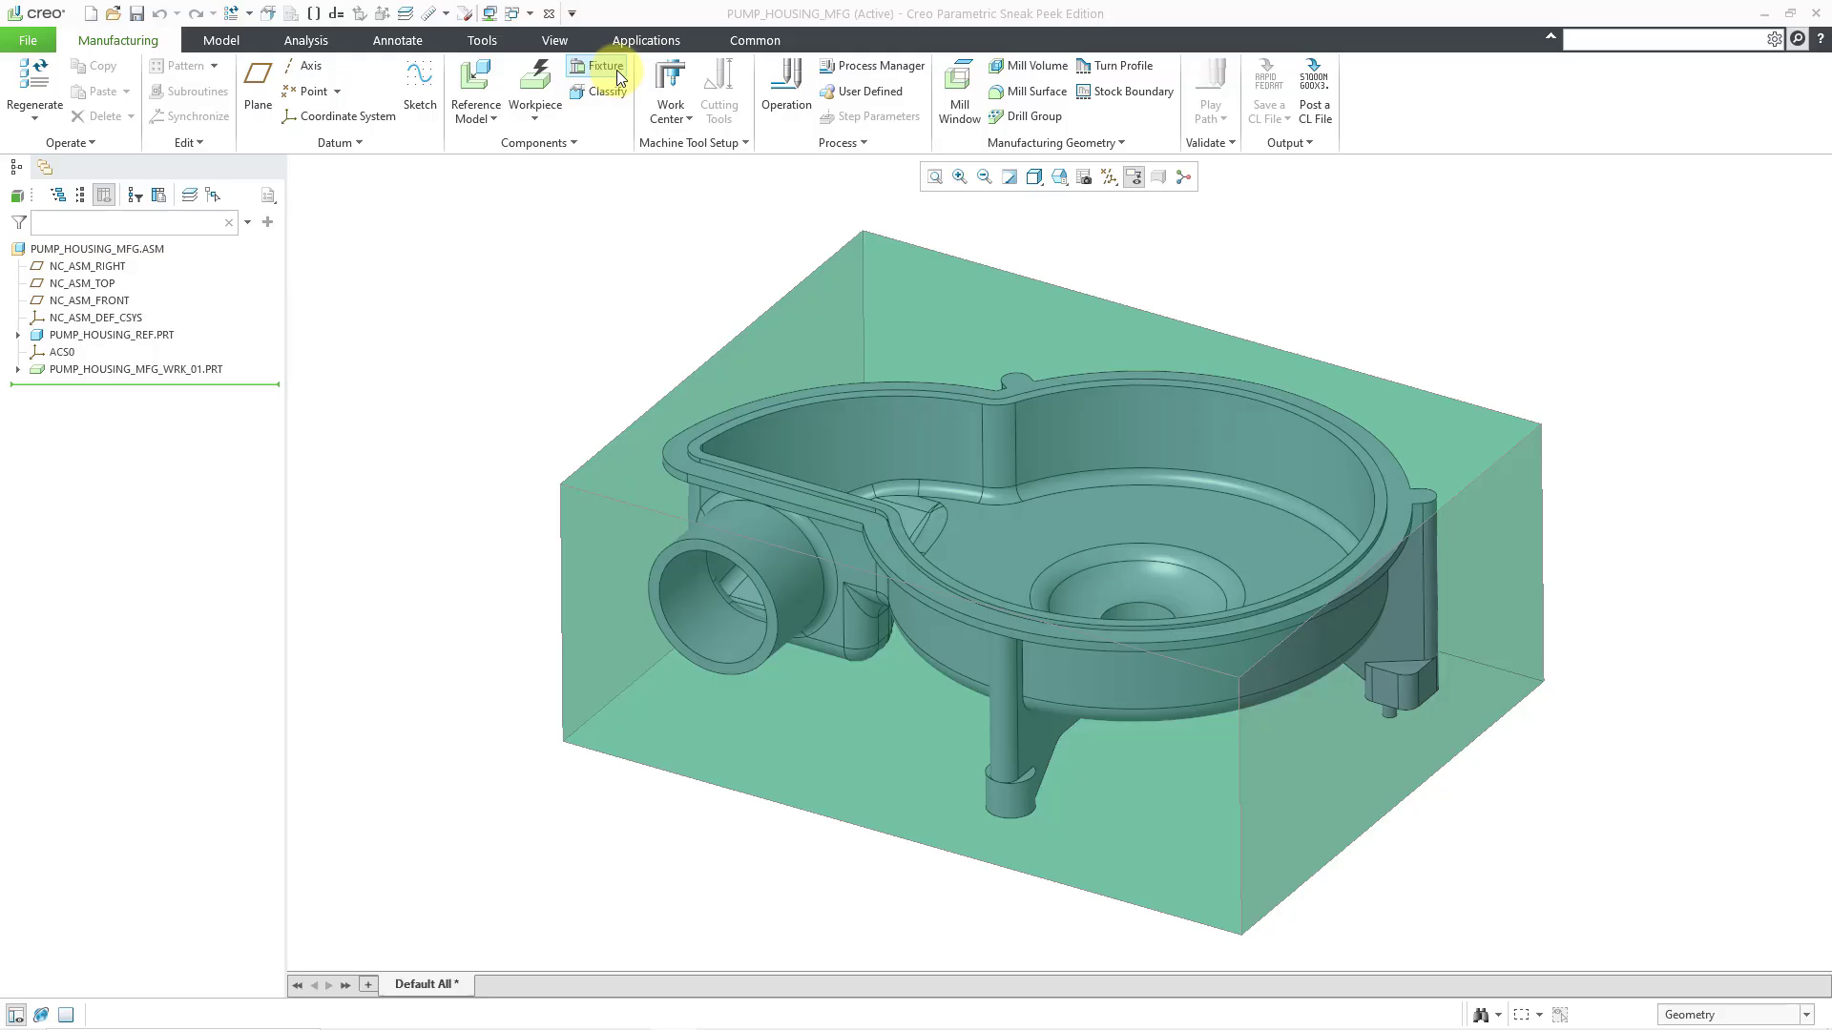
{"action": "mouse_move", "coordinate": [576, 241]}
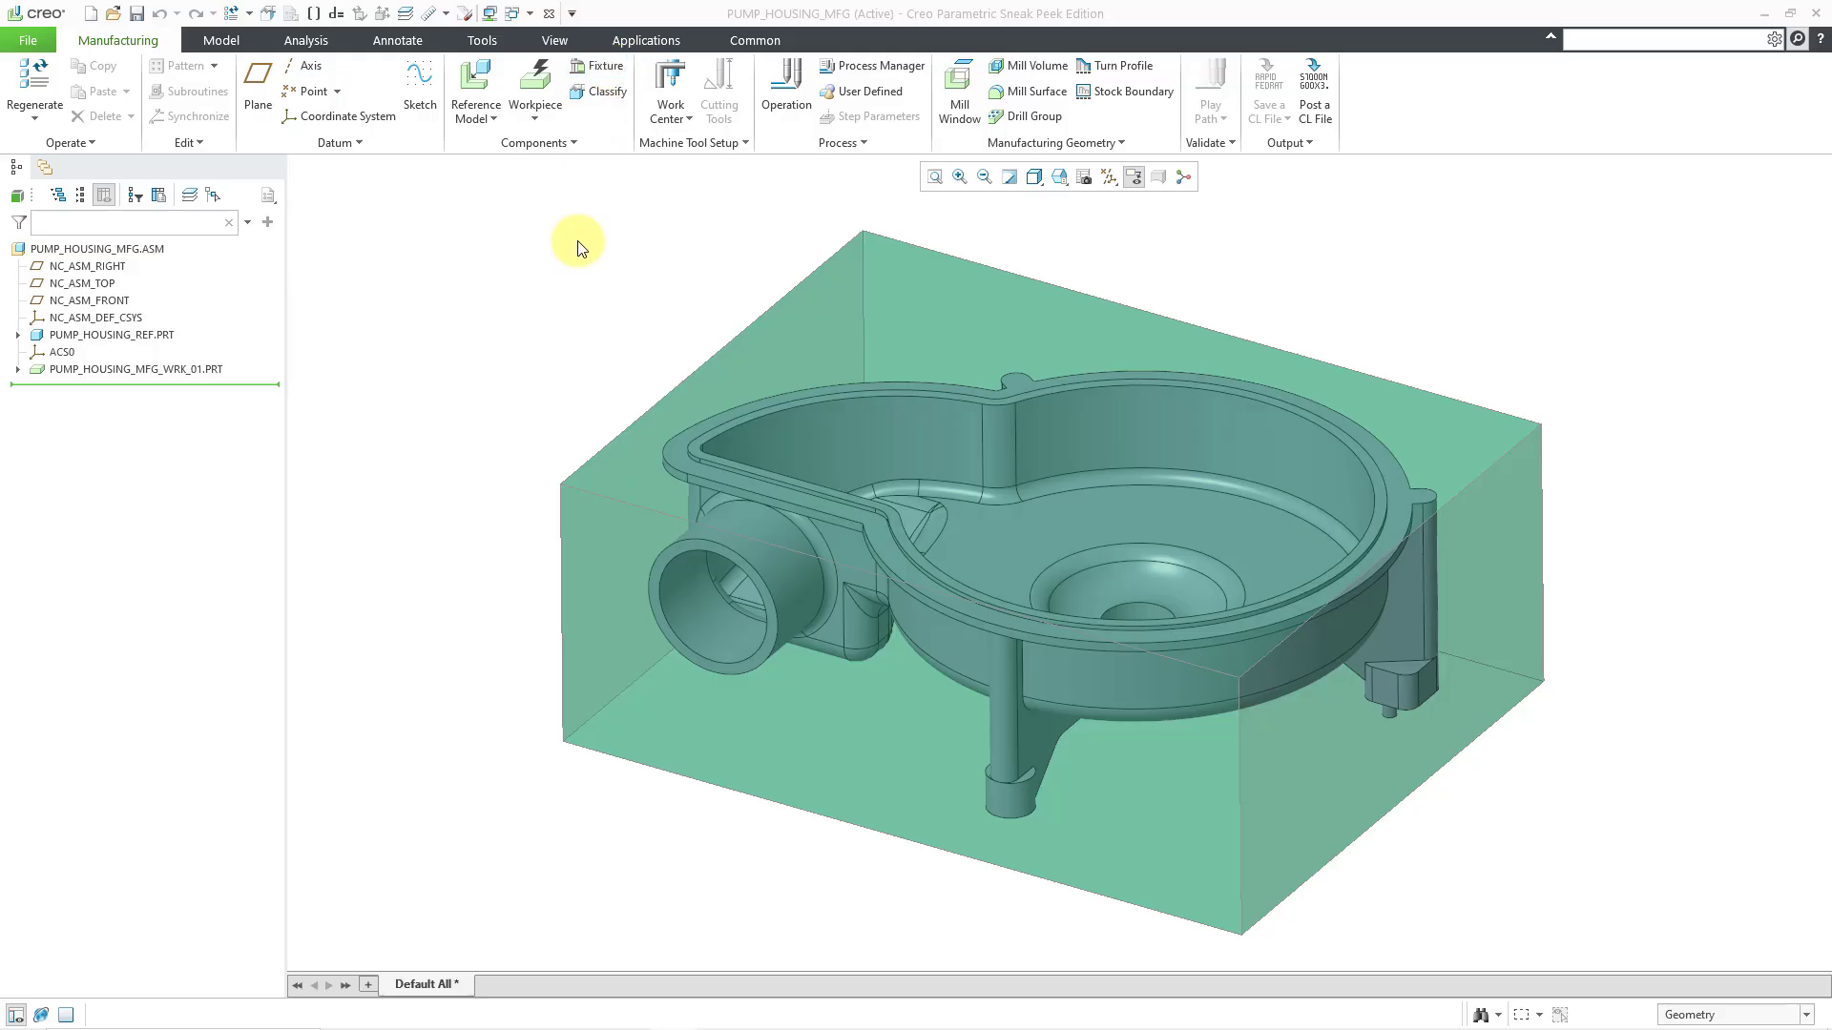
Step: List the currently open models from the Windows drop-down
{"action": "left_click", "coordinate": [525, 21]}
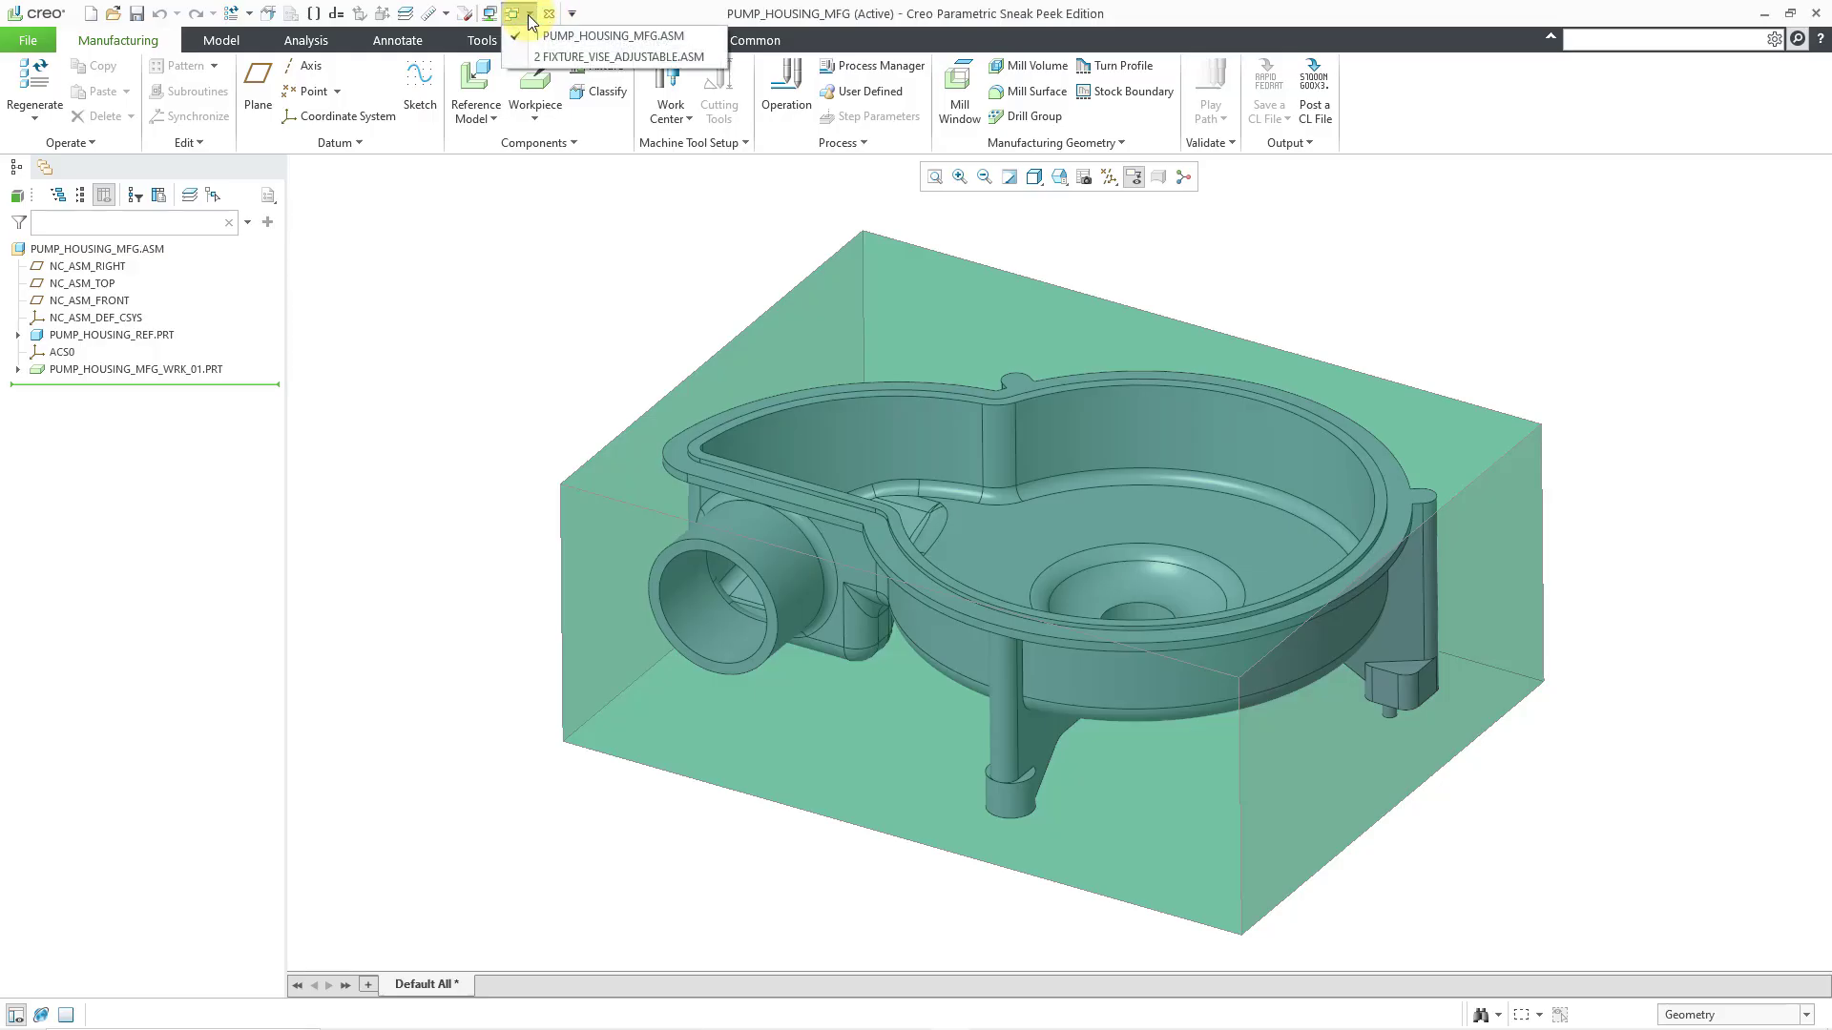
Step: Activate the FIXTURE_VISE_ADJUSTABLE.ASM window
{"action": "left_click", "coordinate": [618, 58]}
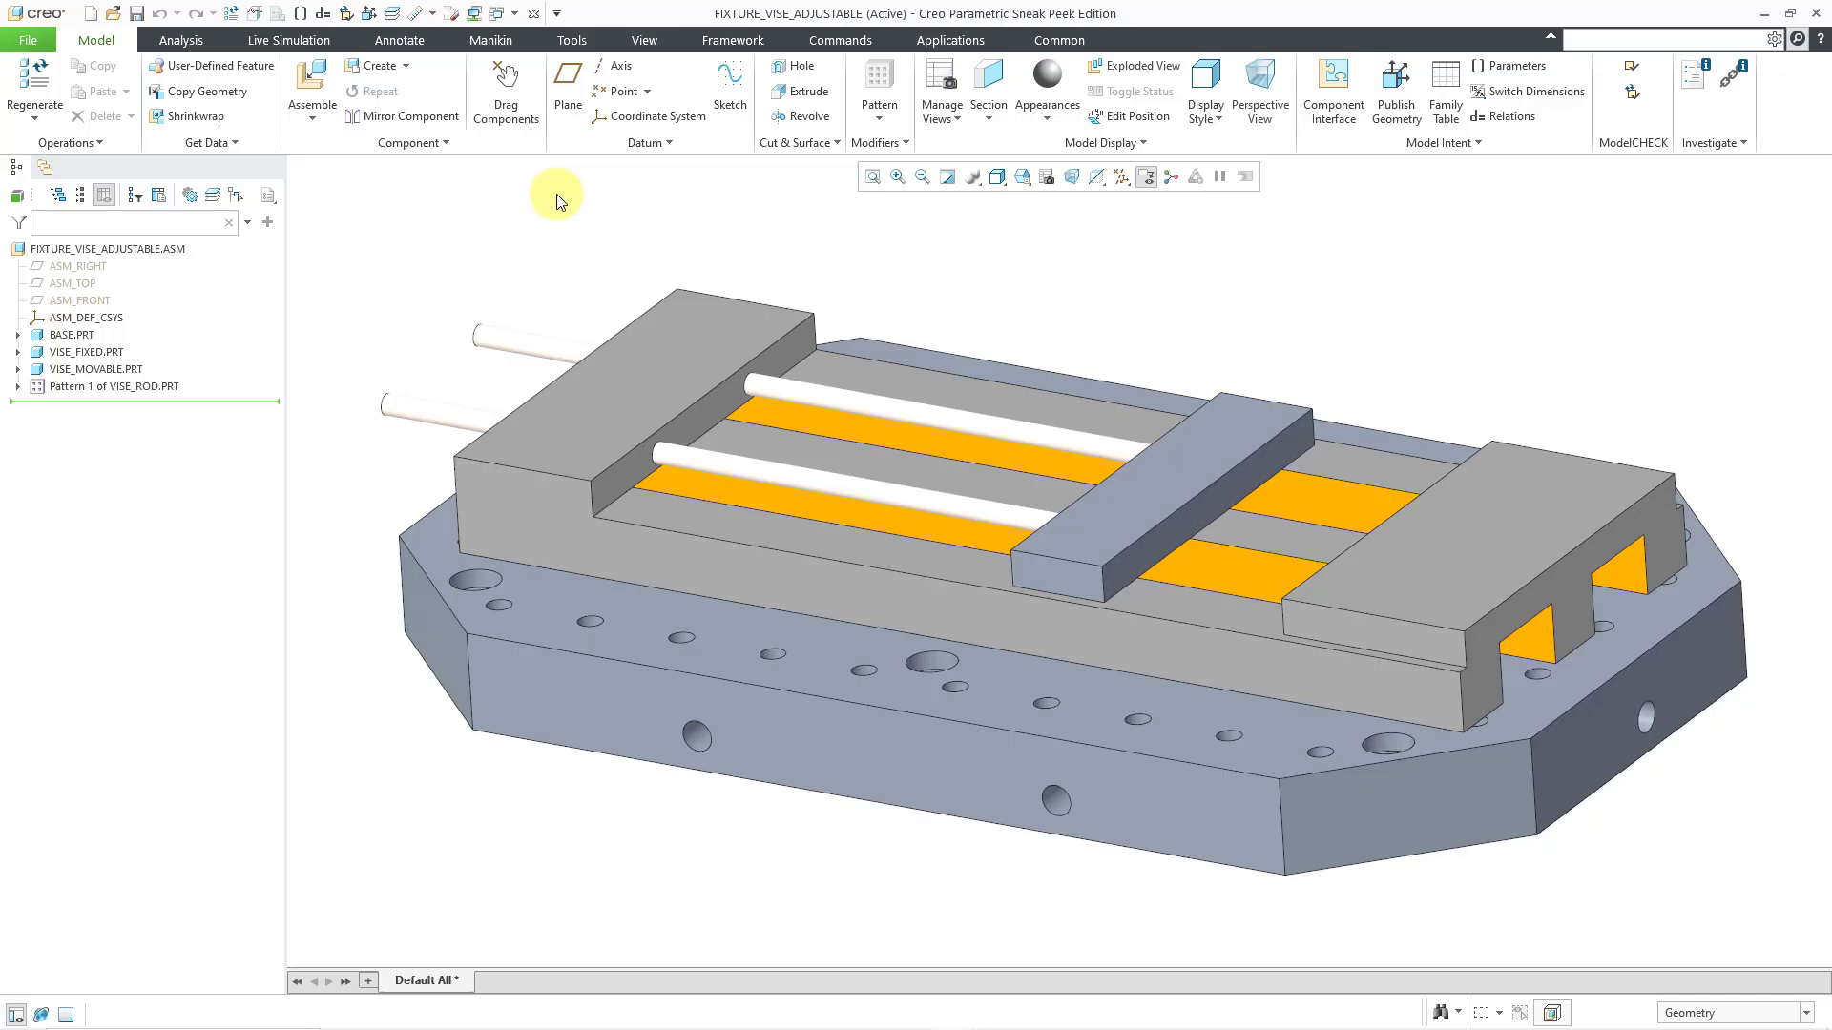
{"action": "mouse_move", "coordinate": [658, 196]}
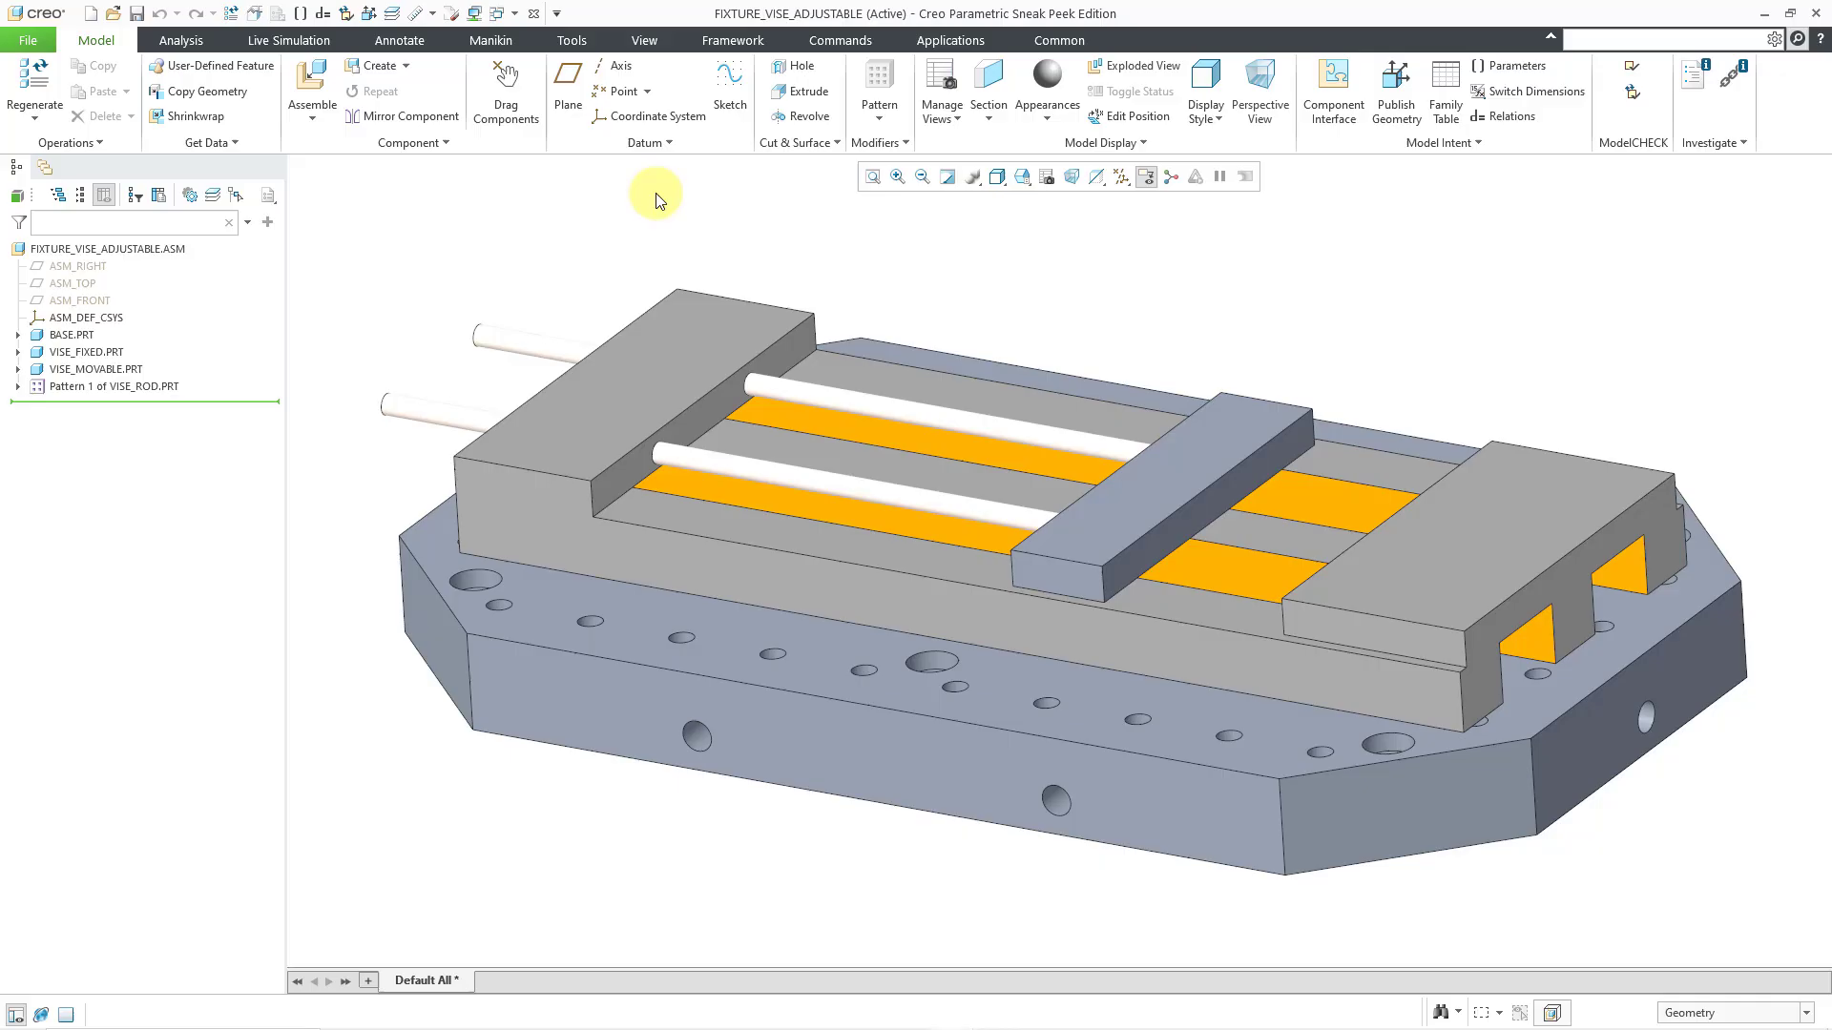
{"action": "mouse_move", "coordinate": [1229, 439]}
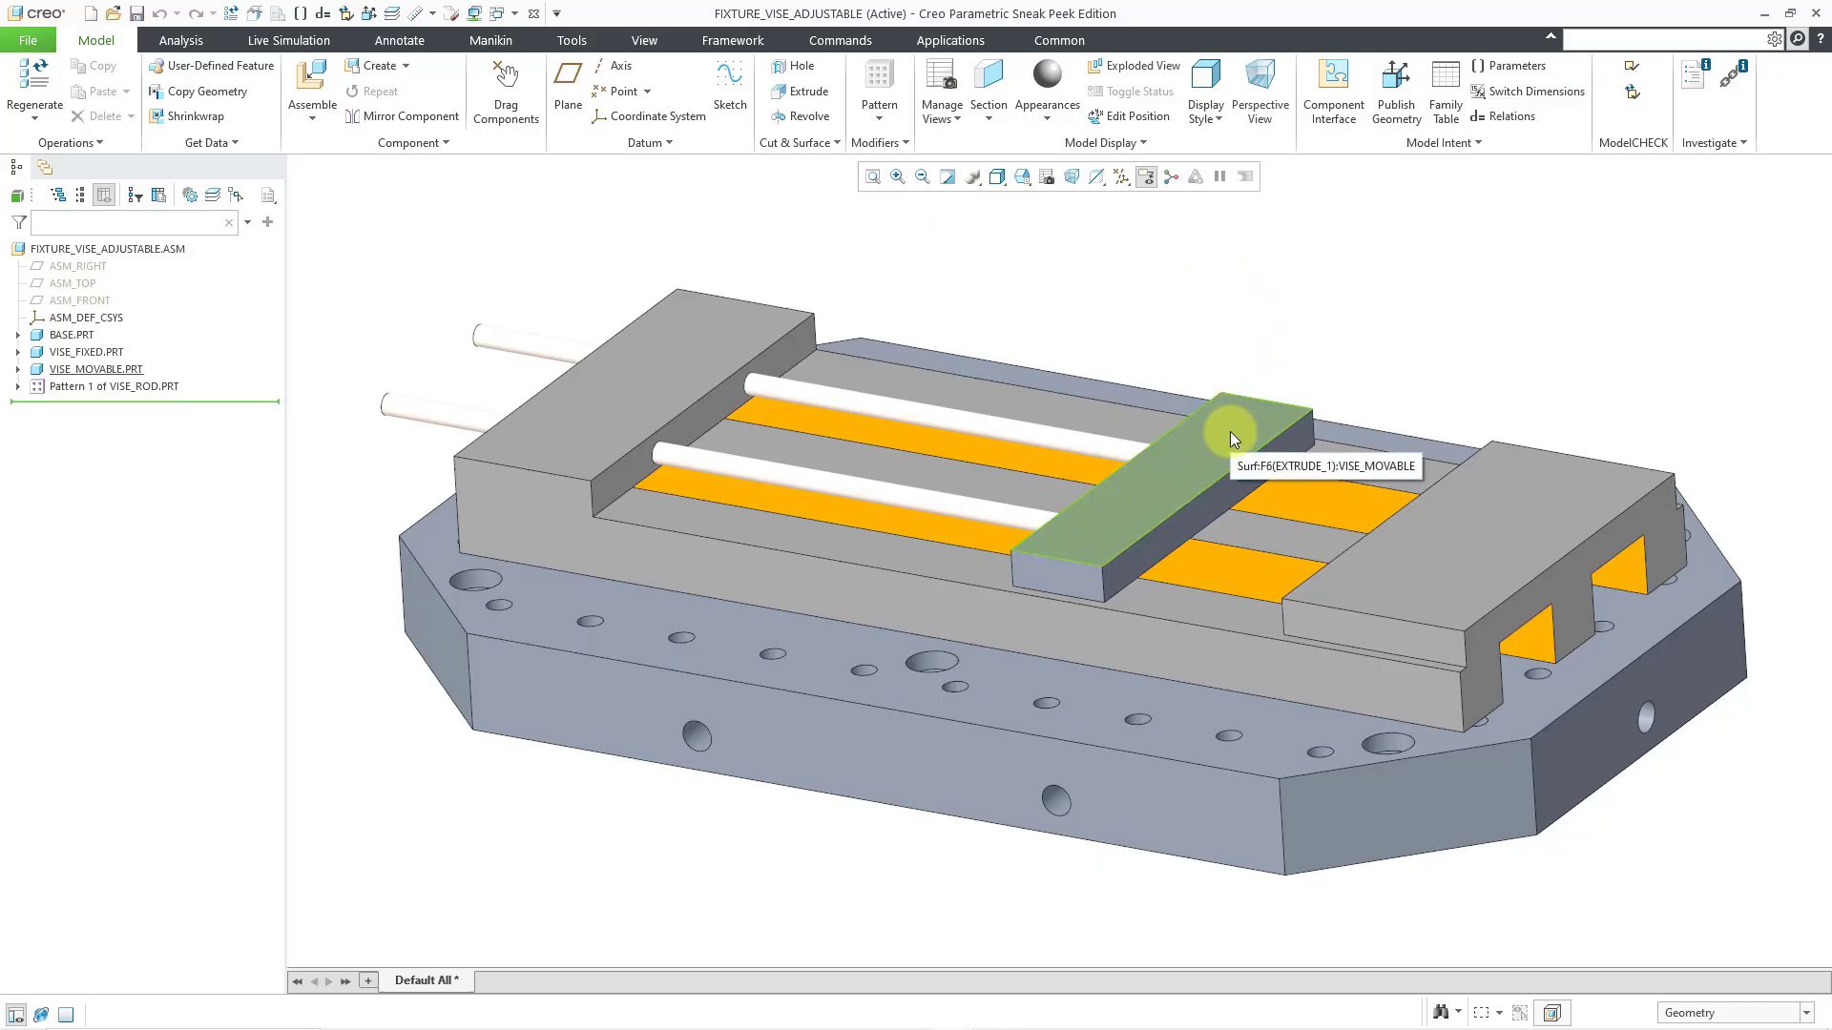
{"action": "mouse_move", "coordinate": [1284, 320]}
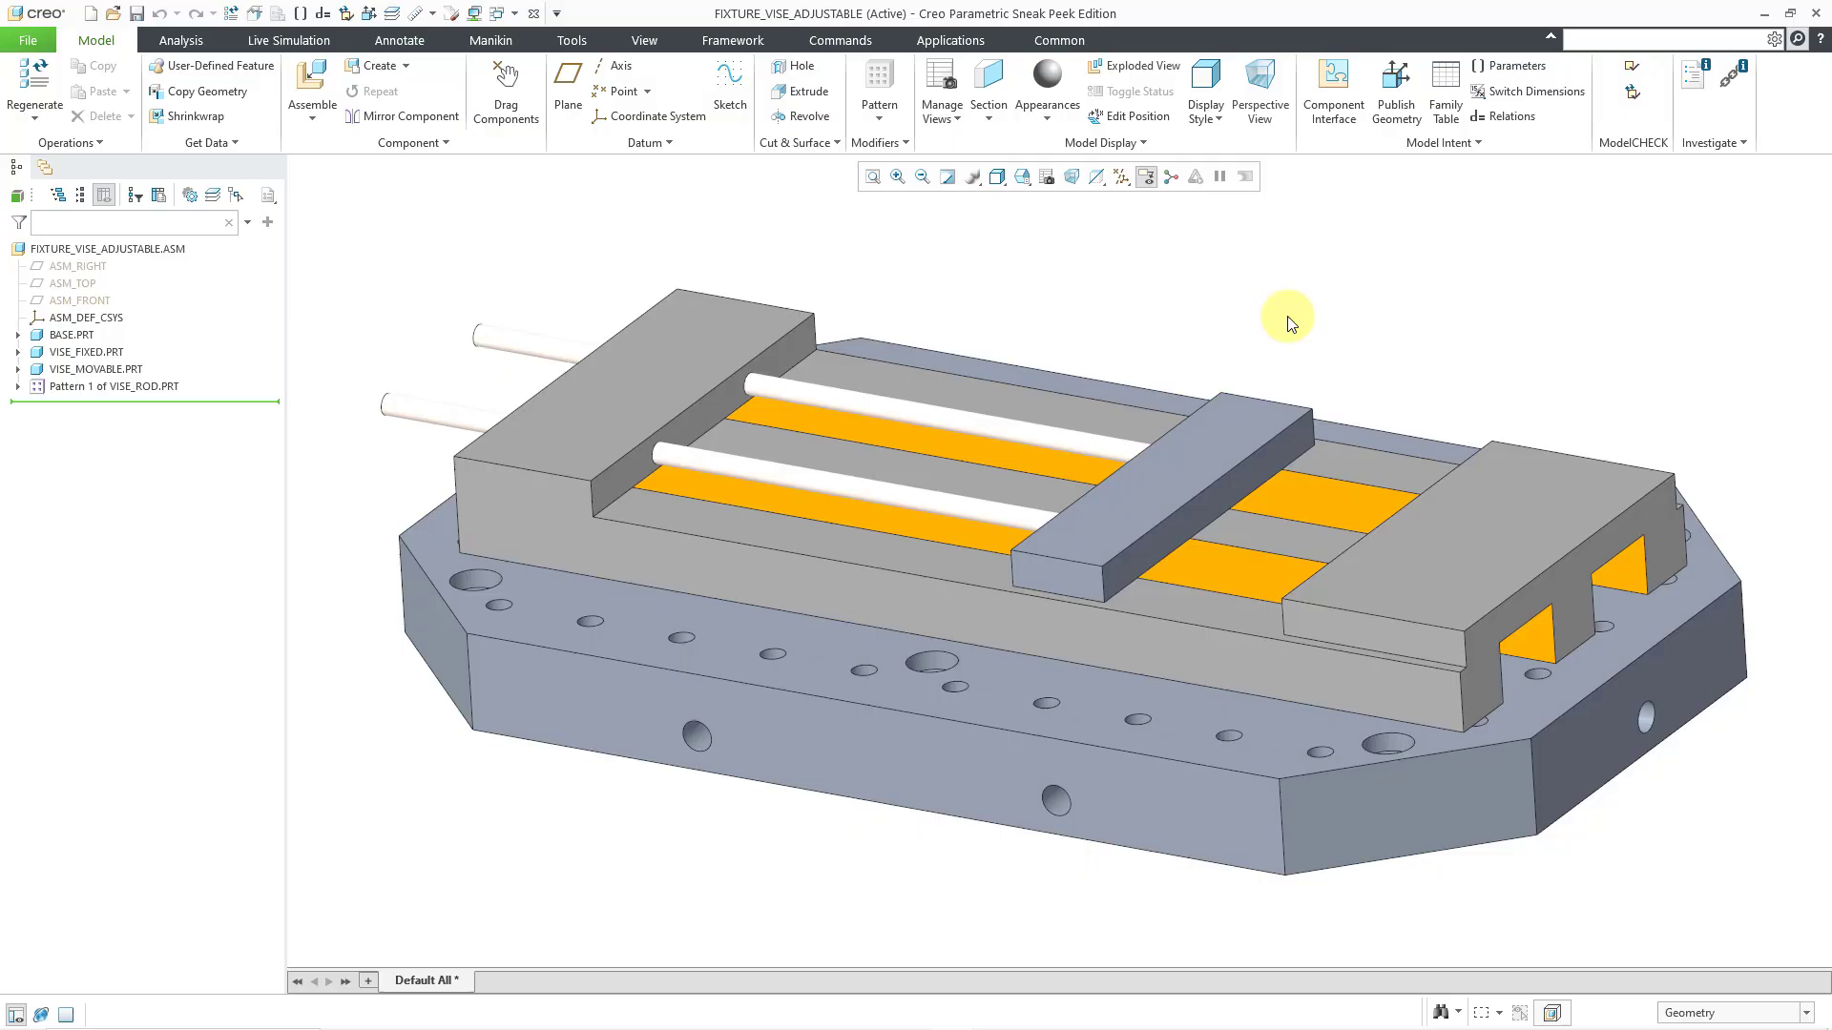
{"action": "mouse_move", "coordinate": [492, 242]}
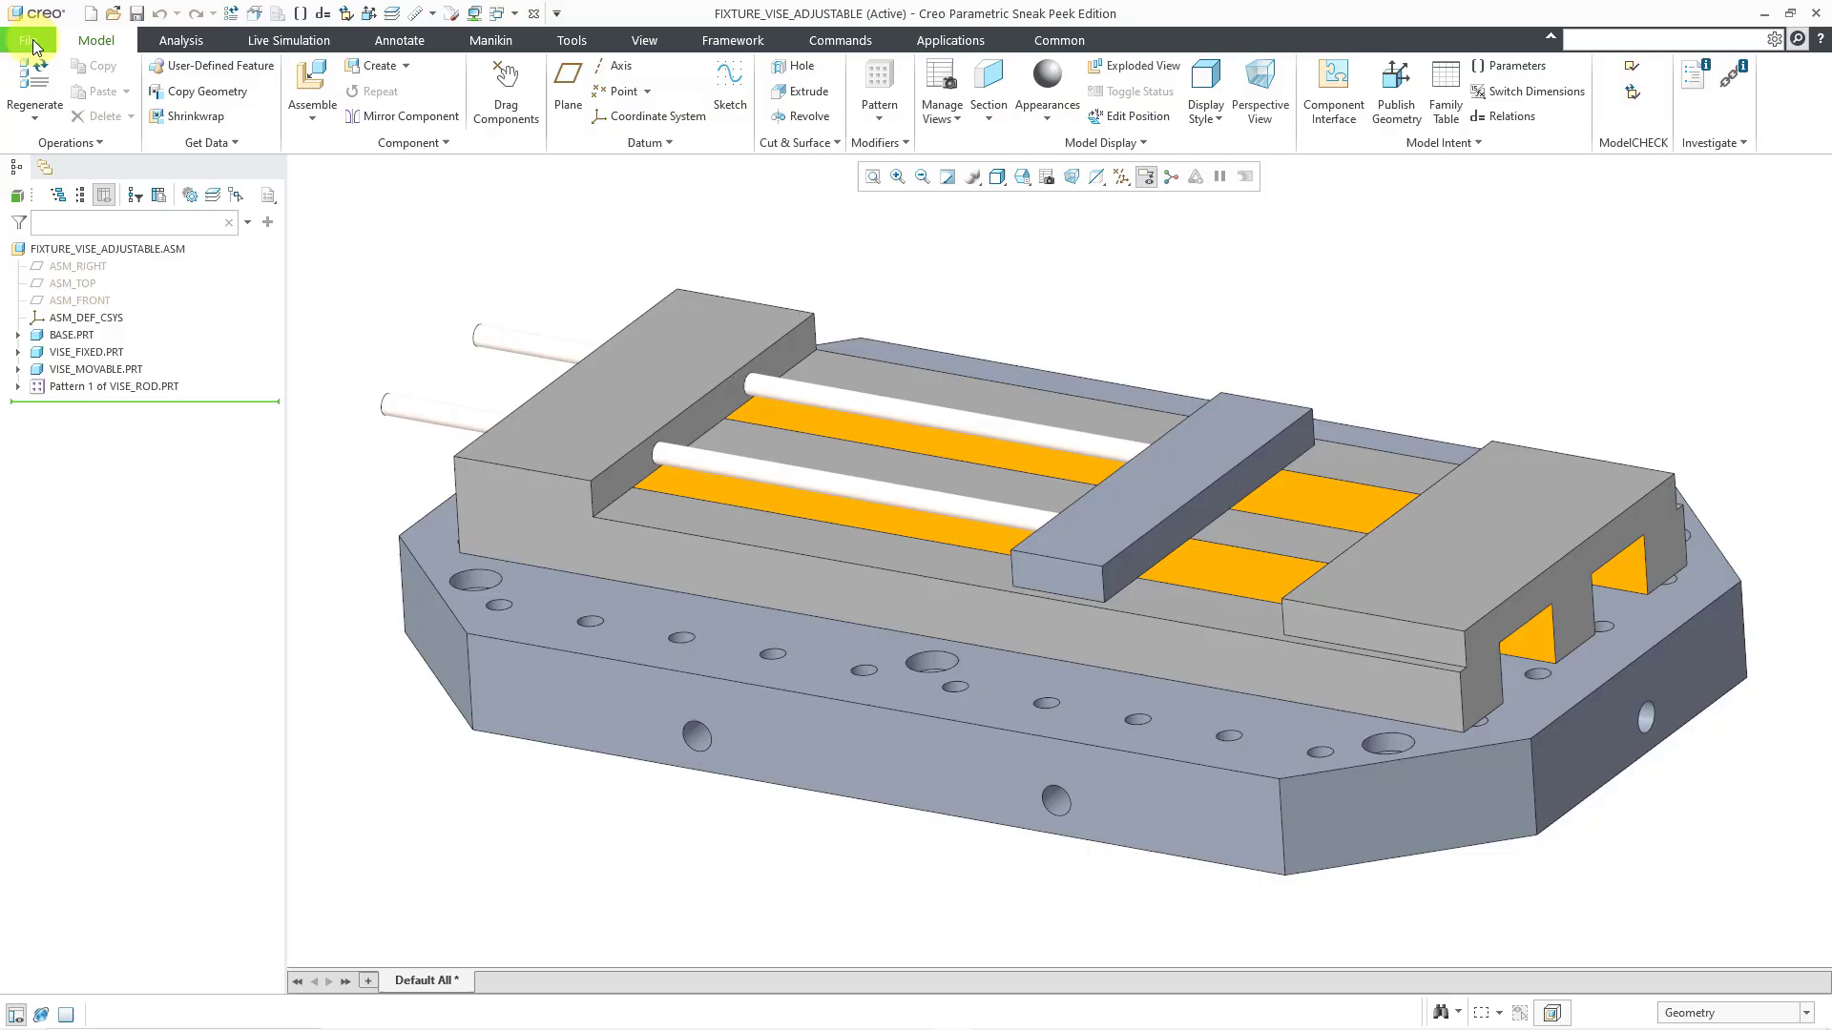
{"action": "left_click", "coordinate": [29, 40]}
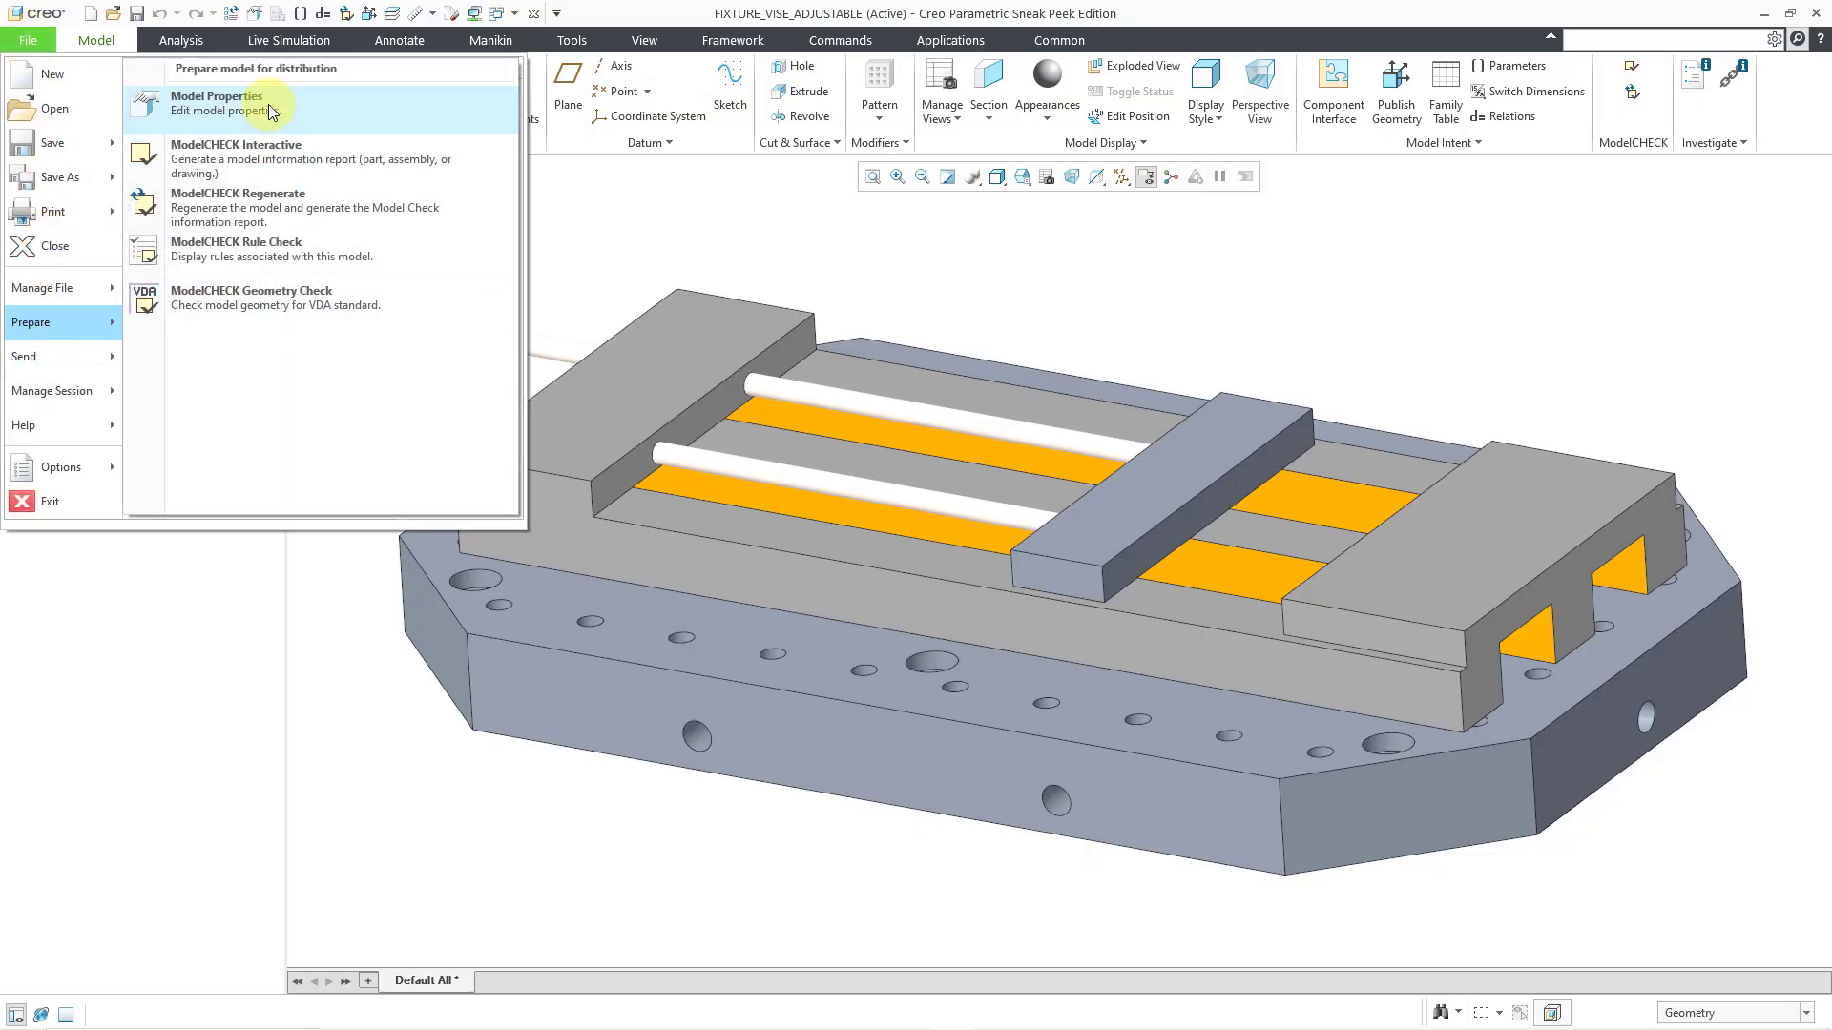
{"action": "left_click", "coordinate": [216, 95]}
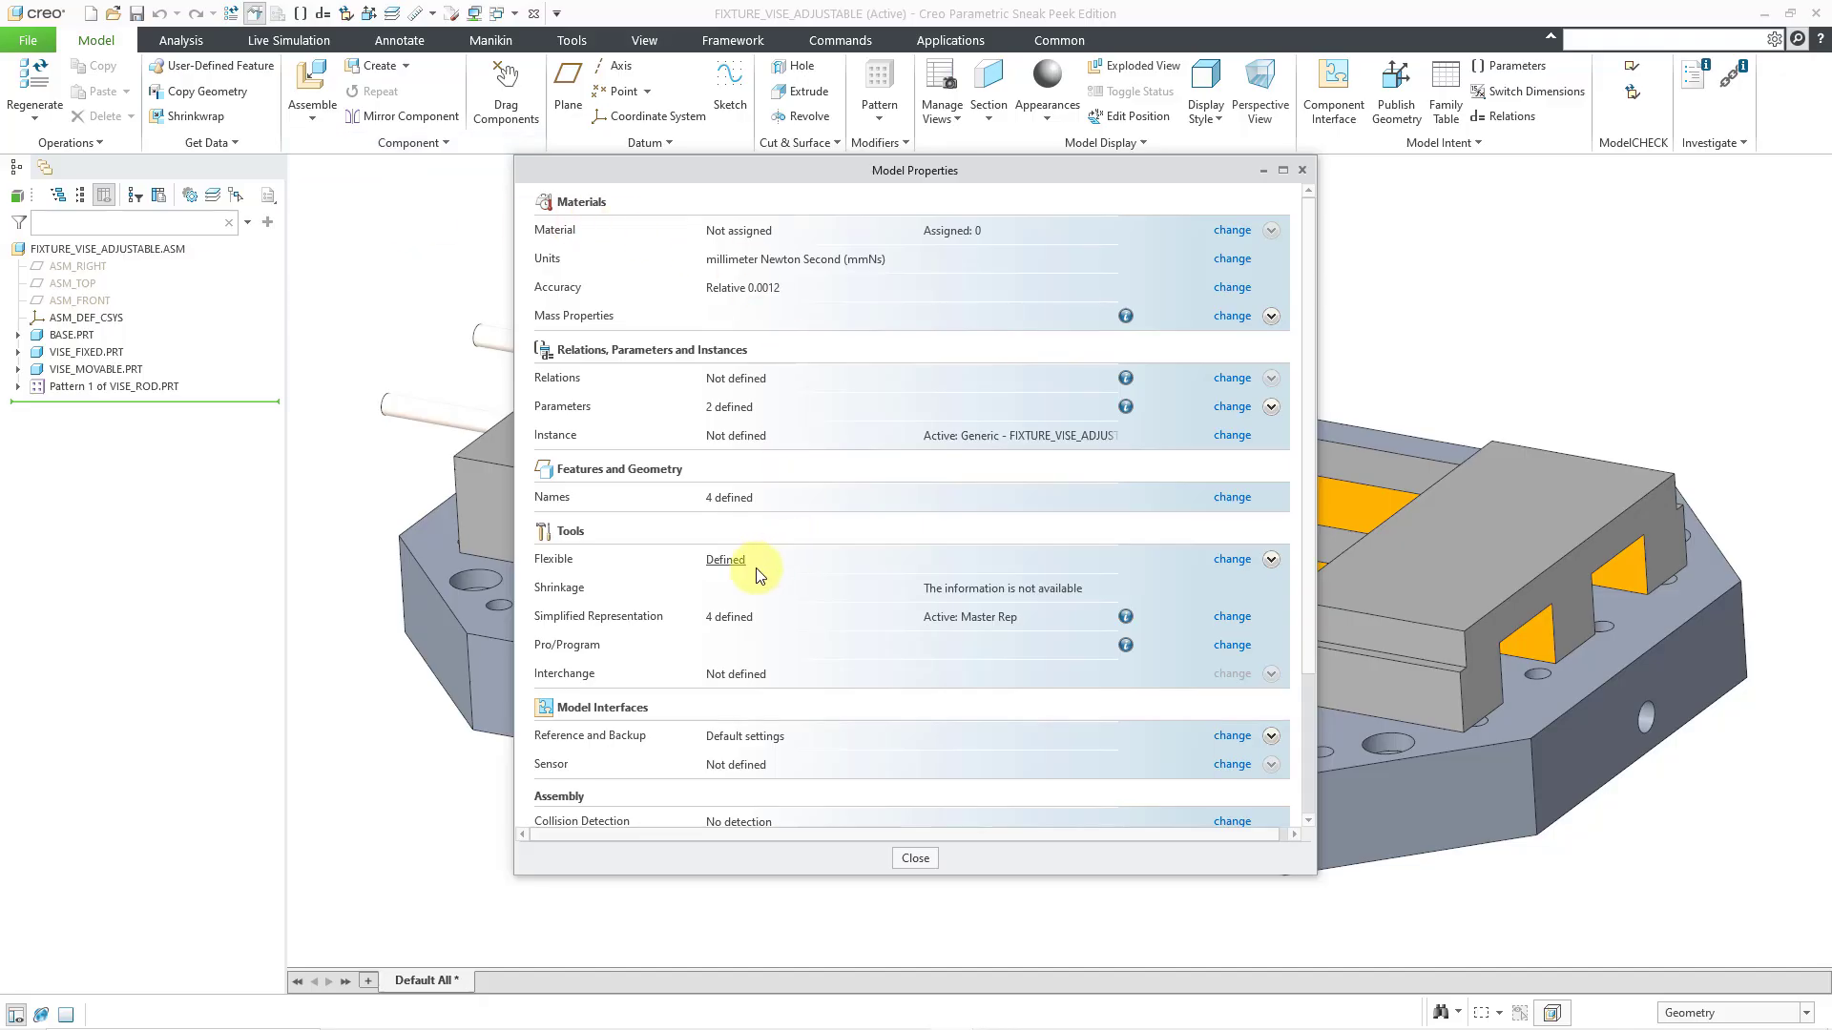
{"action": "mouse_move", "coordinate": [1223, 573]}
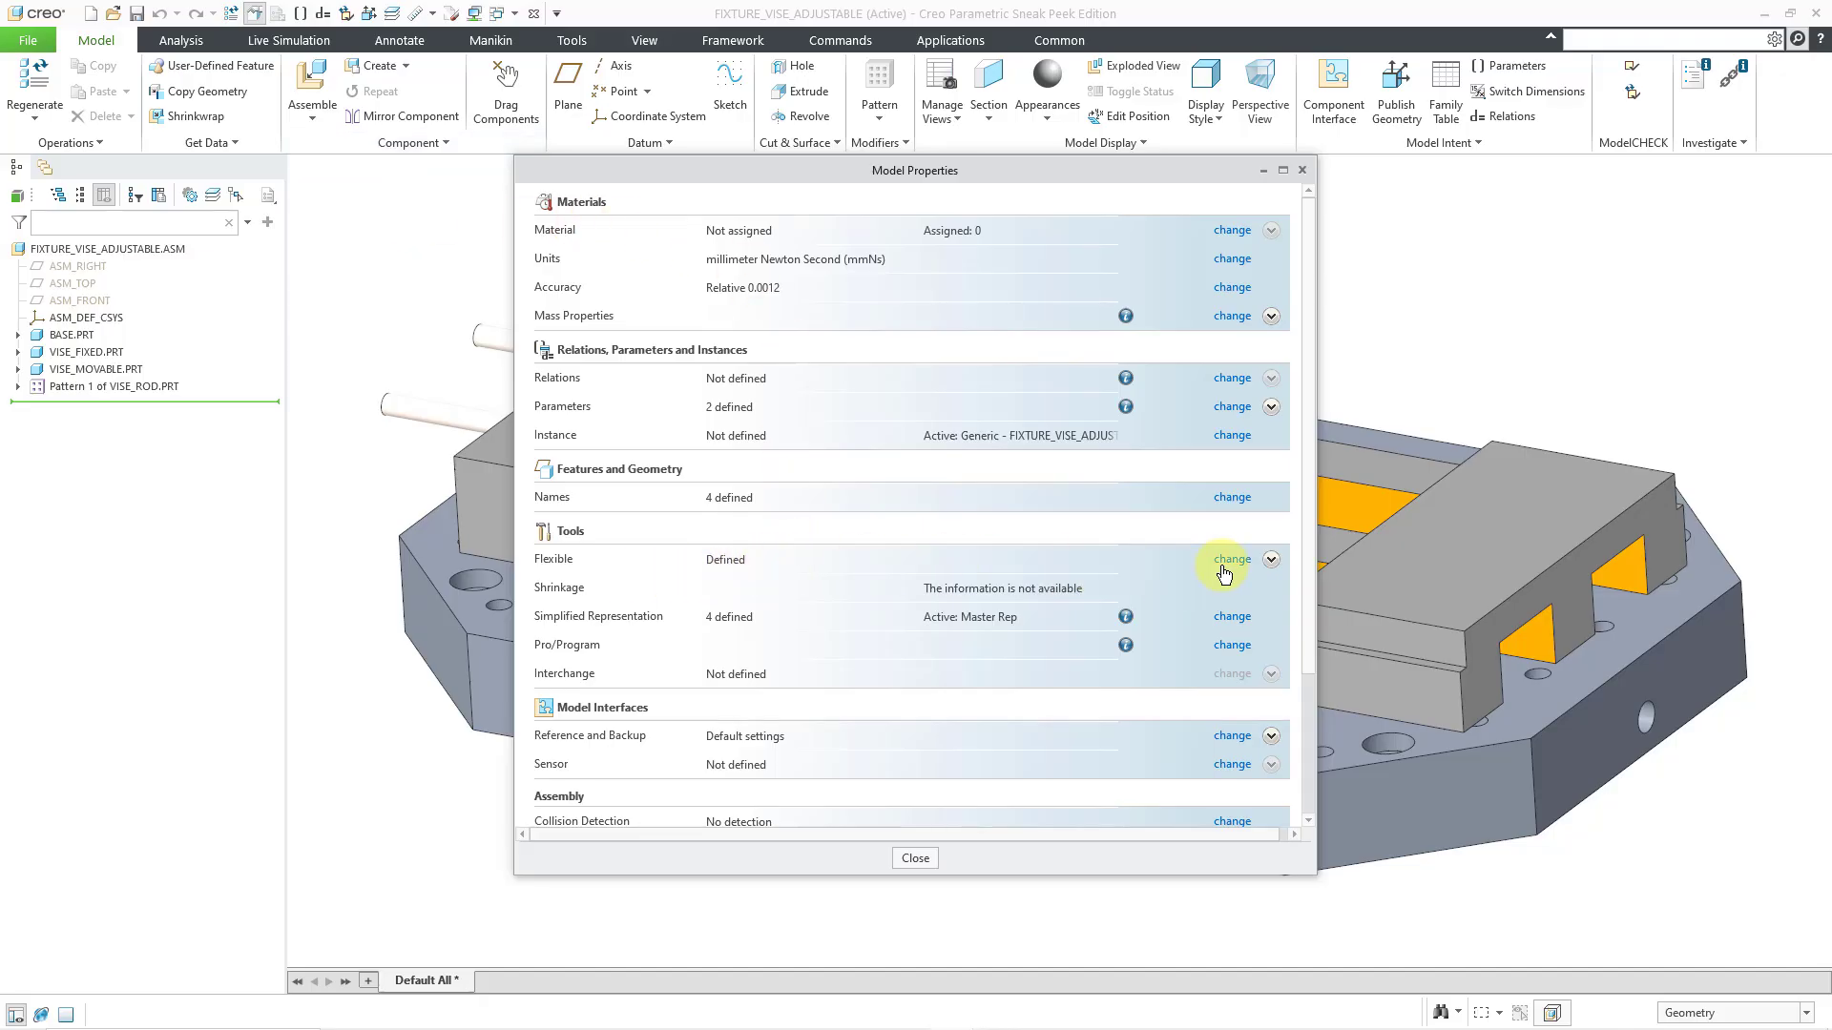
{"action": "left_click", "coordinate": [1230, 559]}
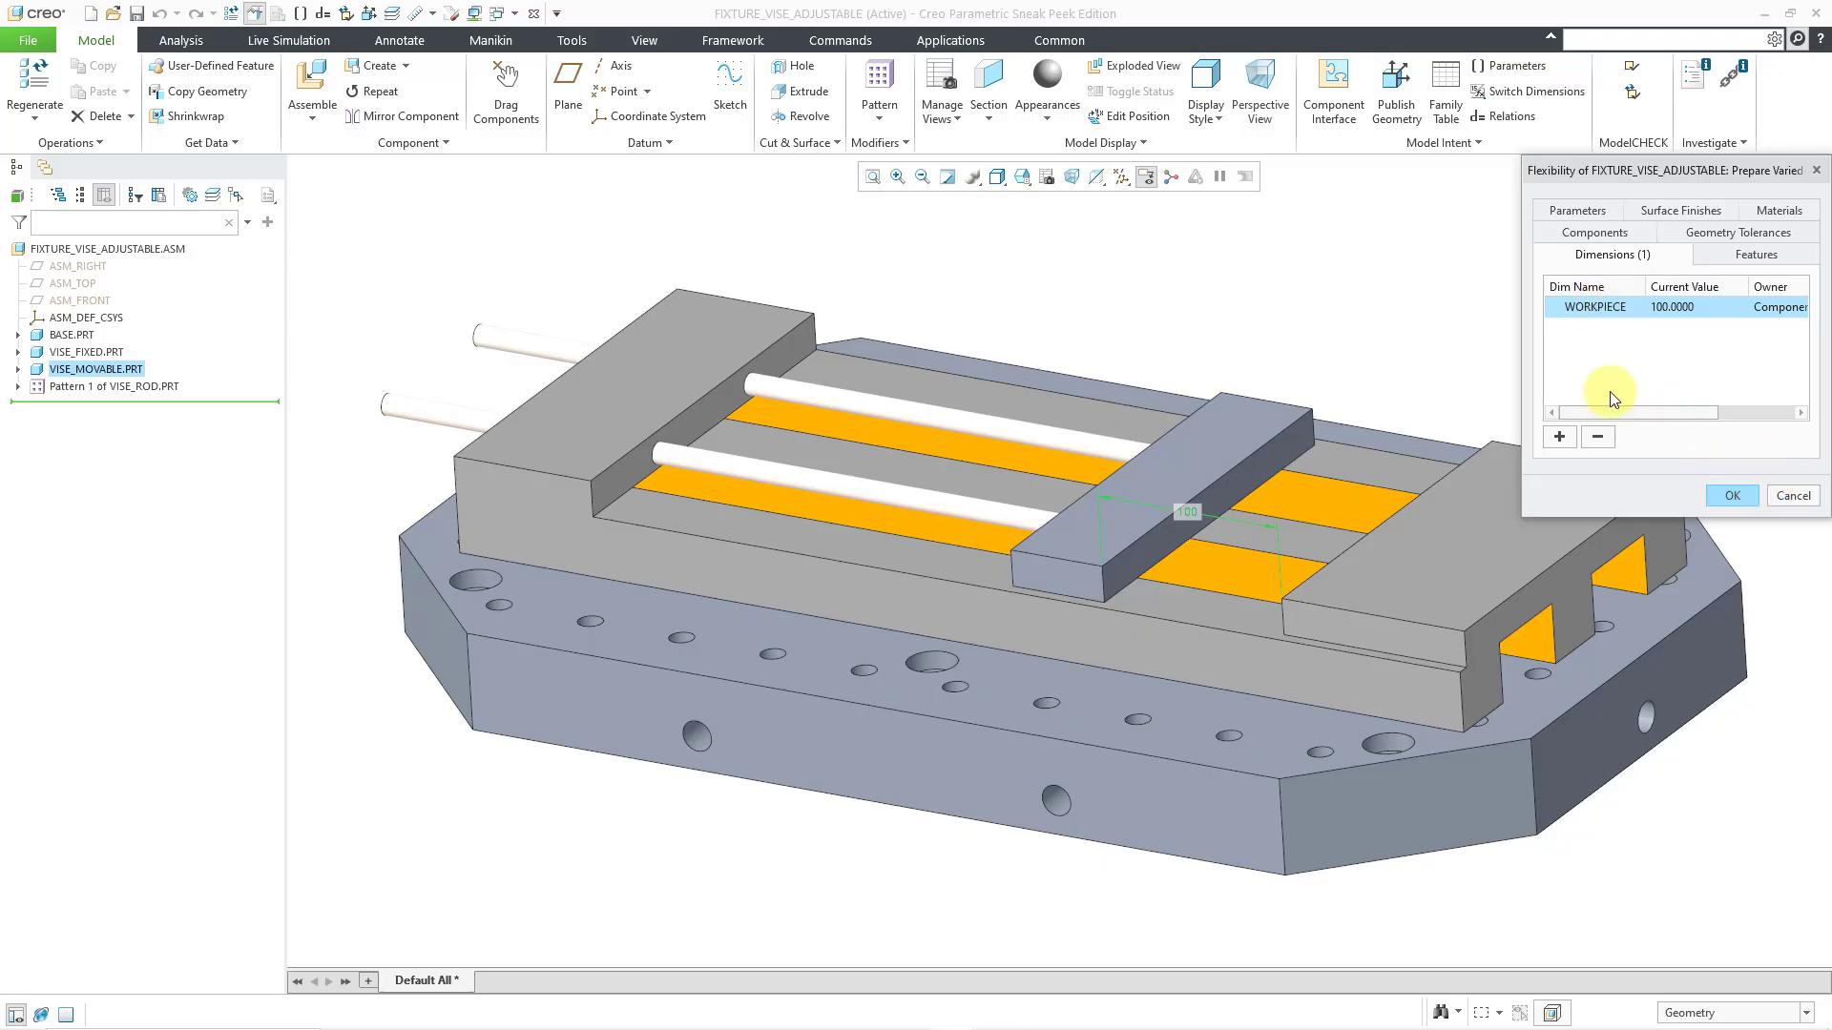
{"action": "mouse_move", "coordinate": [1439, 325]}
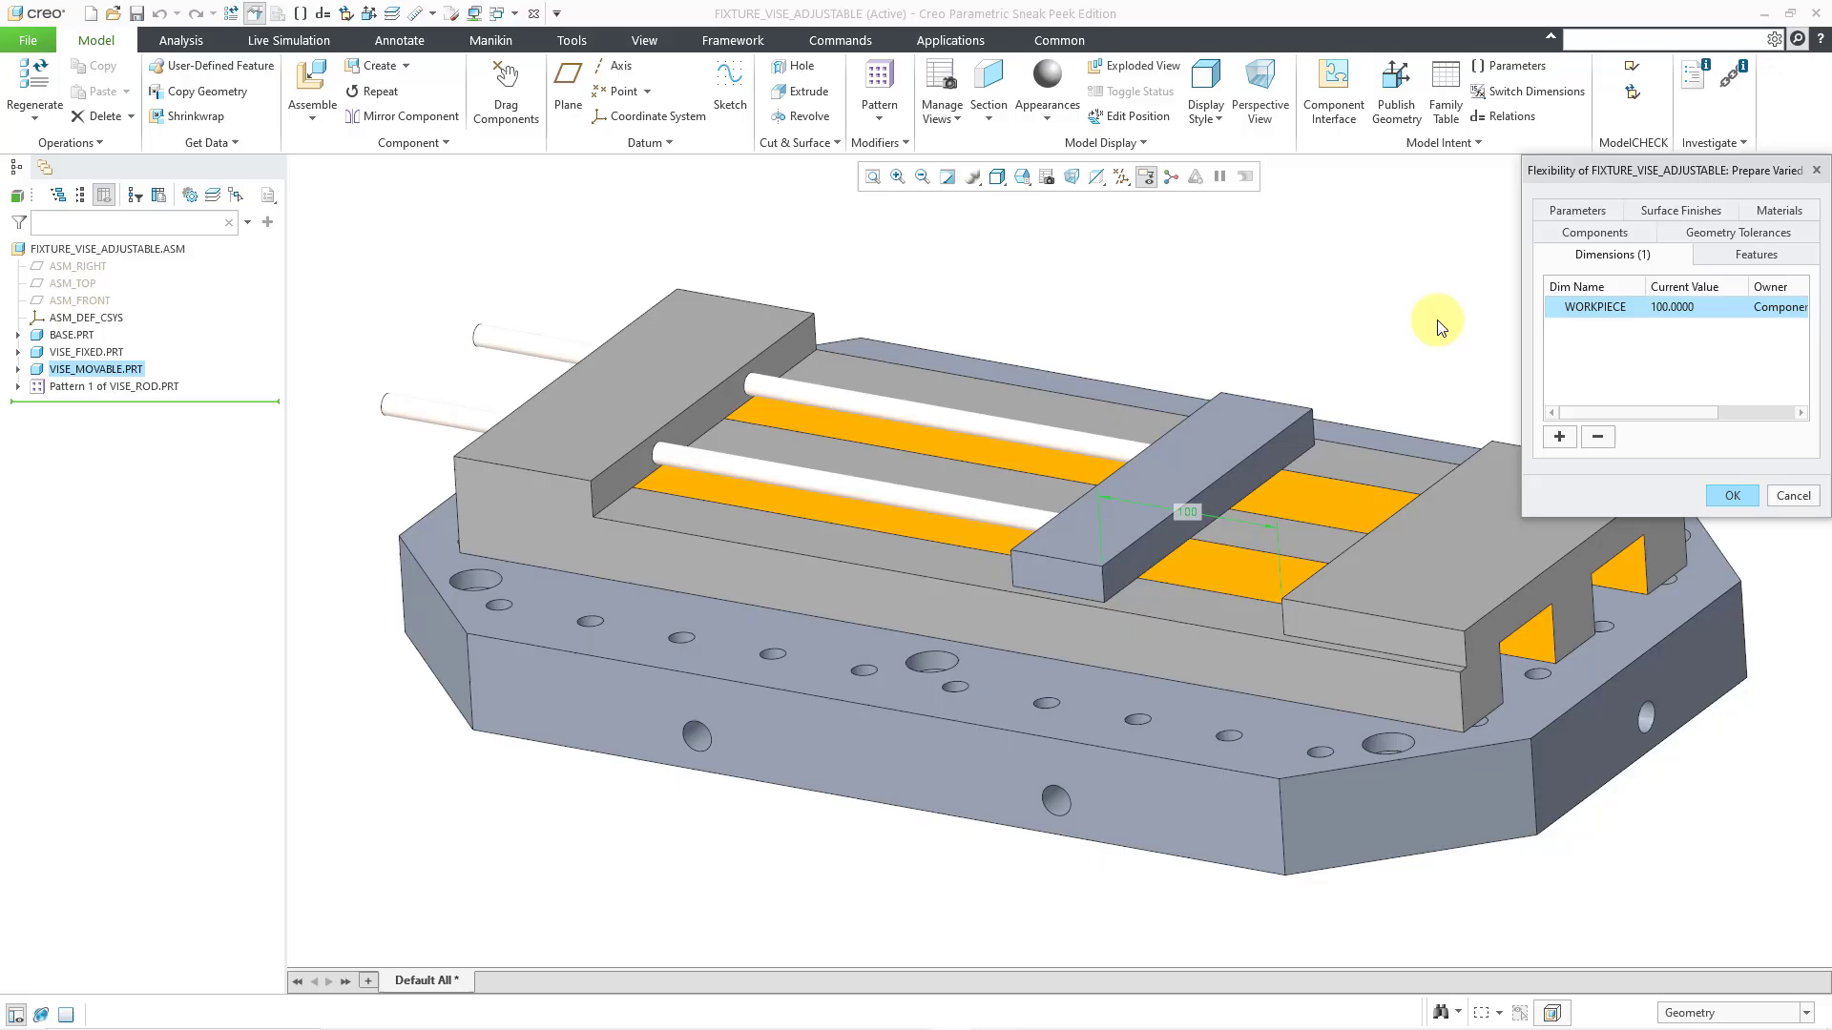
{"action": "mouse_move", "coordinate": [1706, 454]}
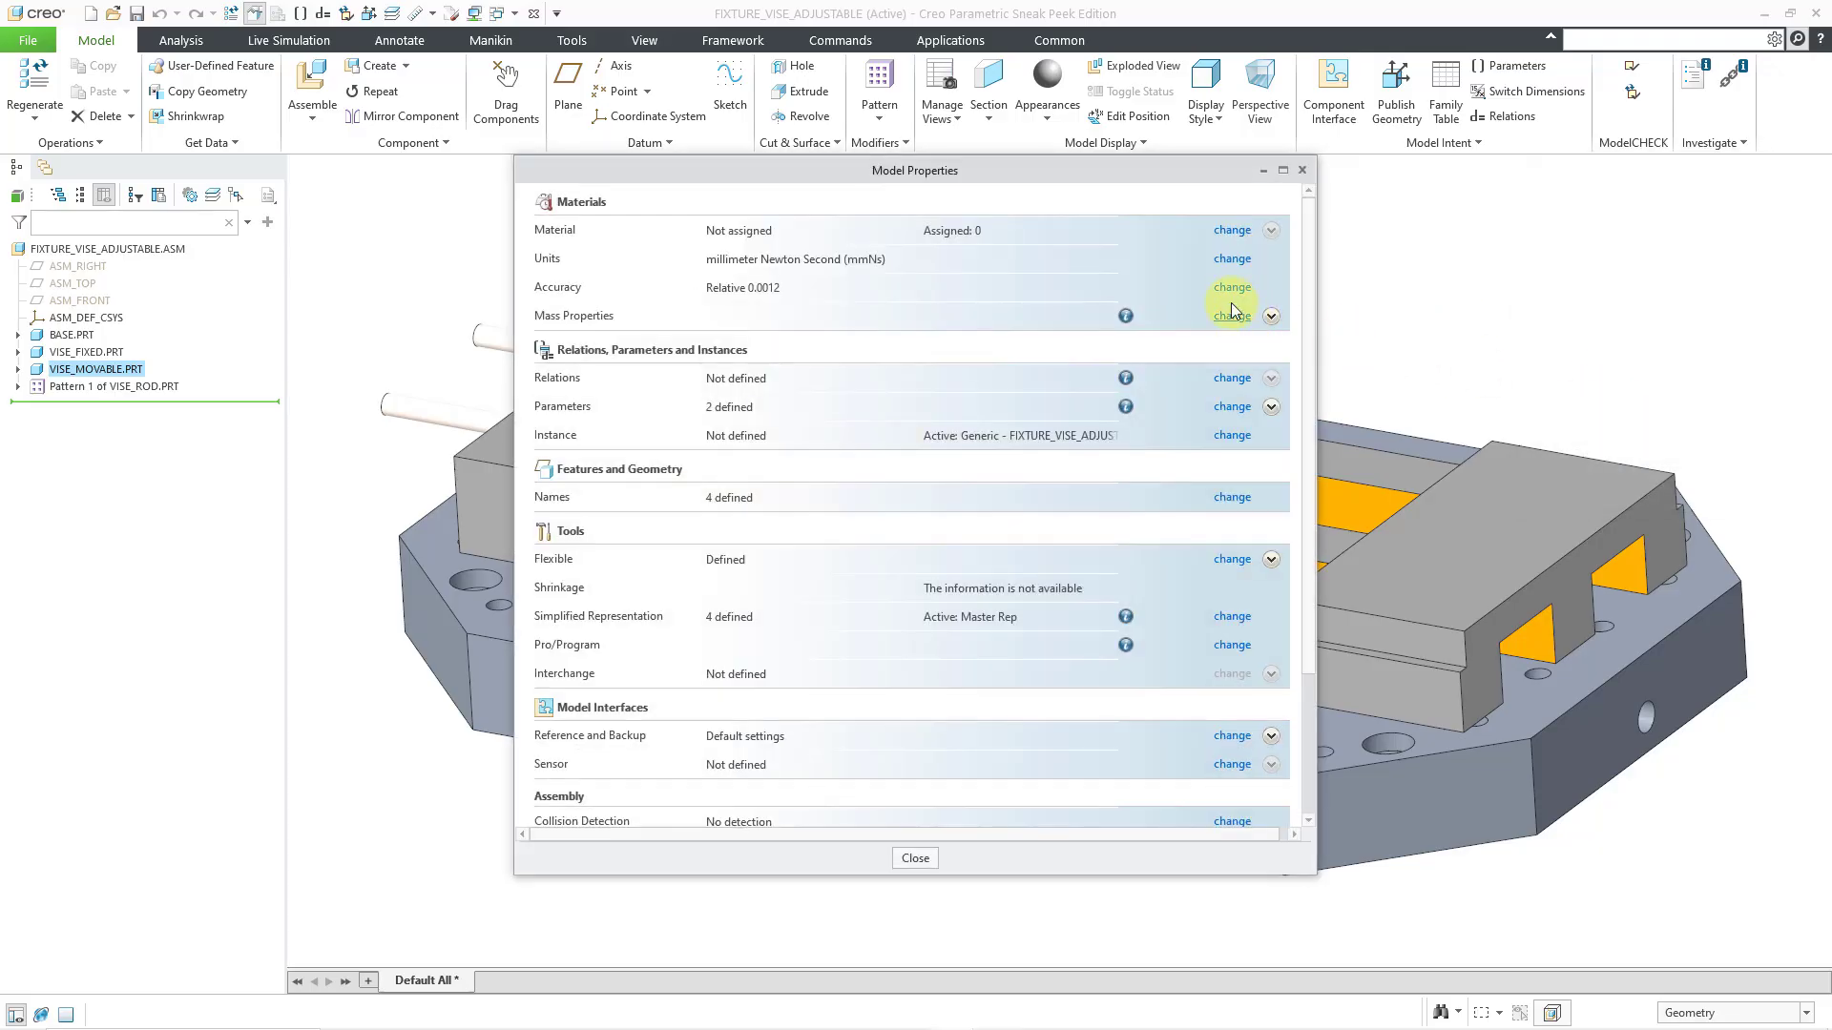
{"action": "left_click", "coordinate": [914, 857]}
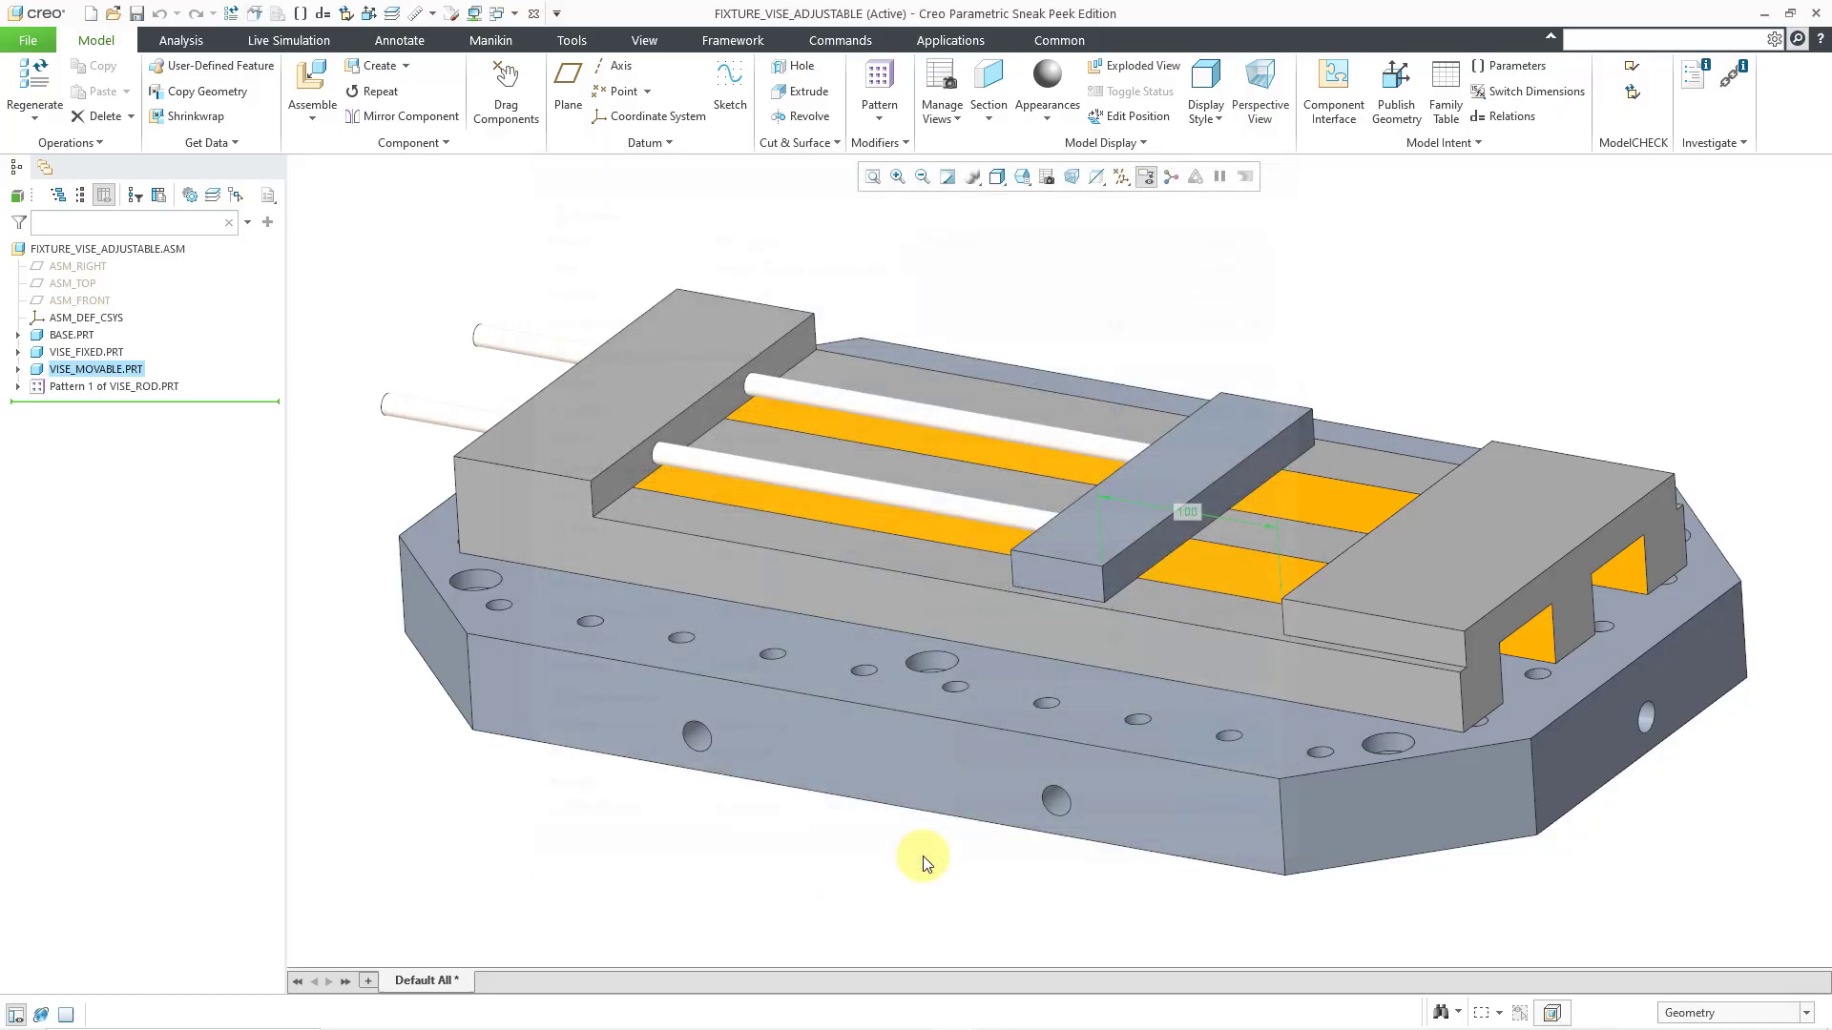
Step: Activate the PUMP_HOUSING_MFG.ASM window again
{"action": "left_click", "coordinate": [504, 13]}
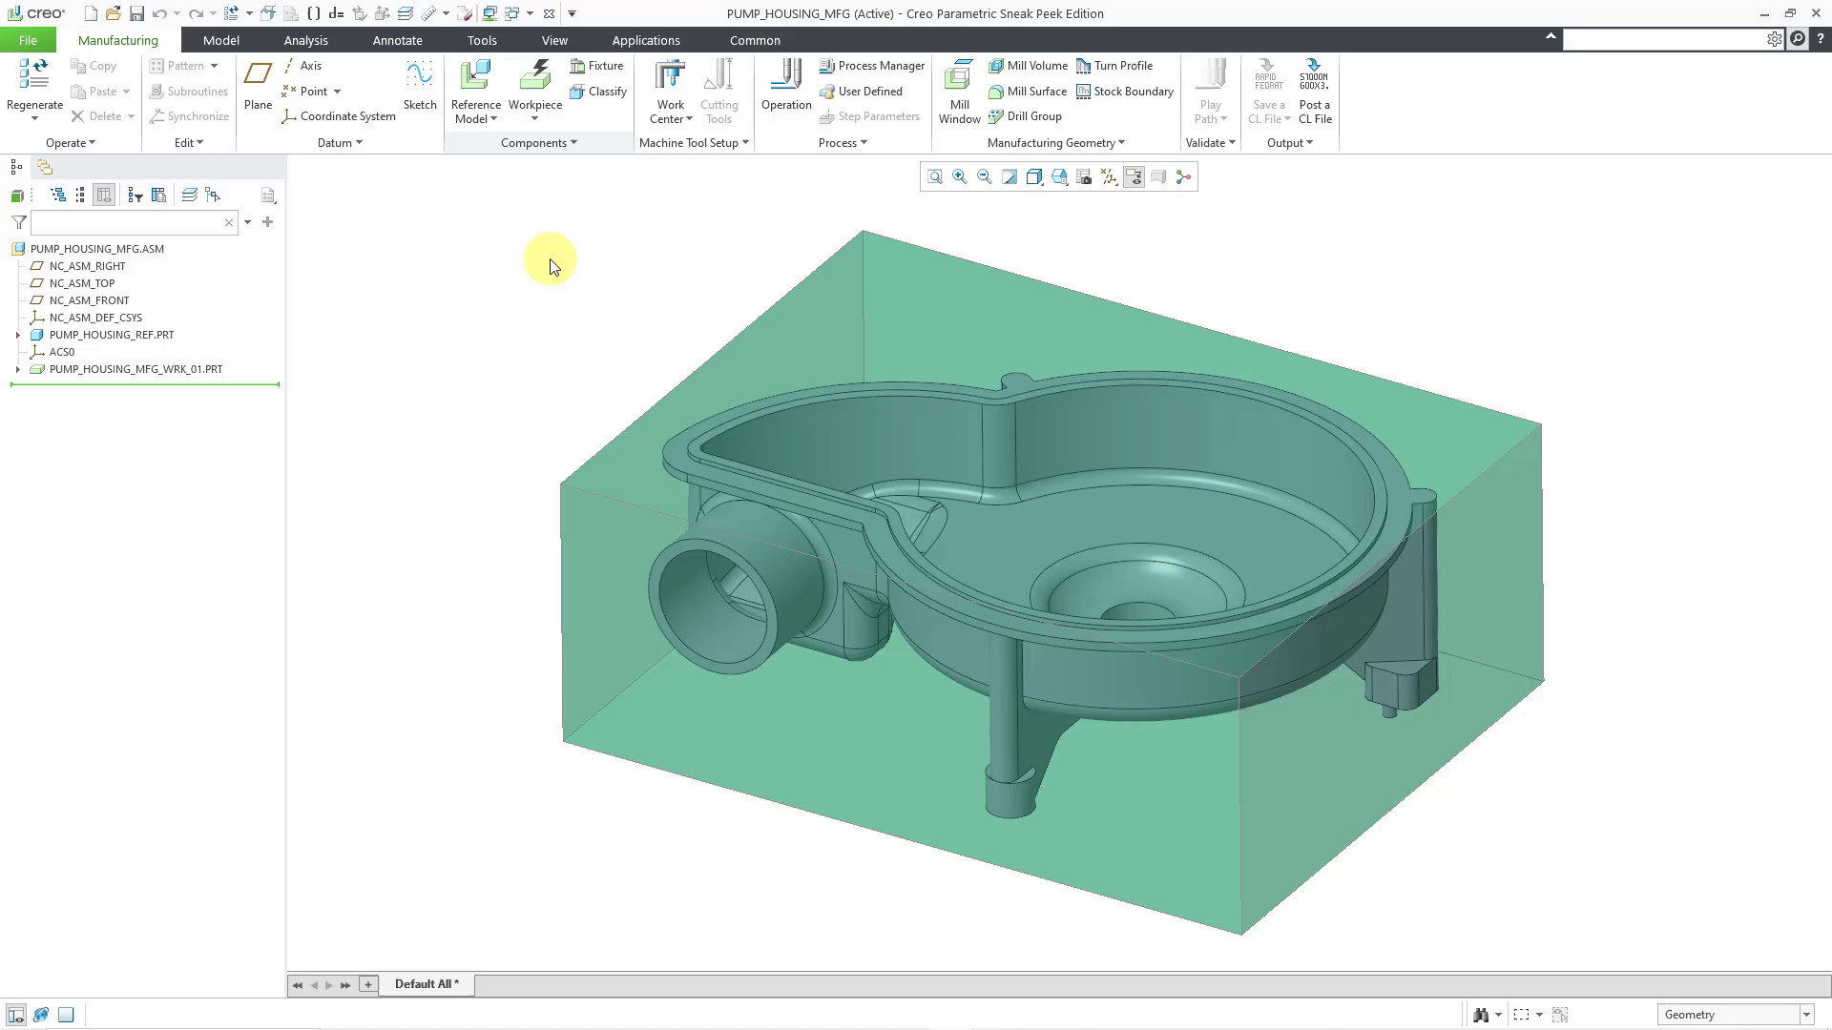
{"action": "mouse_move", "coordinate": [557, 291]}
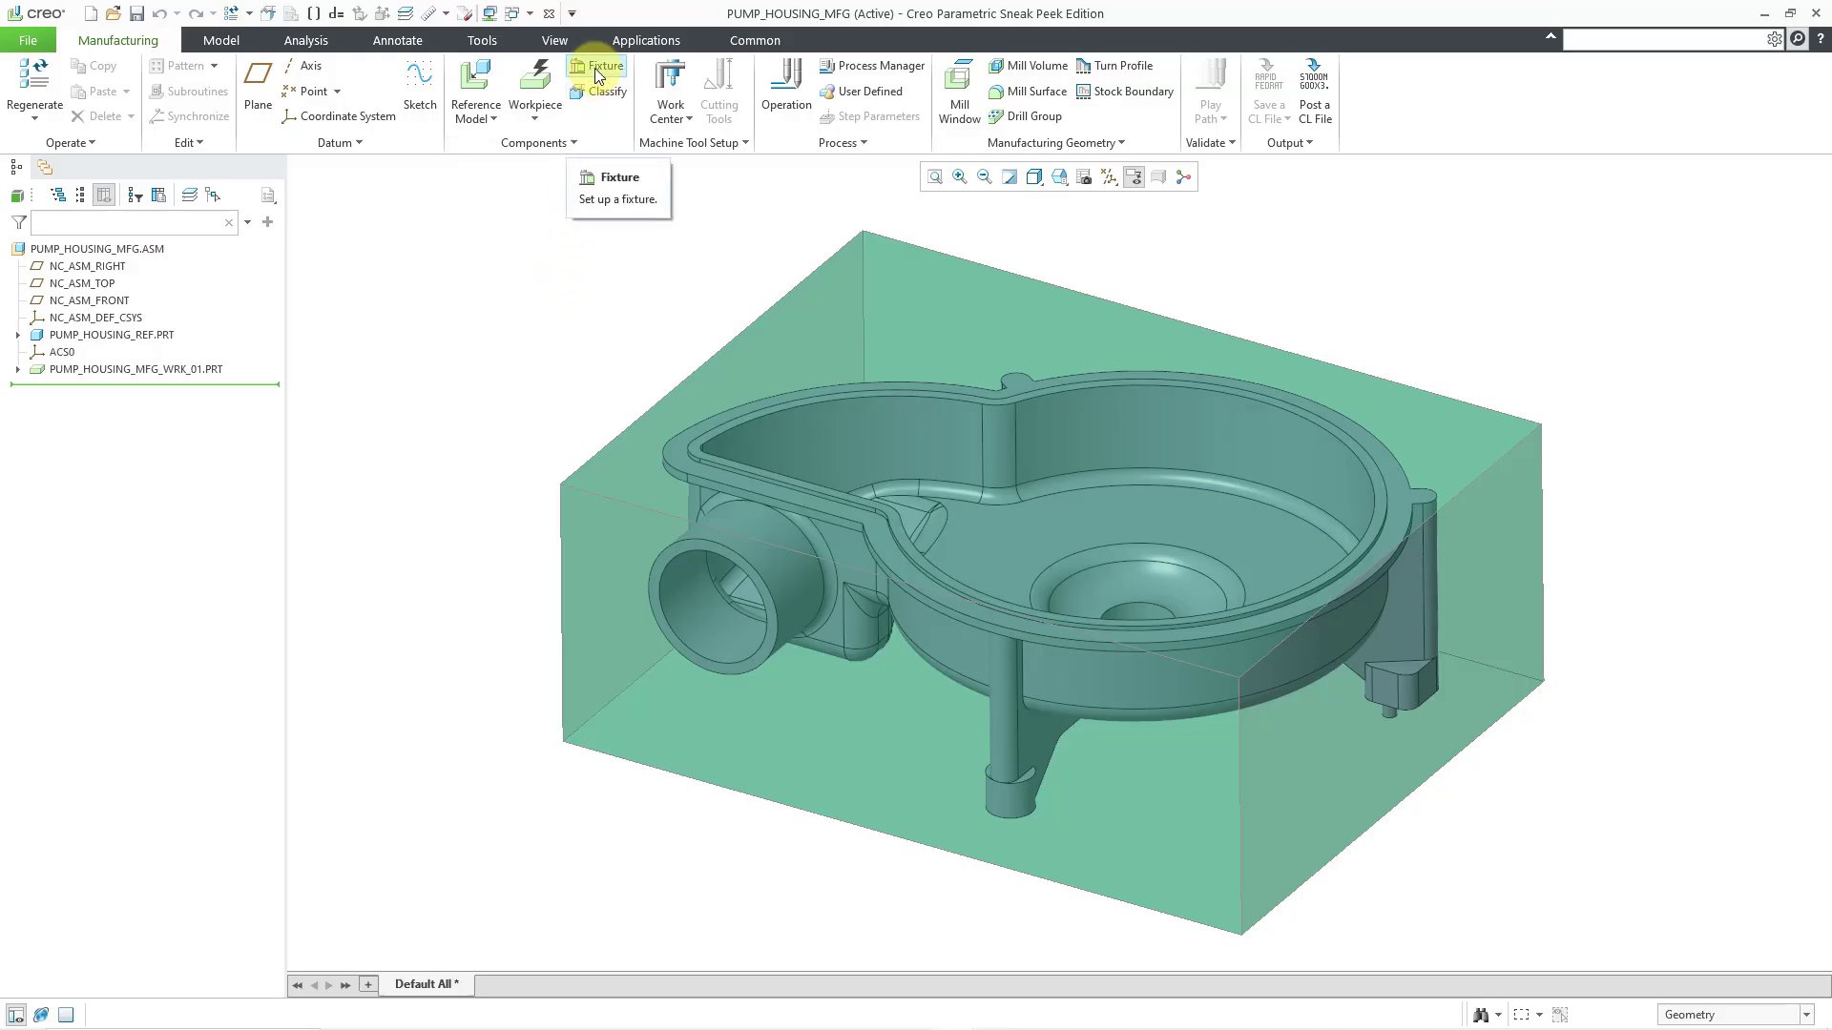
Step: Start a fixture set and load fixture_vise_adjustable.asm as its fixture component
{"action": "left_click", "coordinate": [599, 67]}
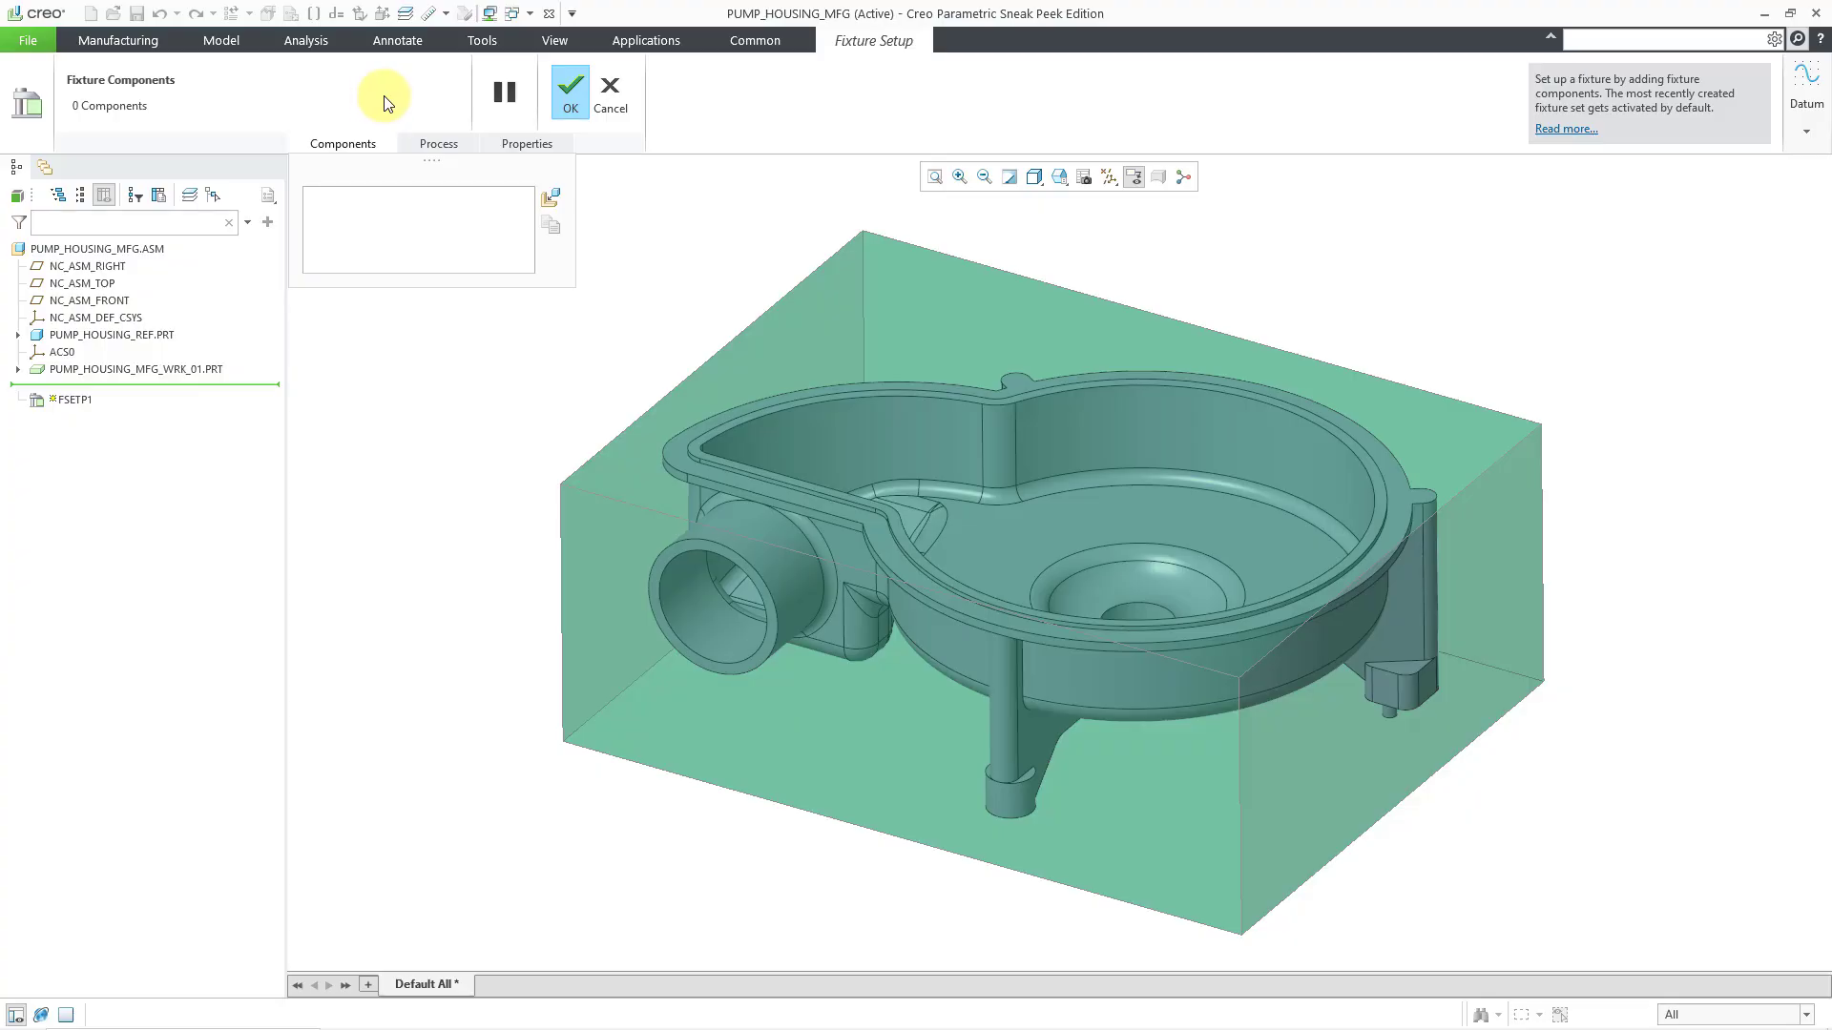
{"action": "mouse_move", "coordinate": [429, 204]}
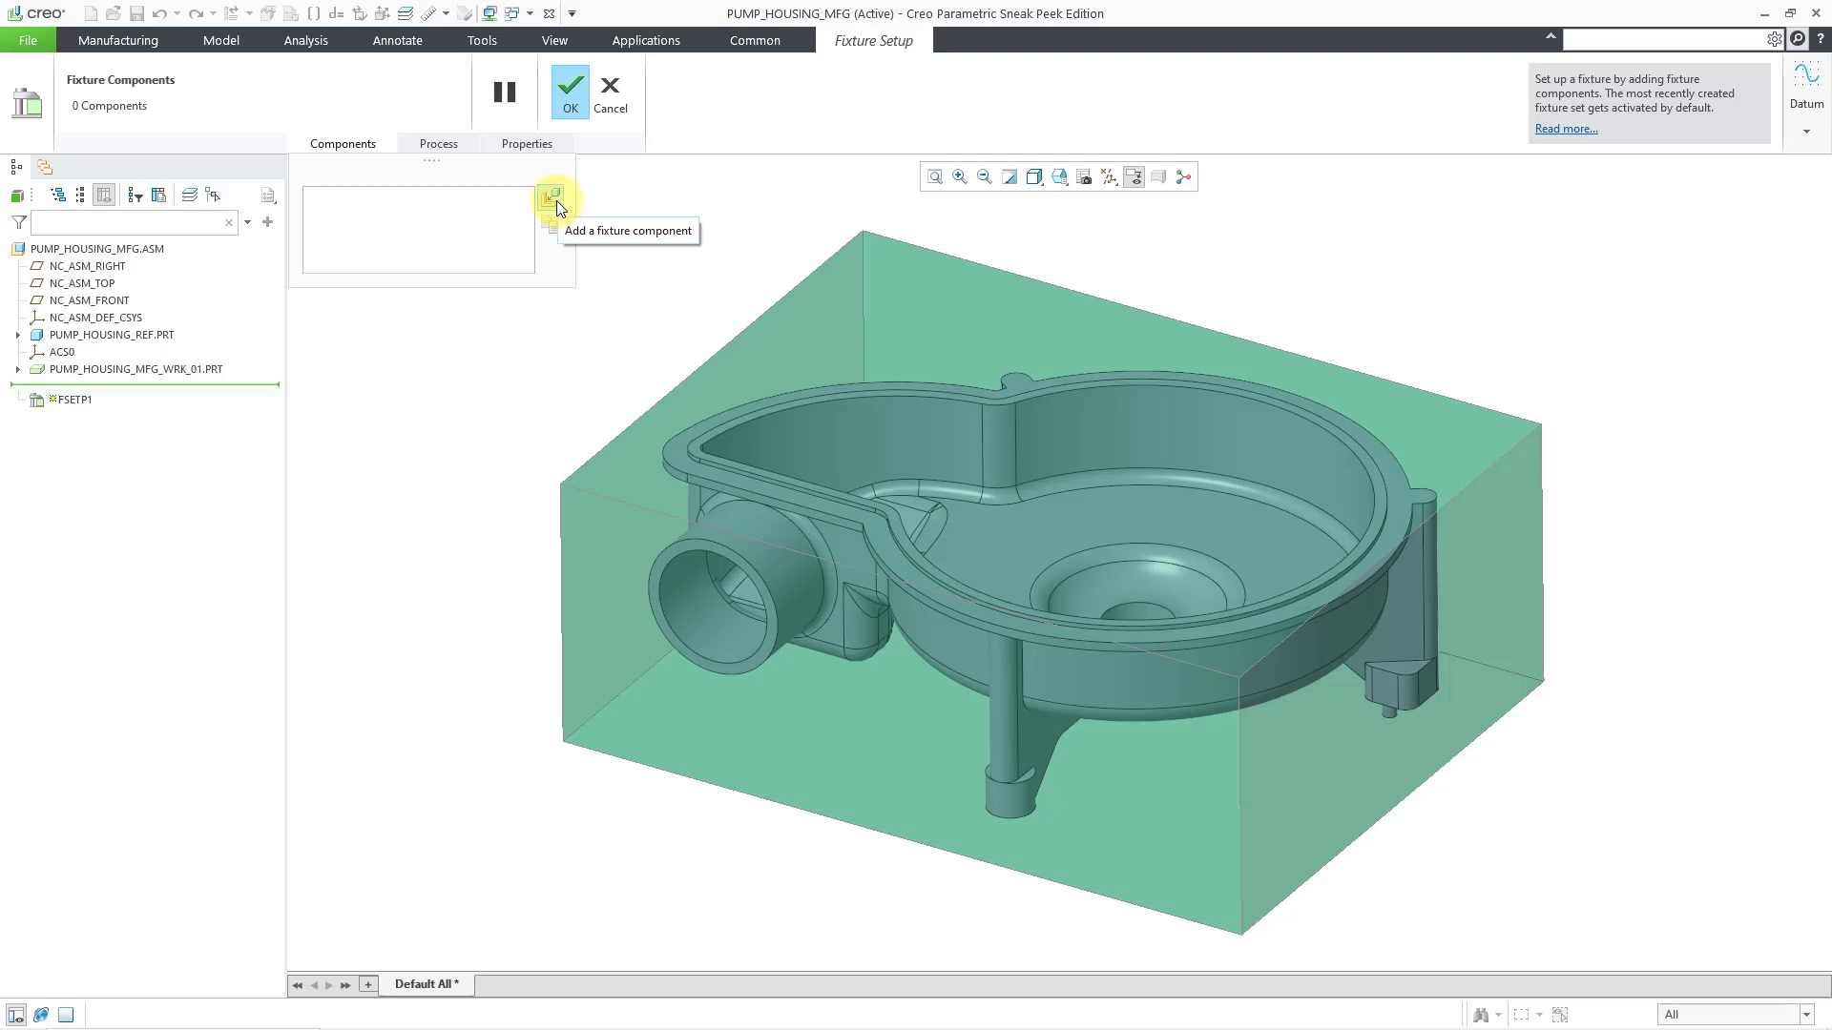
{"action": "left_click", "coordinate": [551, 196]}
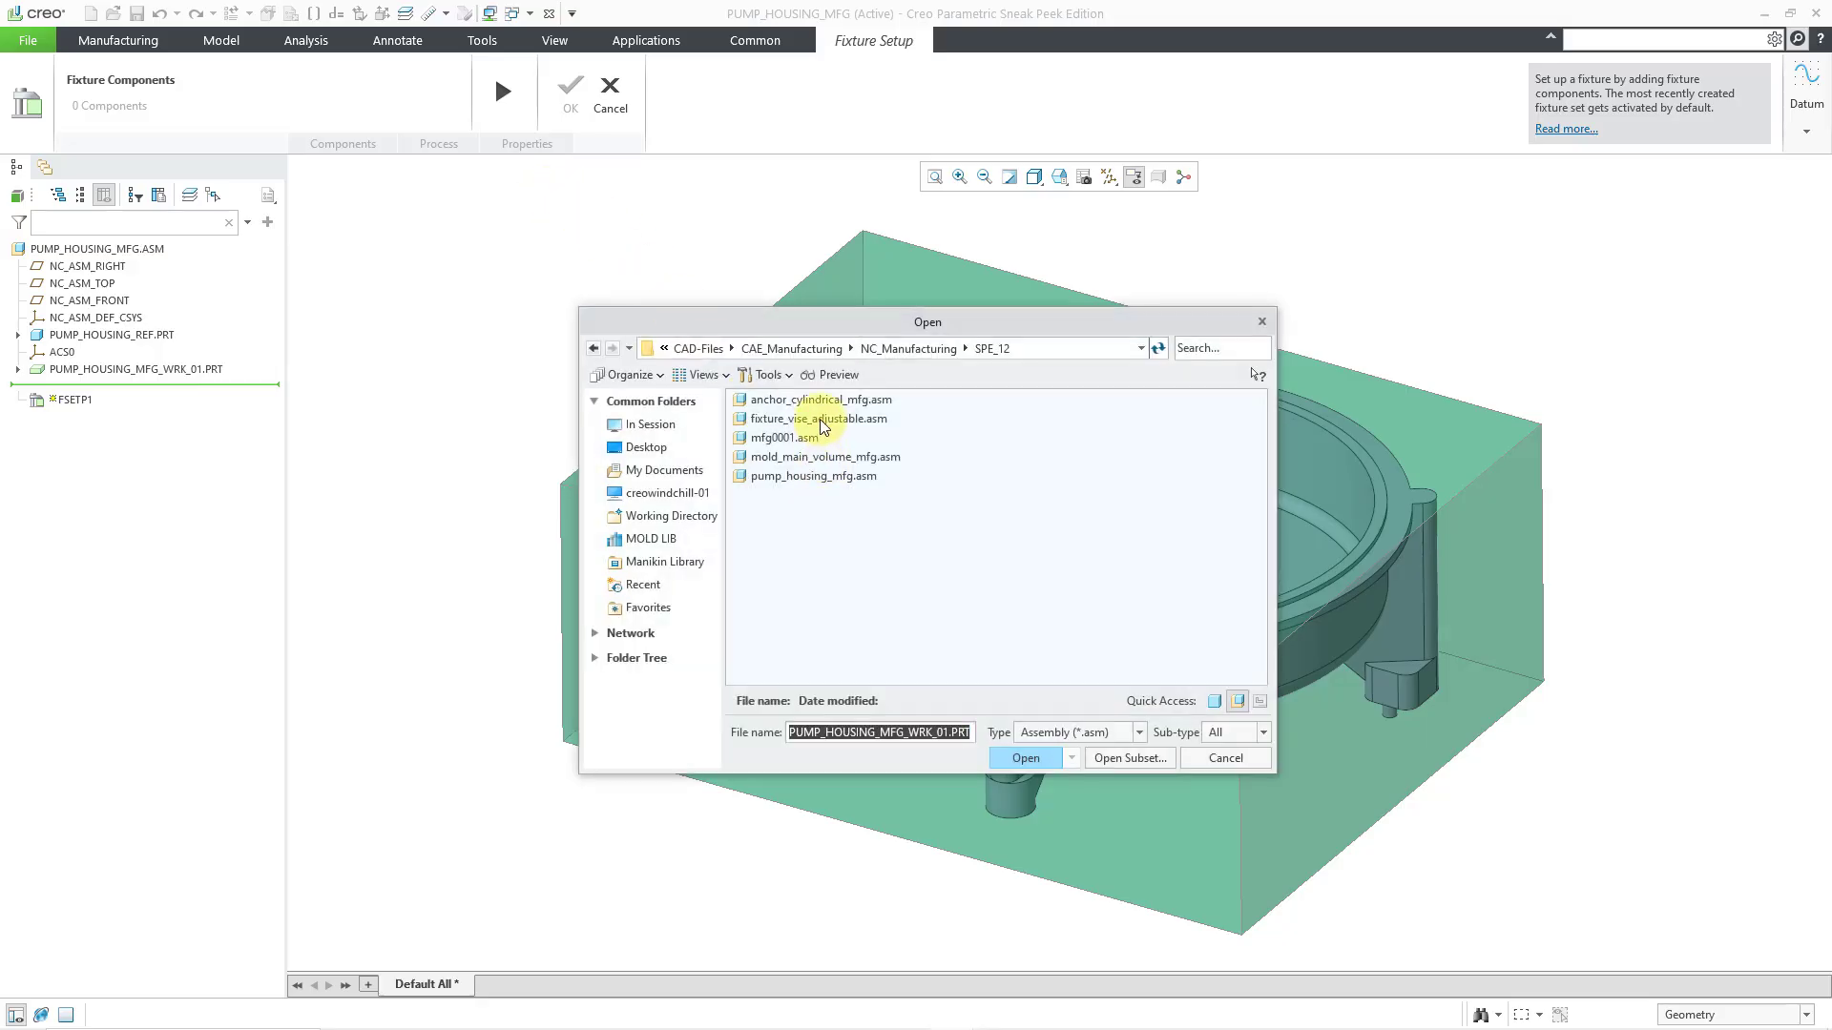
{"action": "left_click", "coordinate": [818, 418]}
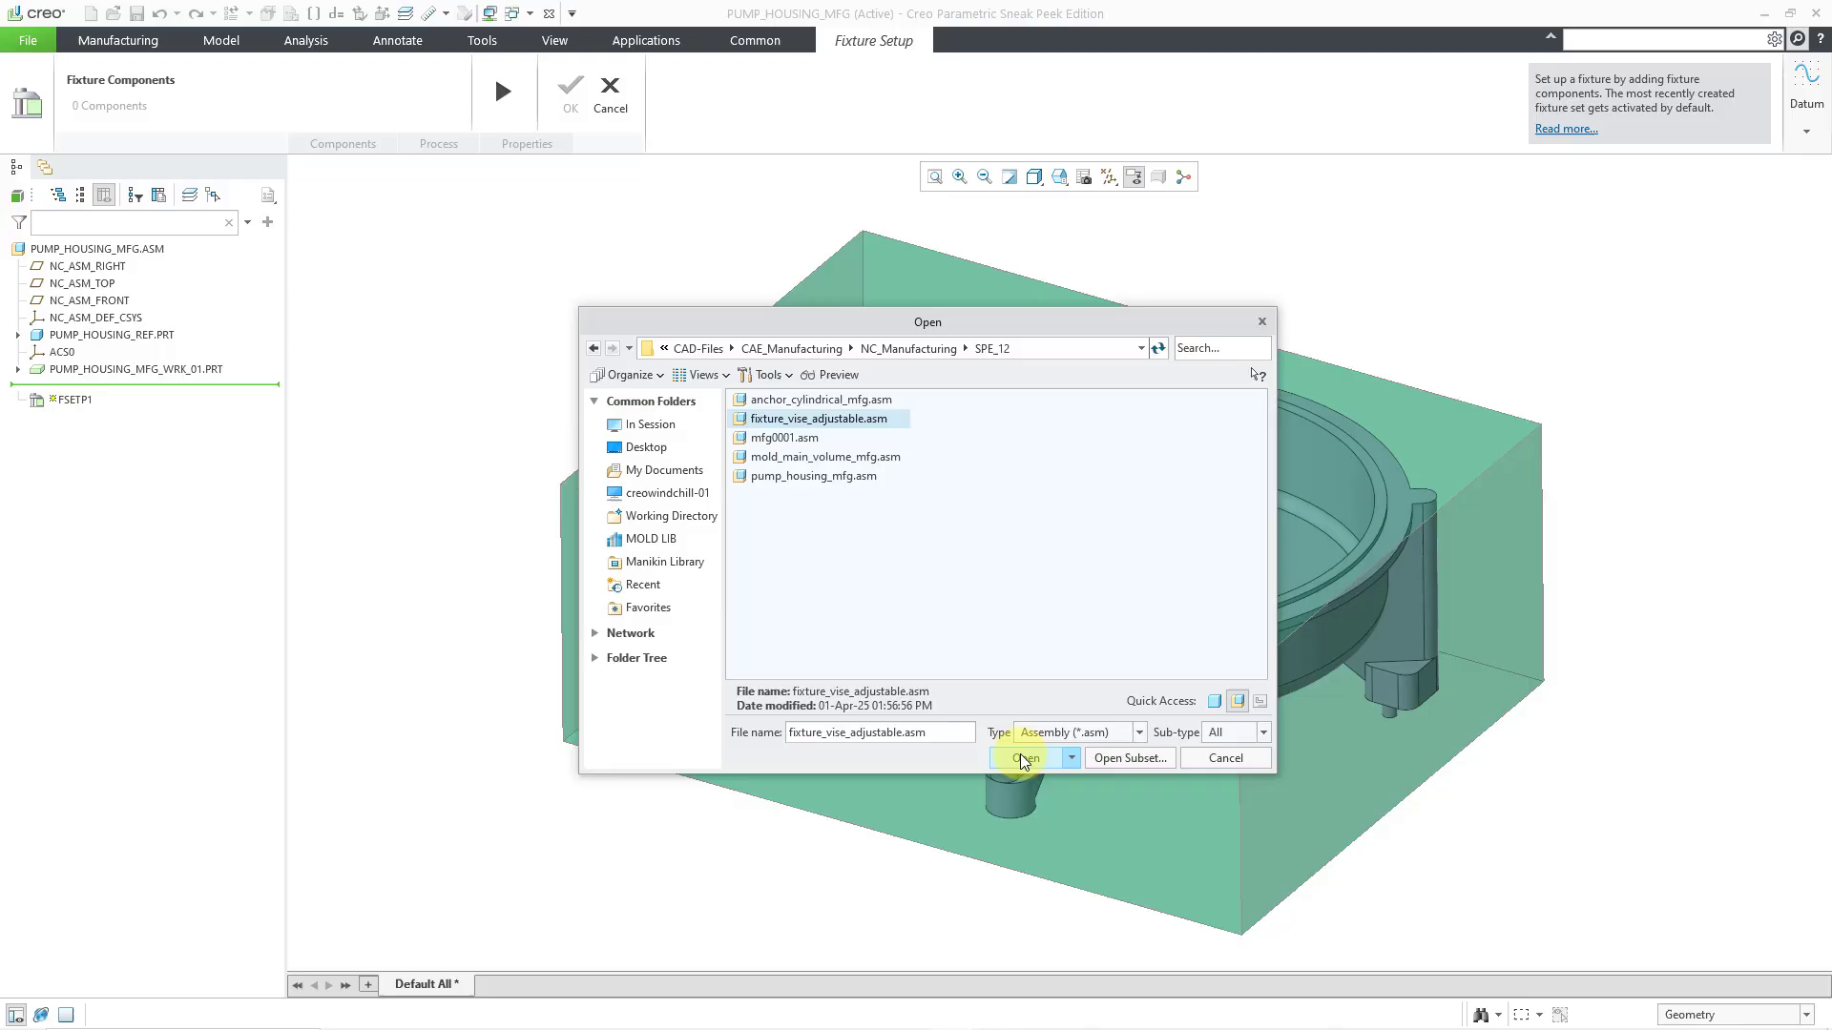
{"action": "left_click", "coordinate": [1025, 758]}
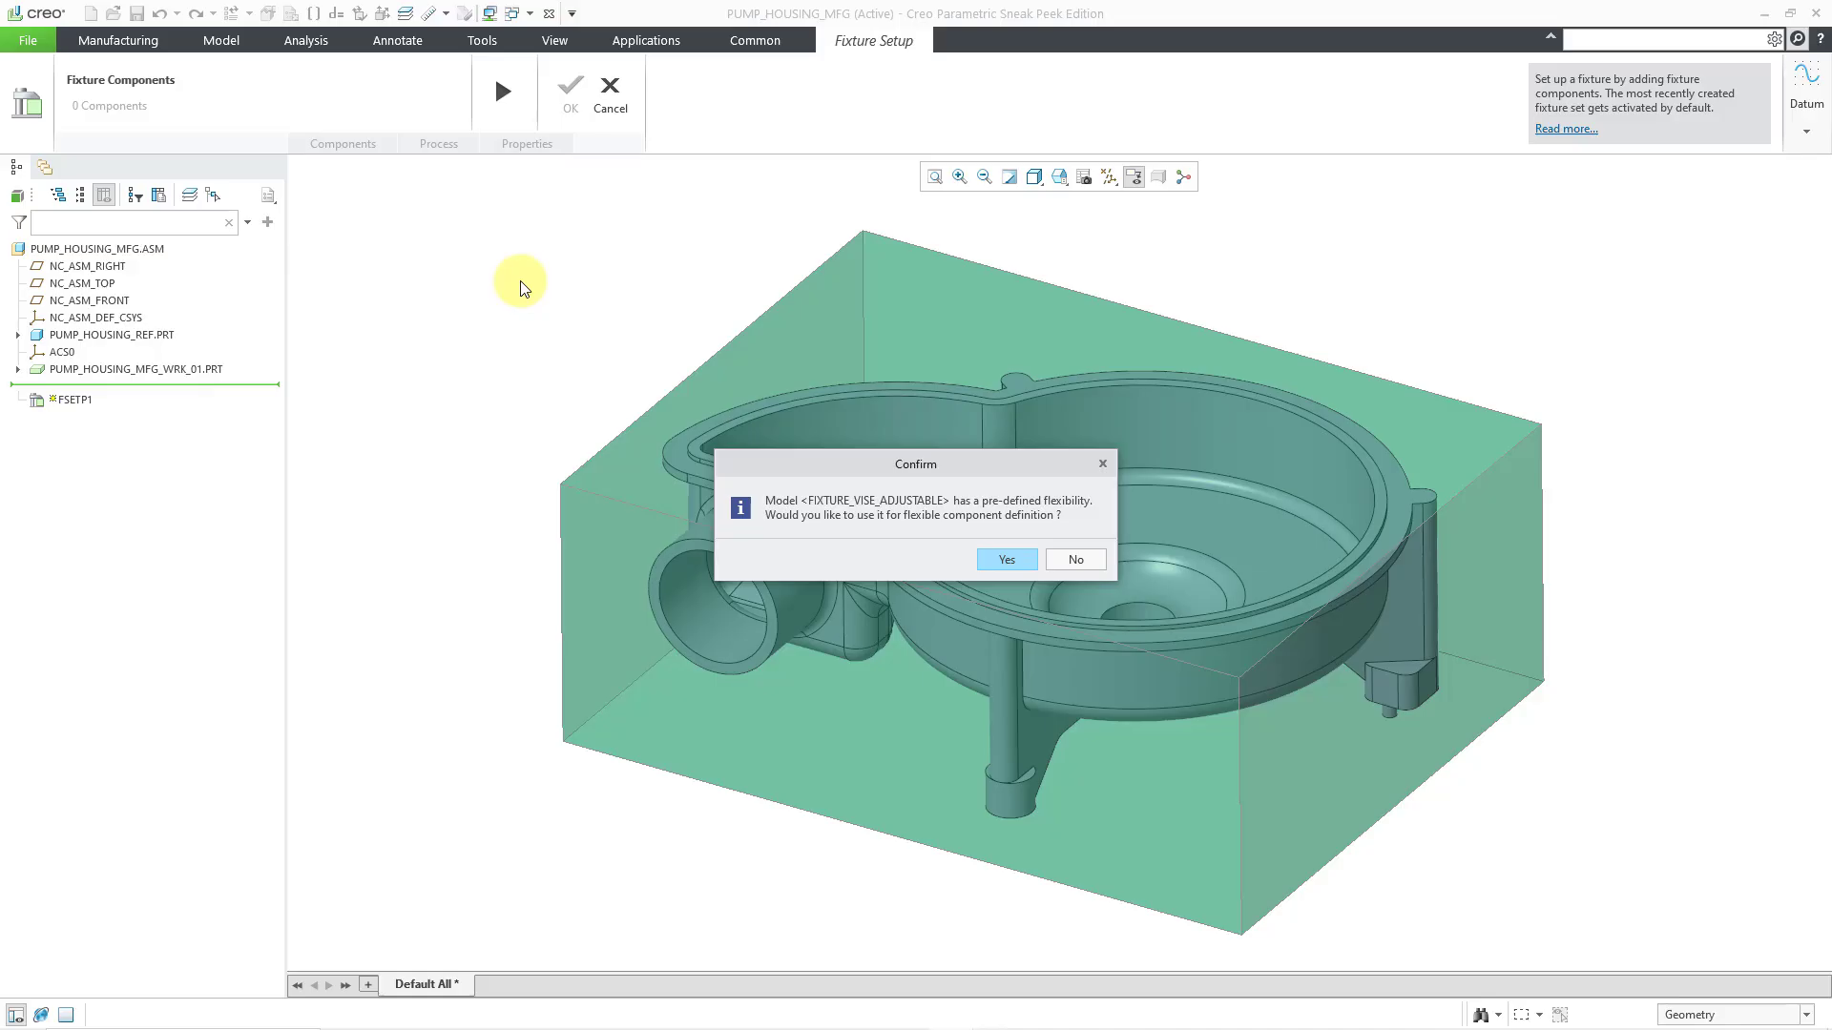
{"action": "mouse_move", "coordinate": [639, 309]}
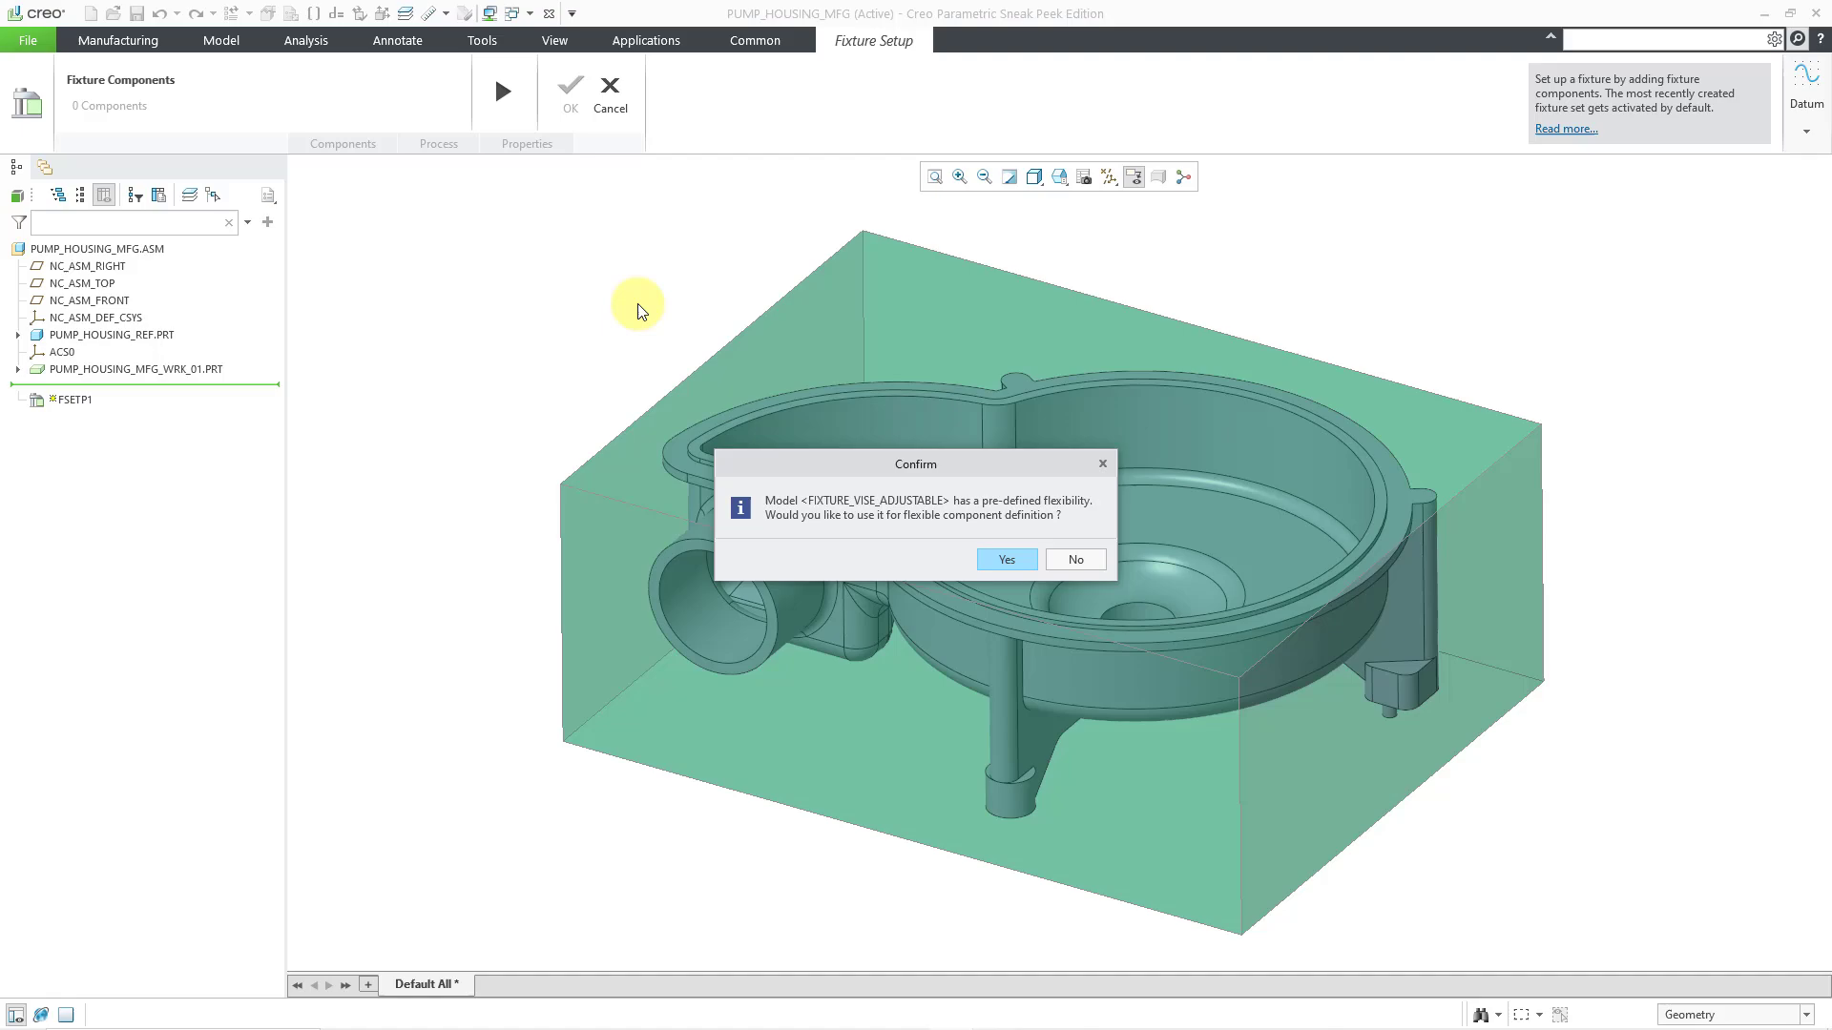
Step: Accept the vise's predefined flexibility and pick its fixed-jaw surface as the first placement reference
{"action": "left_click", "coordinate": [1072, 559]}
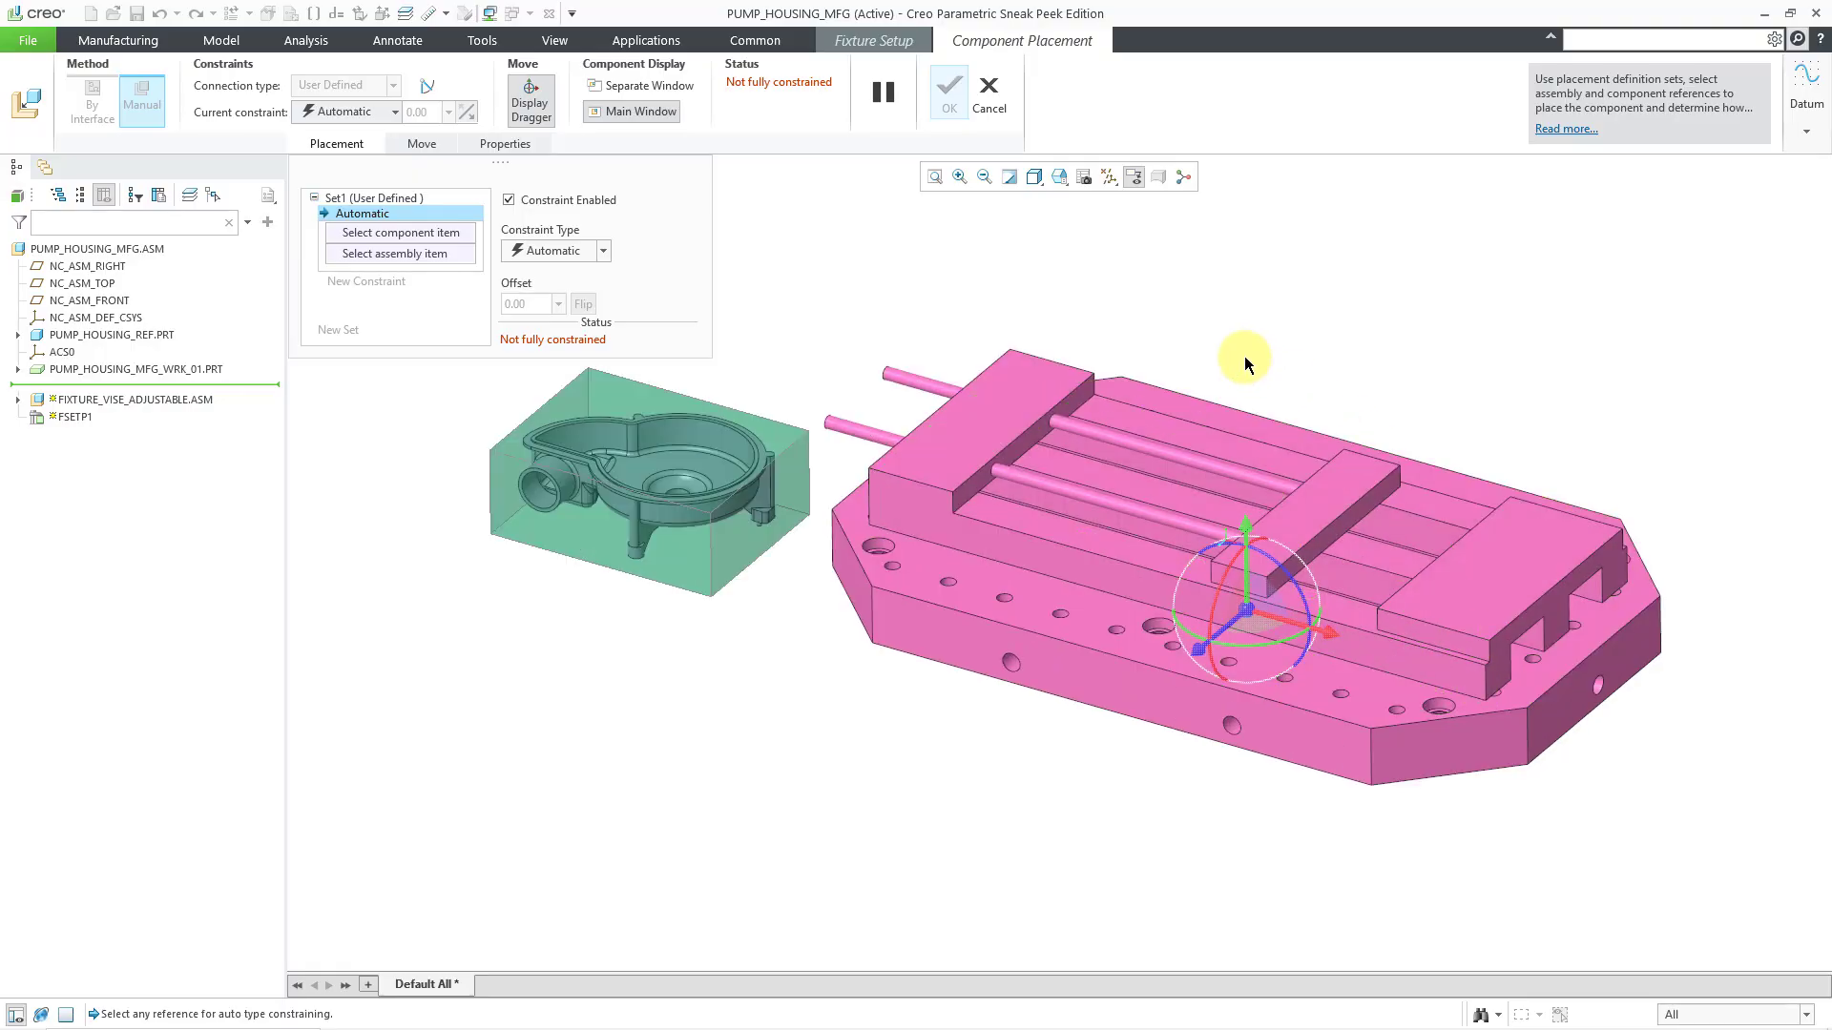
{"action": "mouse_move", "coordinate": [1257, 430]}
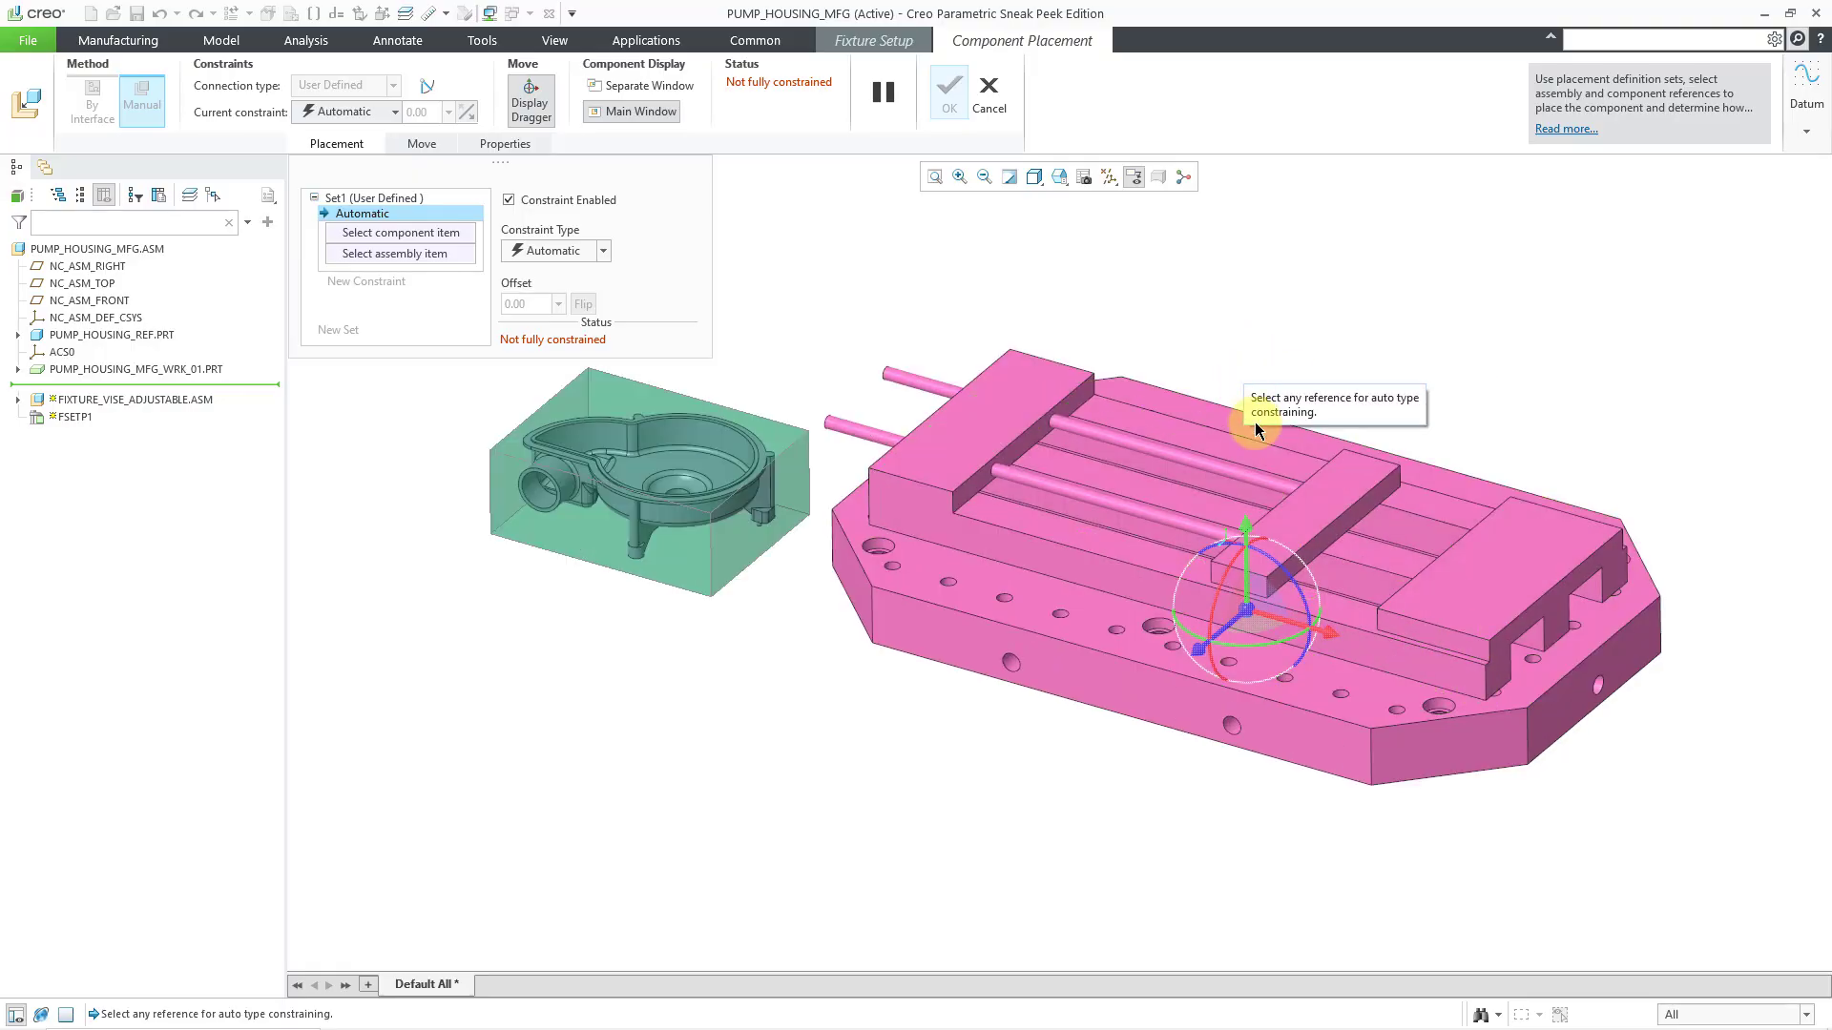
{"action": "mouse_move", "coordinate": [1259, 456]}
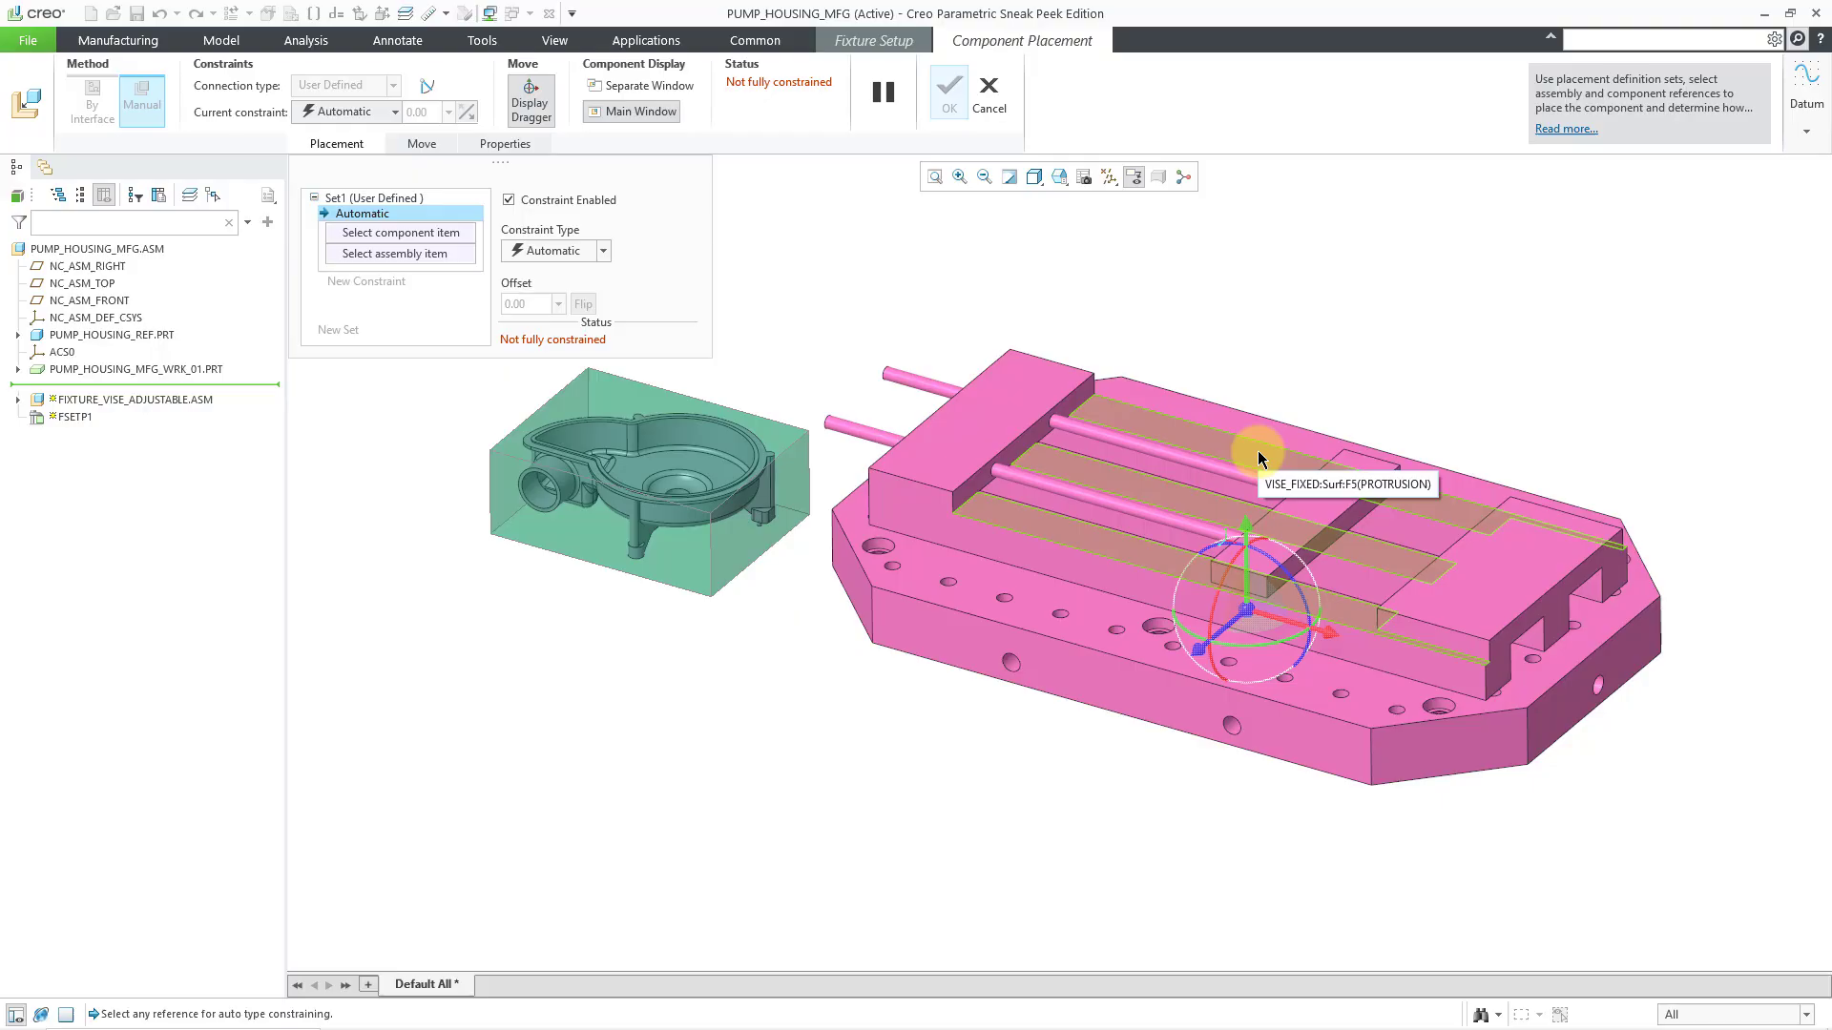
{"action": "left_click", "coordinate": [741, 565]}
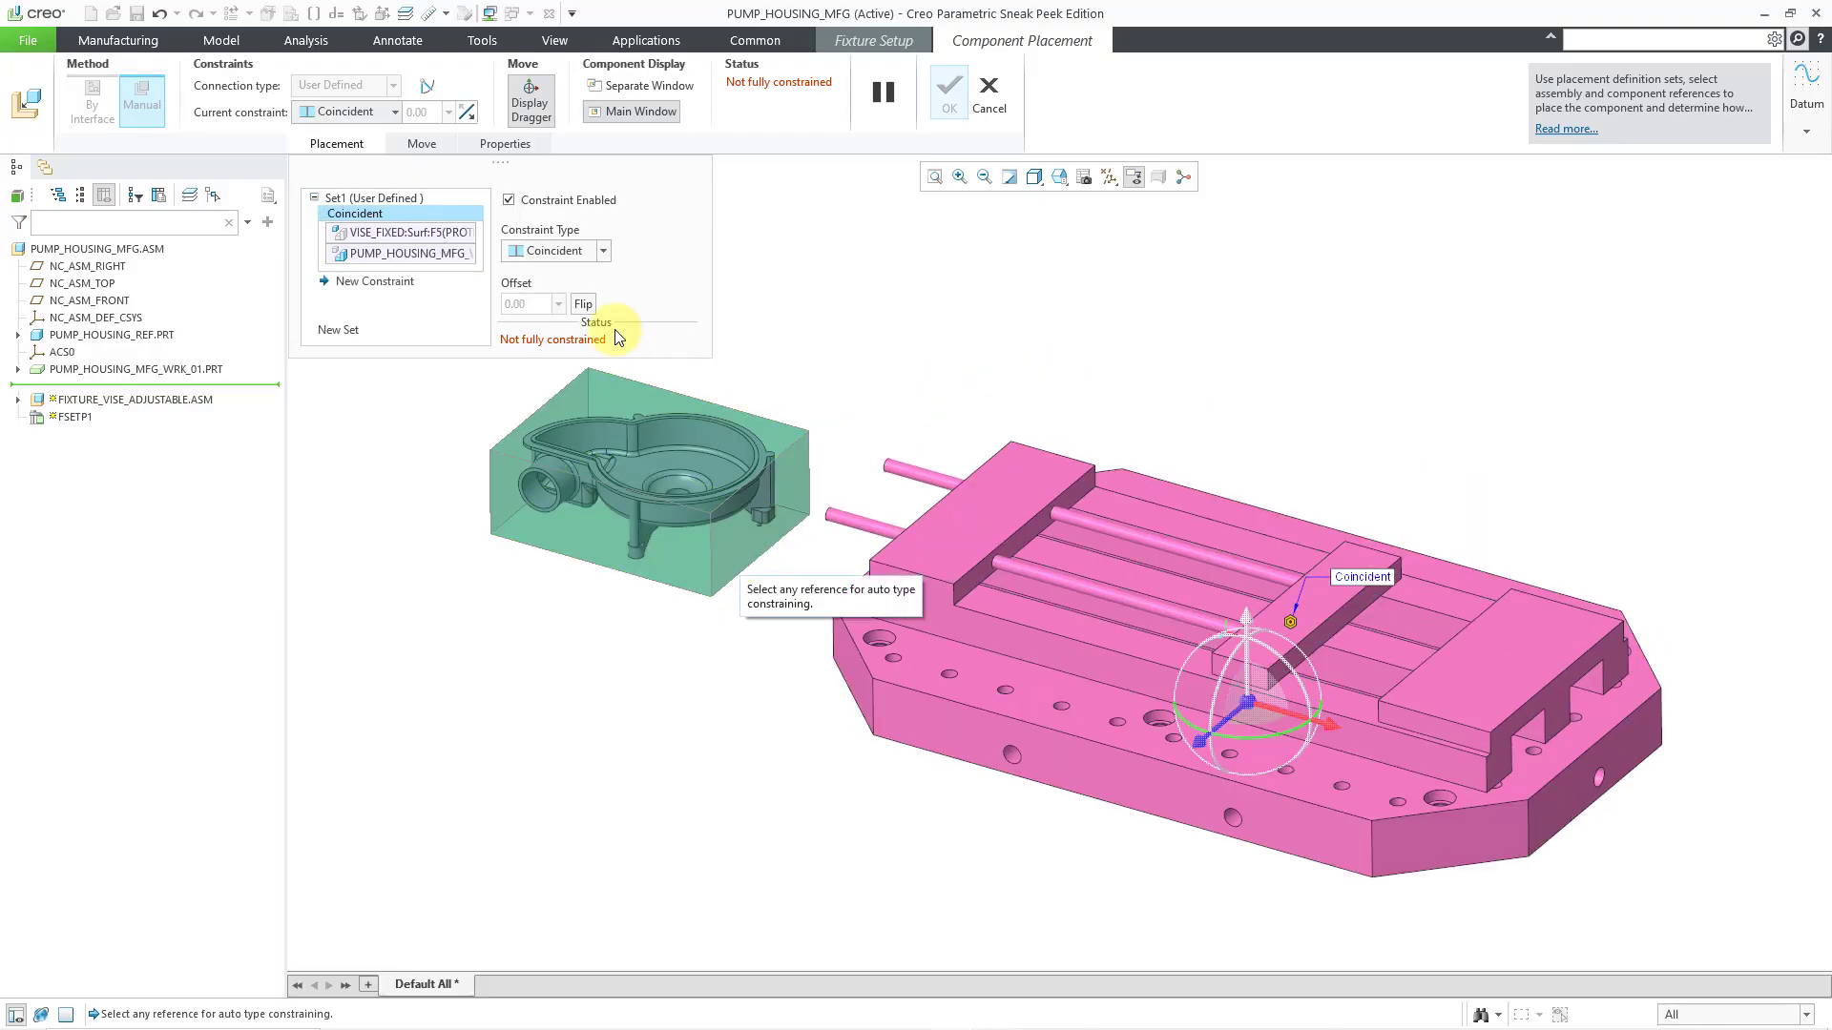
{"action": "mouse_move", "coordinate": [698, 683]}
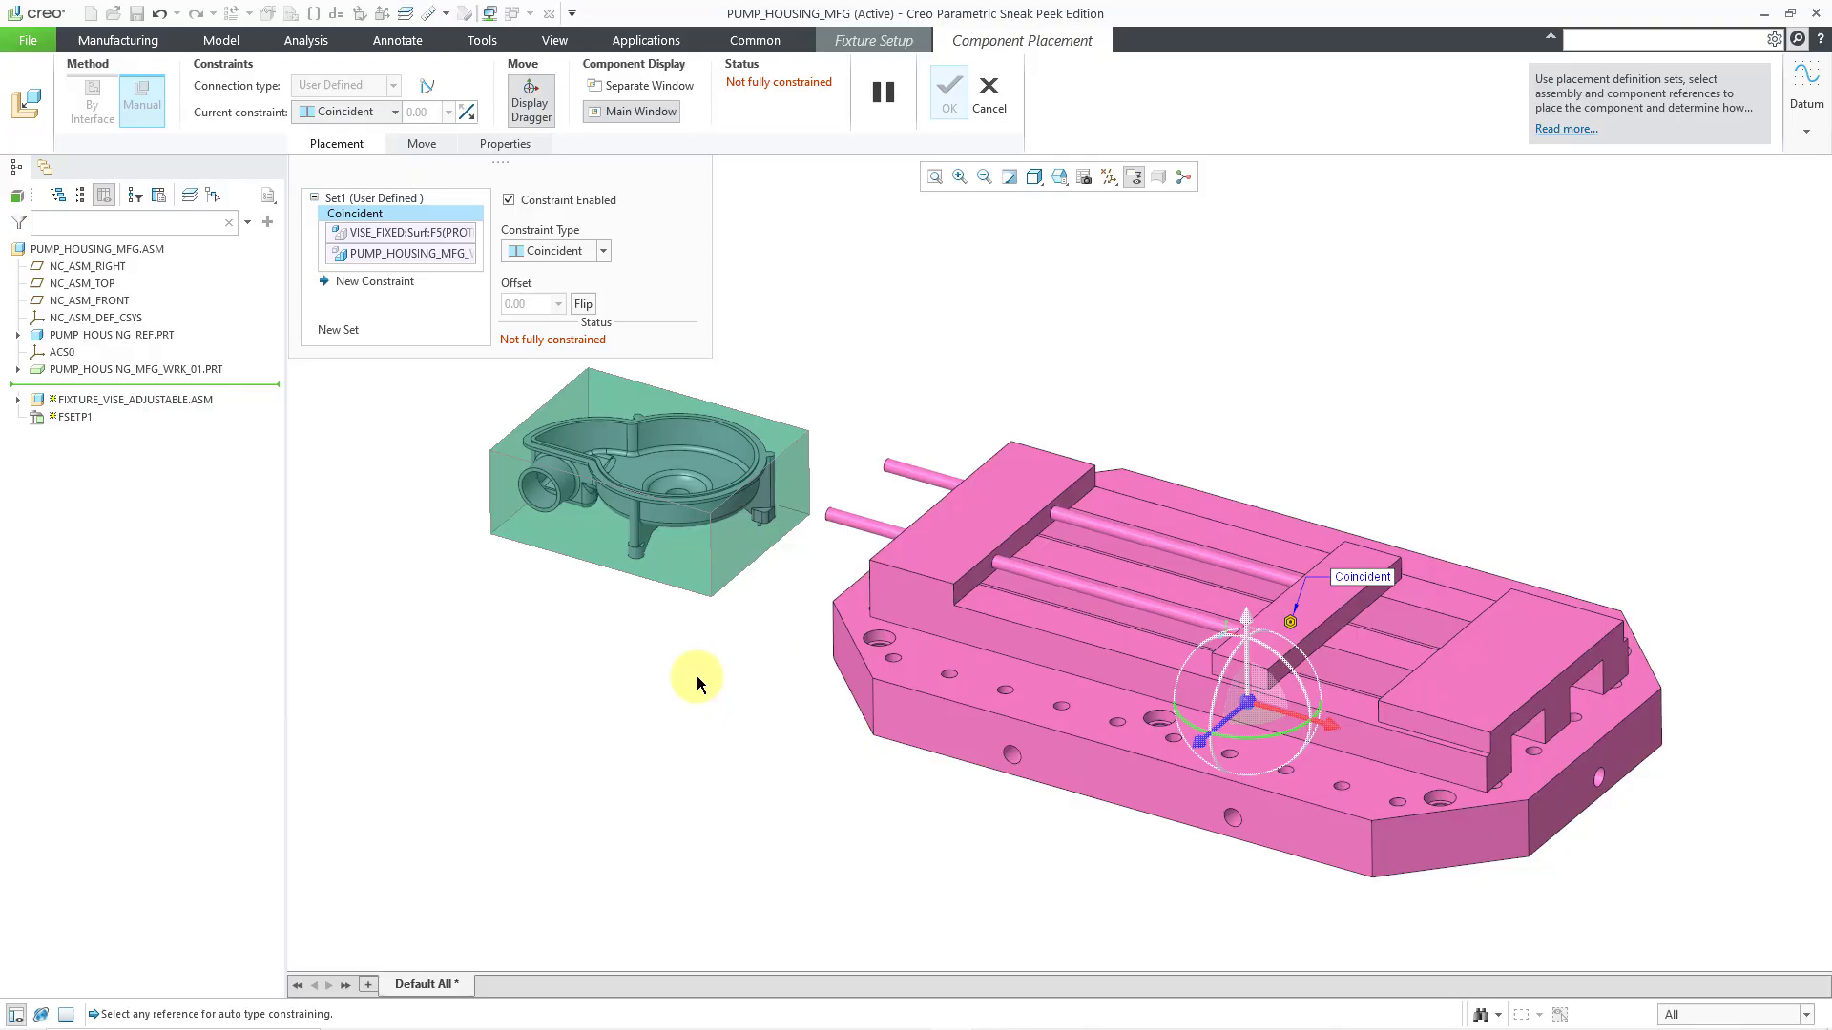
{"action": "mouse_move", "coordinate": [733, 569]}
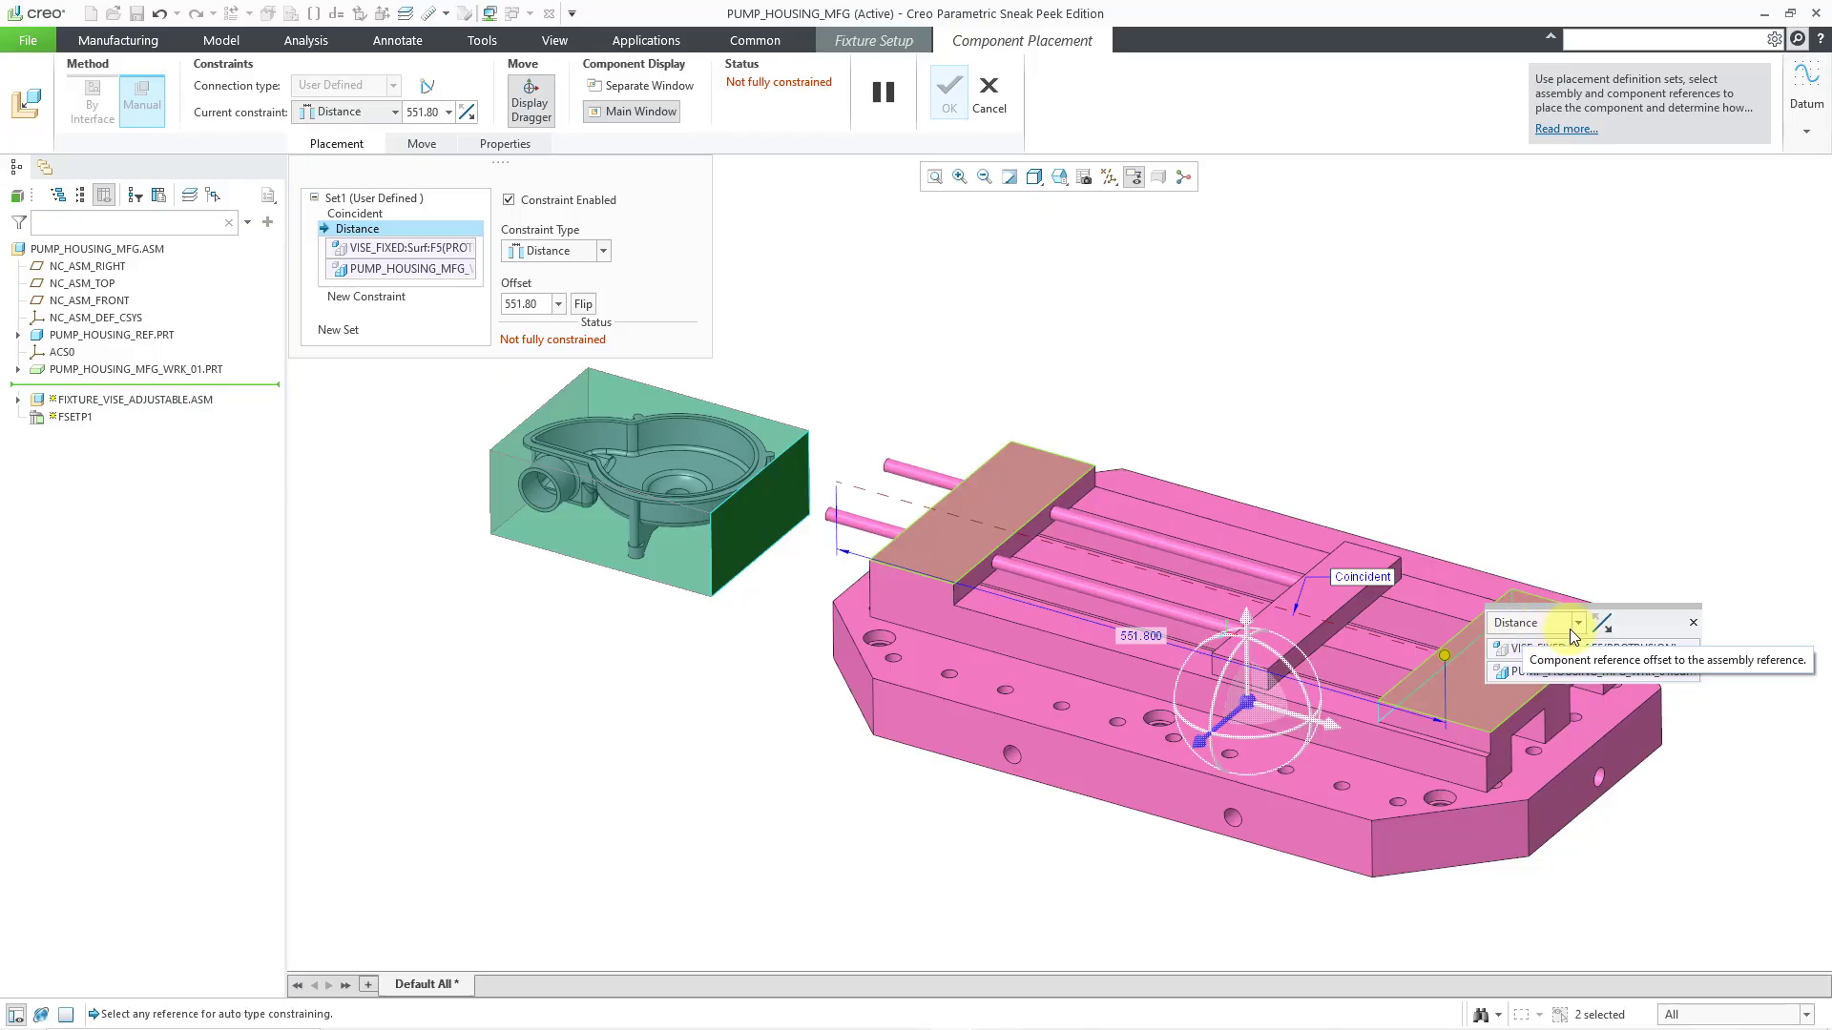
Step: Change the Distance constraint to Coincident and add another constraint on the workpiece face
{"action": "left_click", "coordinate": [1576, 622]}
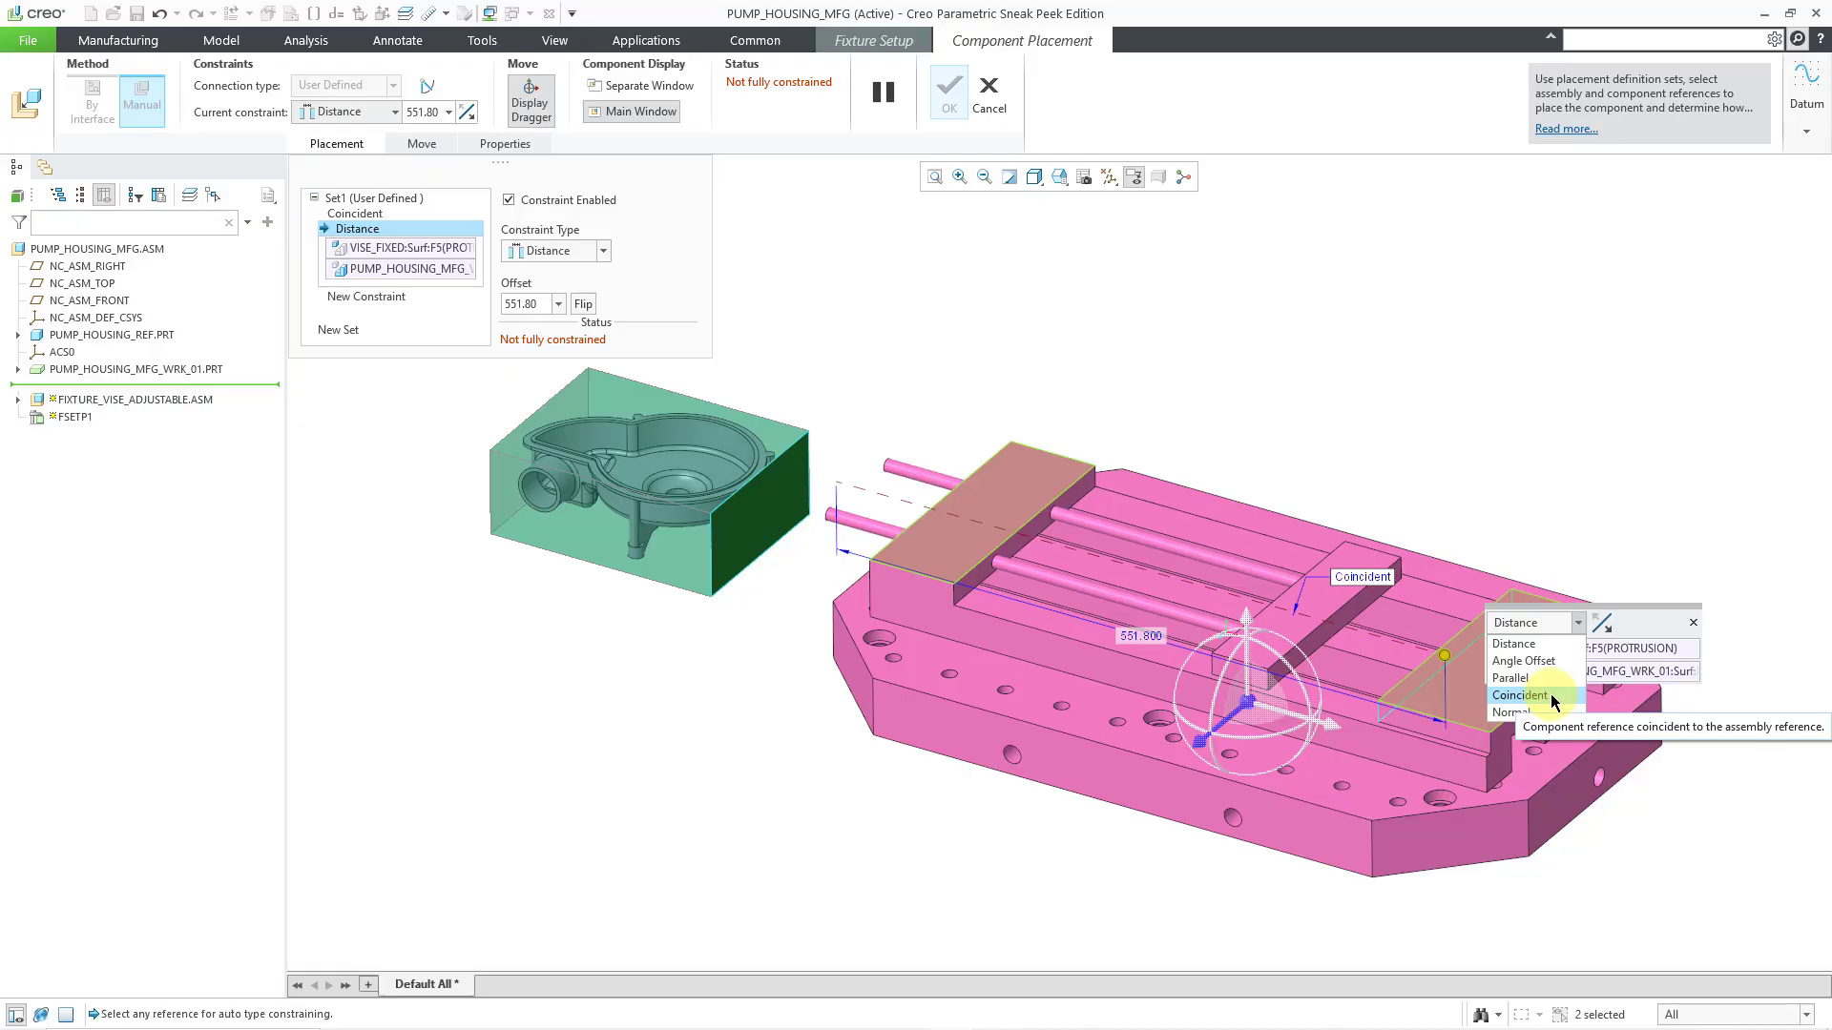
{"action": "left_click", "coordinate": [1518, 694]}
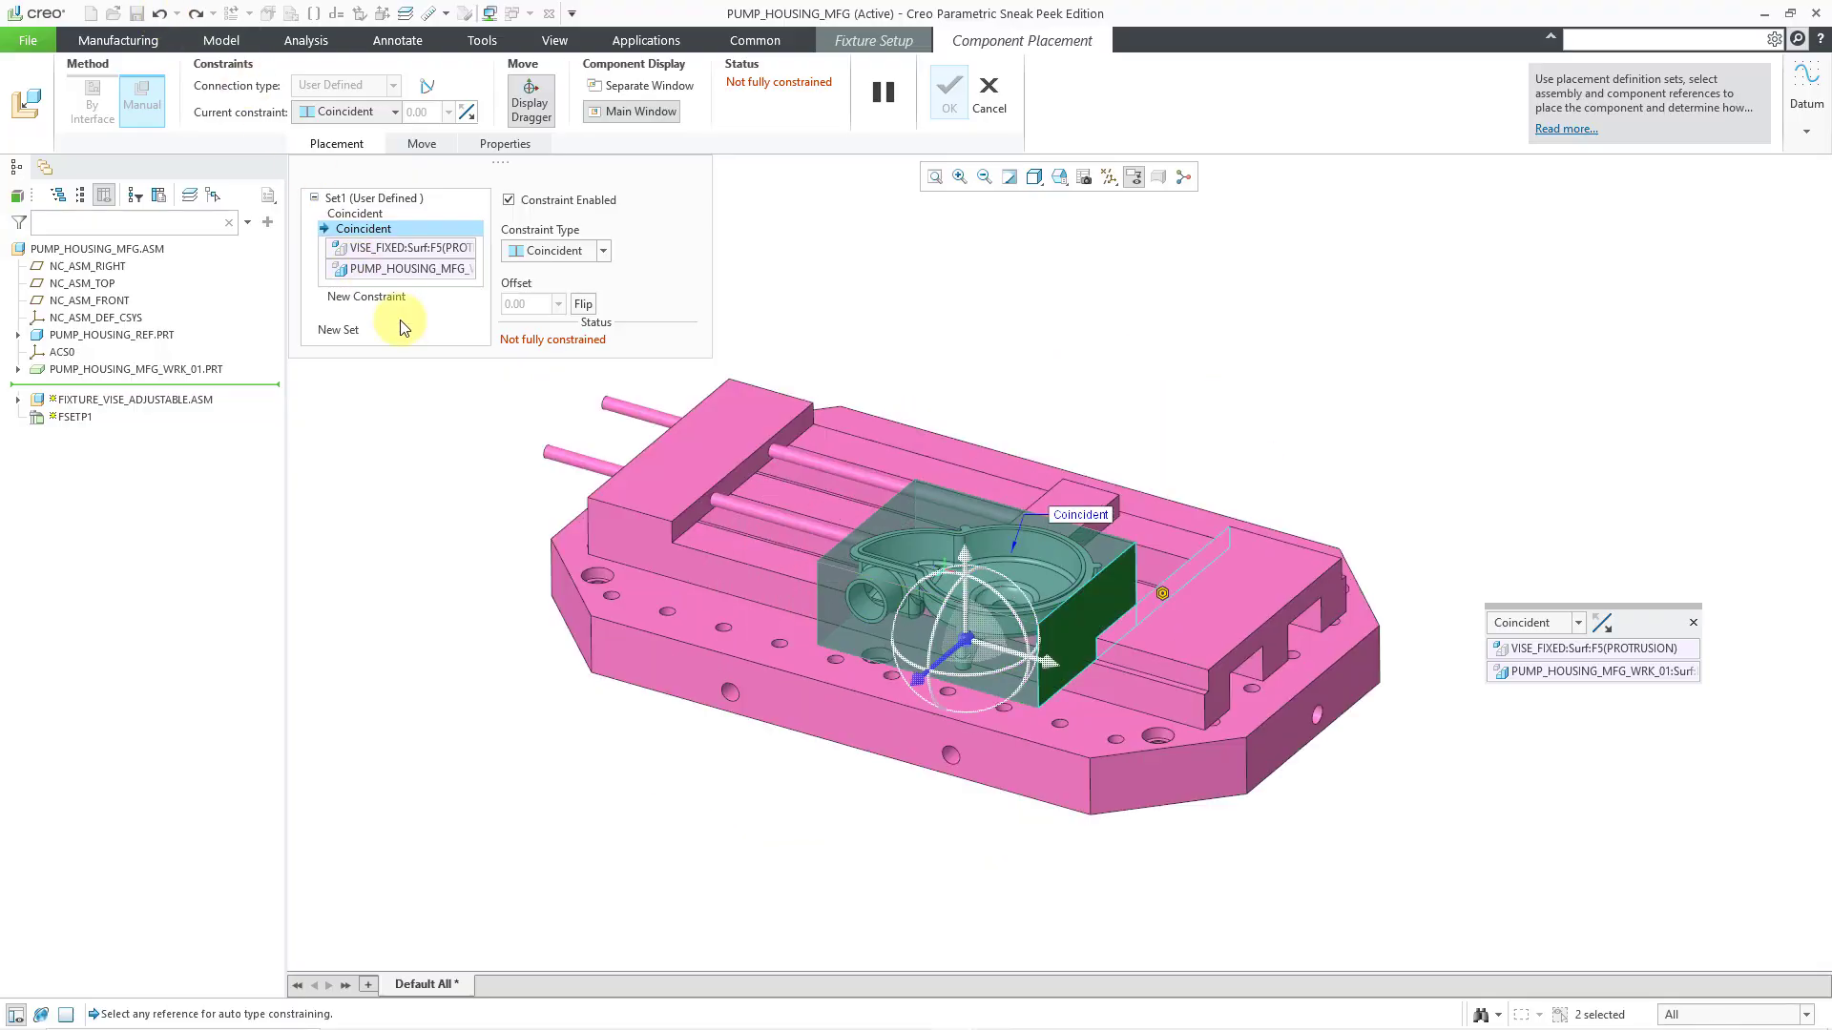
{"action": "left_click", "coordinate": [366, 296]}
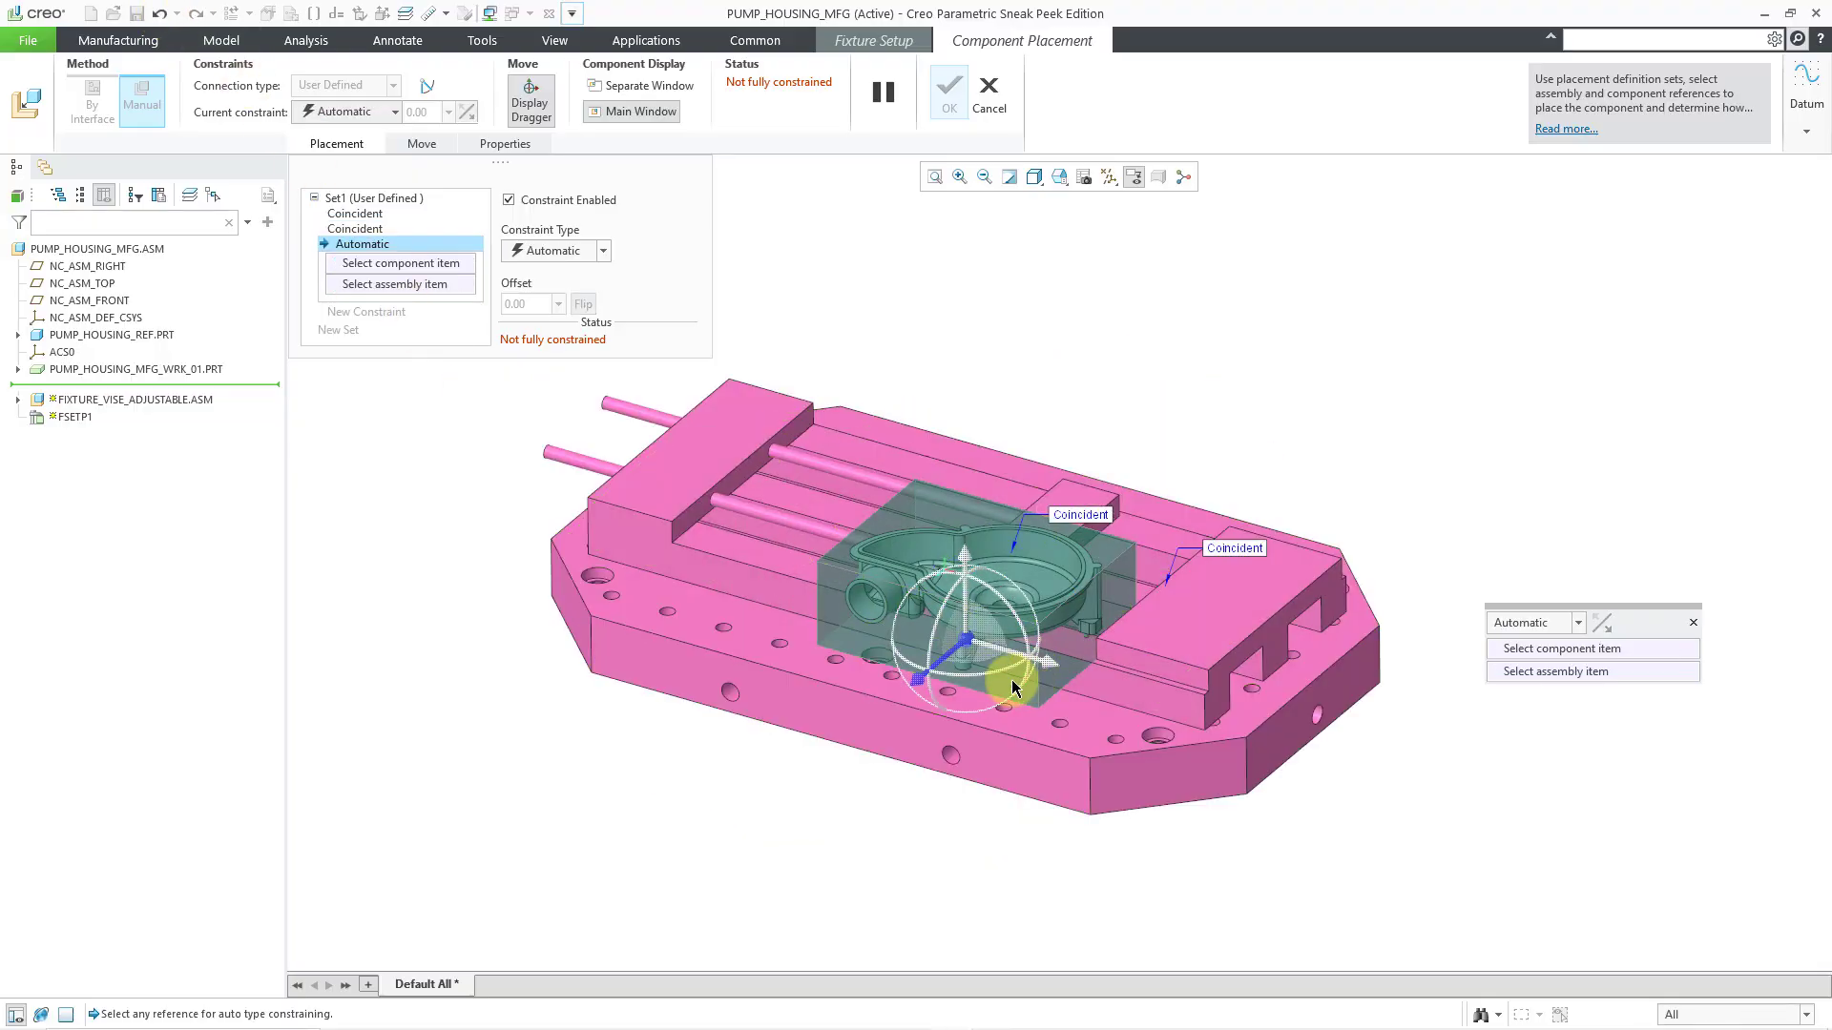
{"action": "left_click", "coordinate": [1139, 672]}
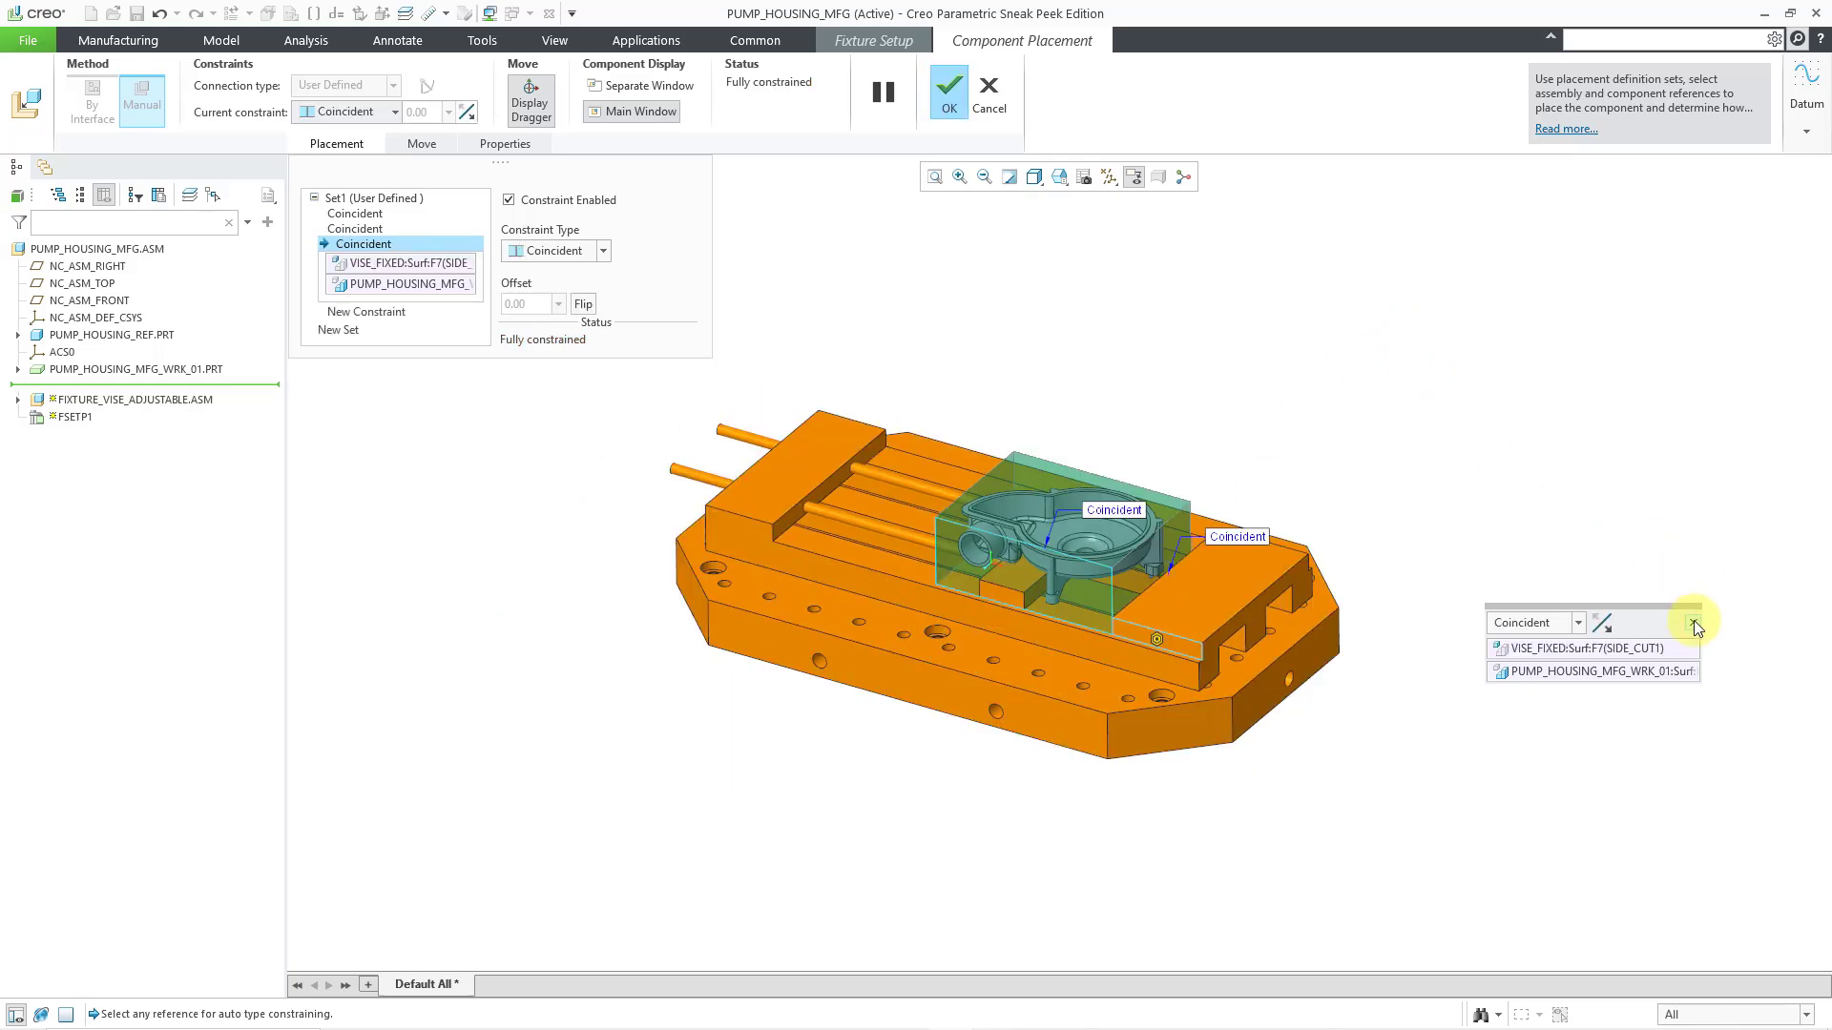
Step: Confirm the vise placement, save the fixture setup, and bring up actions for the vise assembly
{"action": "left_click", "coordinate": [1694, 621]}
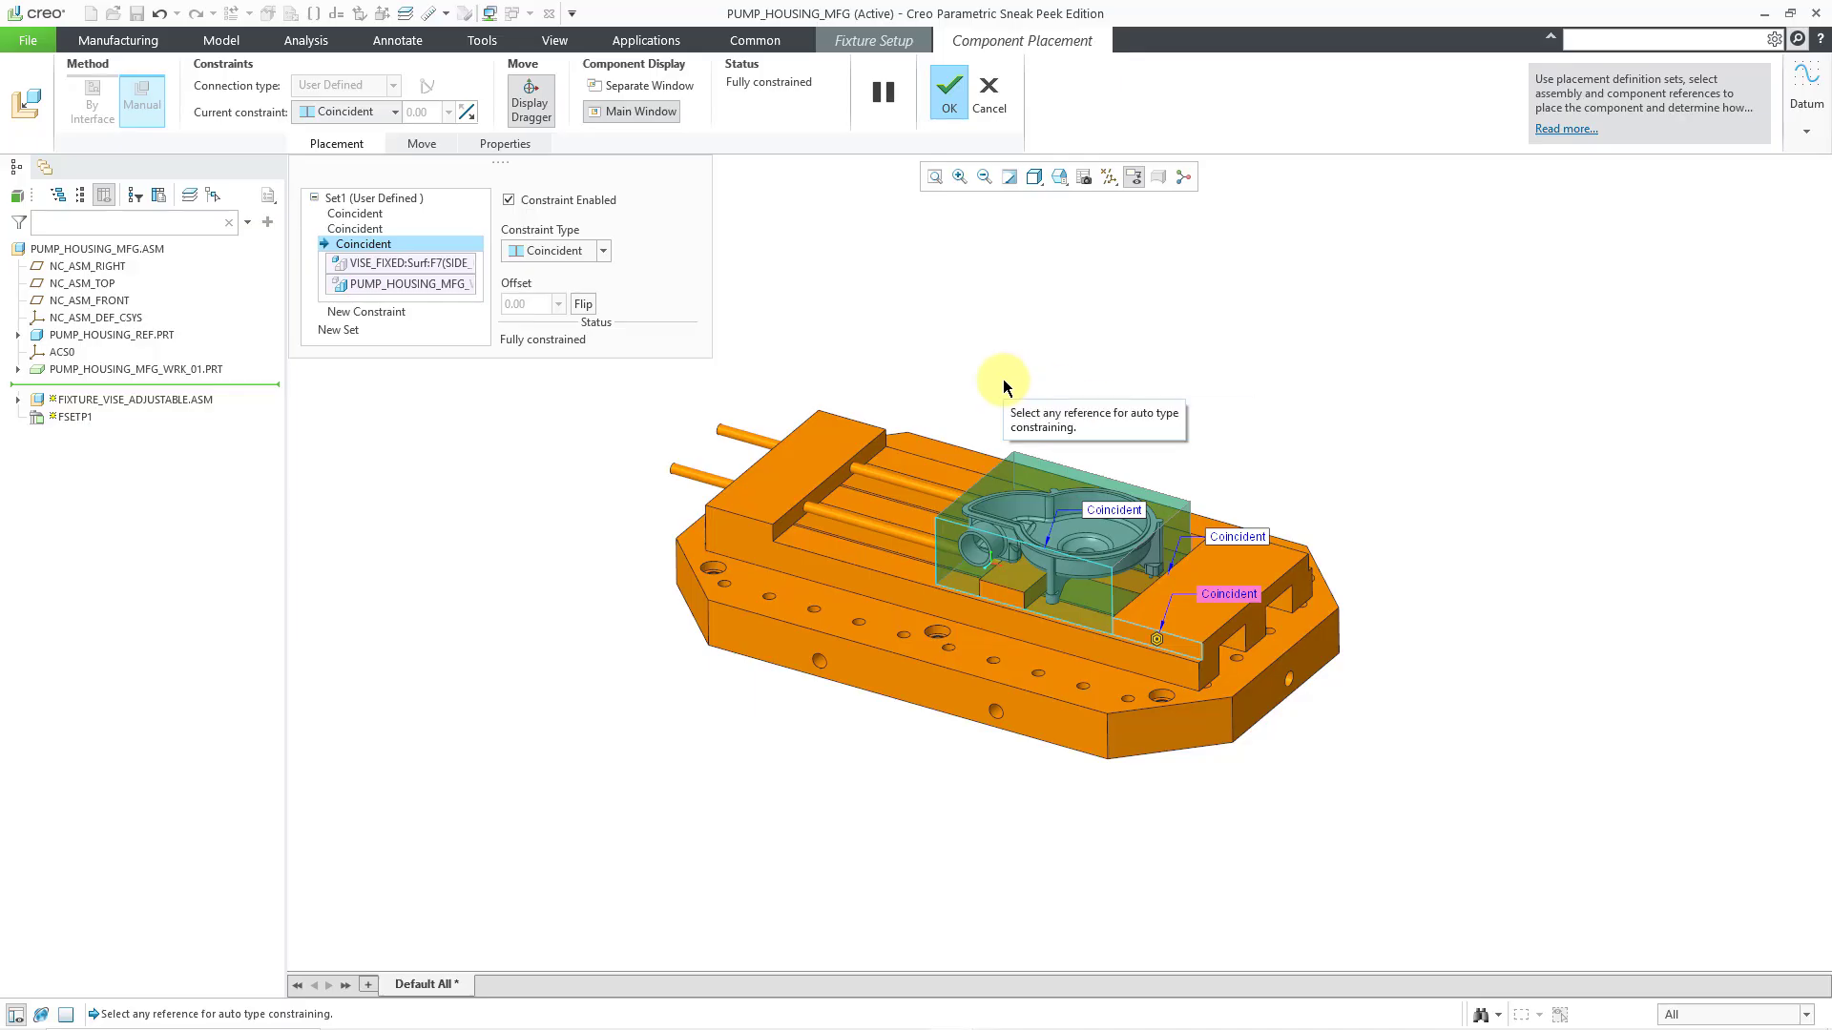
{"action": "left_click", "coordinate": [948, 86]}
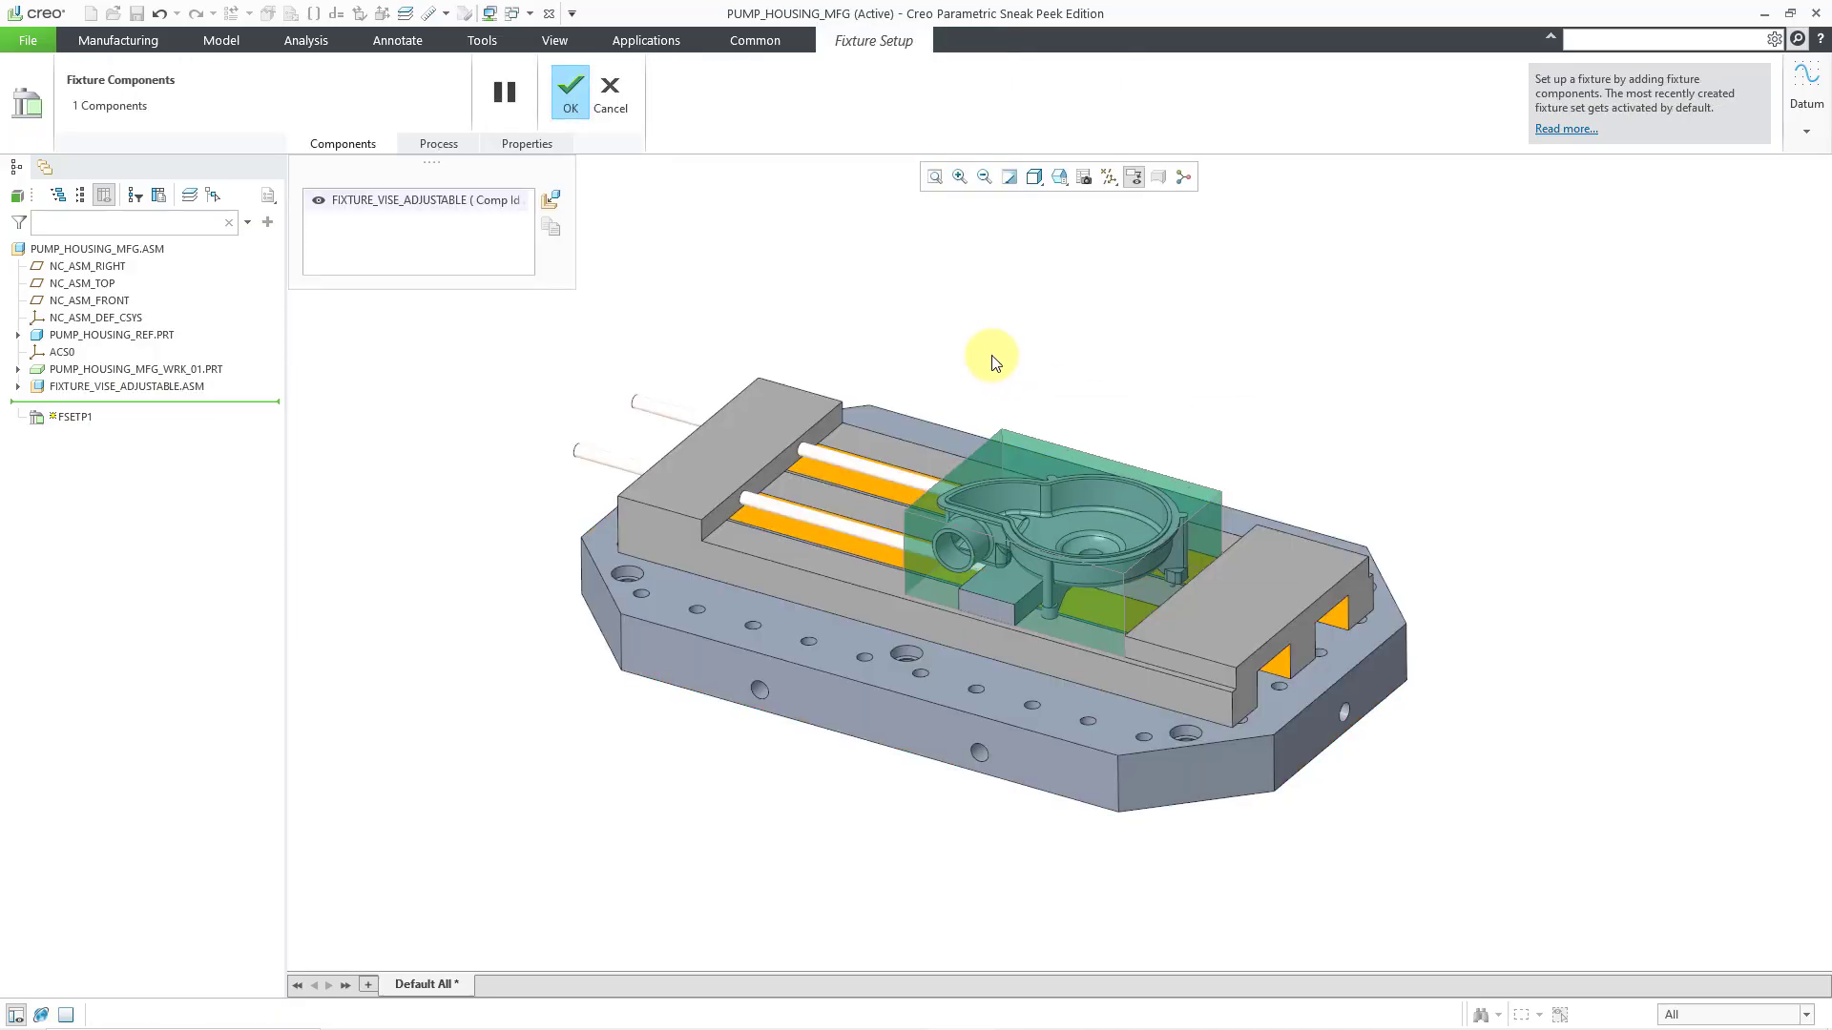
{"action": "mouse_move", "coordinate": [694, 261]}
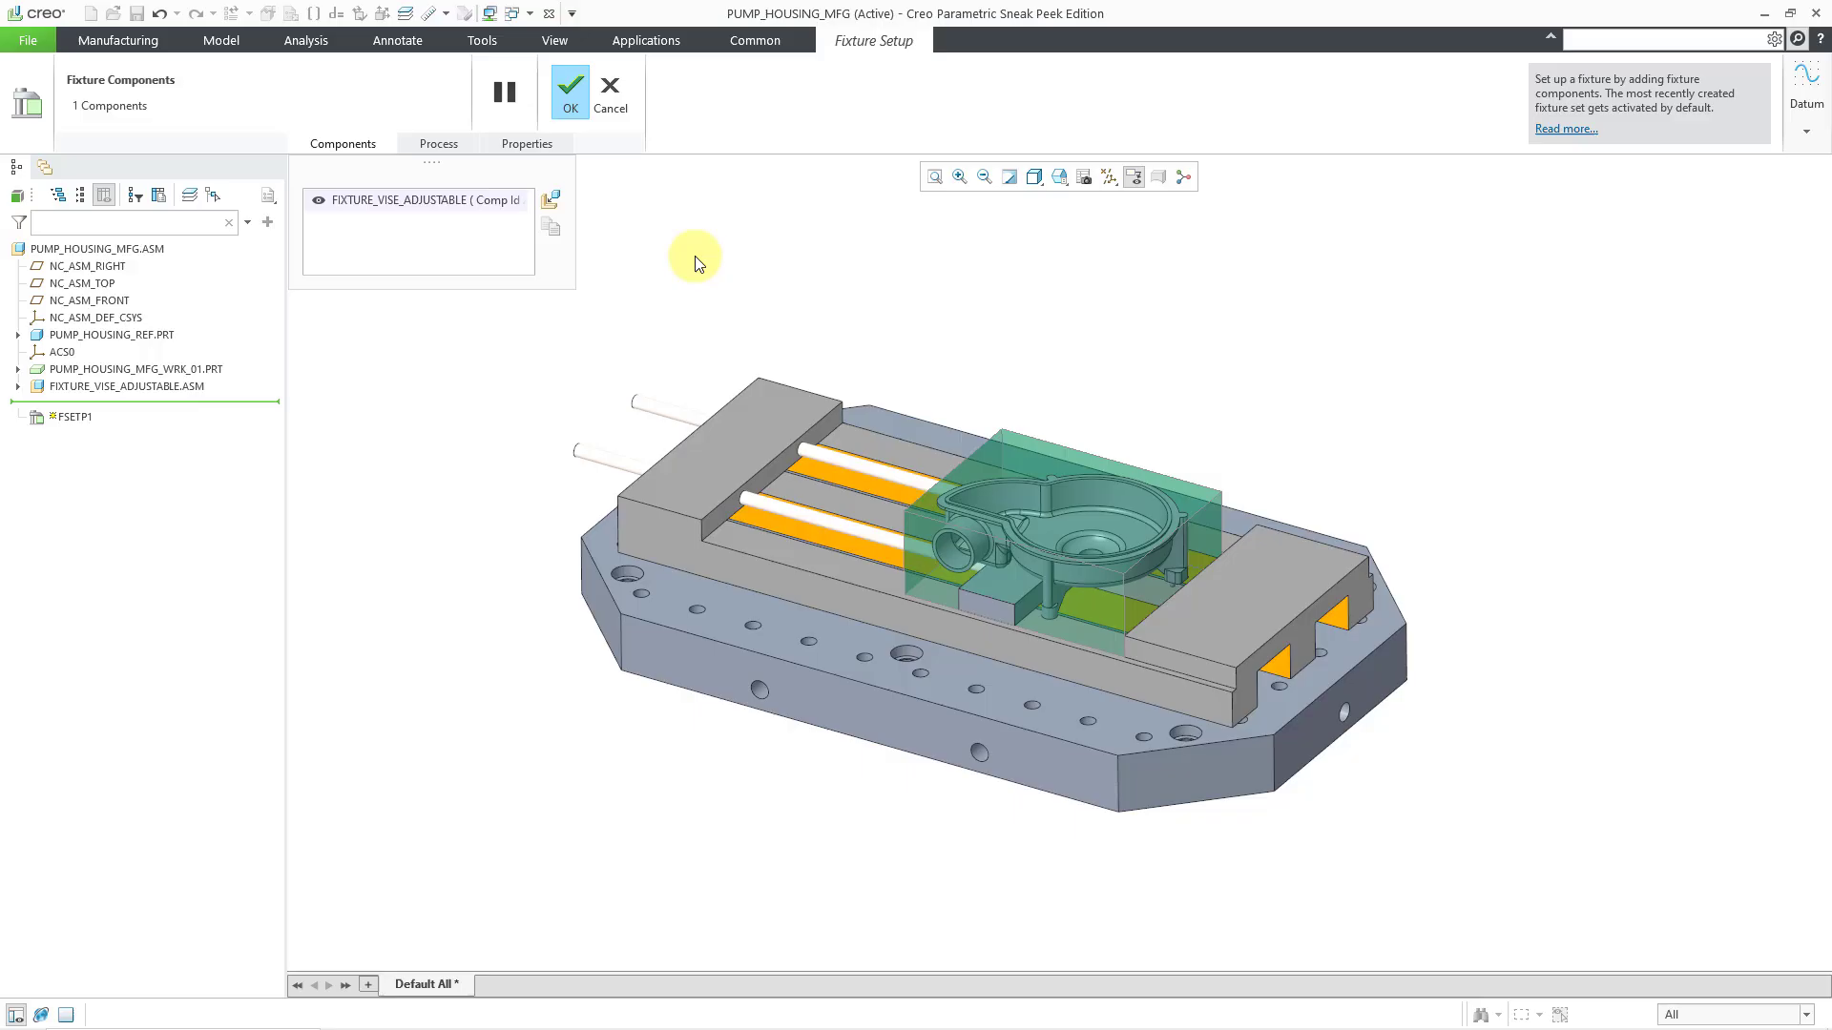
{"action": "mouse_move", "coordinate": [813, 68]}
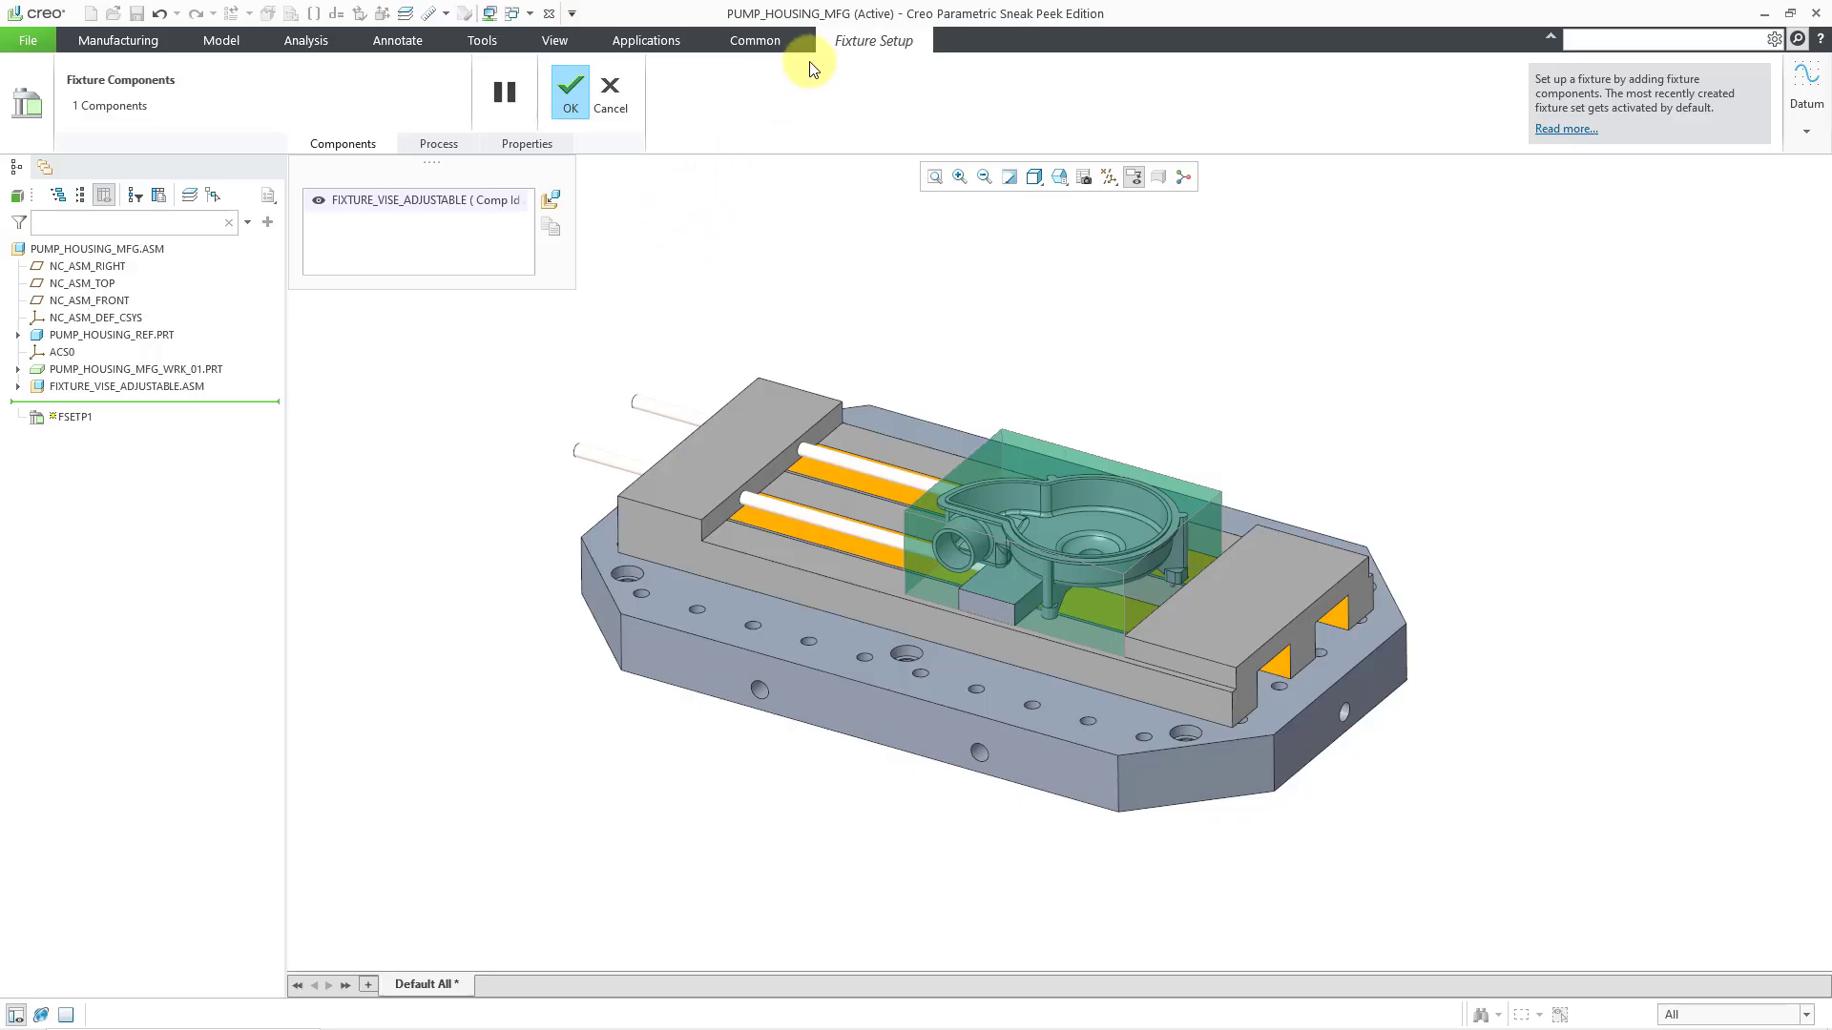
{"action": "mouse_move", "coordinate": [733, 248]}
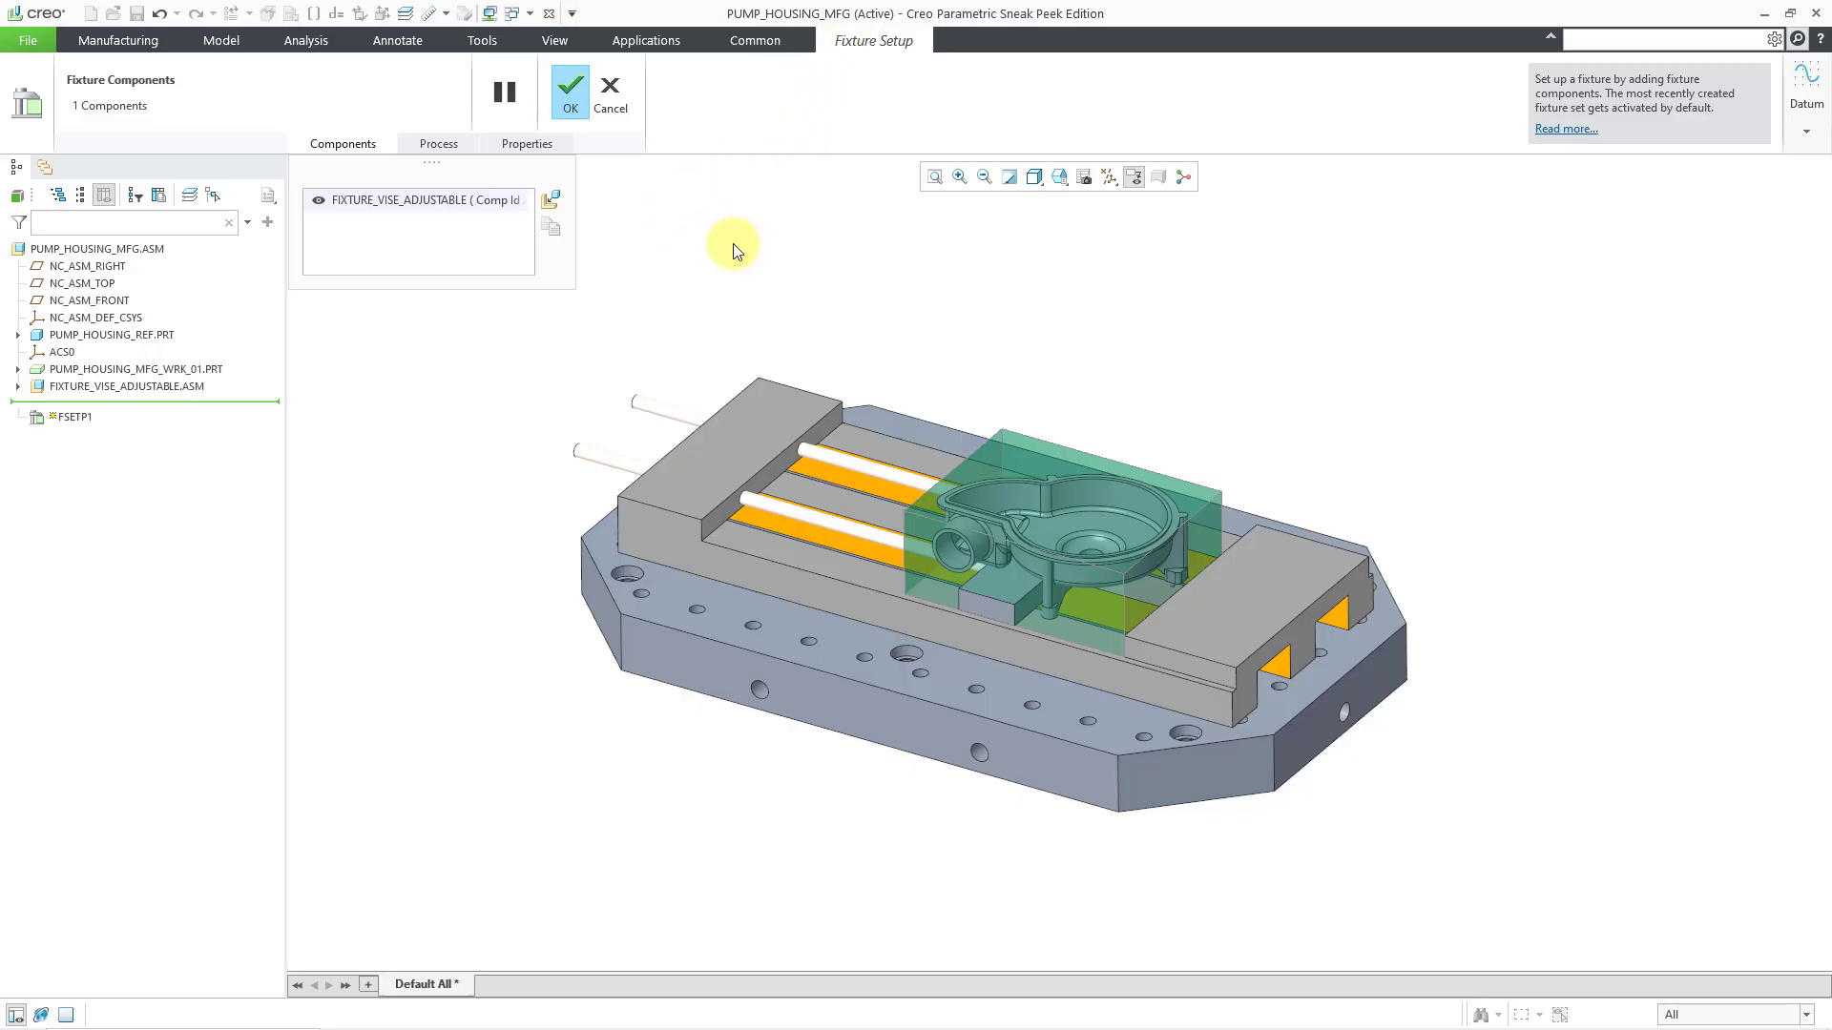
{"action": "mouse_move", "coordinate": [570, 91]}
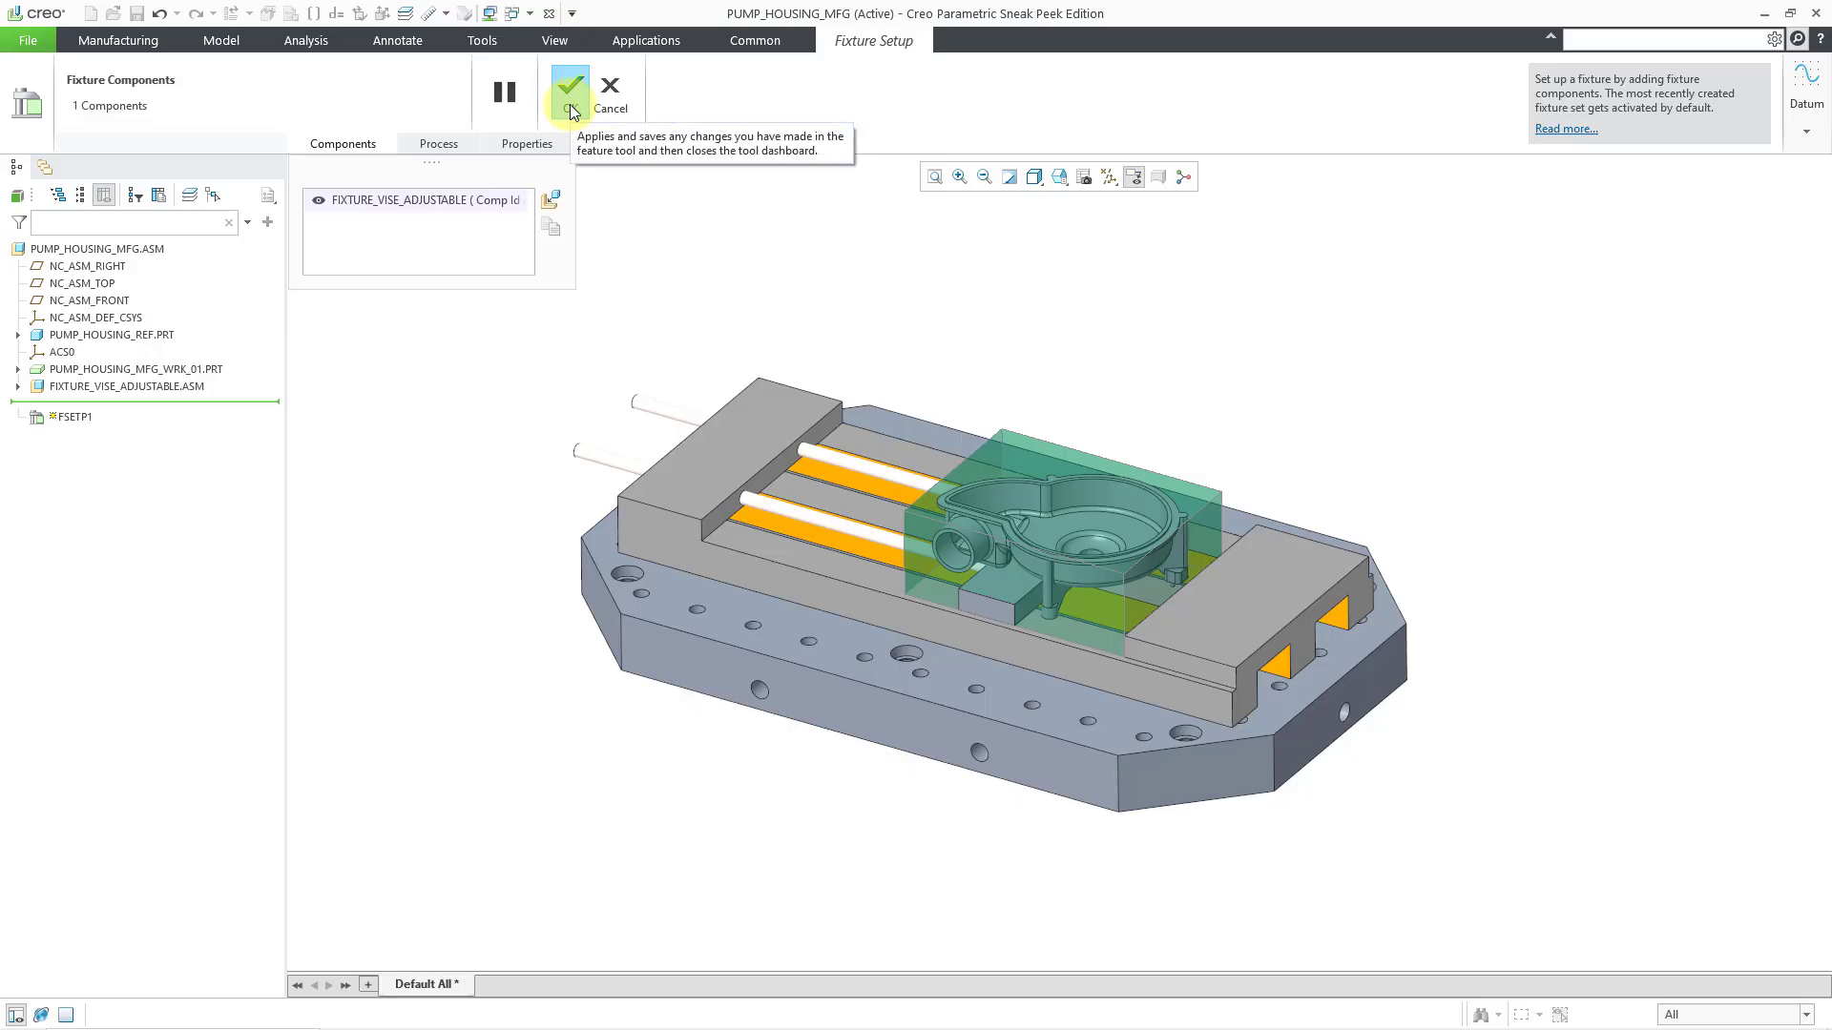
{"action": "left_click", "coordinate": [569, 90]}
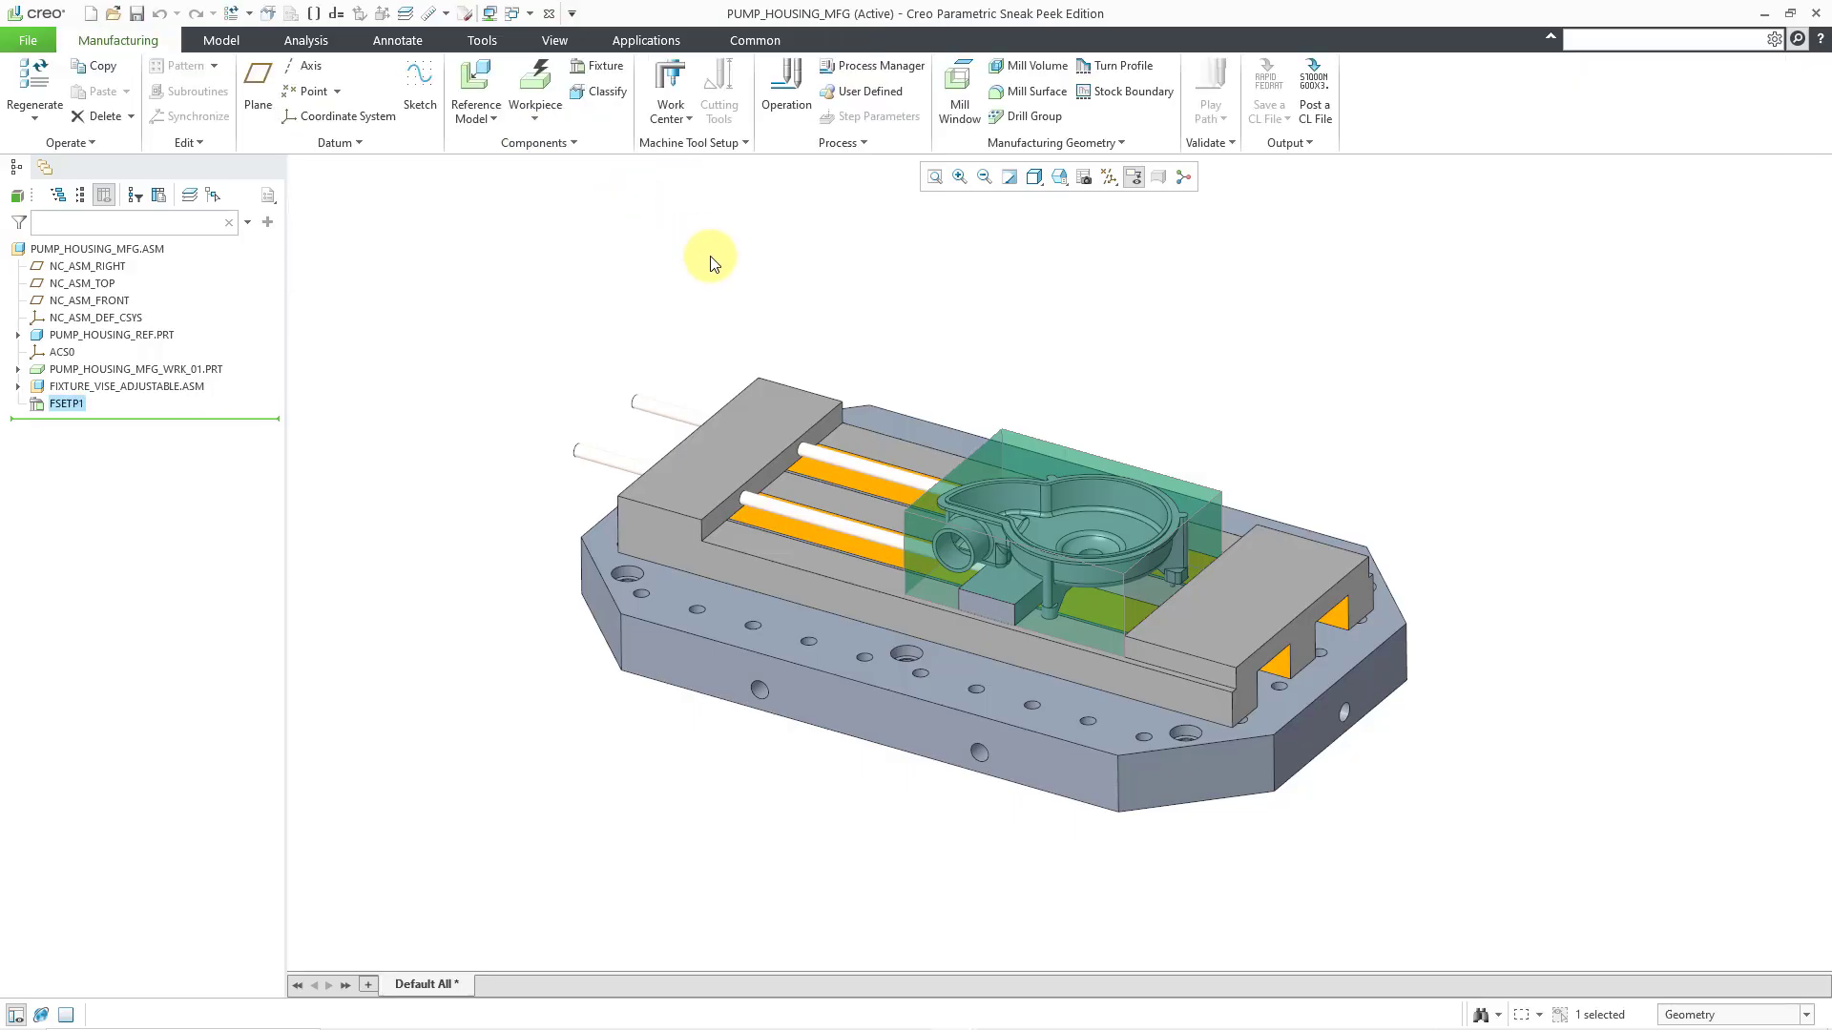
{"action": "mouse_move", "coordinate": [634, 206]}
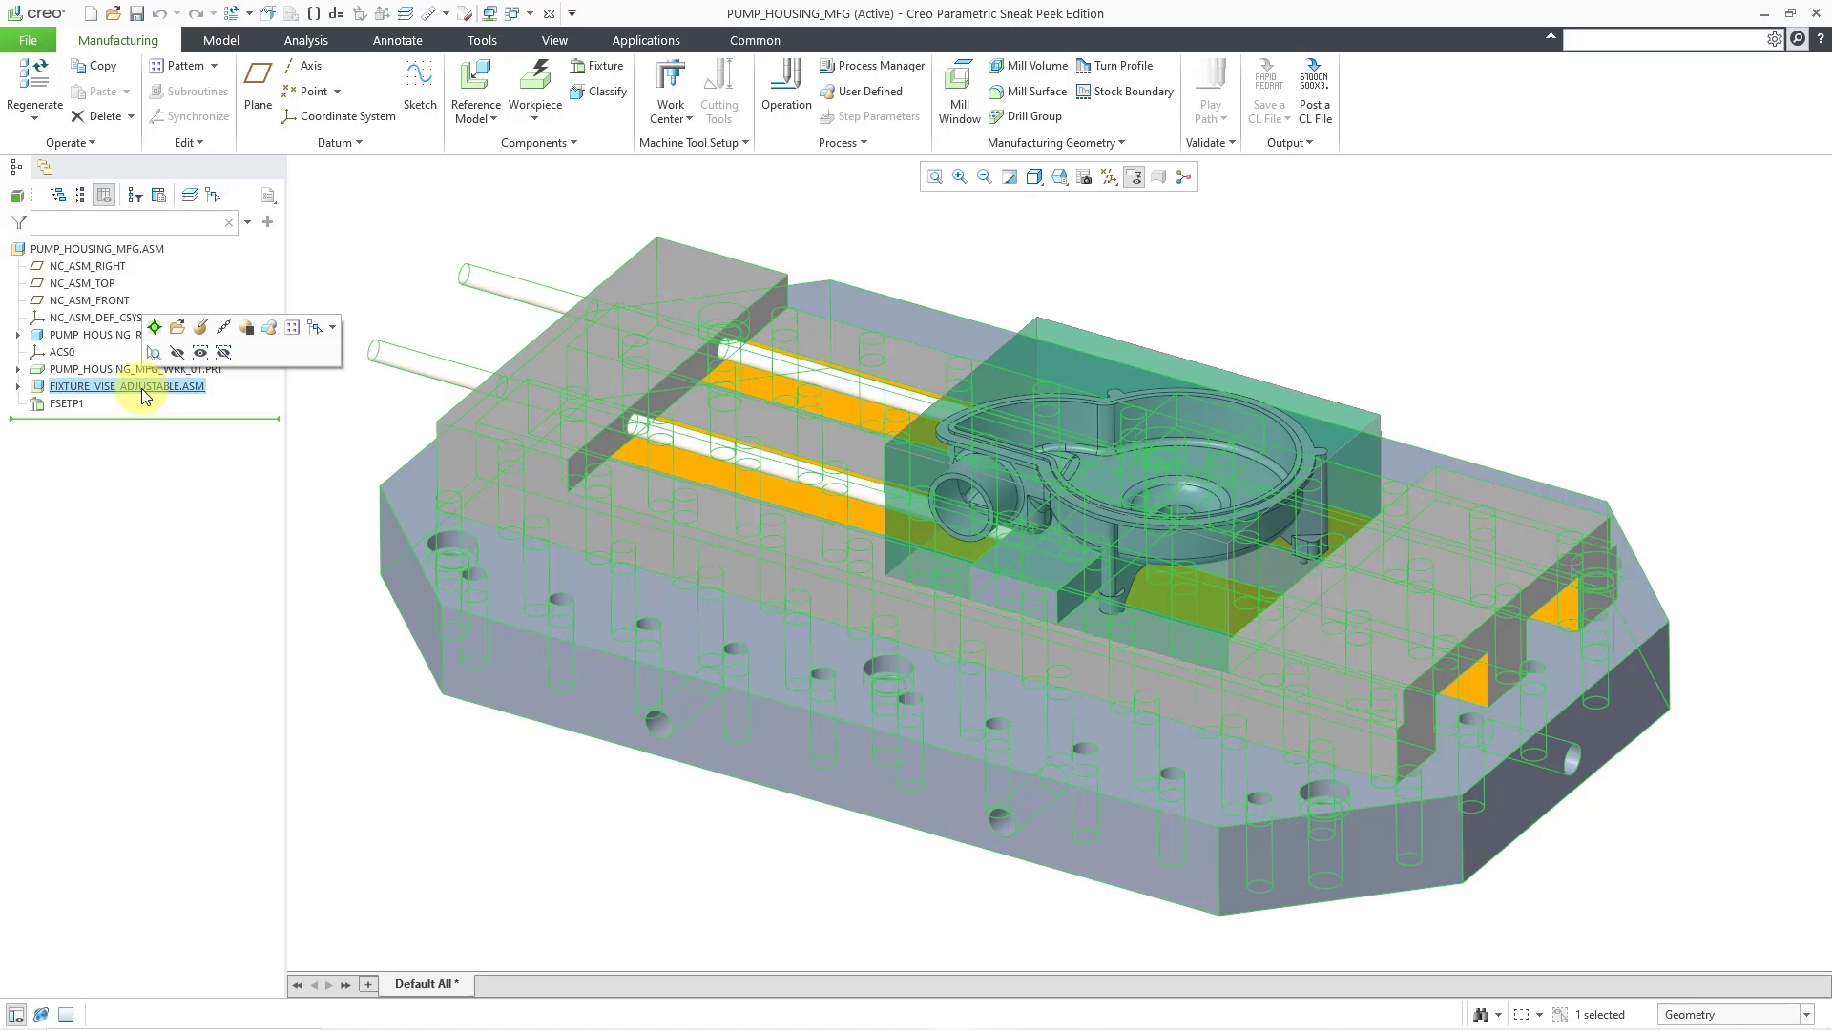
{"action": "right_click", "coordinate": [126, 385]}
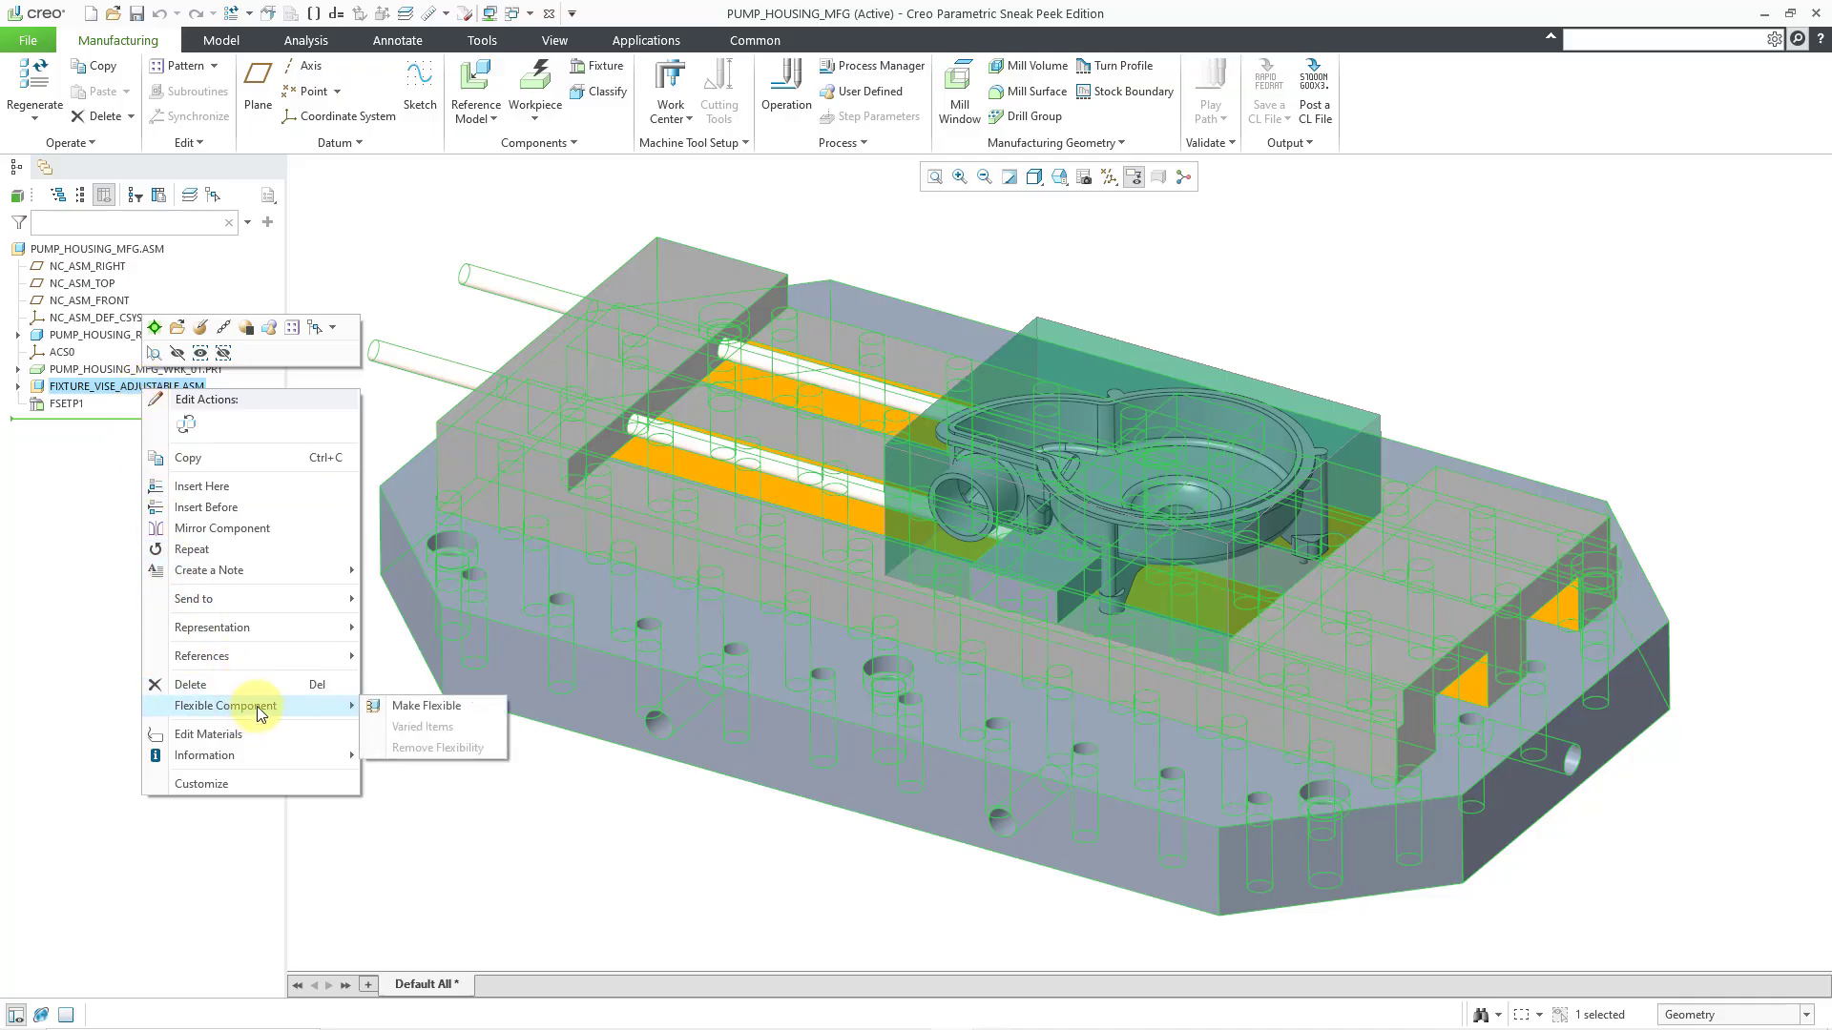
Step: Make the vise flexible and set its varied dimension's value method to Curve Length
{"action": "left_click", "coordinate": [425, 706]}
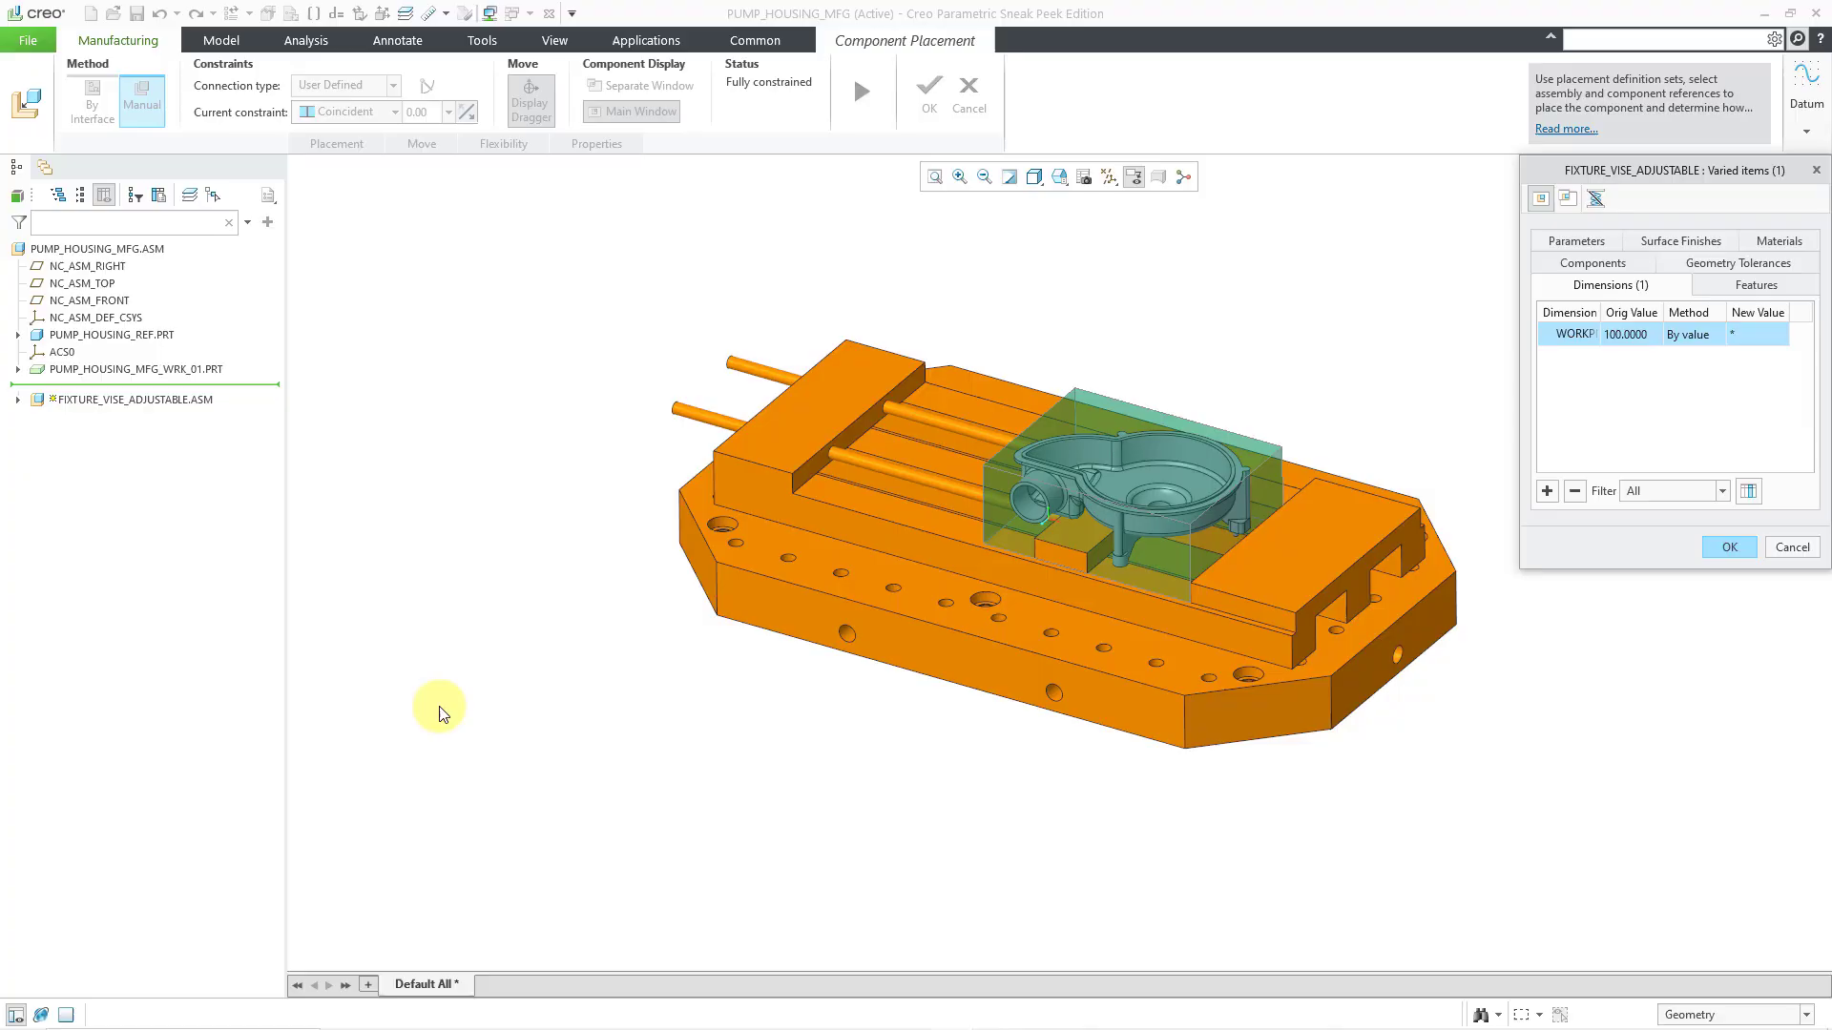
{"action": "mouse_move", "coordinate": [1706, 204]}
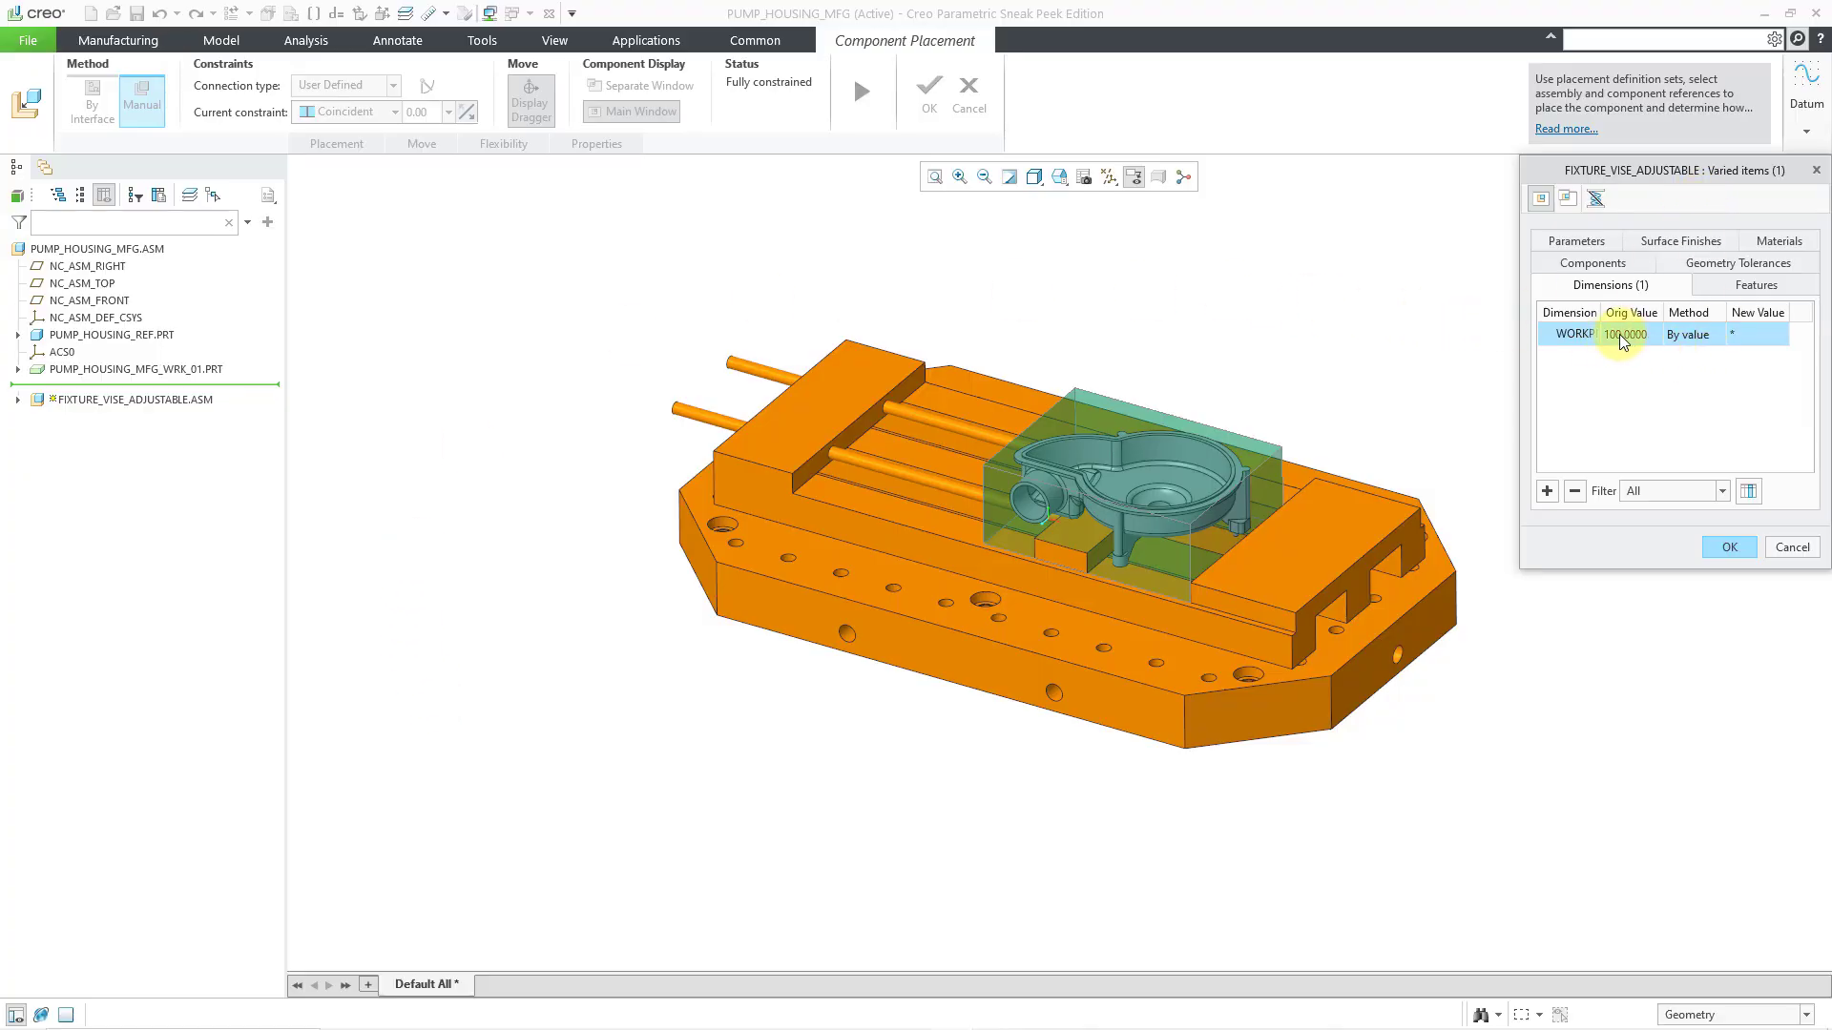
{"action": "mouse_move", "coordinate": [1686, 336]}
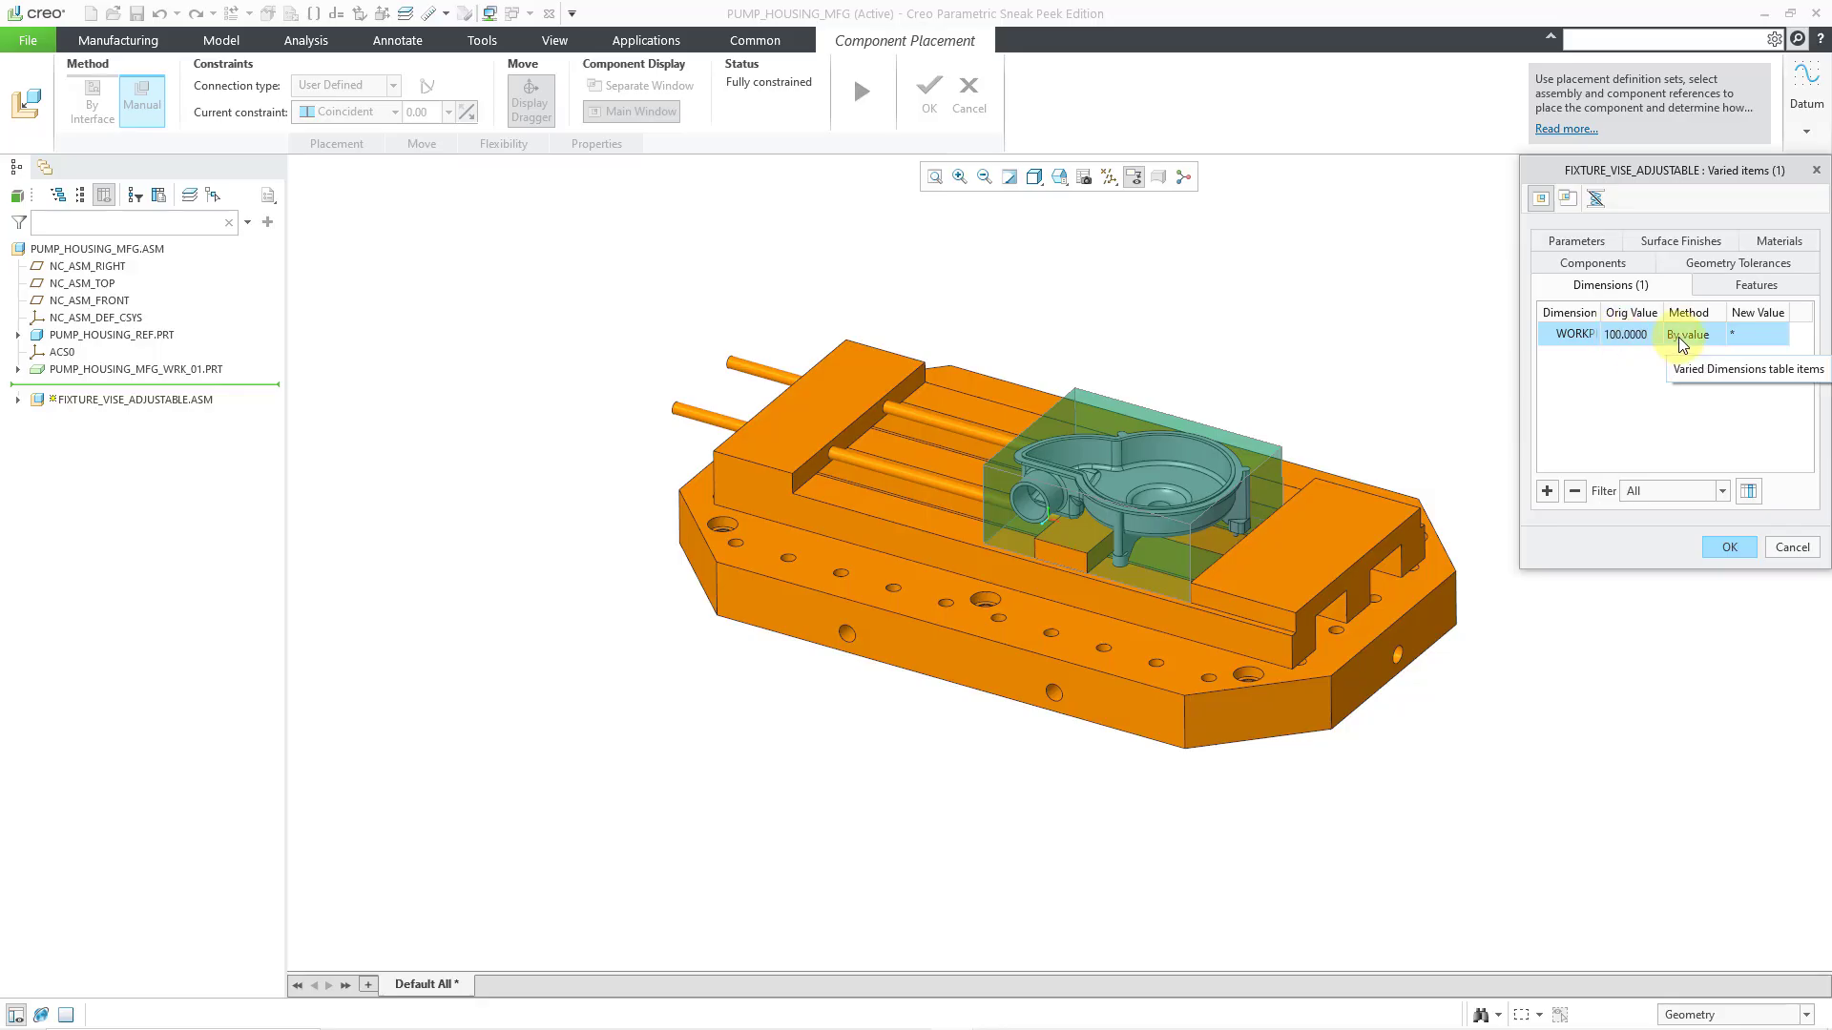
{"action": "left_click", "coordinate": [17, 399]}
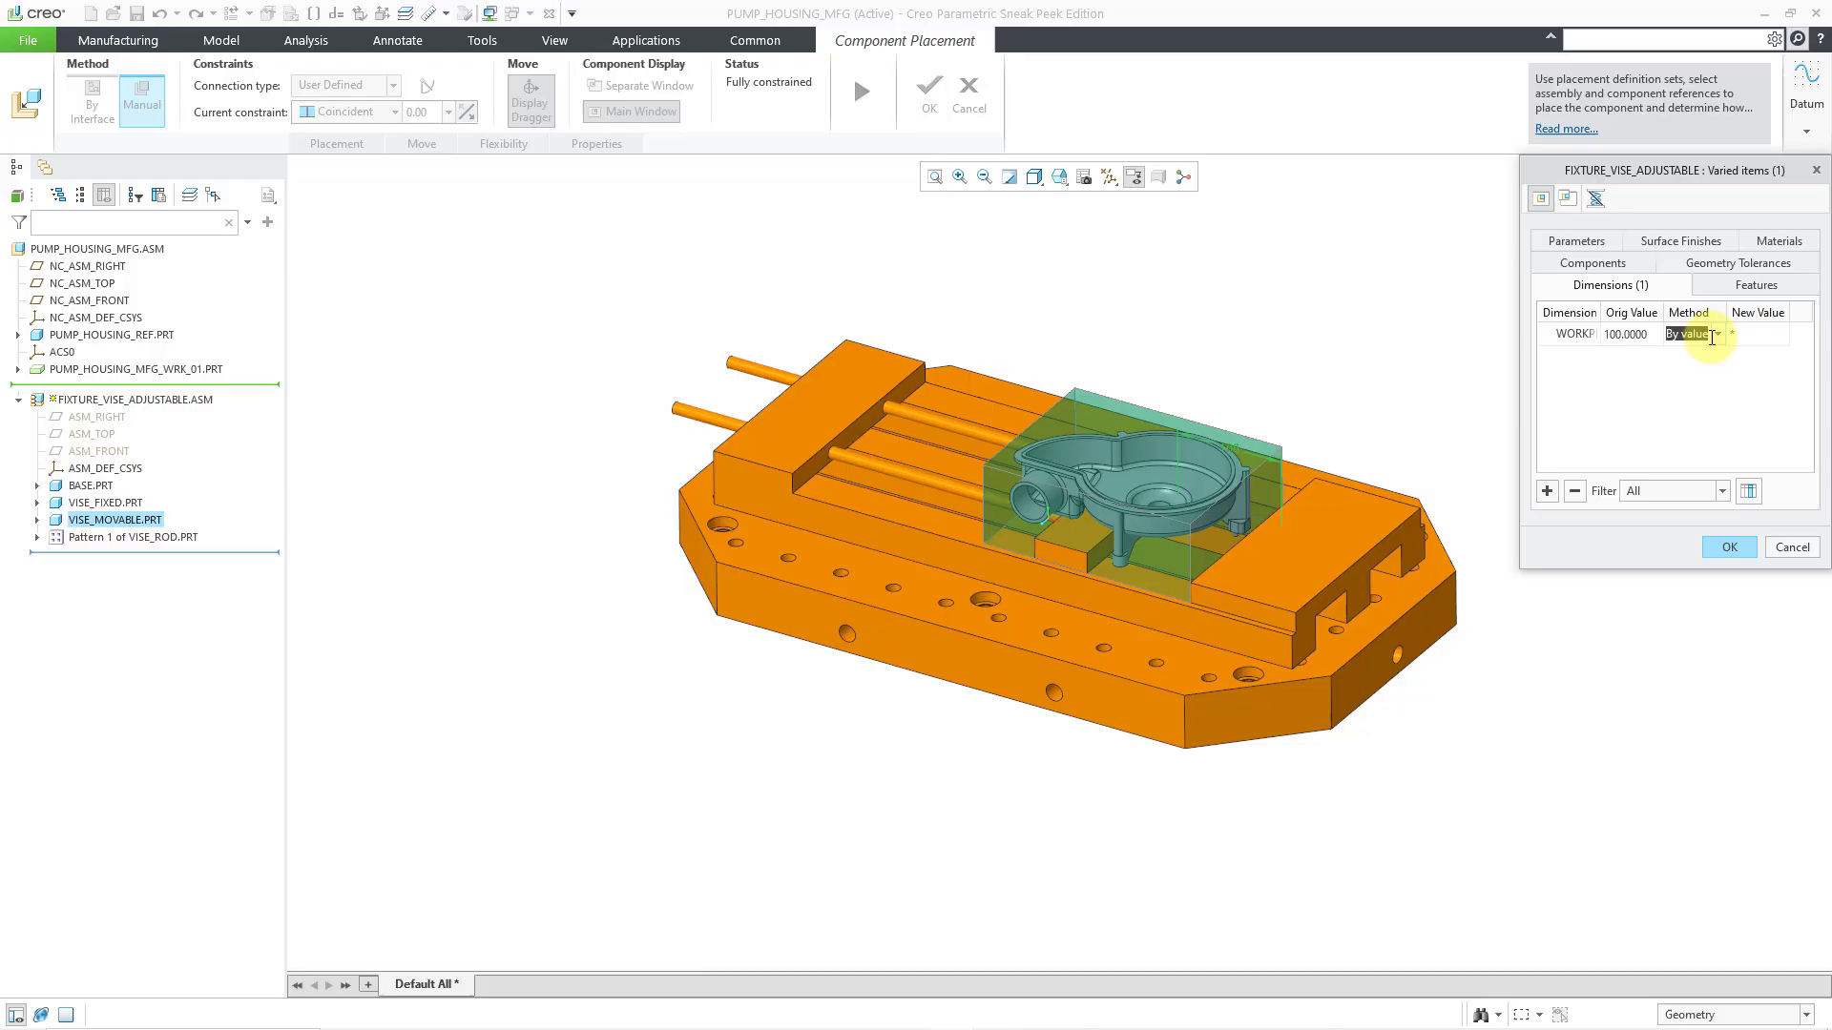
{"action": "left_click", "coordinate": [1730, 334]}
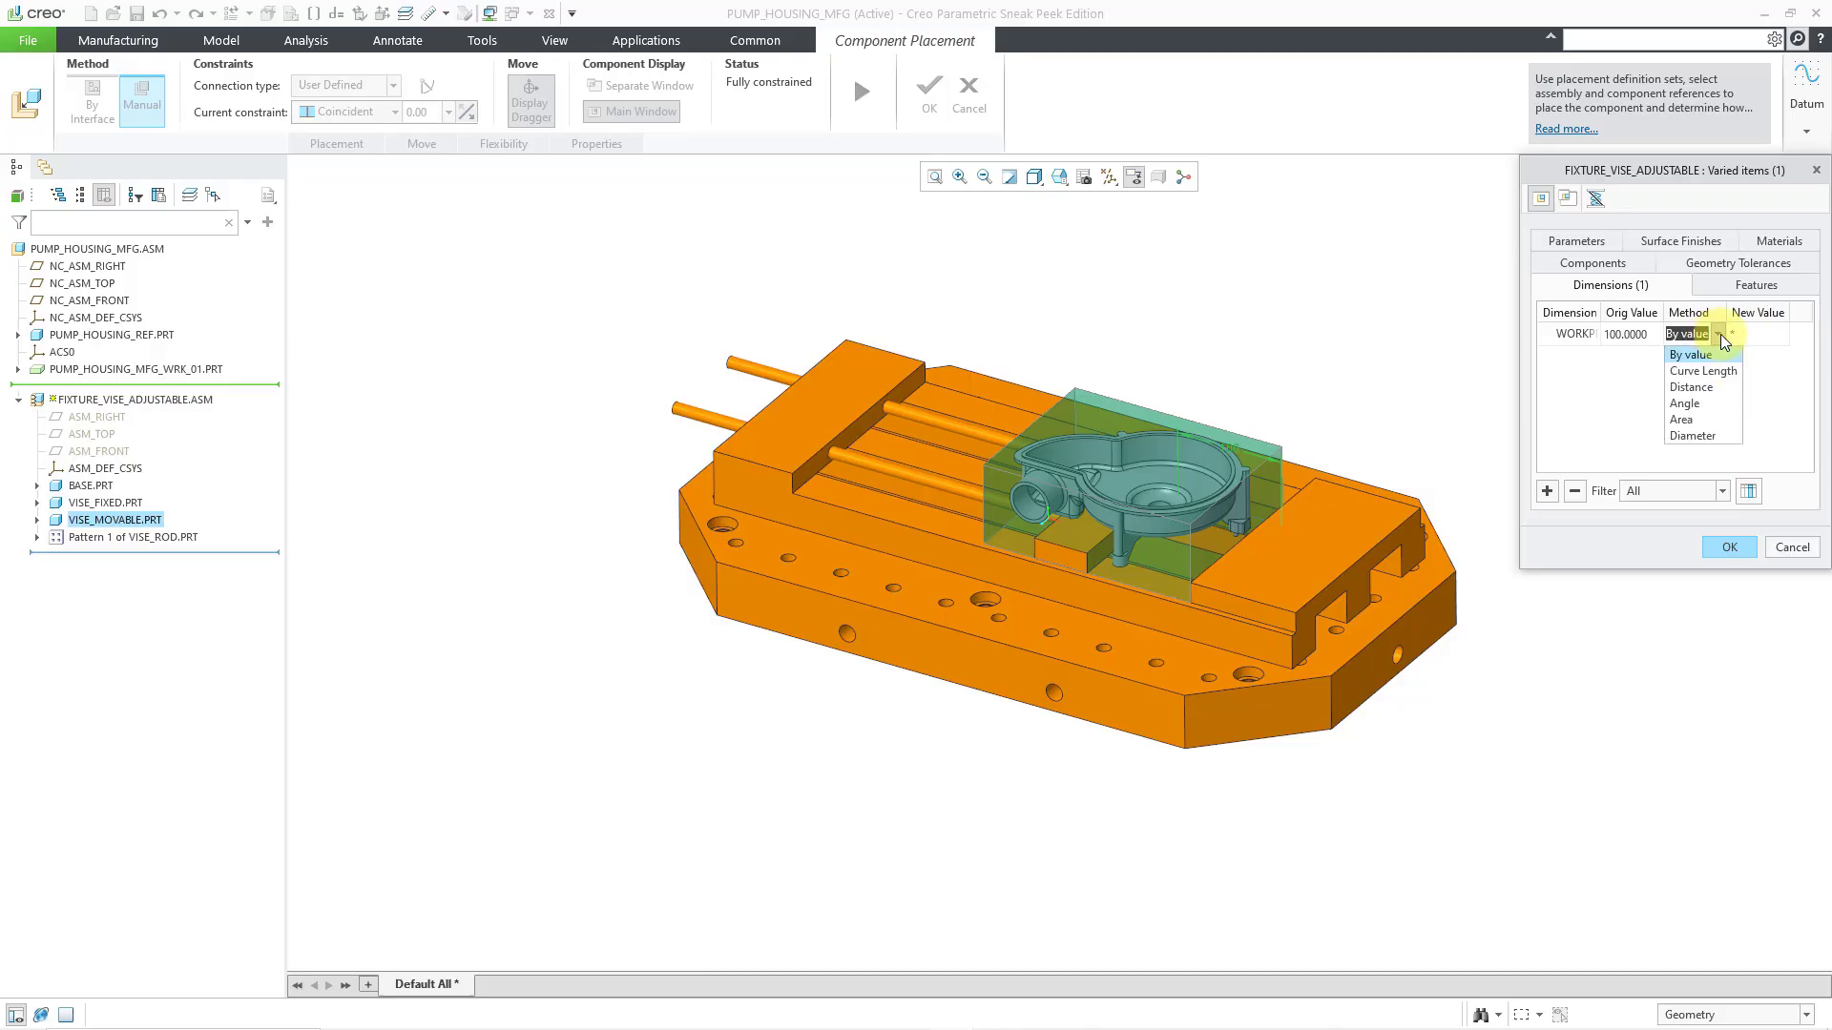
{"action": "mouse_move", "coordinate": [1721, 341]}
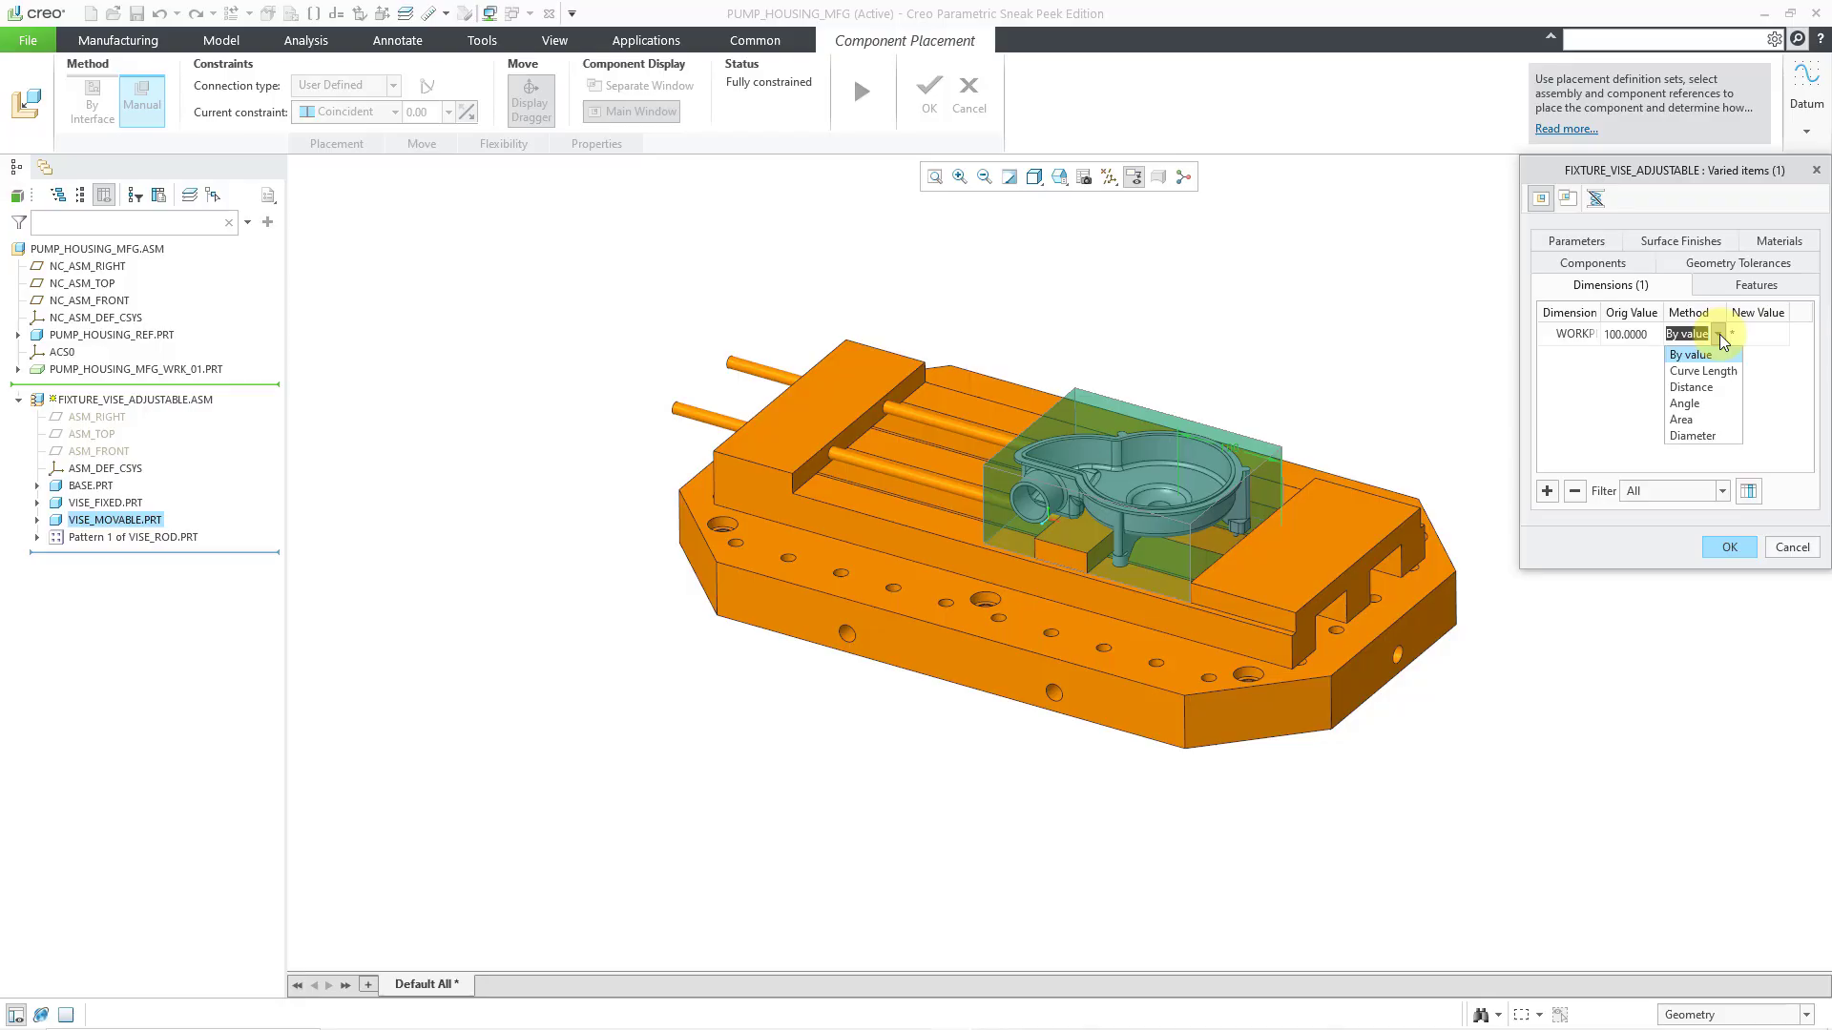
{"action": "left_click", "coordinate": [1702, 370]}
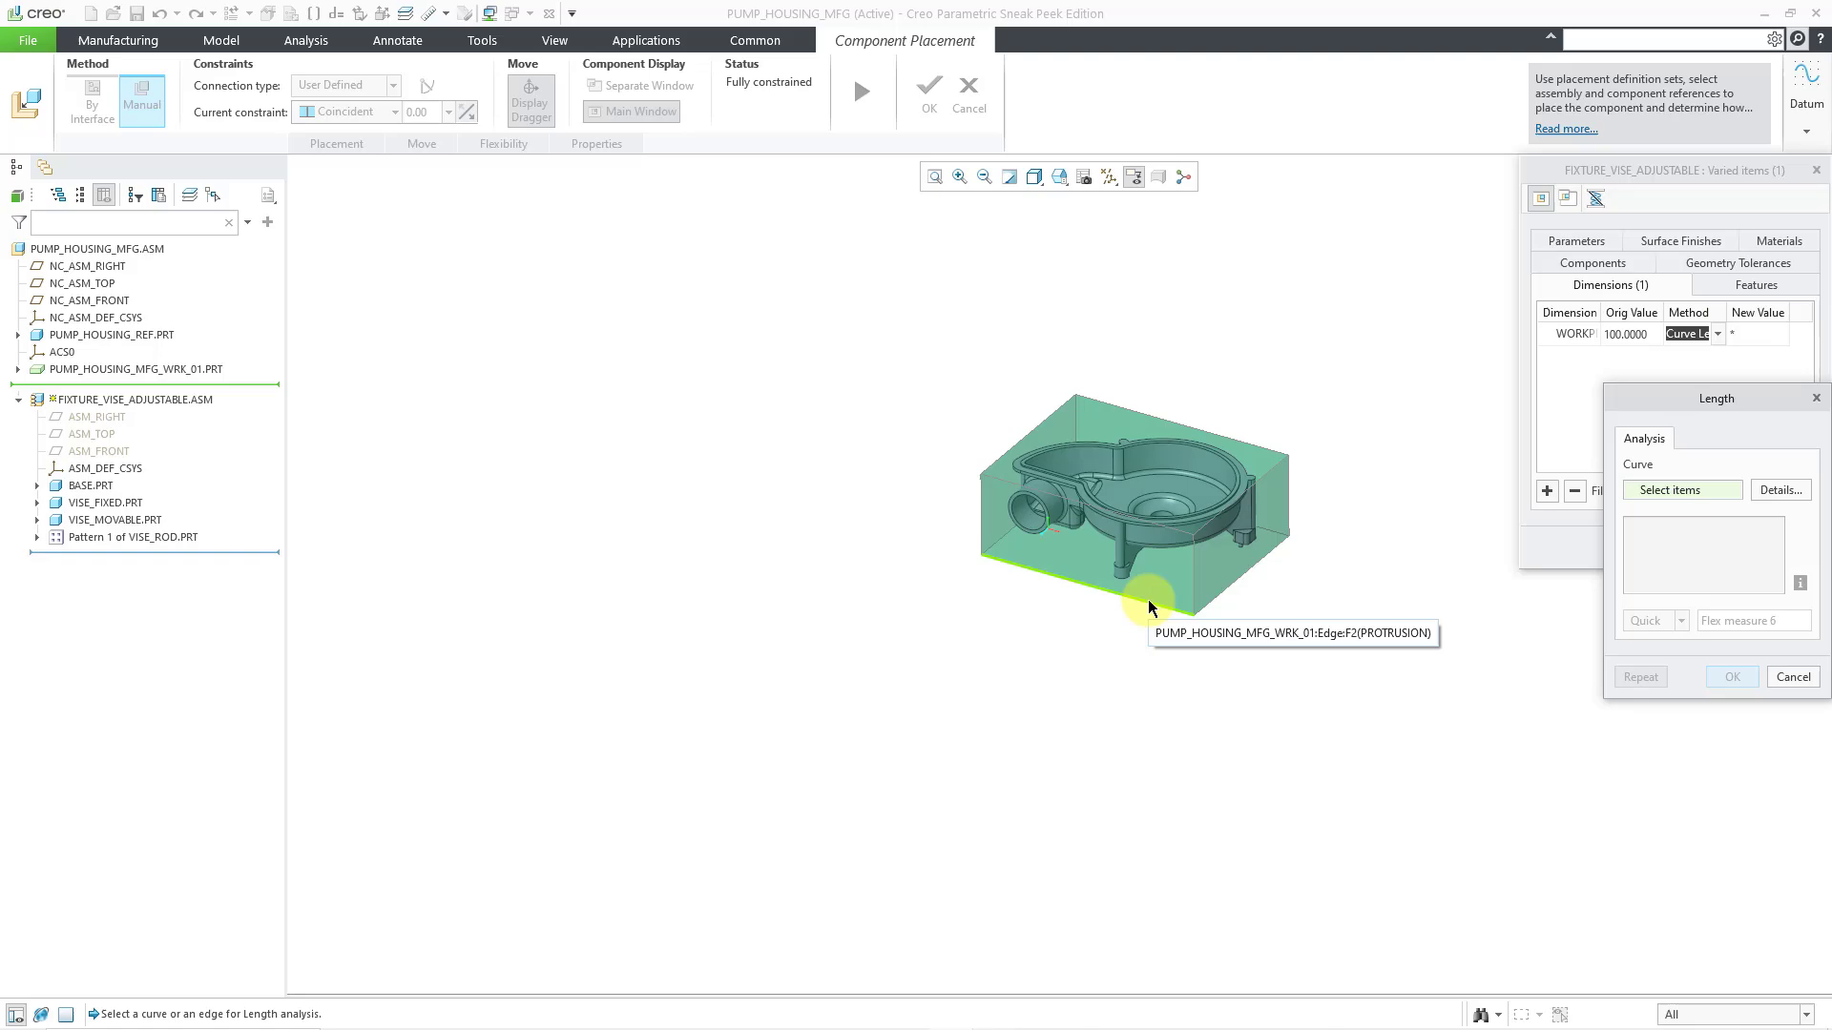
Step: Drive the WORKPIECE dimension from the workpiece's long bottom edge, accepting the measured 200
{"action": "left_click", "coordinate": [1149, 607]}
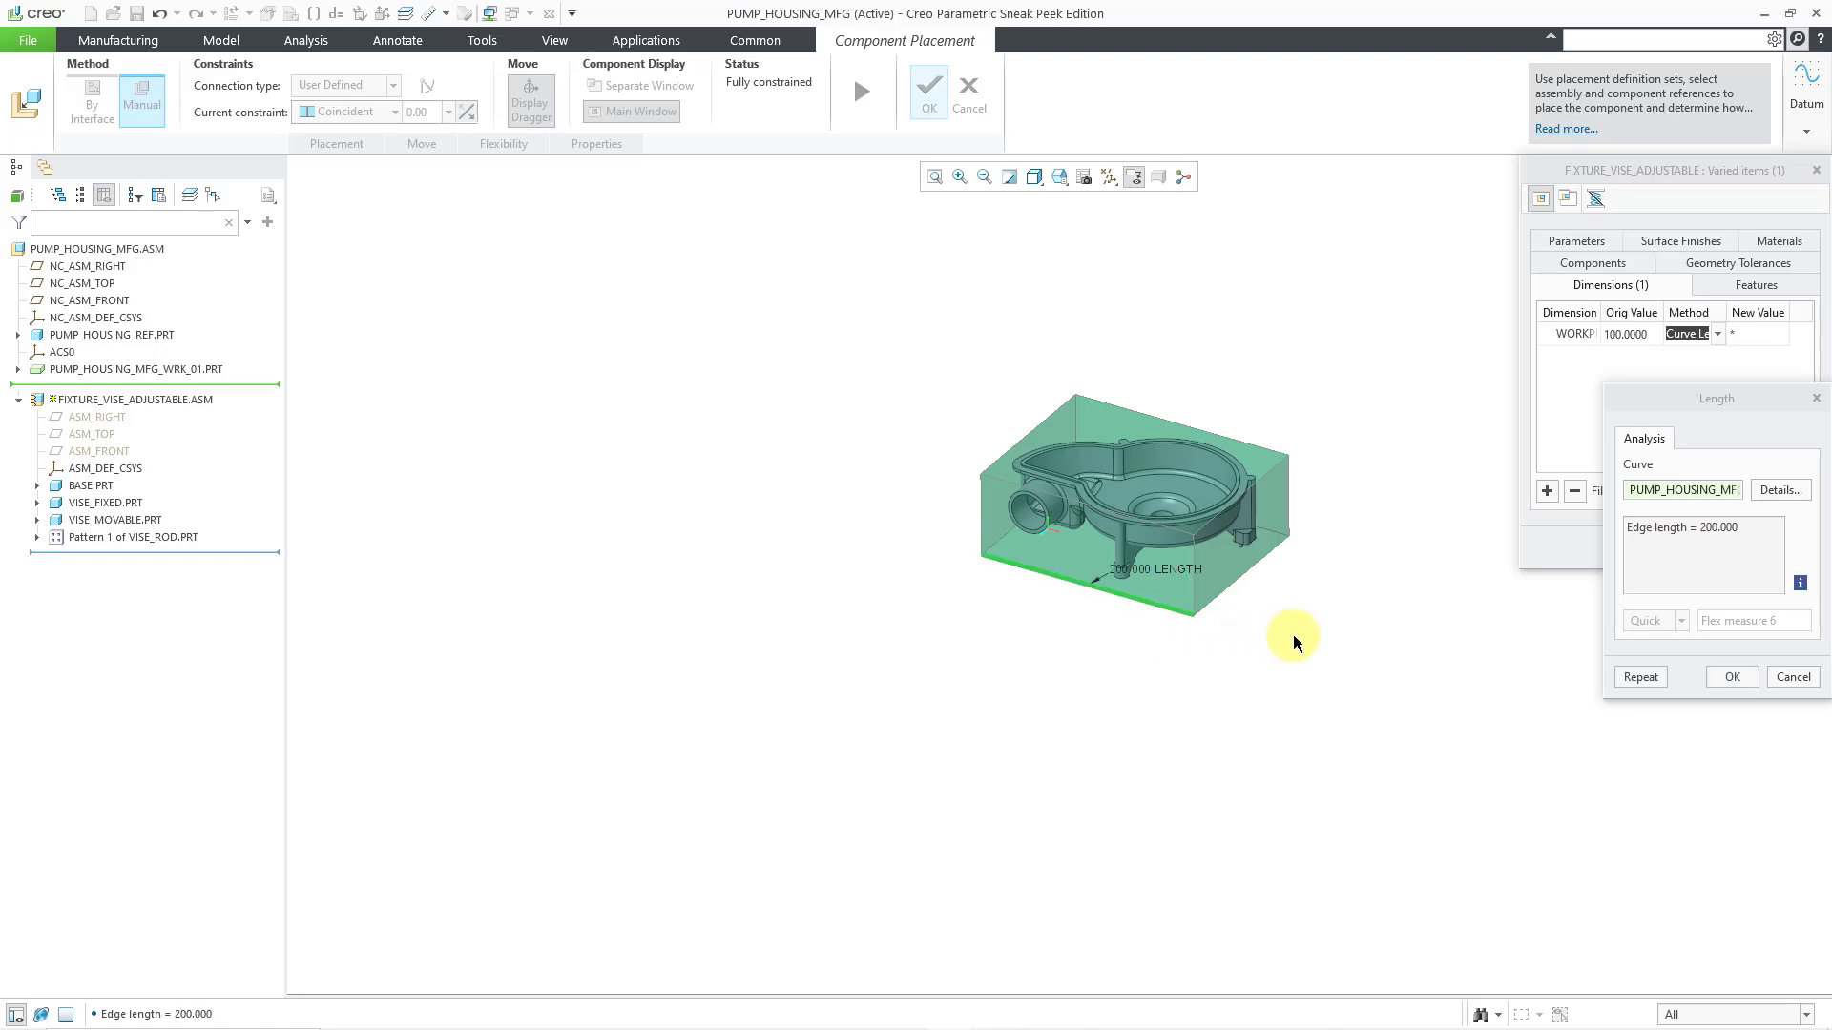
{"action": "left_click", "coordinate": [1731, 675]}
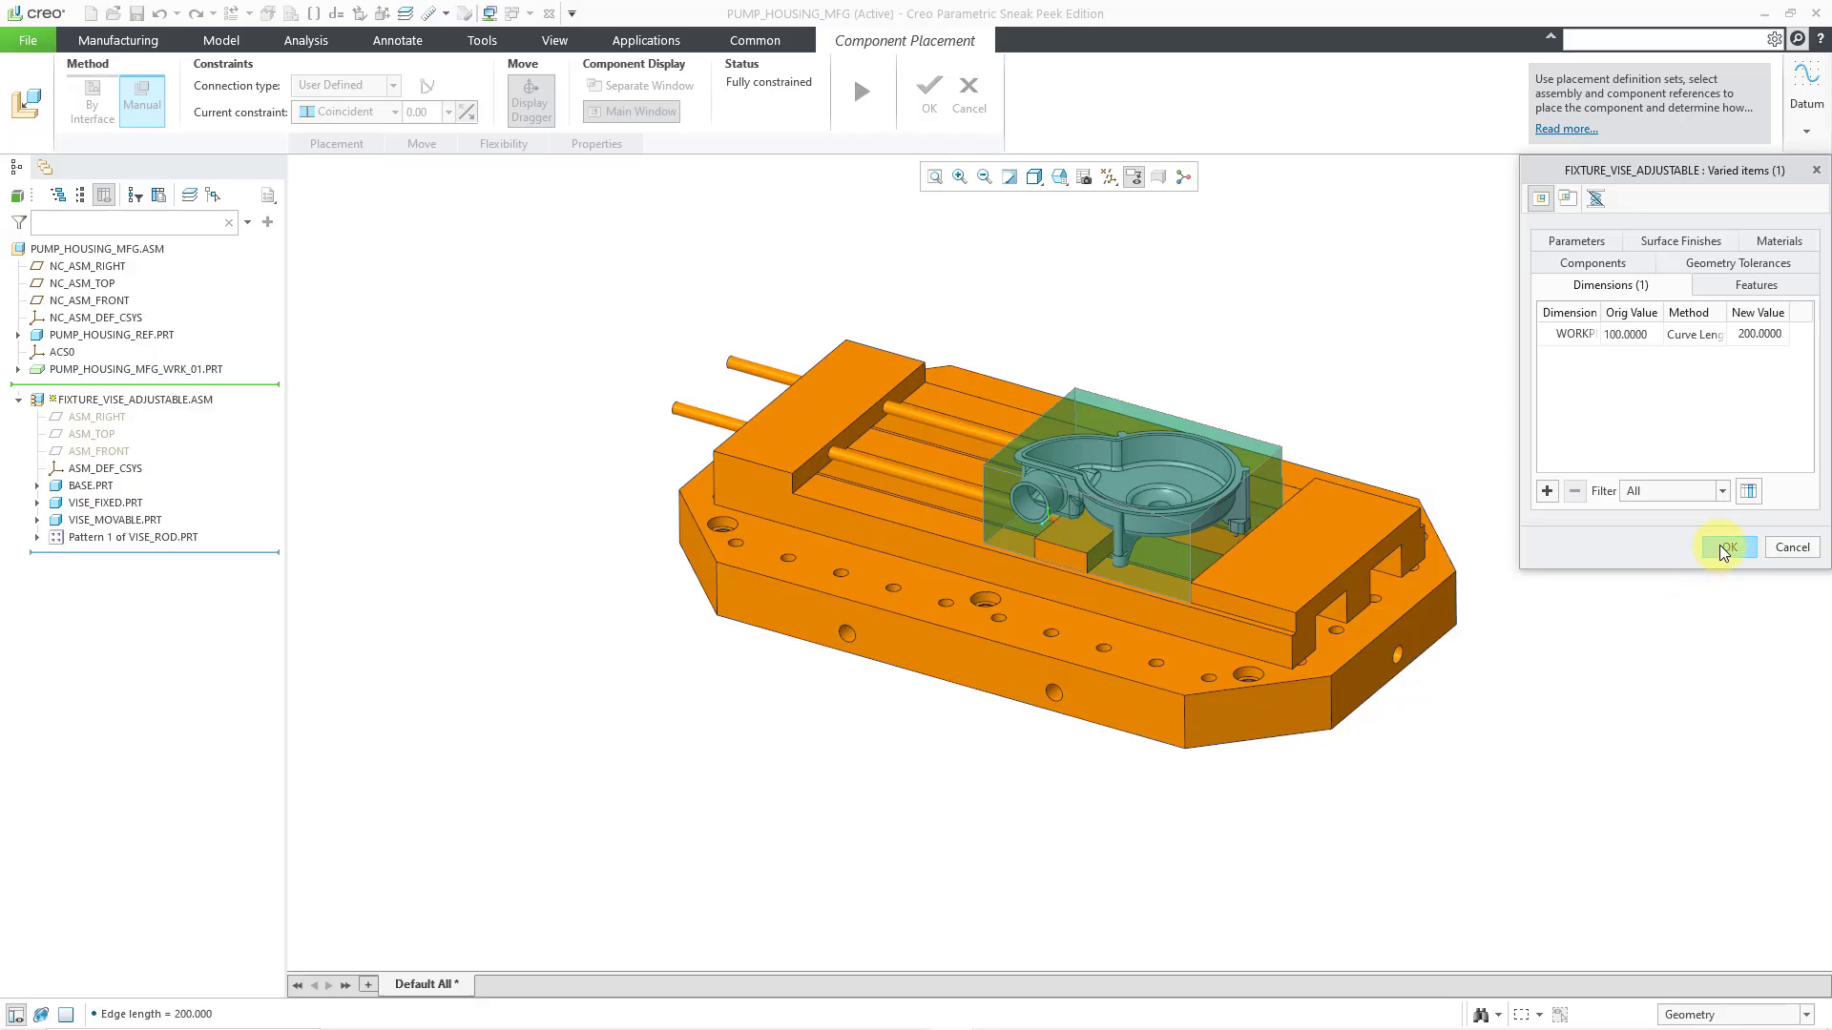
{"action": "left_click", "coordinate": [1727, 548]}
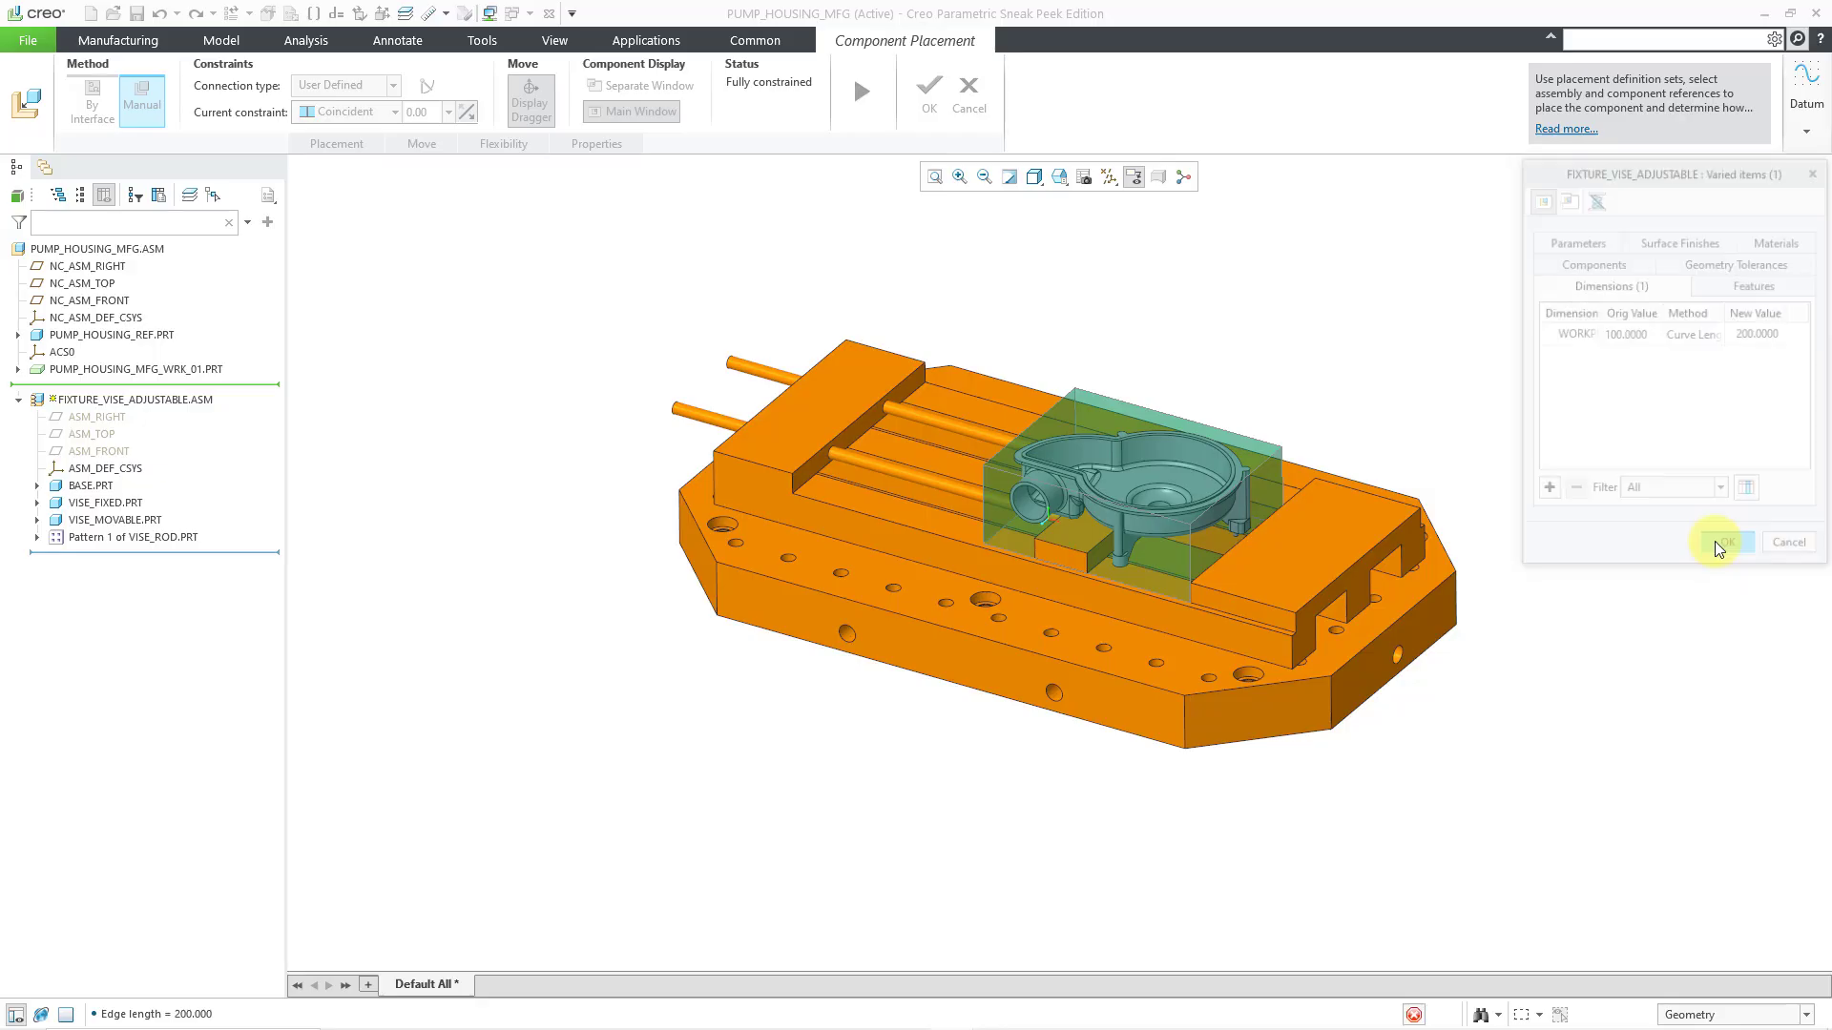
Step: Confirm the redefined flexible vise placement so it clamps the 200-long workpiece
{"action": "left_click", "coordinate": [1717, 540]}
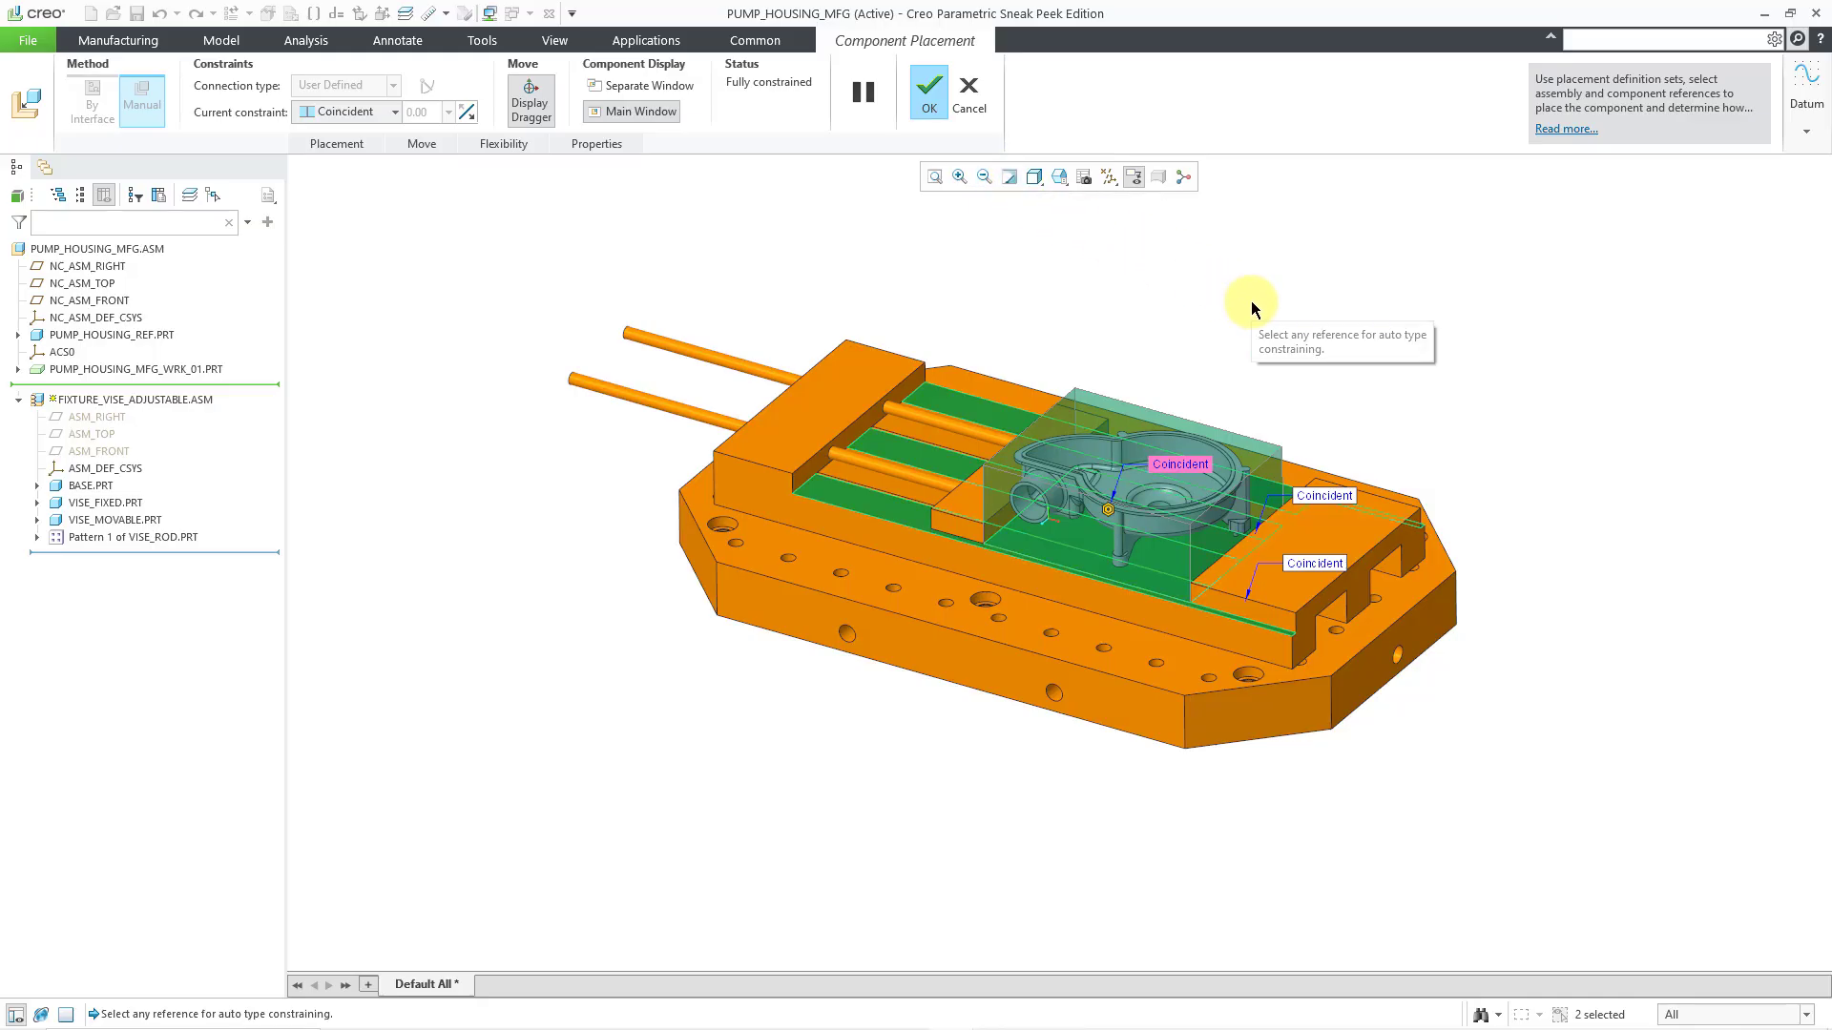
{"action": "mouse_move", "coordinate": [971, 175]}
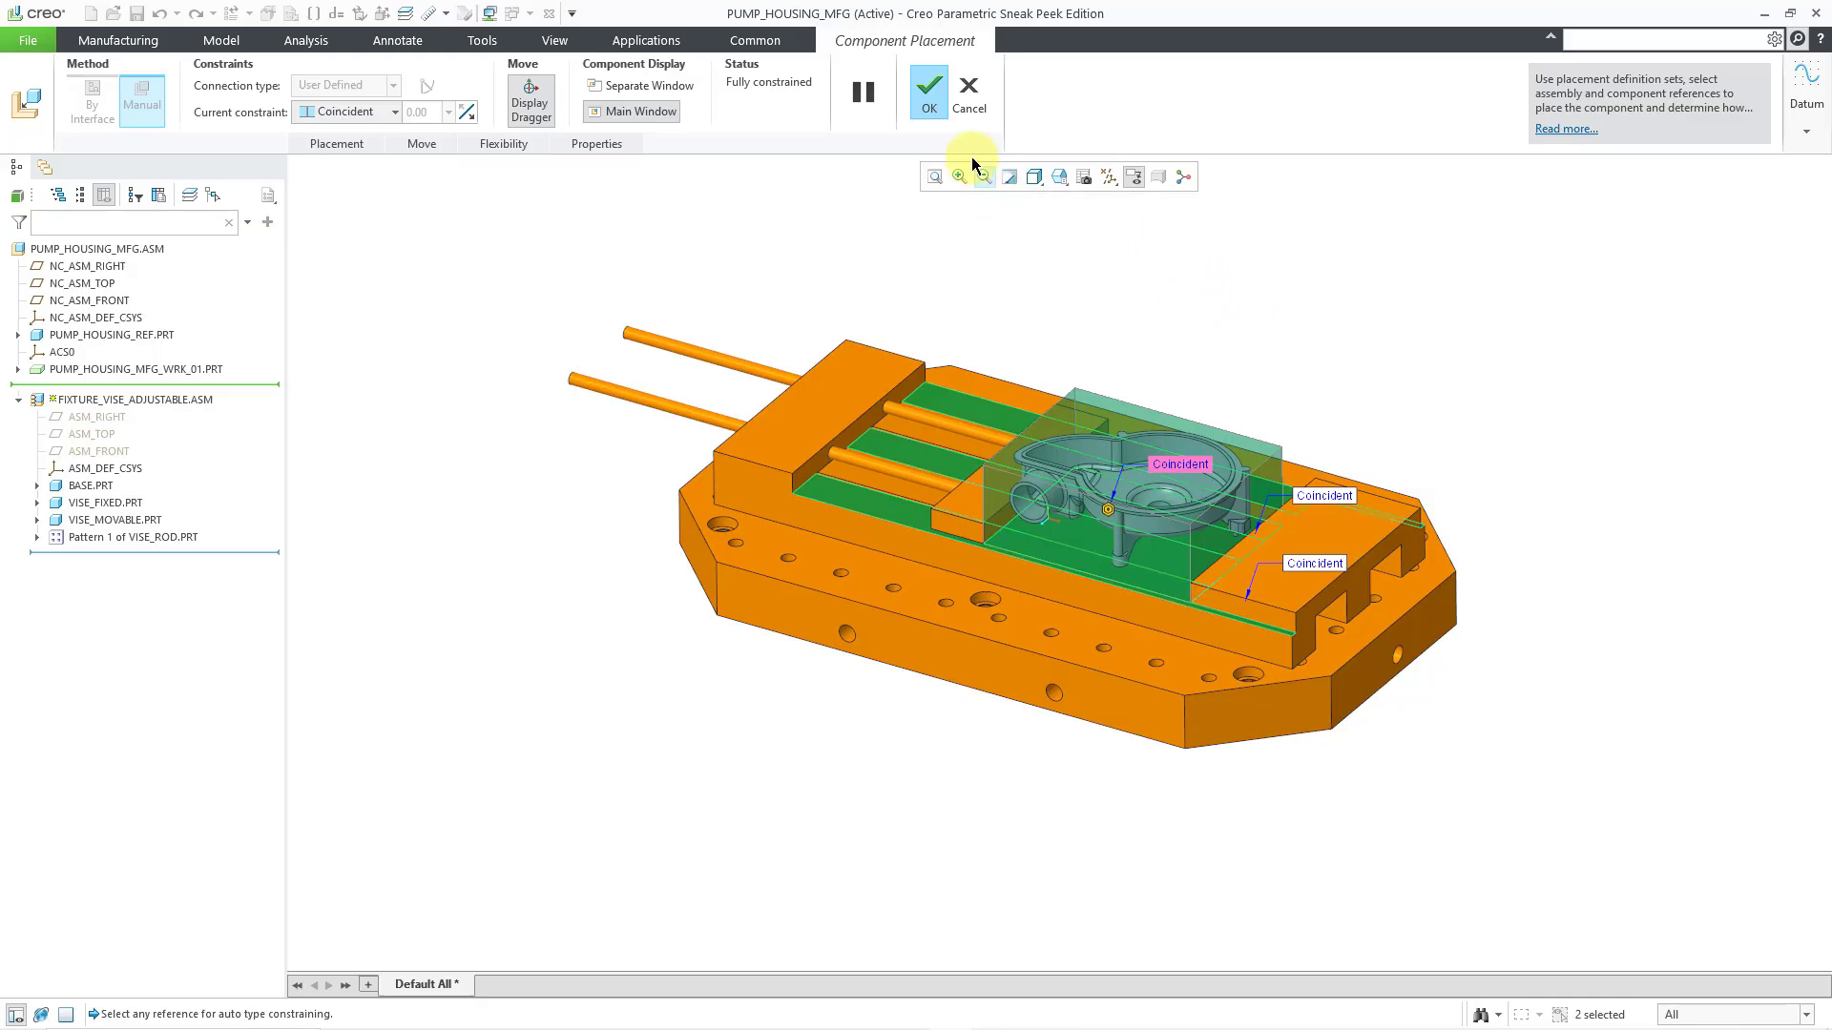
{"action": "left_click", "coordinate": [928, 92]}
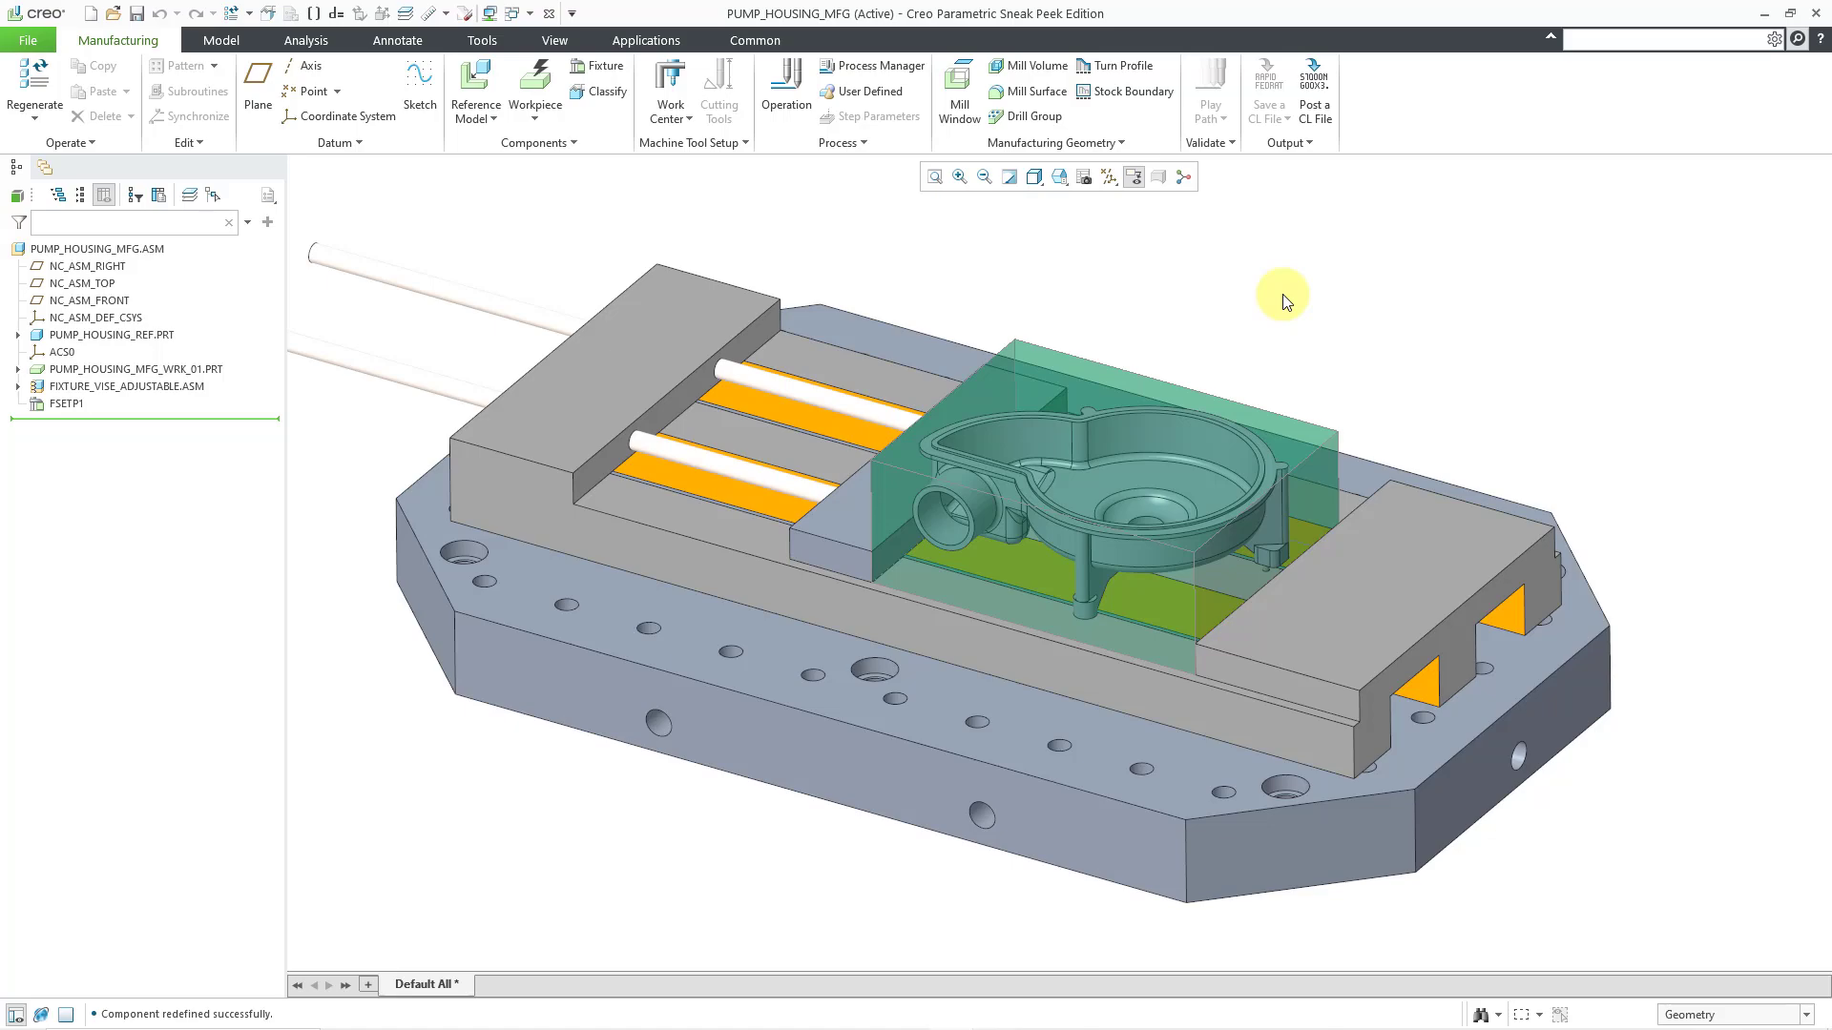
{"action": "mouse_move", "coordinate": [549, 13]}
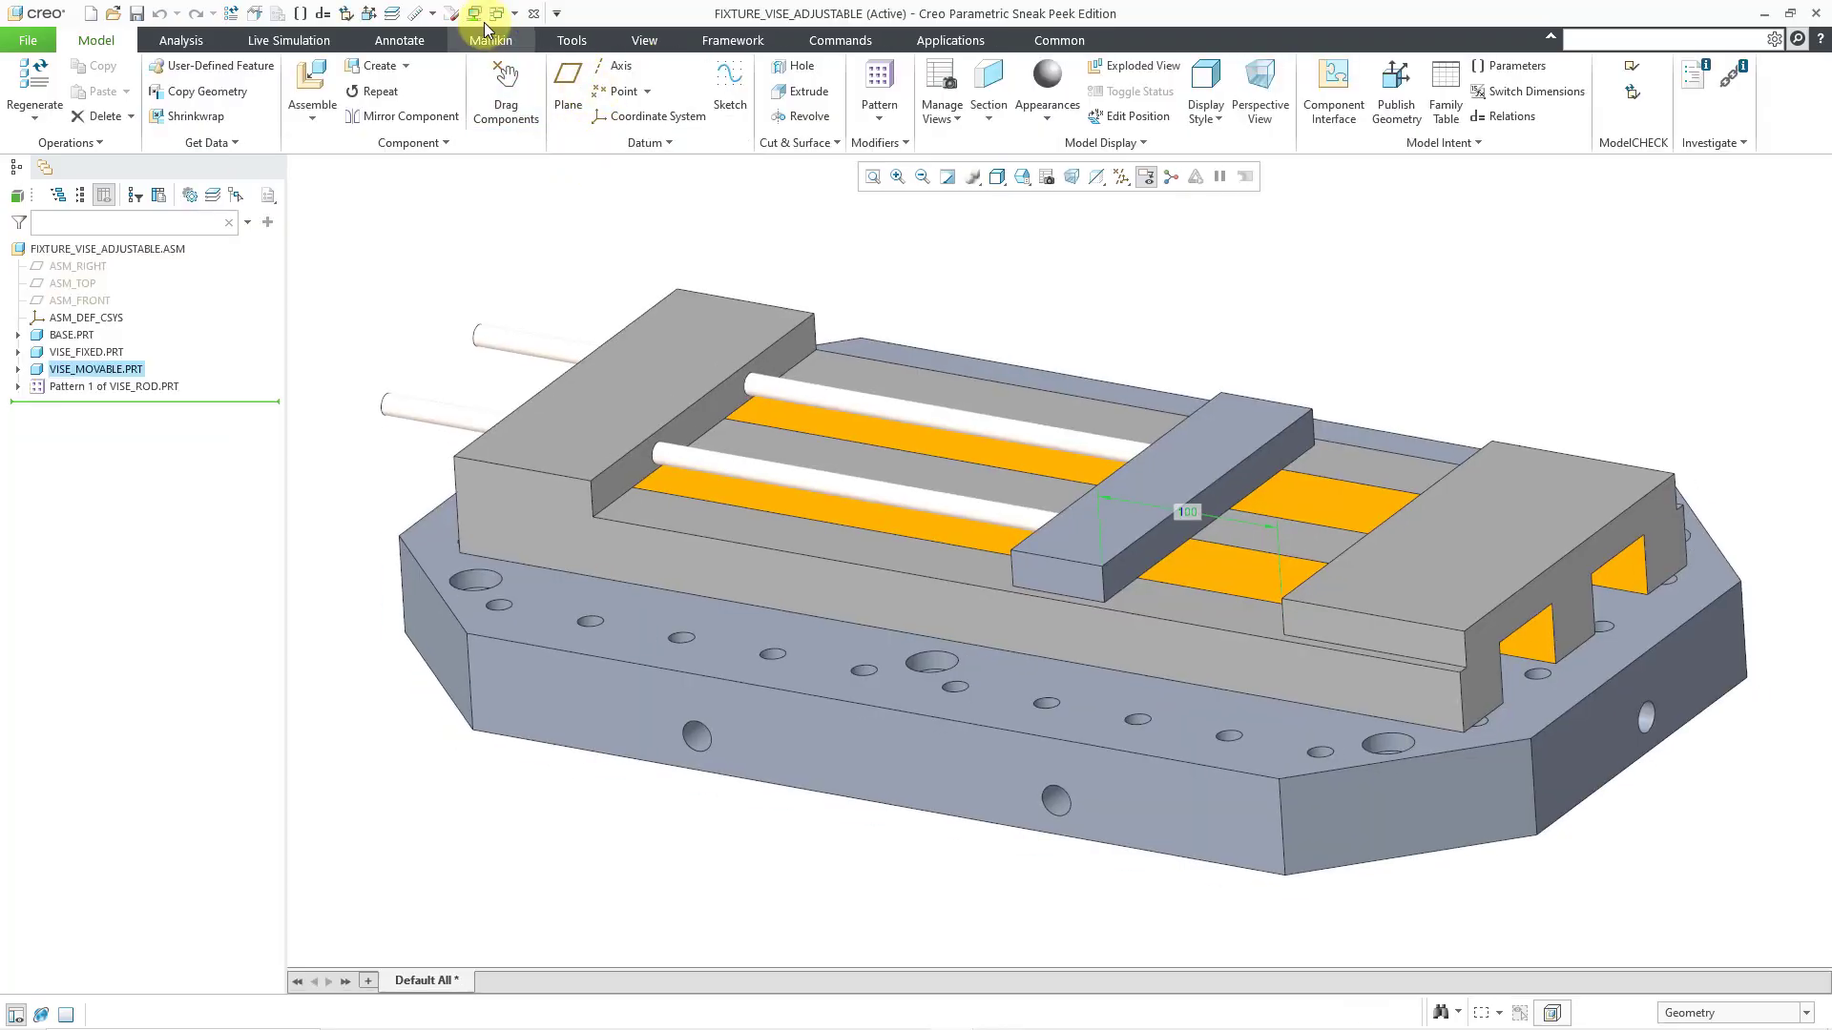
{"action": "left_click", "coordinate": [473, 13]}
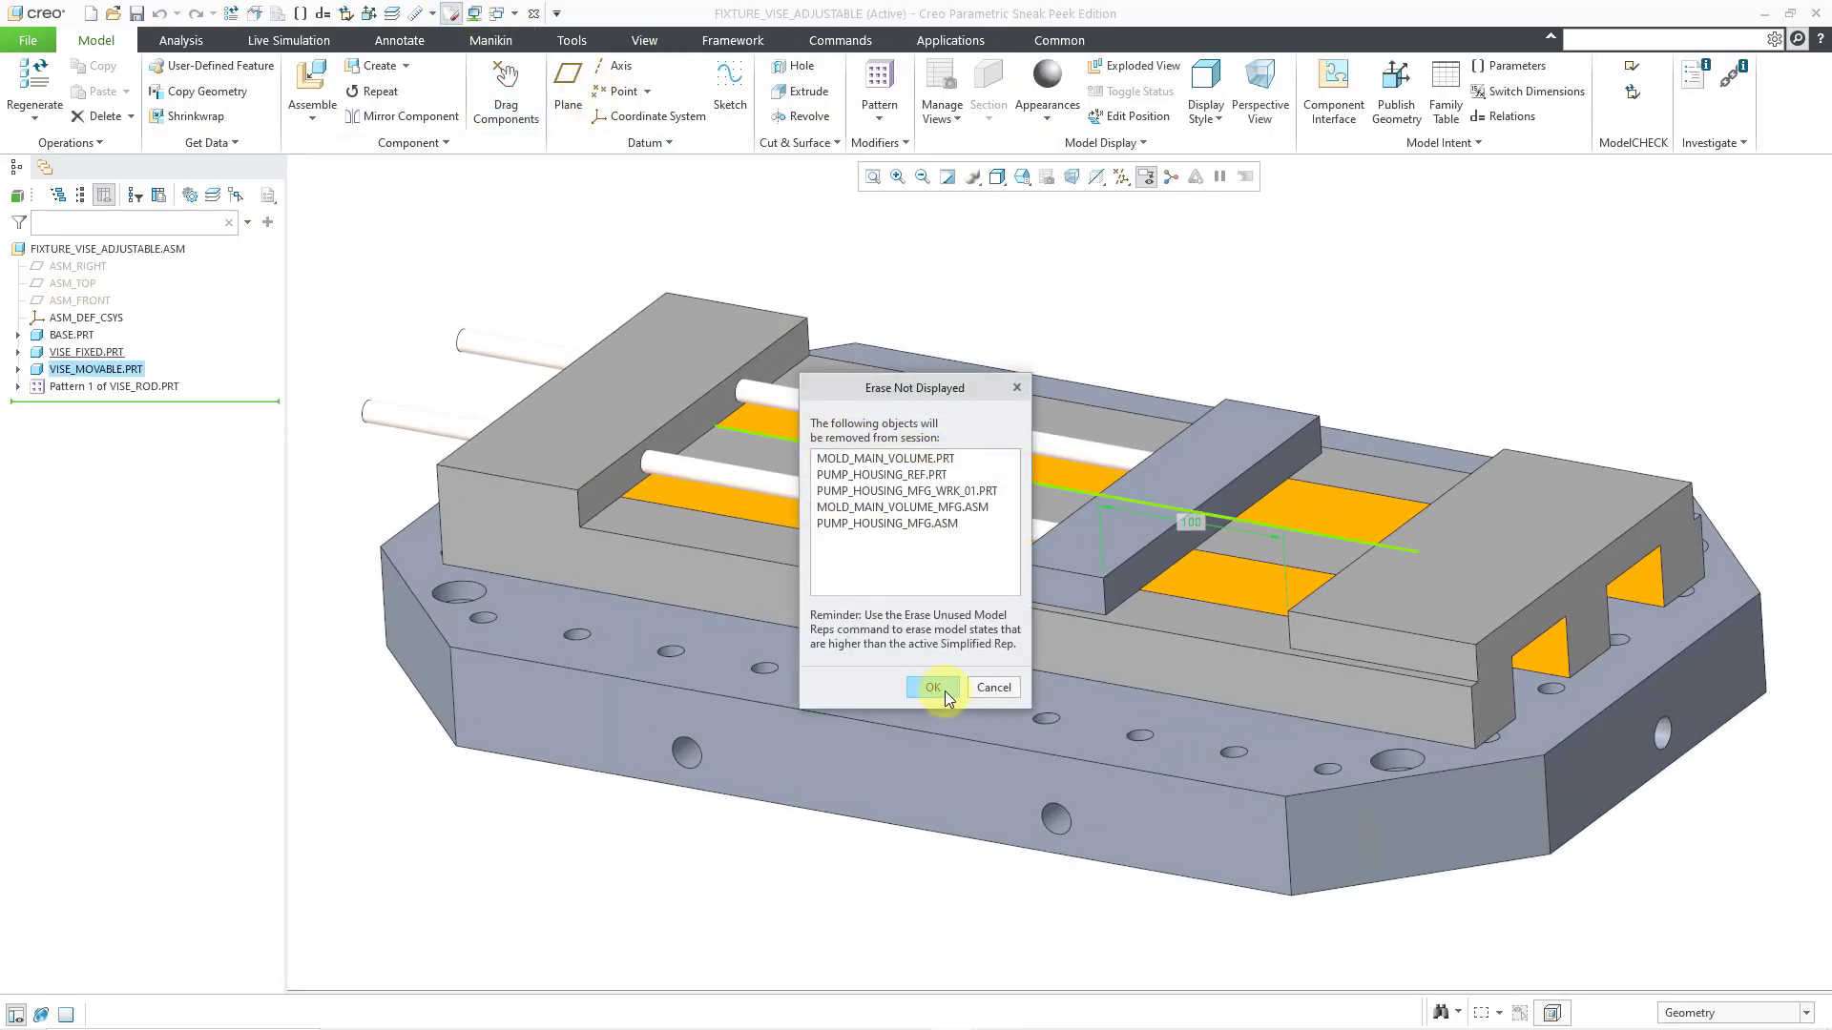
{"action": "left_click", "coordinate": [931, 687]}
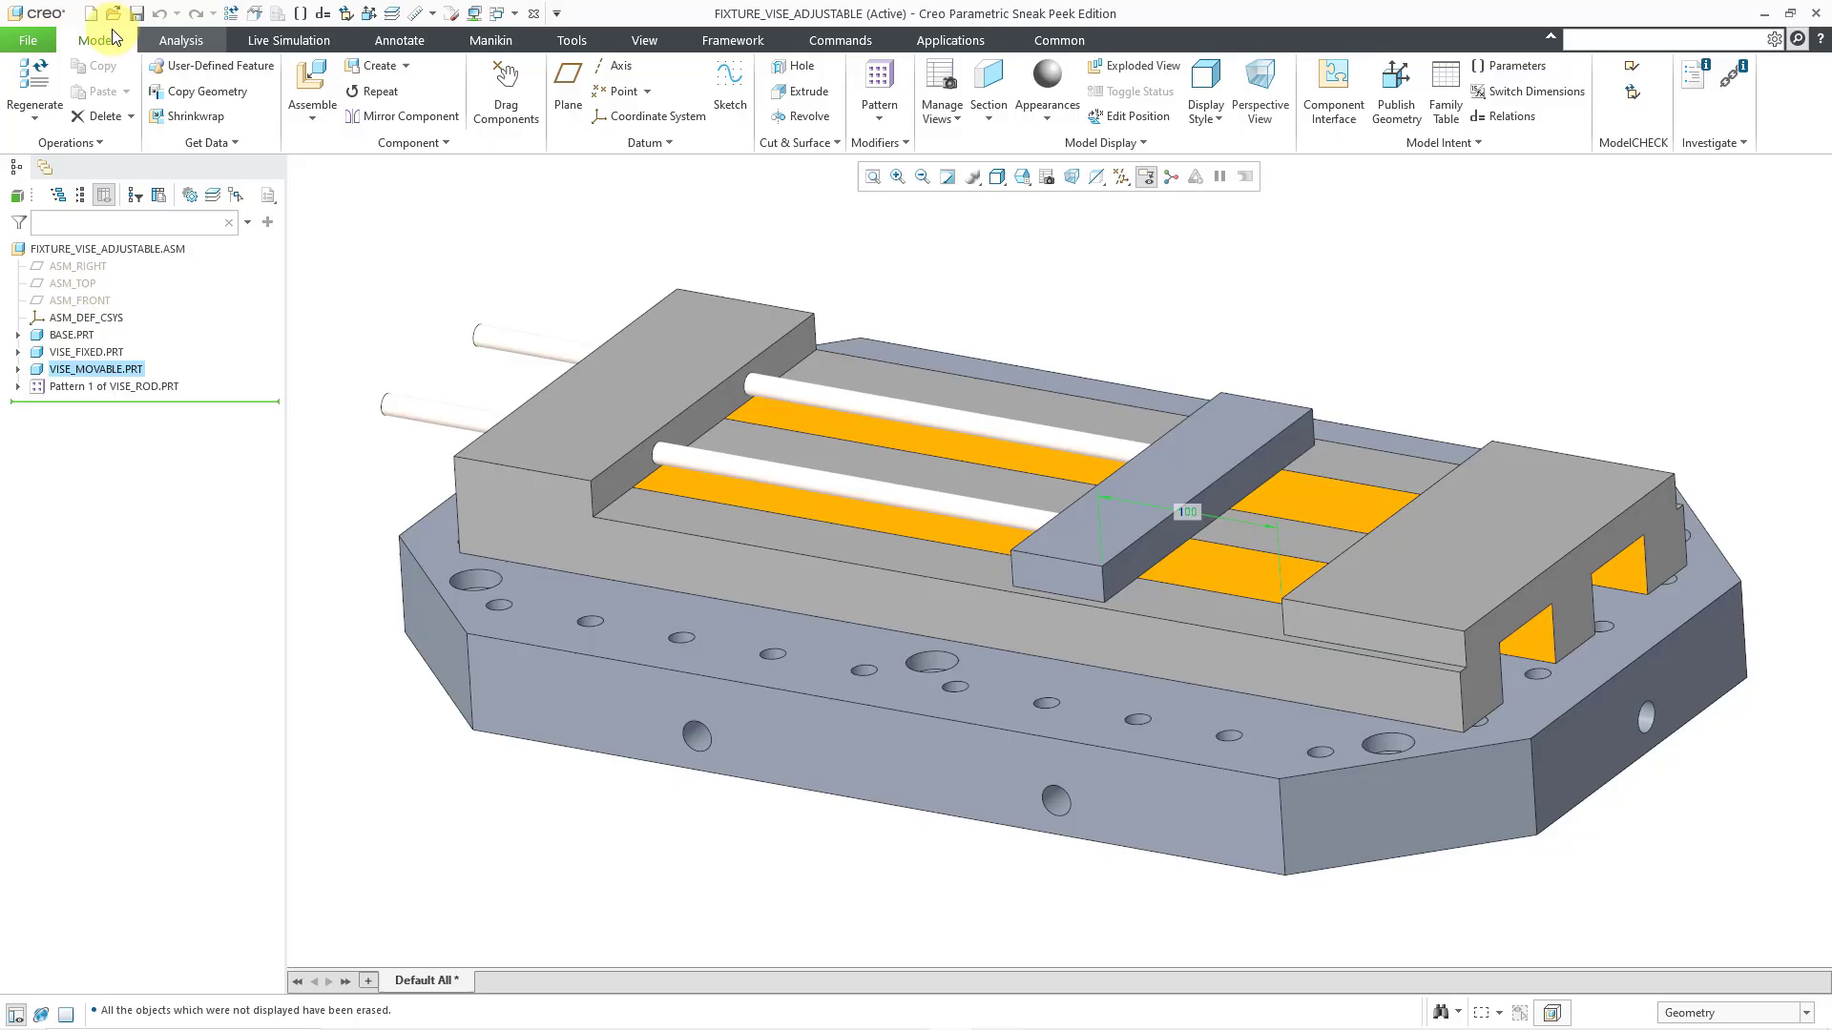
{"action": "left_click", "coordinate": [107, 14]}
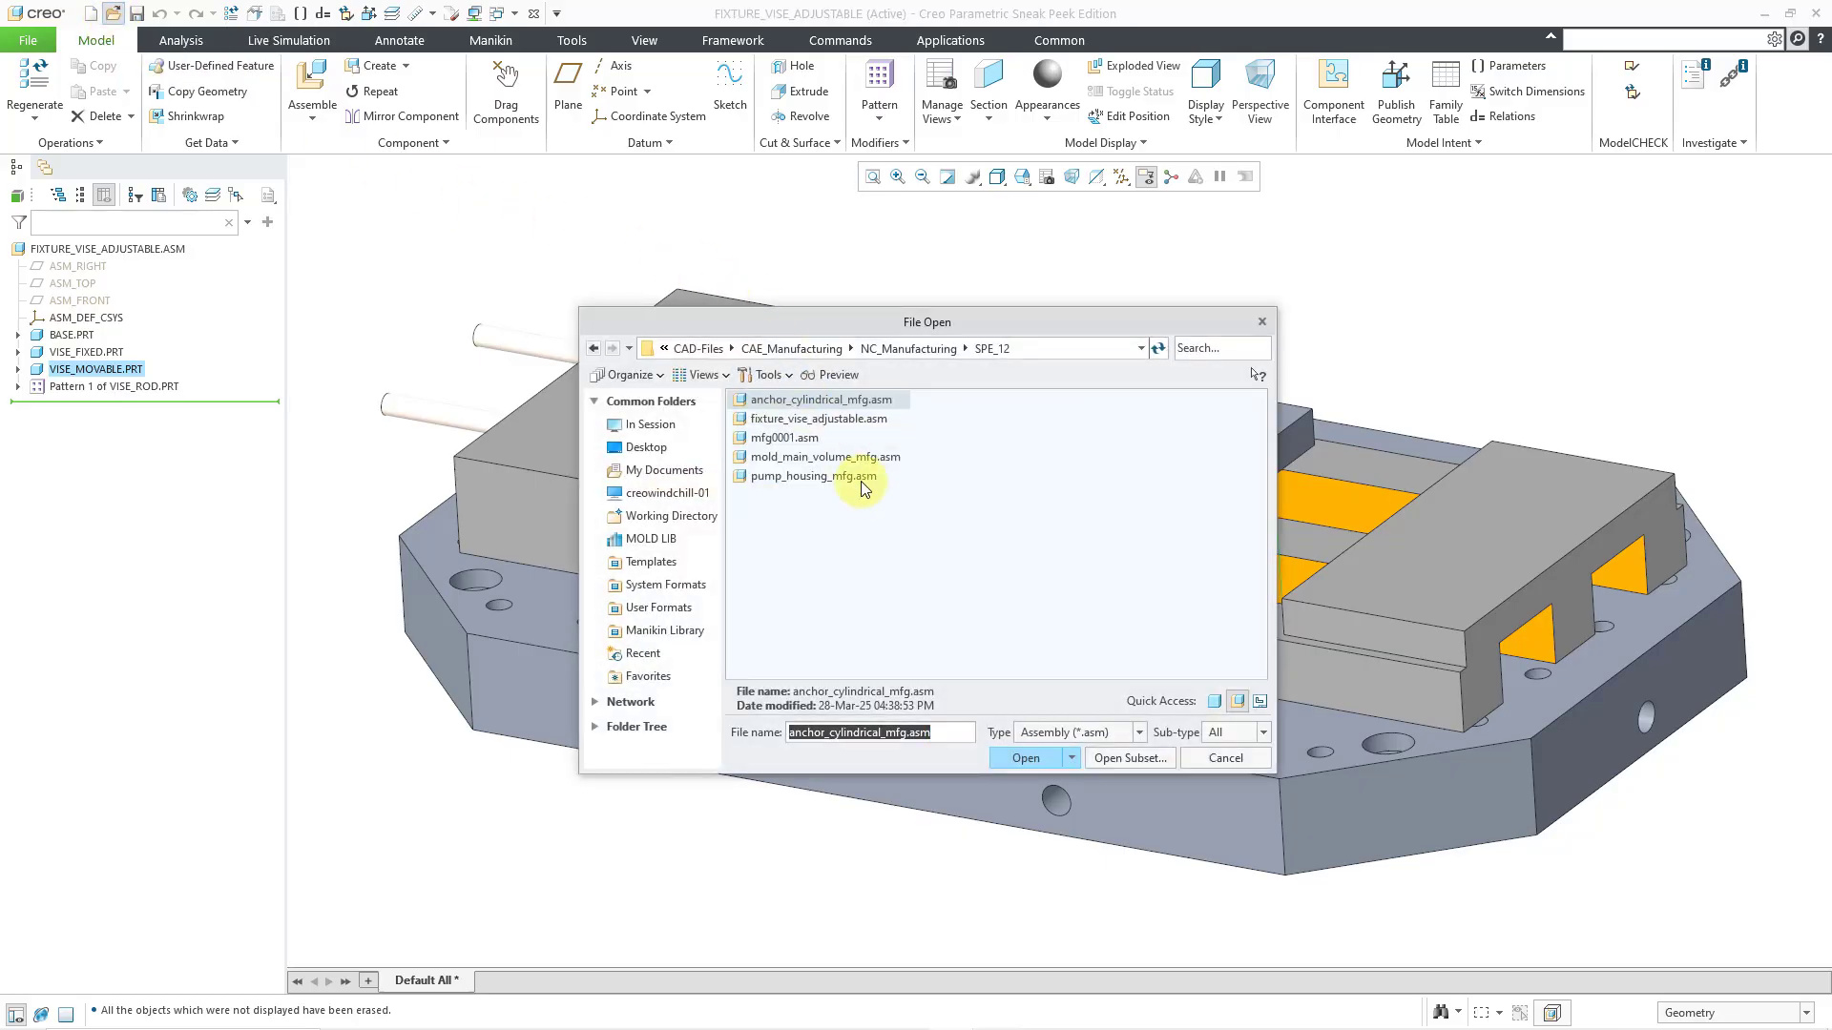
{"action": "left_click", "coordinate": [1223, 758]}
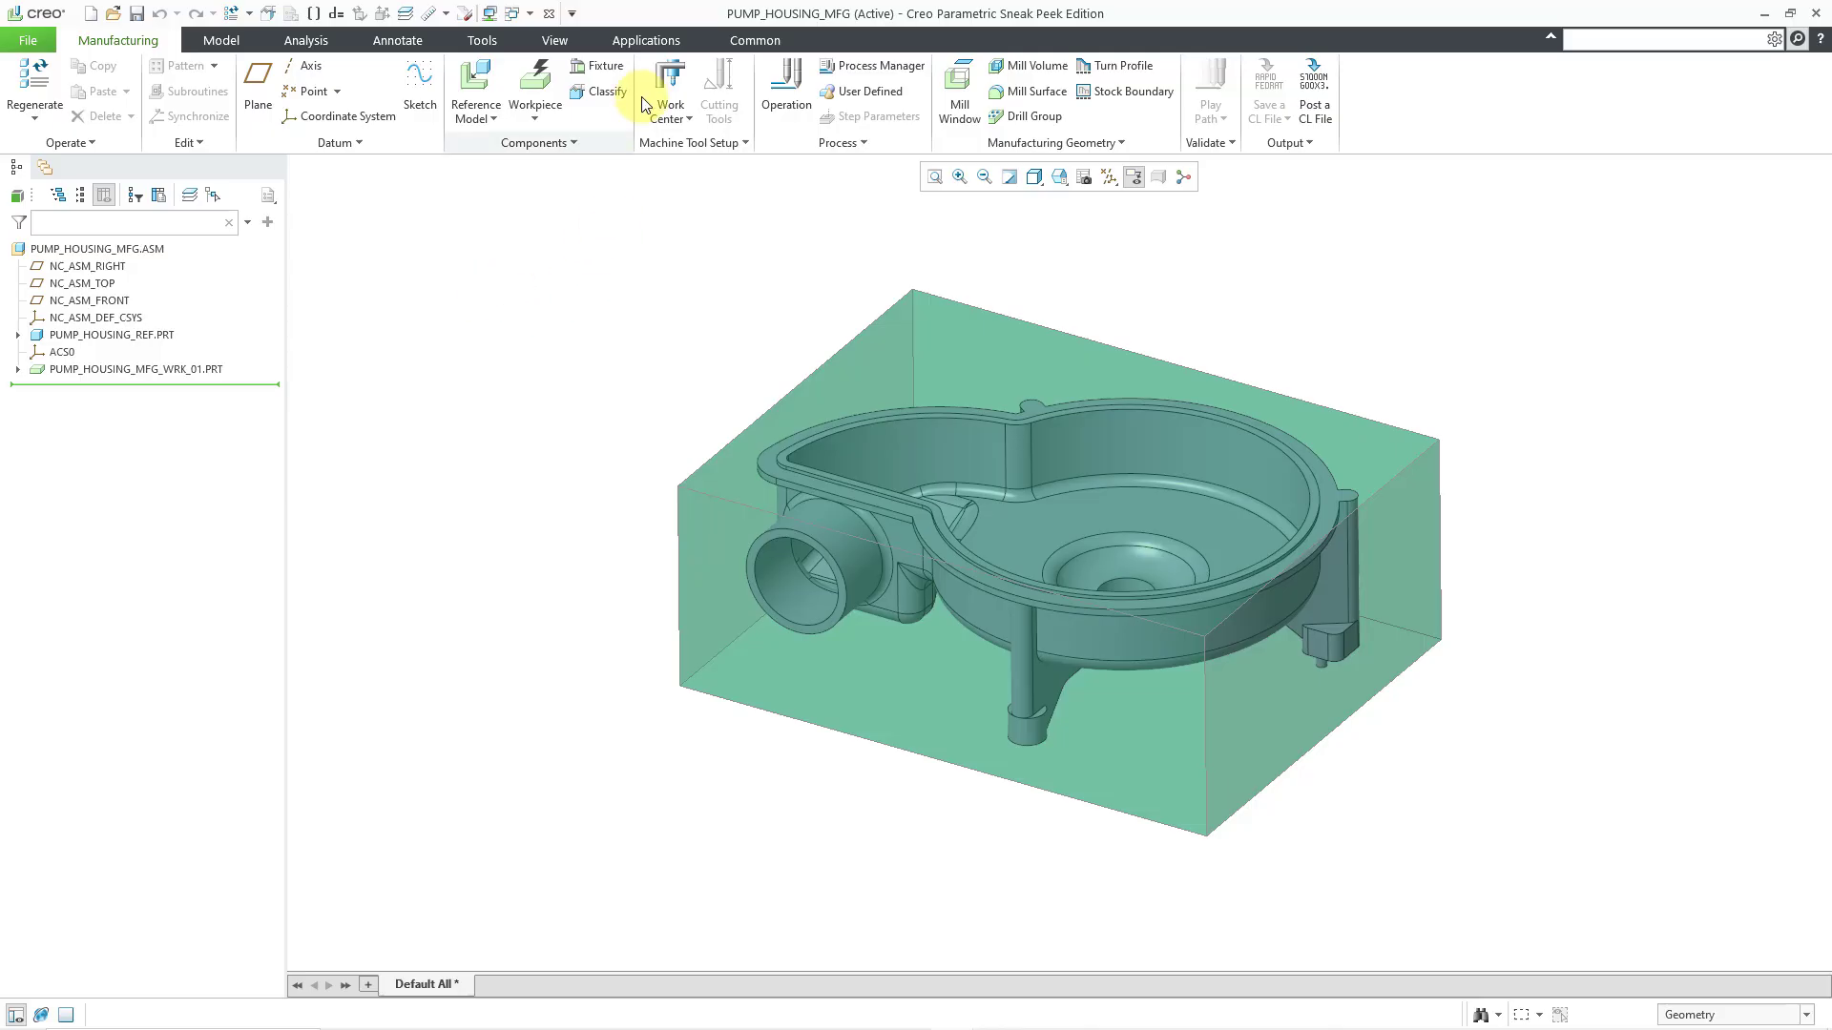
Step: Start a new fixture set with the adjustable vise, using its predefined flexibility
{"action": "left_click", "coordinate": [598, 65]}
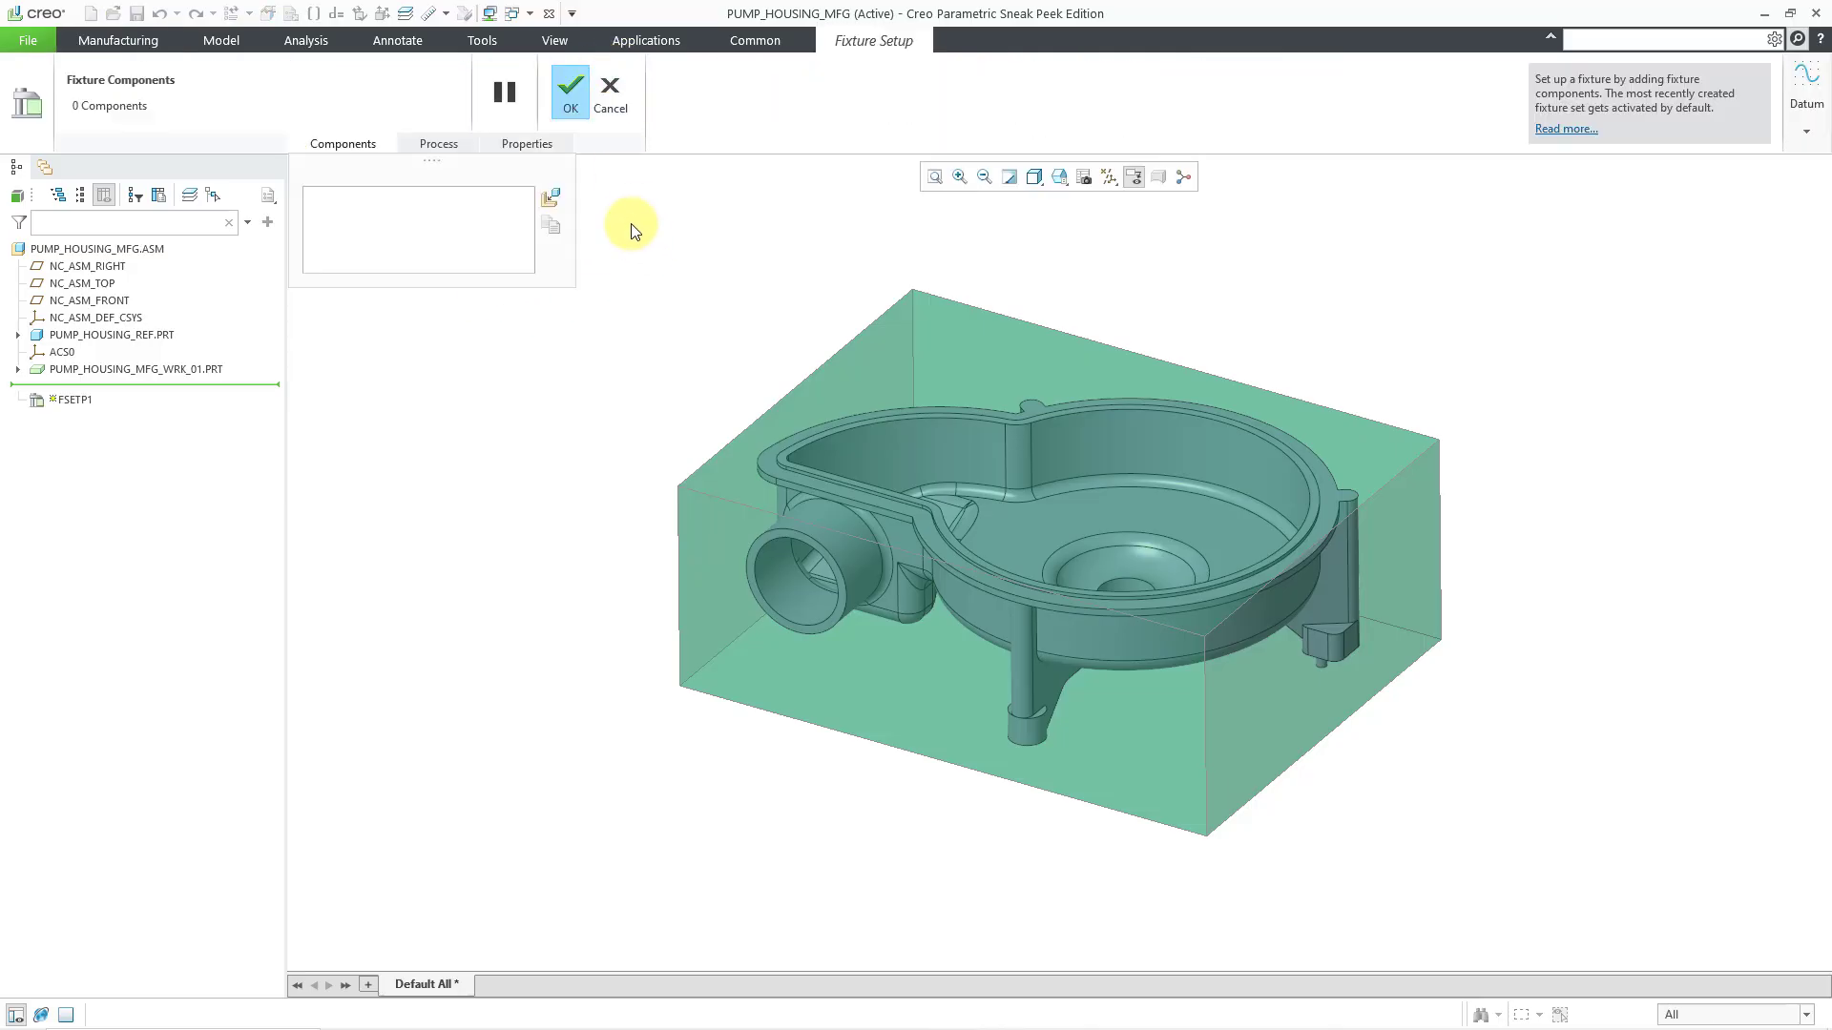
{"action": "mouse_move", "coordinate": [549, 197]}
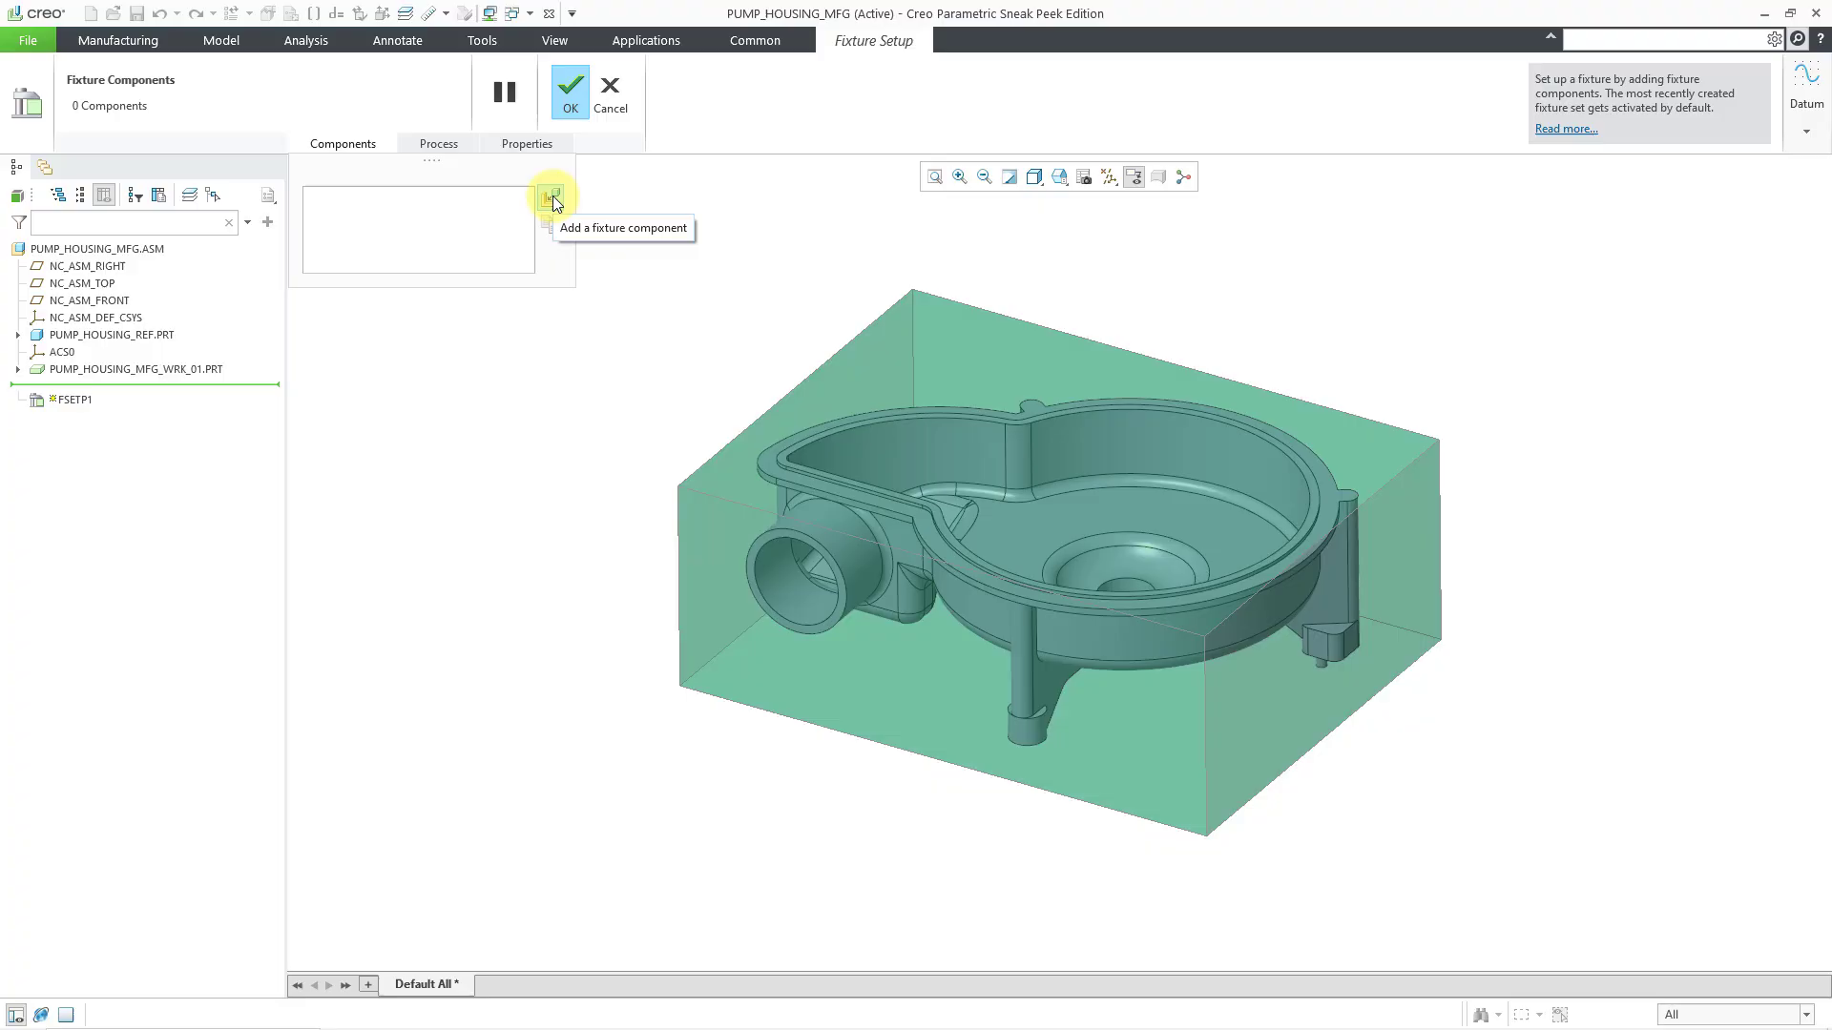
{"action": "left_click", "coordinate": [552, 195]}
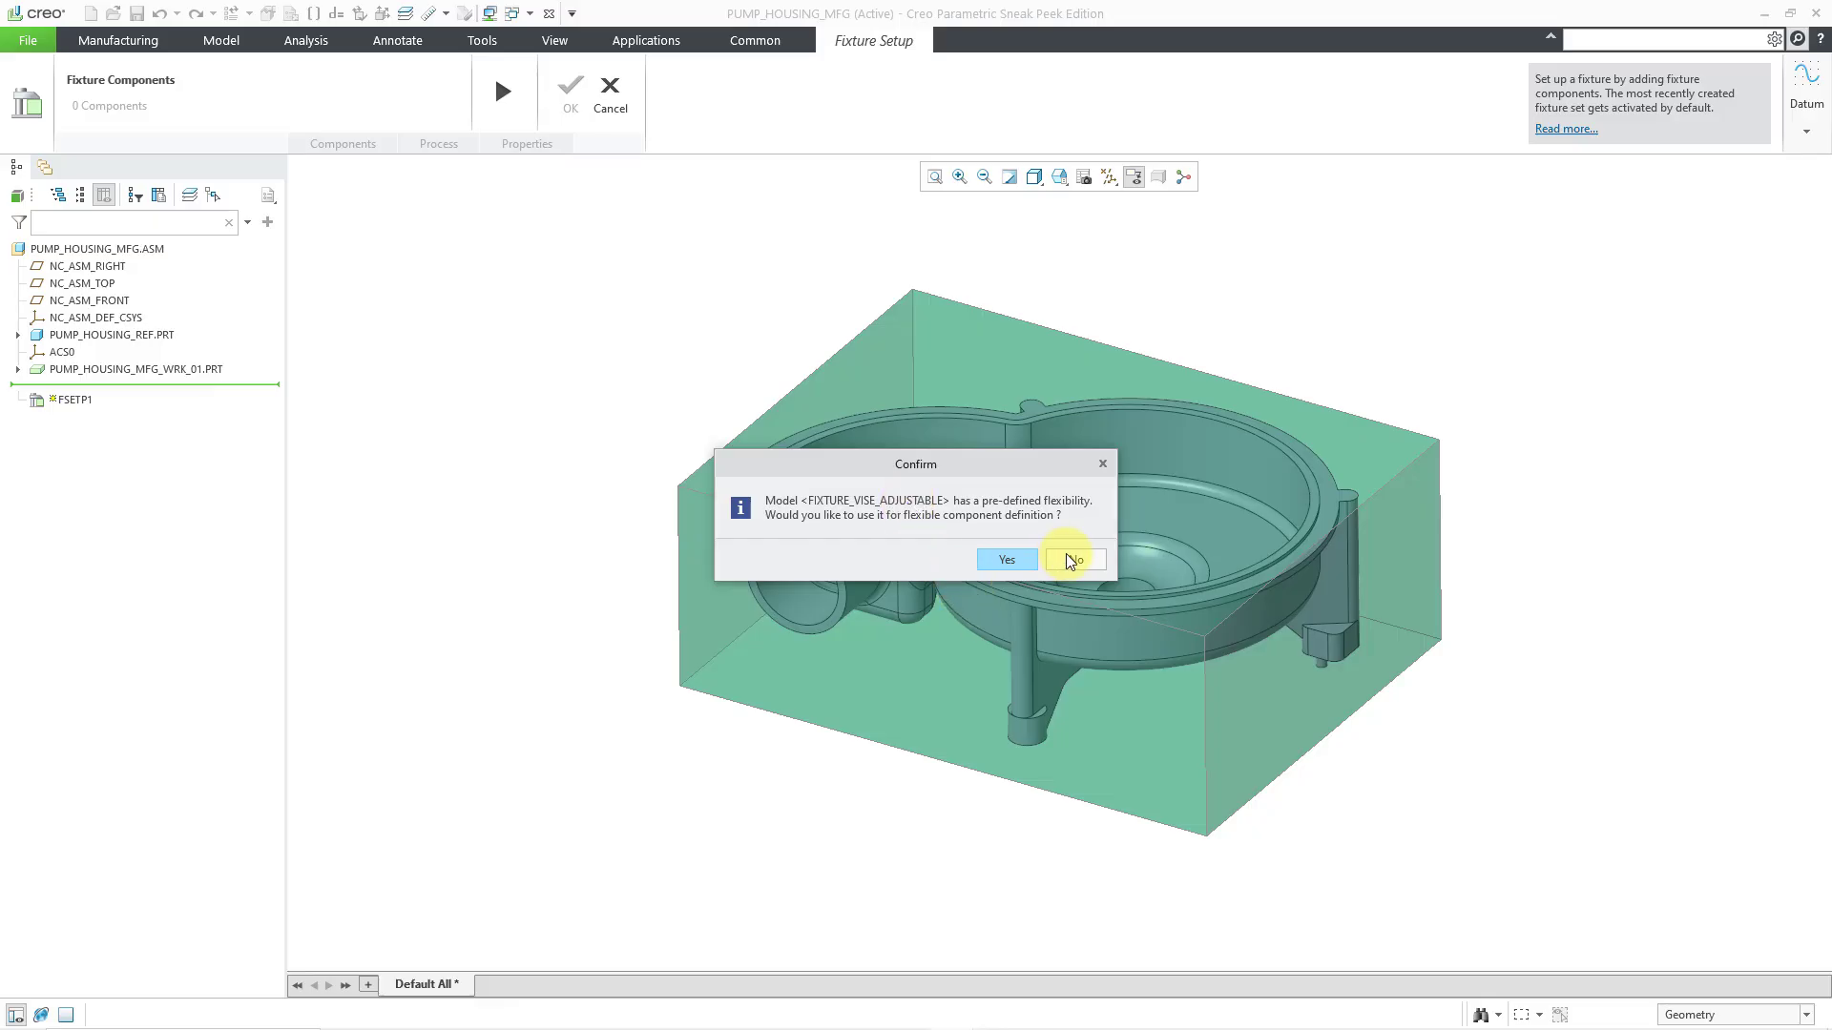
{"action": "mouse_move", "coordinate": [1007, 559]}
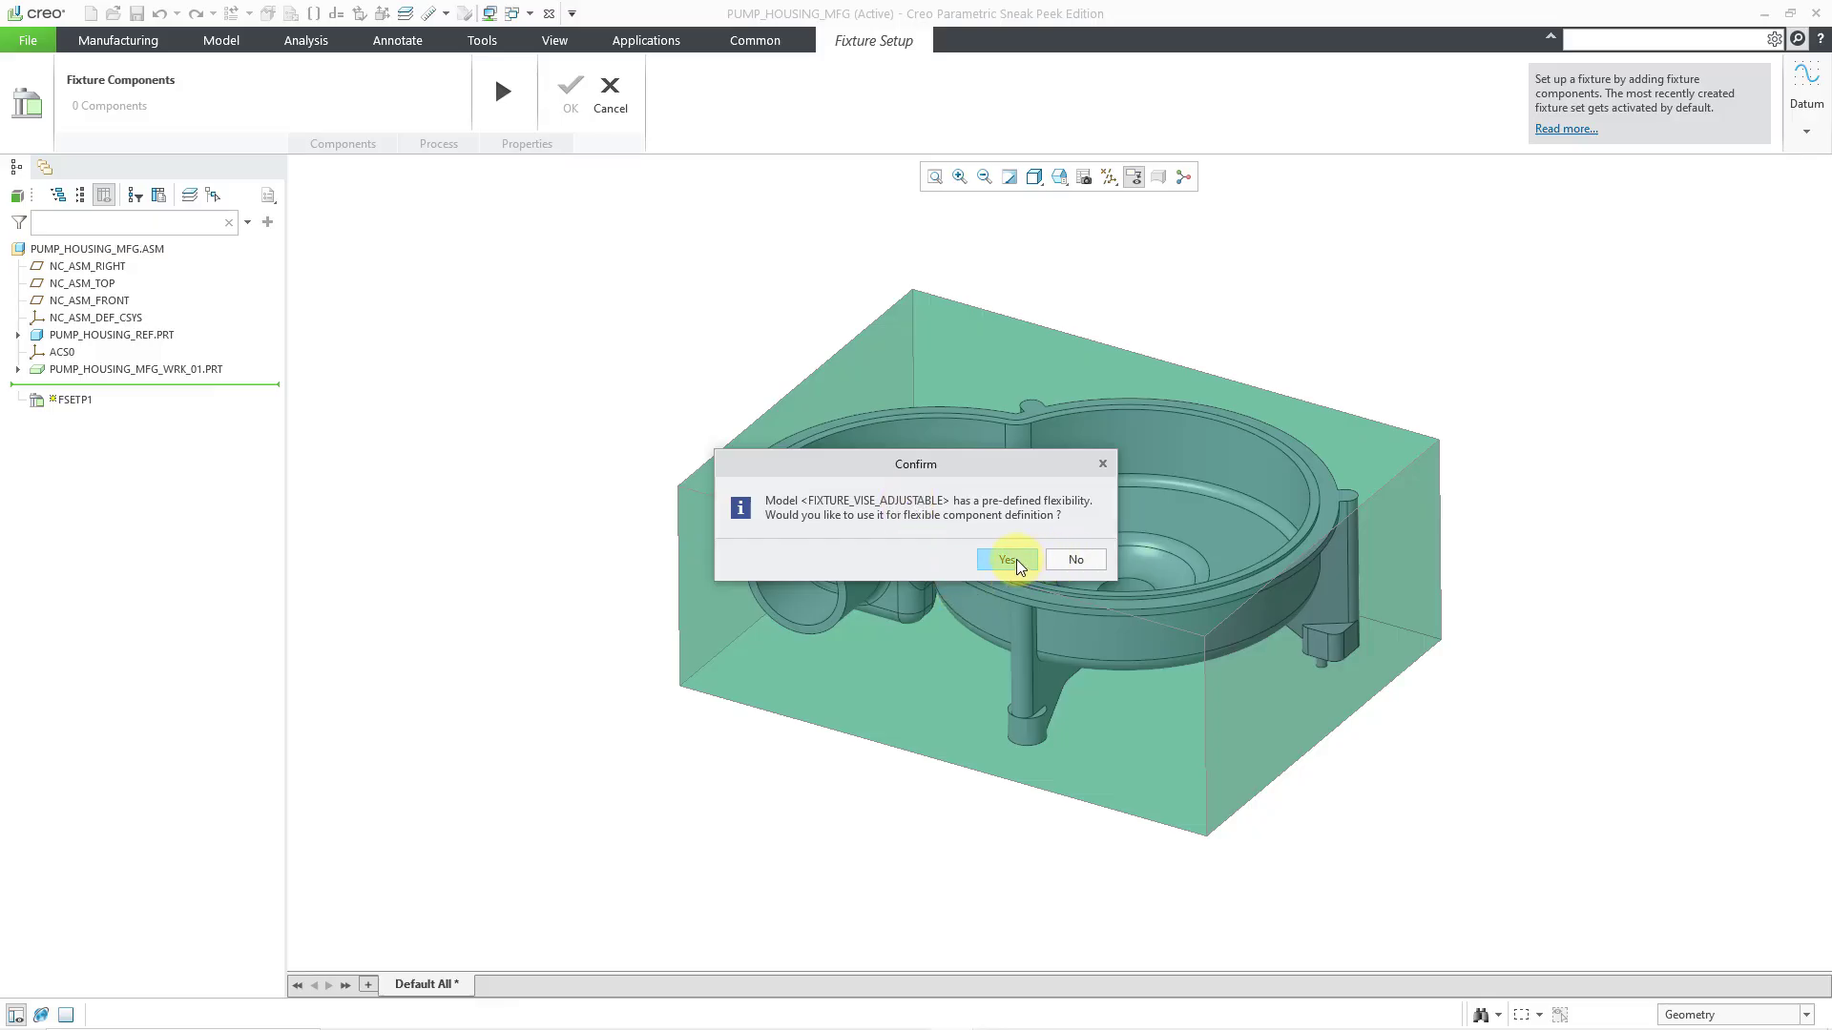
{"action": "left_click", "coordinate": [1002, 559]}
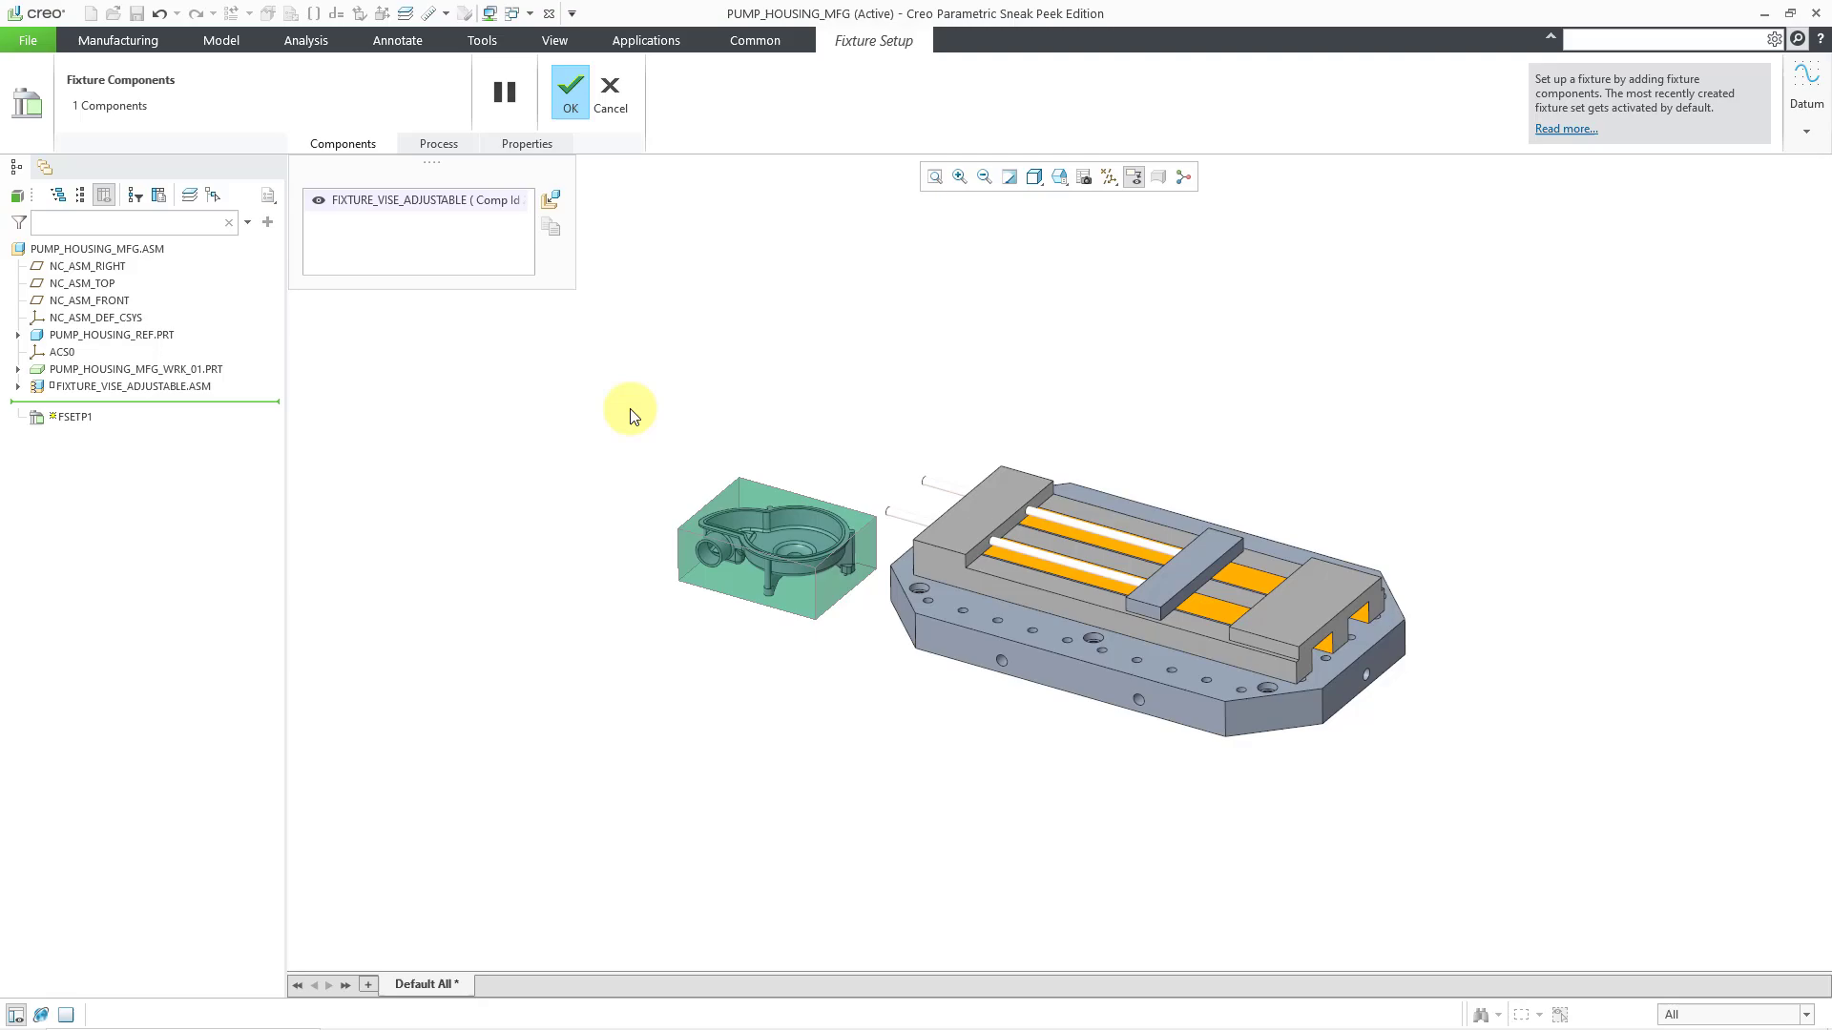
{"action": "mouse_move", "coordinate": [909, 471]}
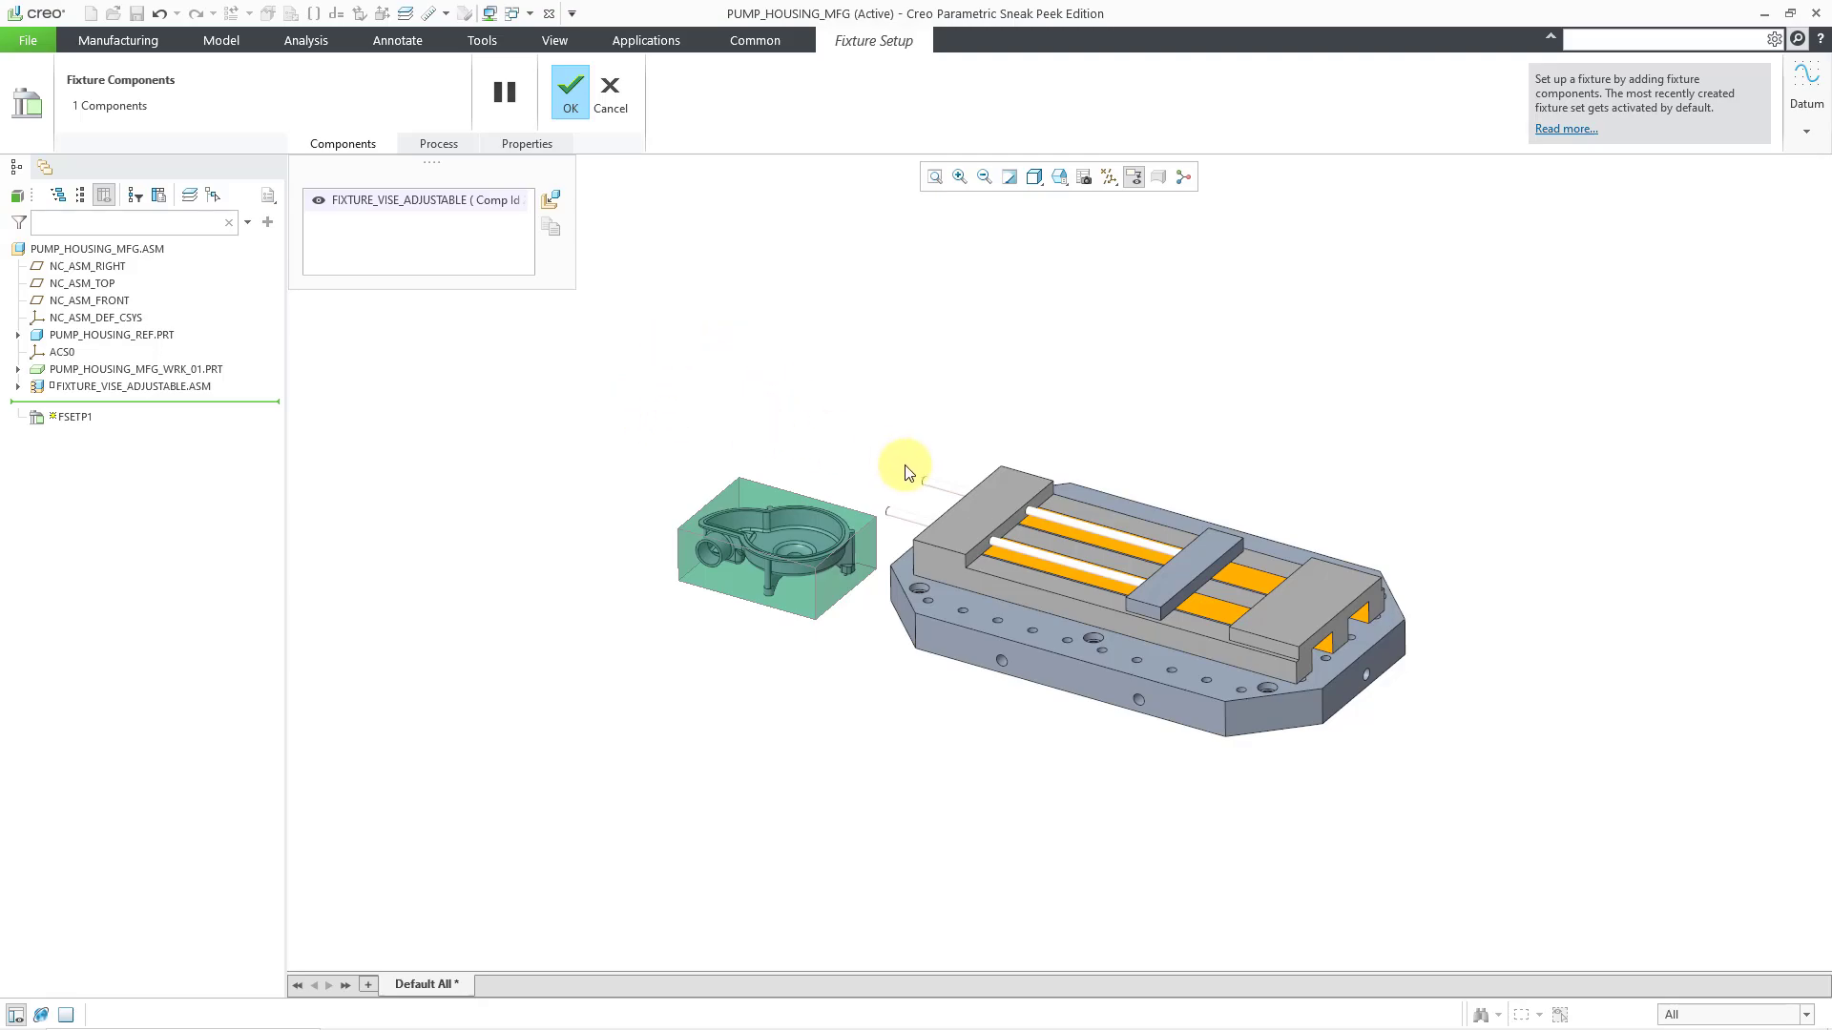
{"action": "mouse_move", "coordinate": [771, 414]}
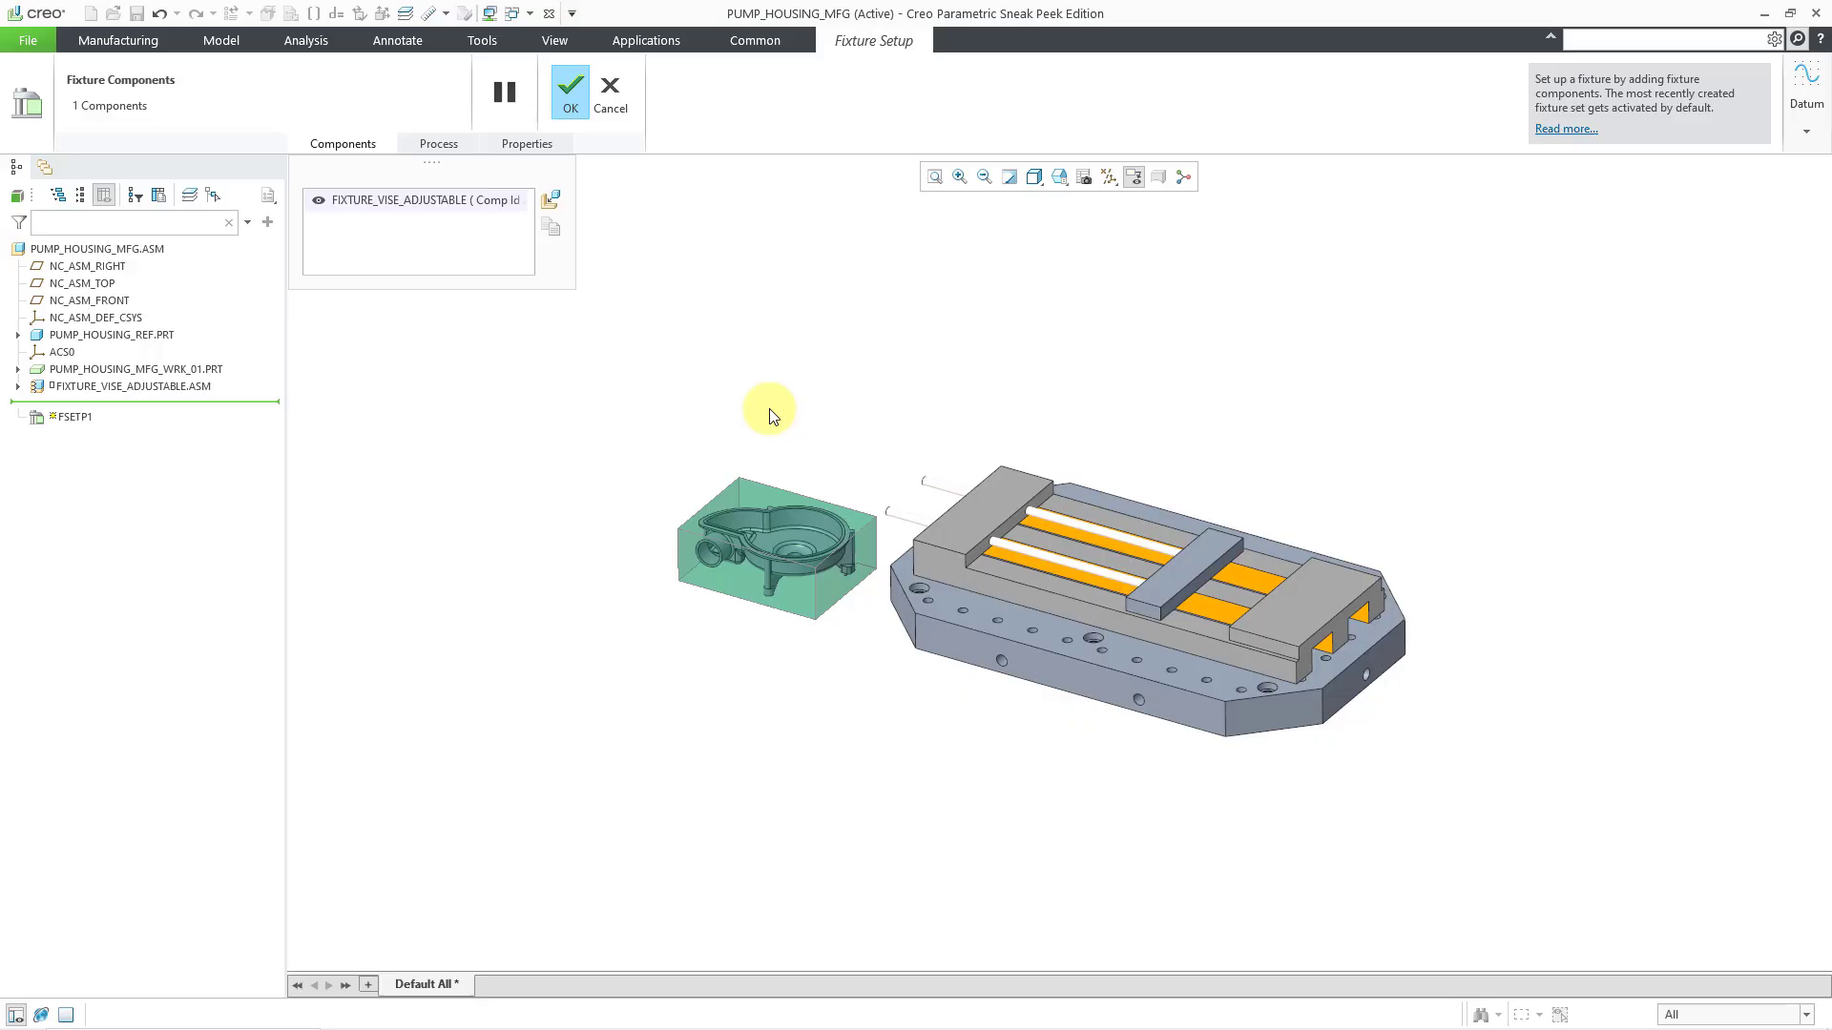
{"action": "mouse_move", "coordinate": [662, 275]}
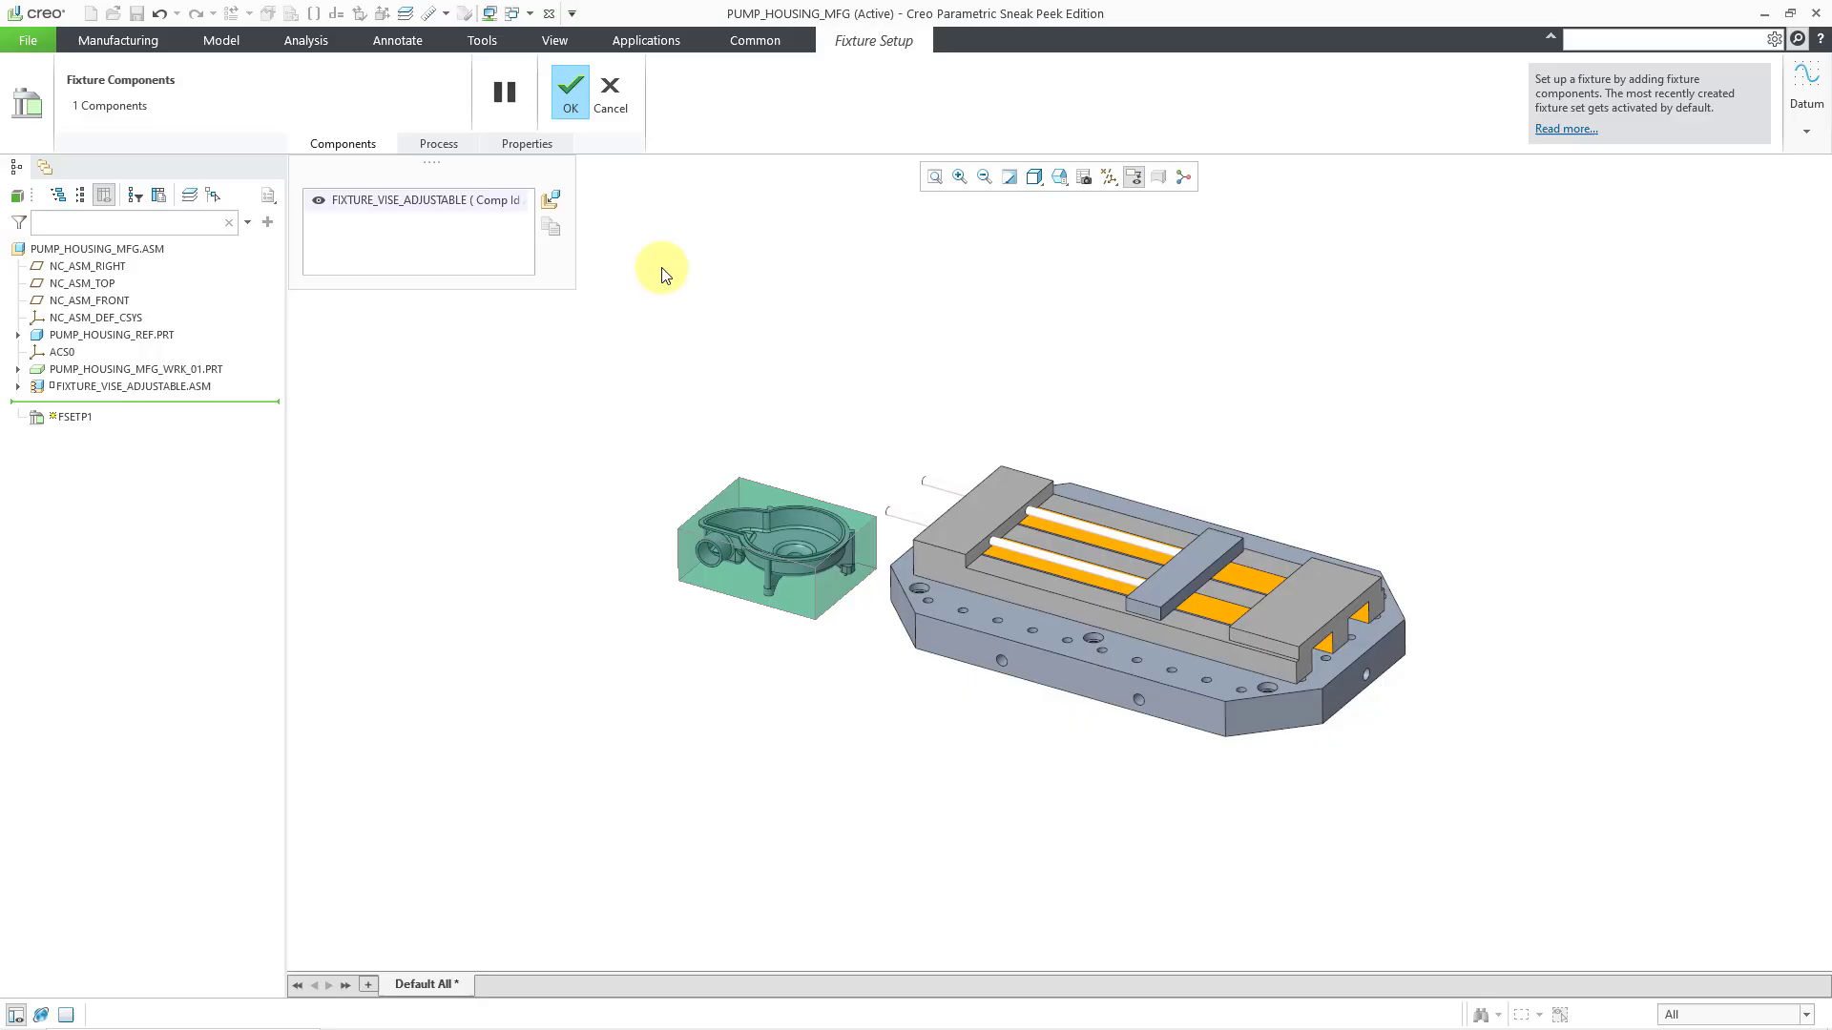
{"action": "mouse_move", "coordinate": [569, 92]}
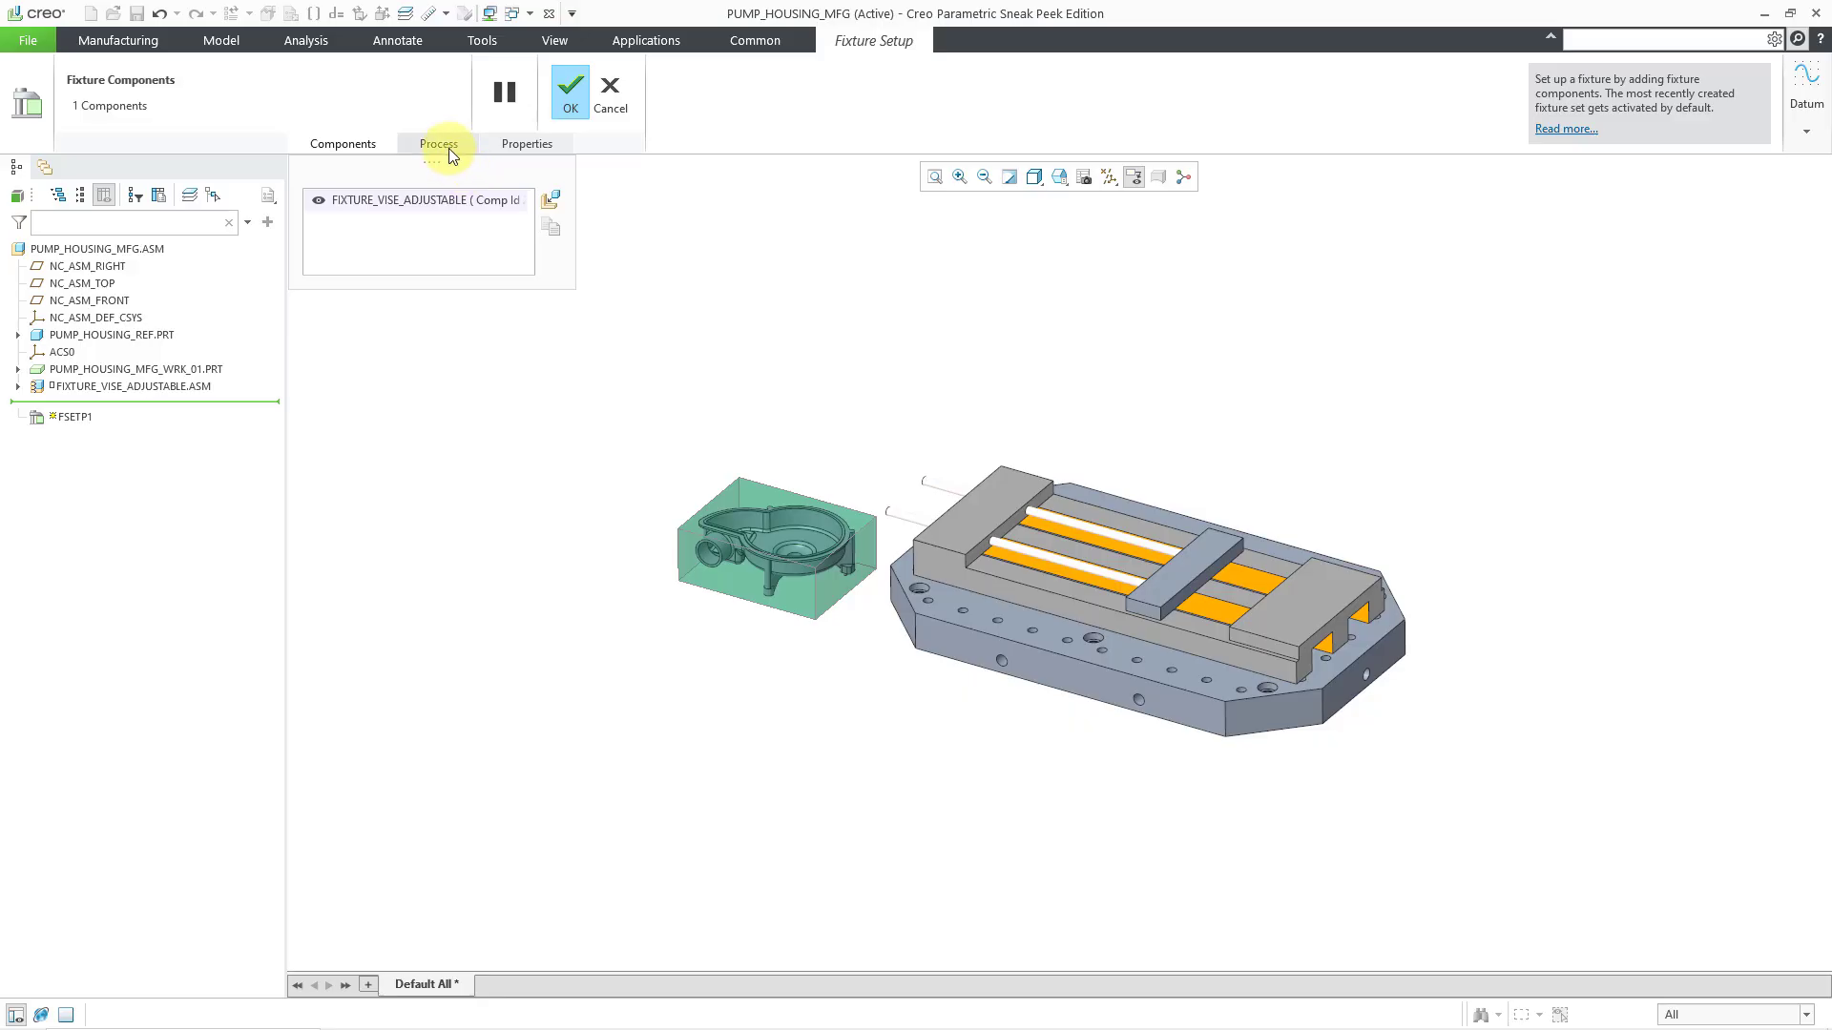
Step: Review the fixture set's Process settings and accept fixture setup FSETP1 holding the vise
{"action": "left_click", "coordinate": [439, 143]}
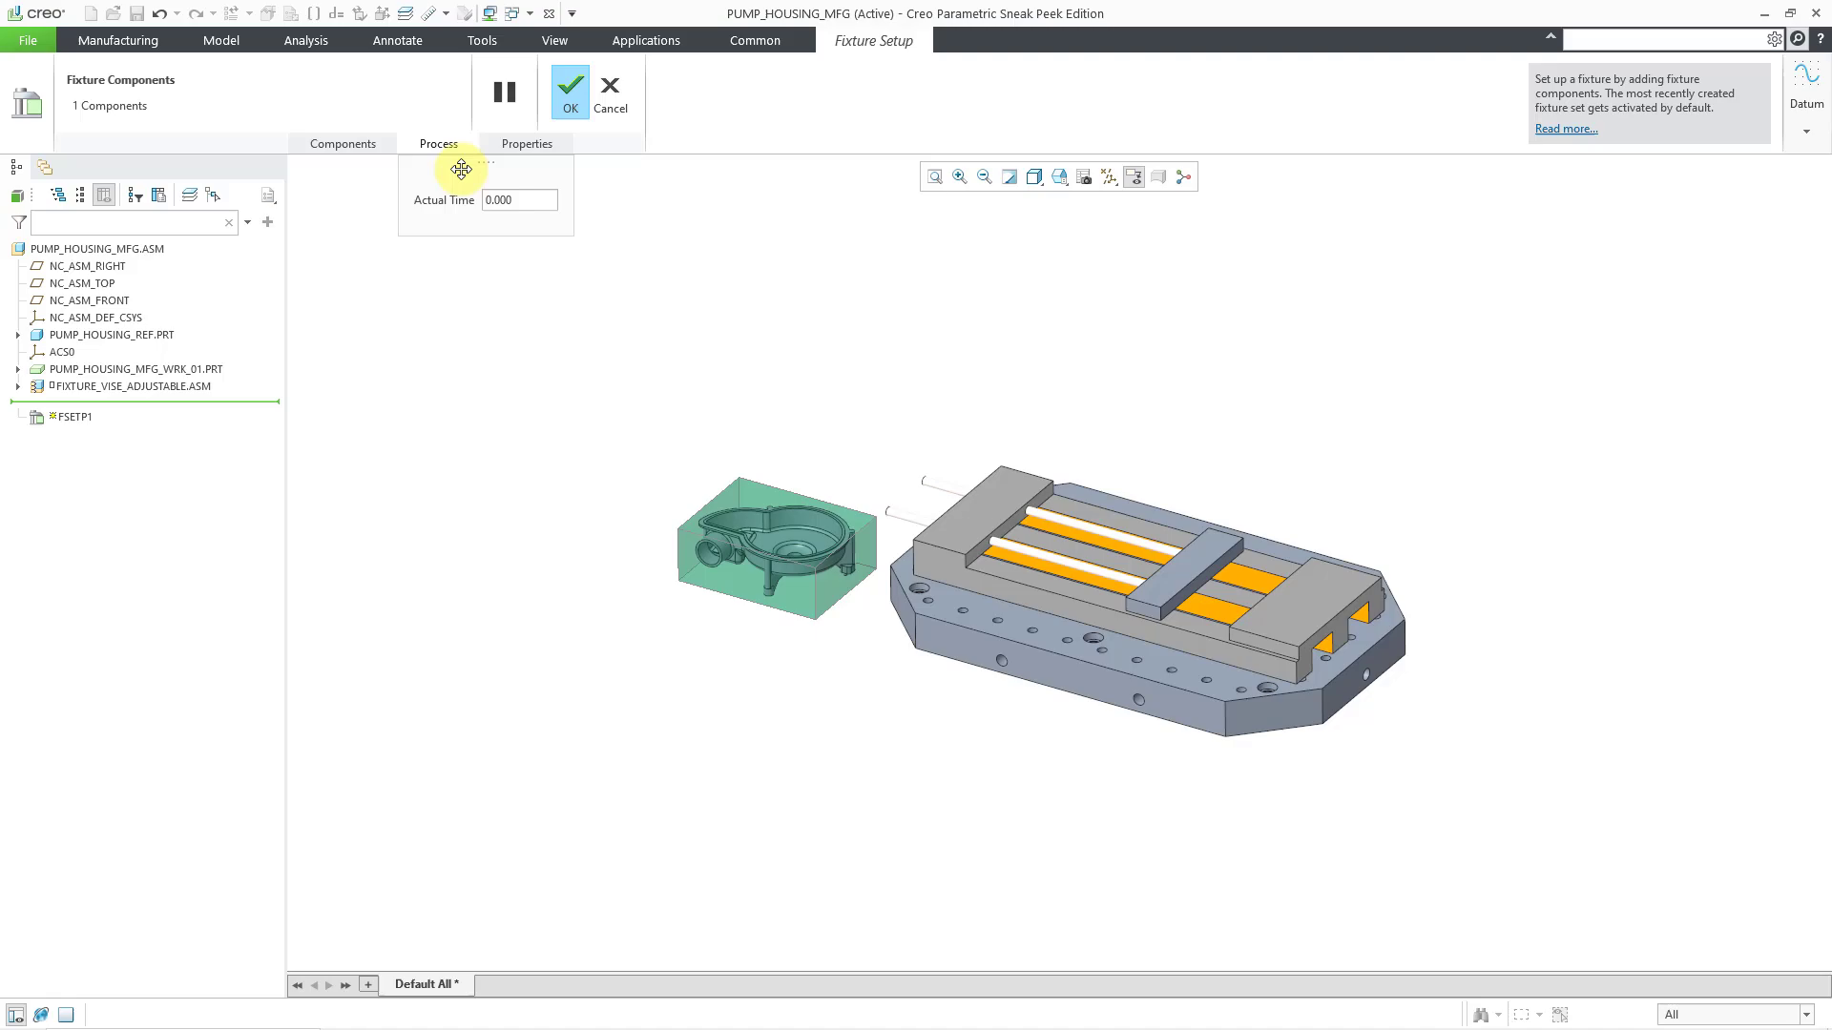
{"action": "mouse_move", "coordinate": [555, 172]}
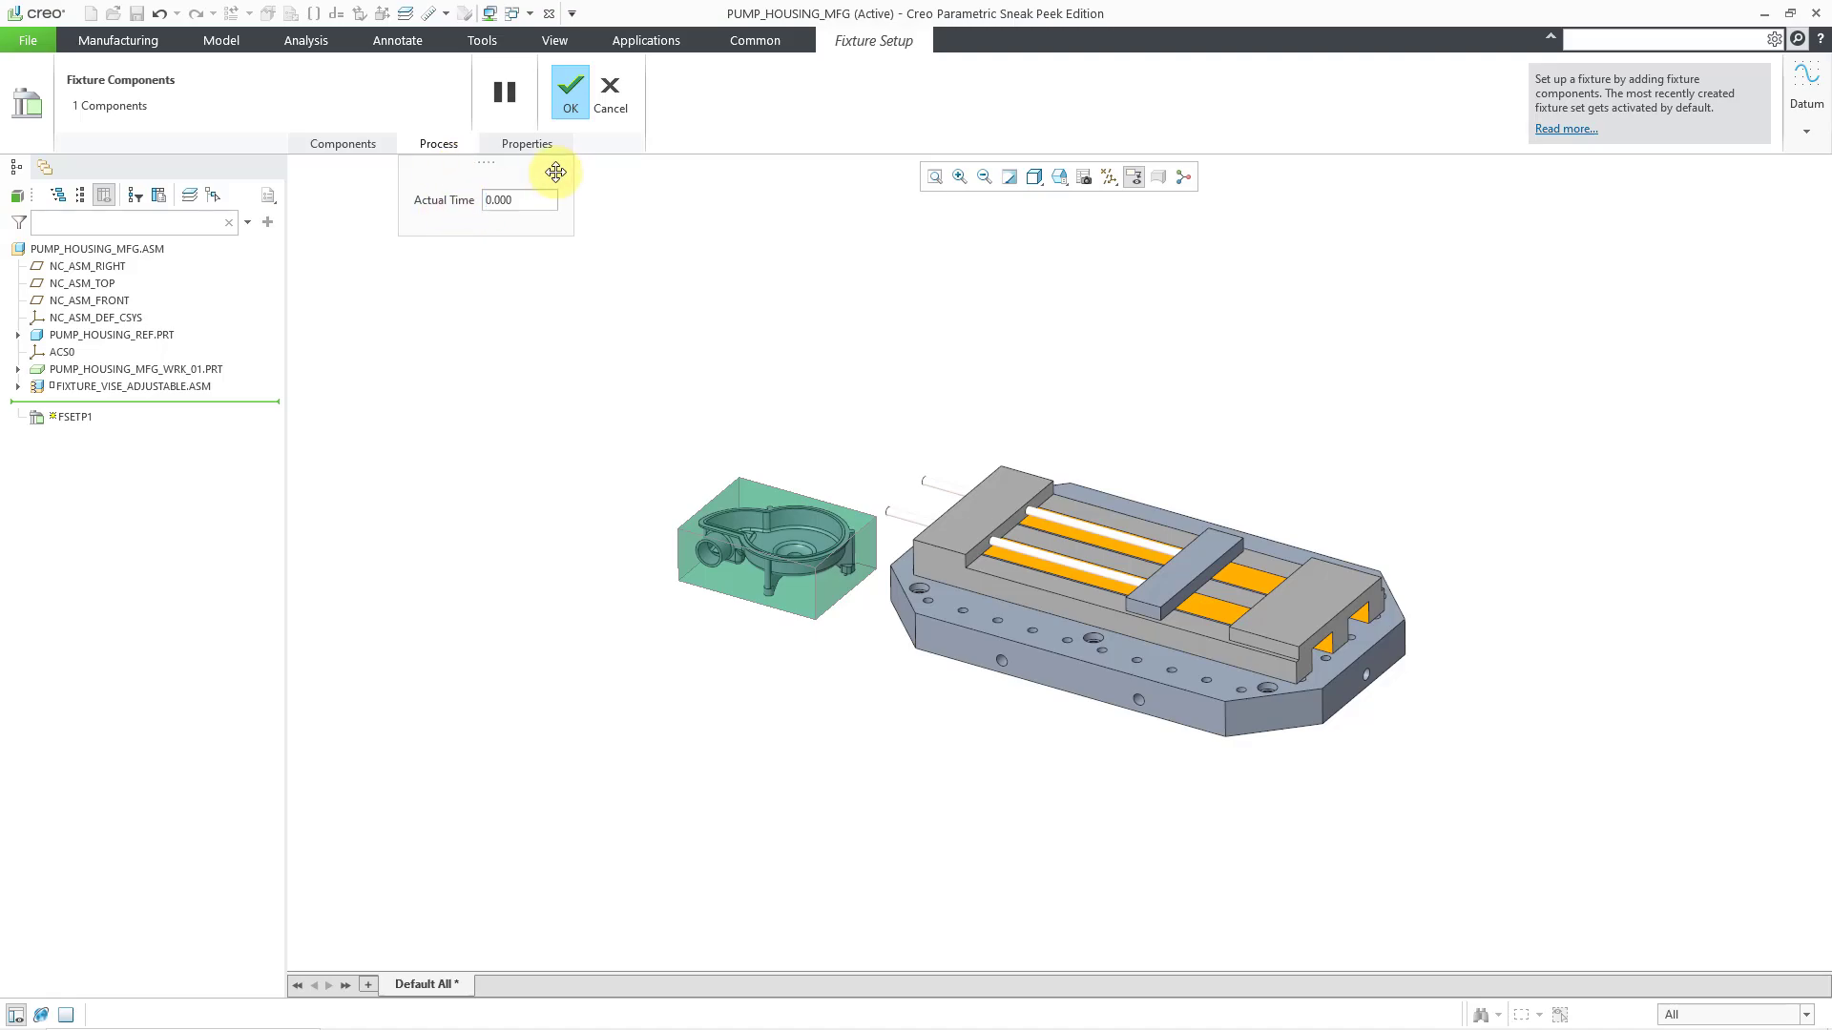
{"action": "mouse_move", "coordinate": [571, 99]}
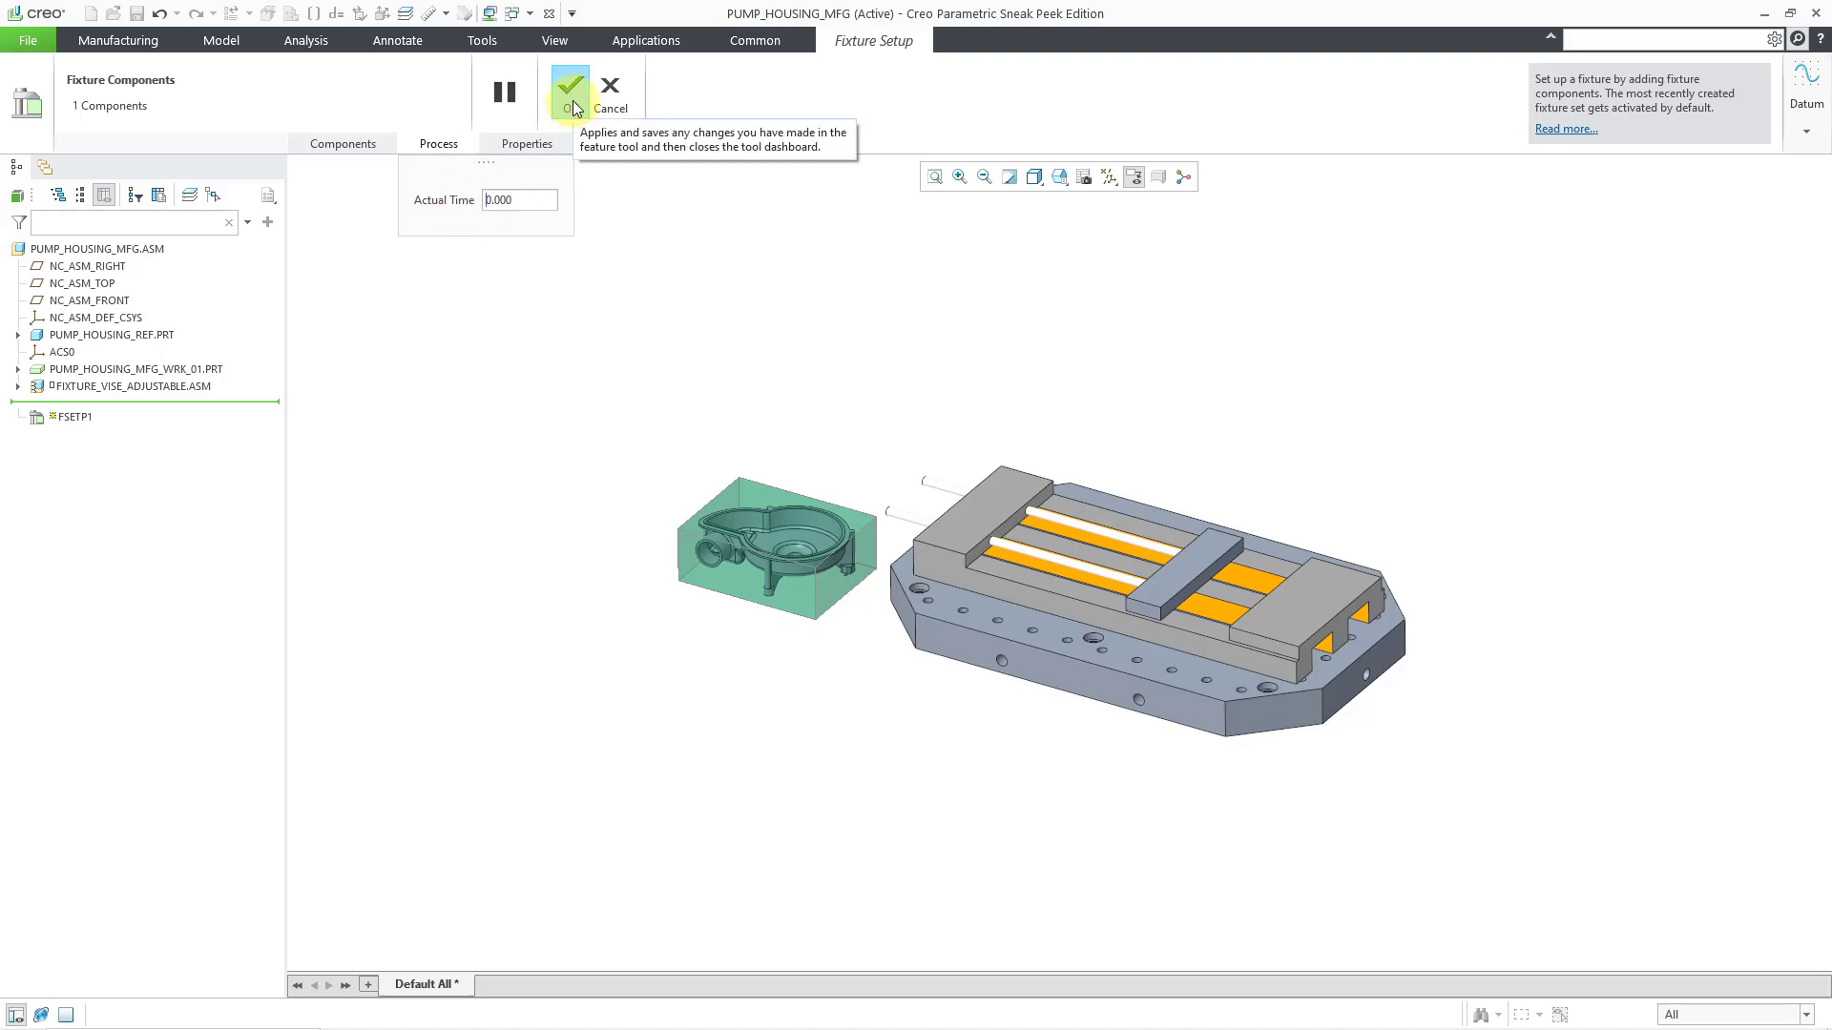
{"action": "left_click", "coordinate": [569, 90]}
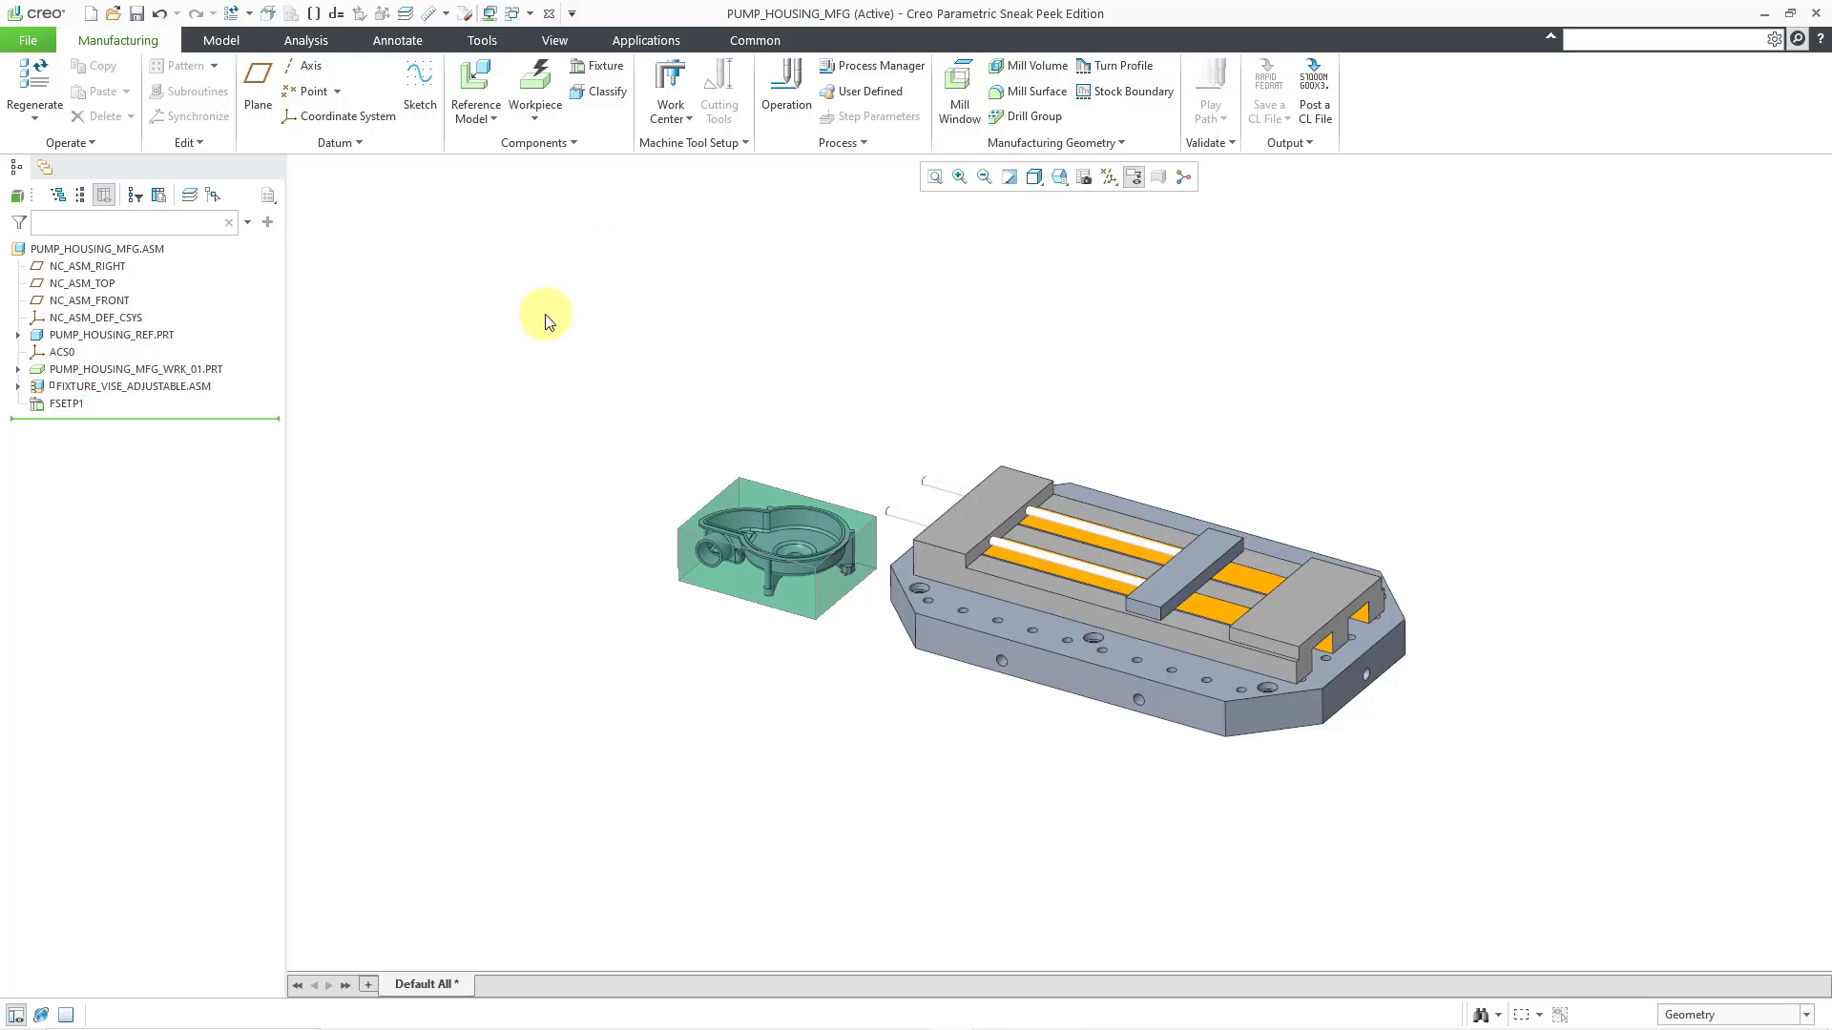
Step: Select FIXTURE_VISE_ADJUSTABLE.ASM in the model tree and edit its placement definition
{"action": "left_click", "coordinate": [131, 387]}
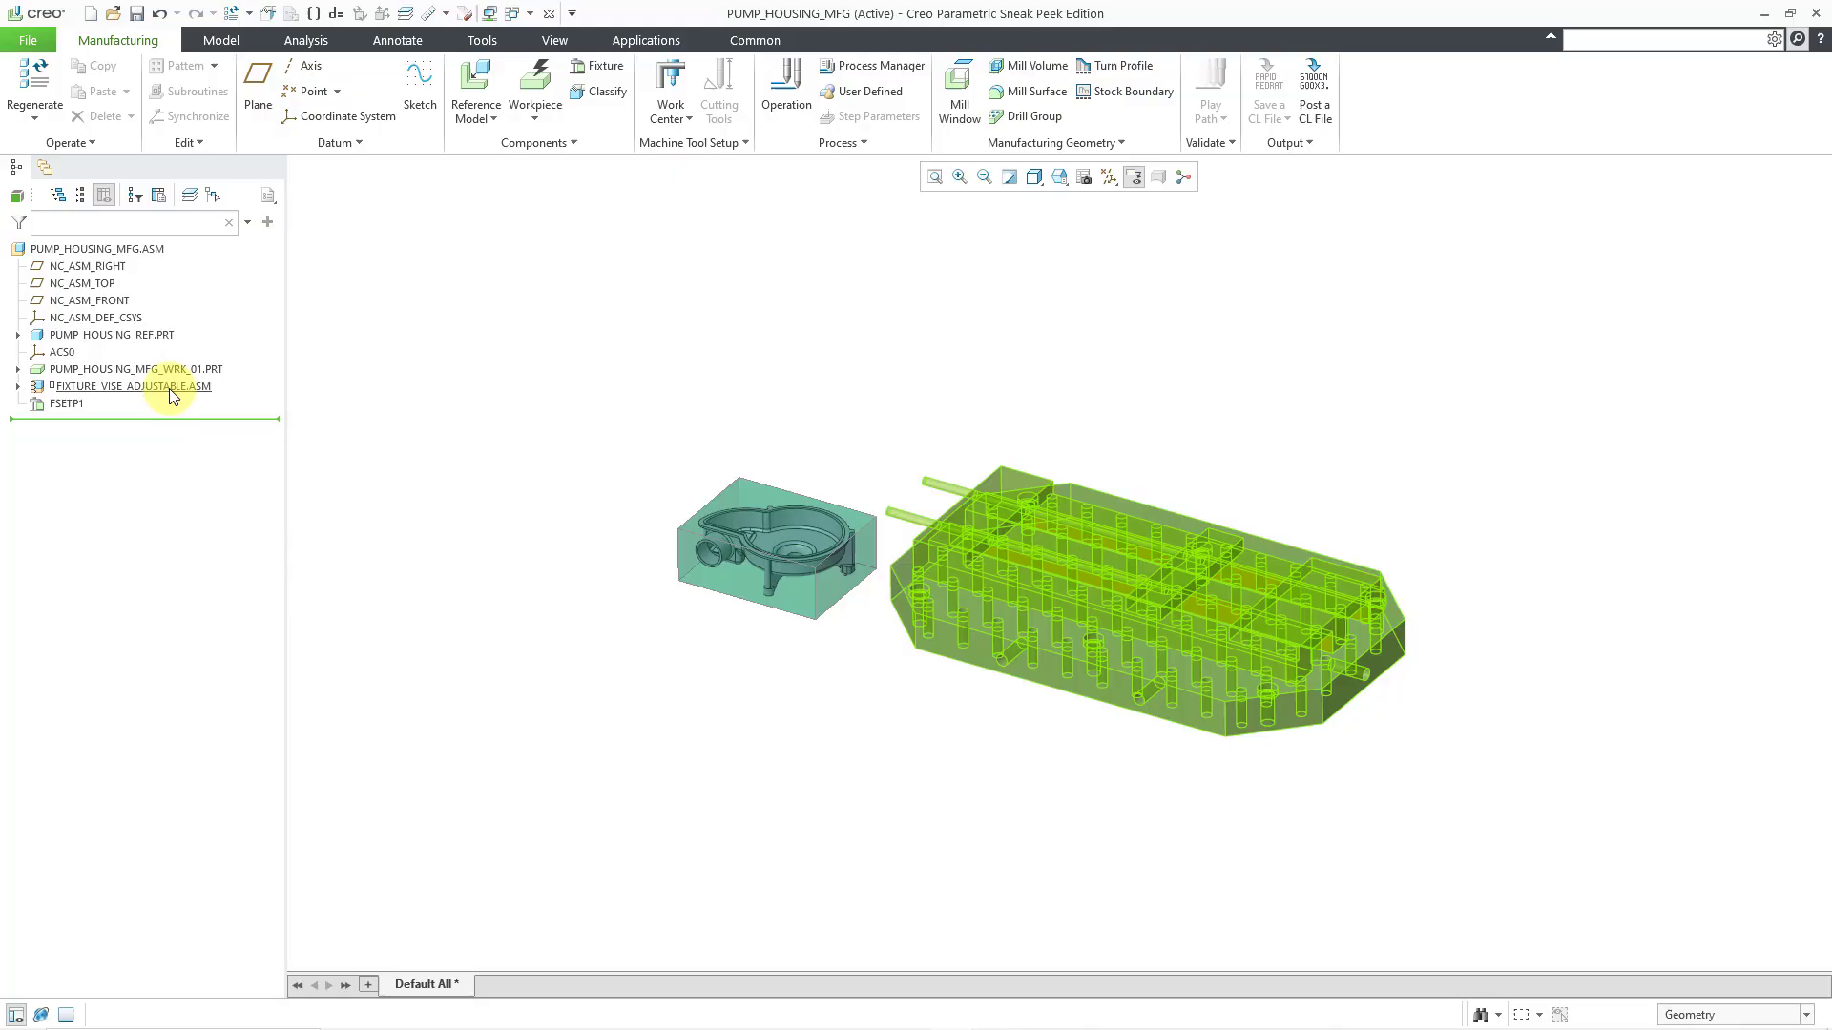
{"action": "left_click", "coordinate": [131, 385]}
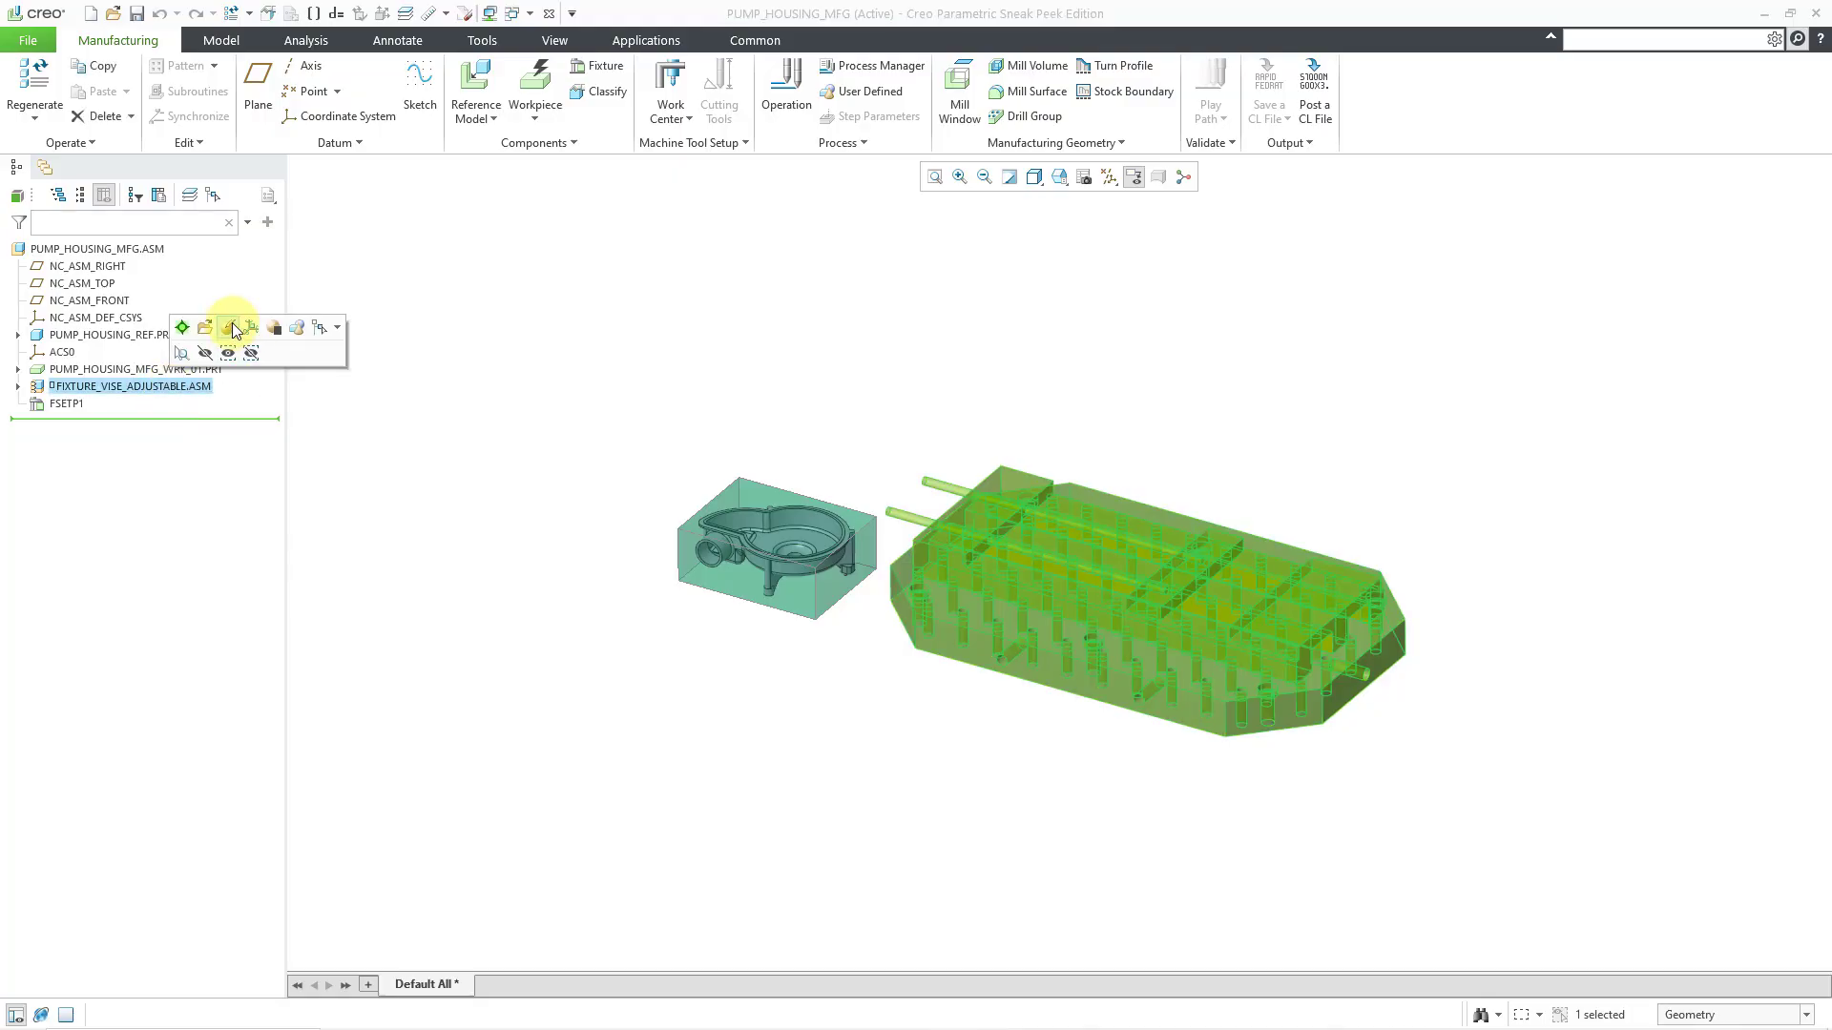
{"action": "left_click", "coordinate": [233, 326]}
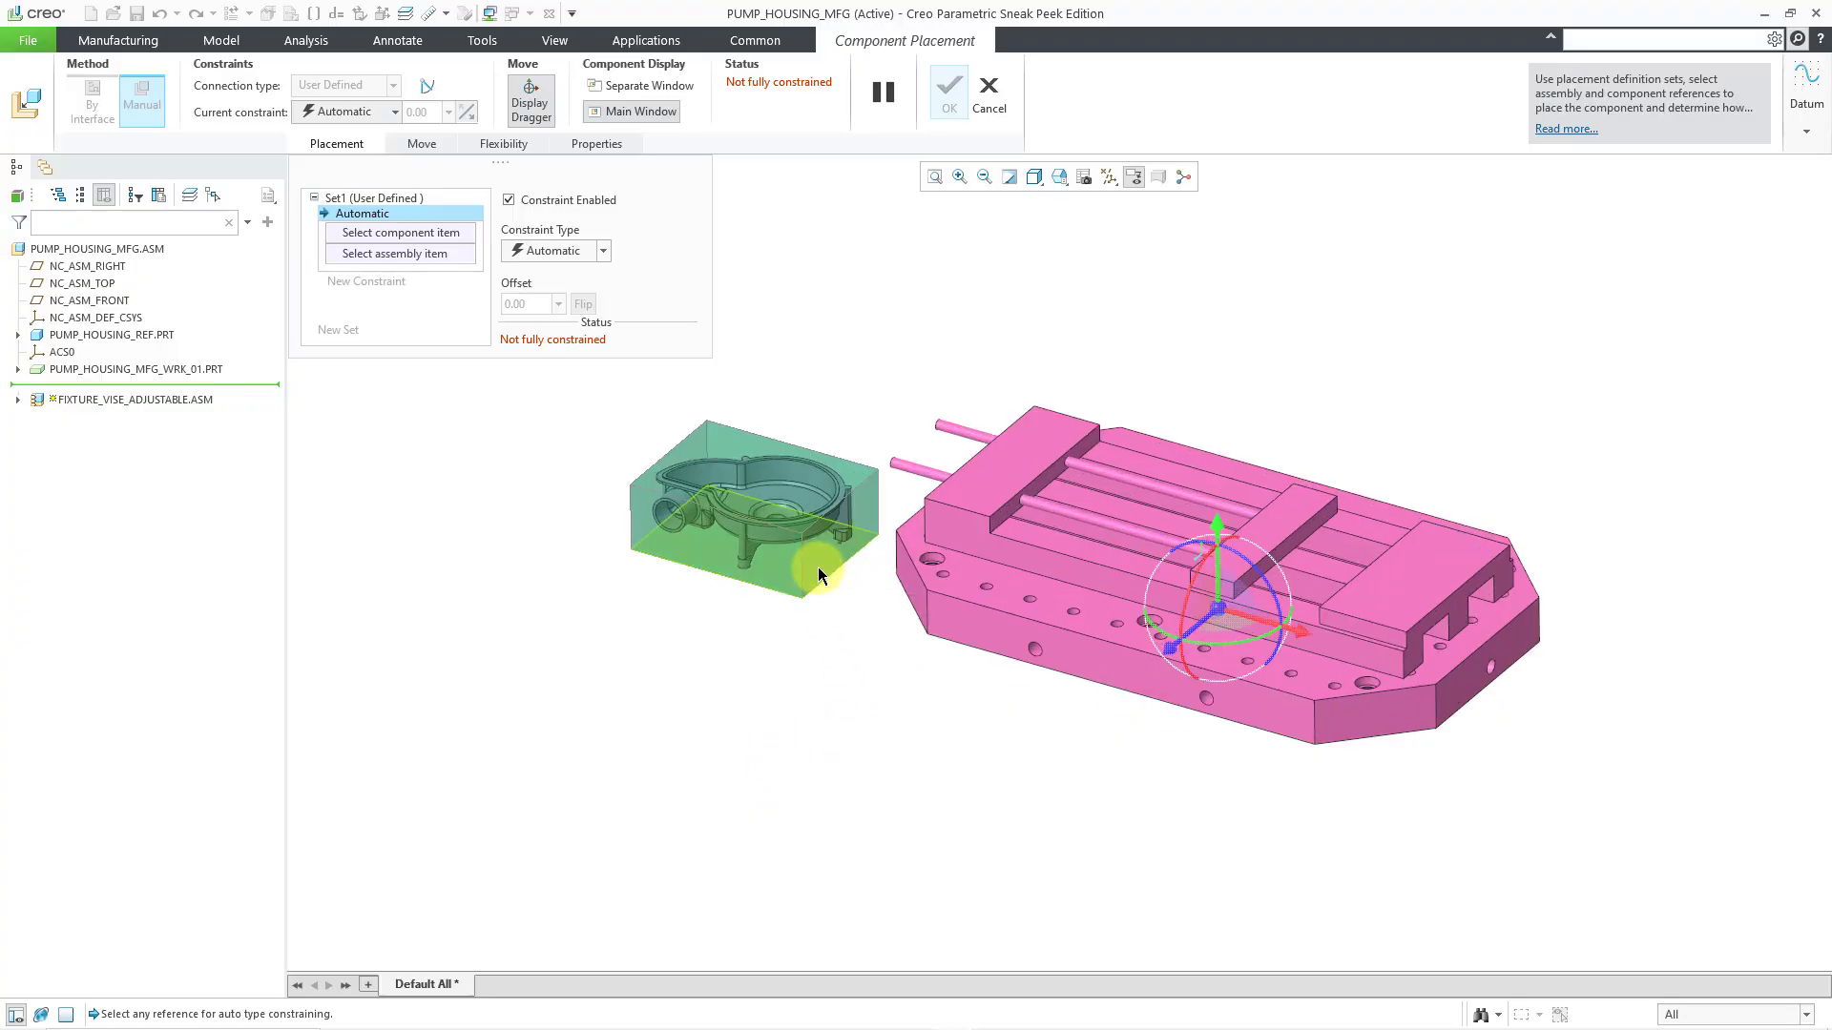
Step: Mate the workpiece bottom to the vise base with Coincident constraints so the vise is fully constrained
{"action": "left_click", "coordinate": [1355, 502]}
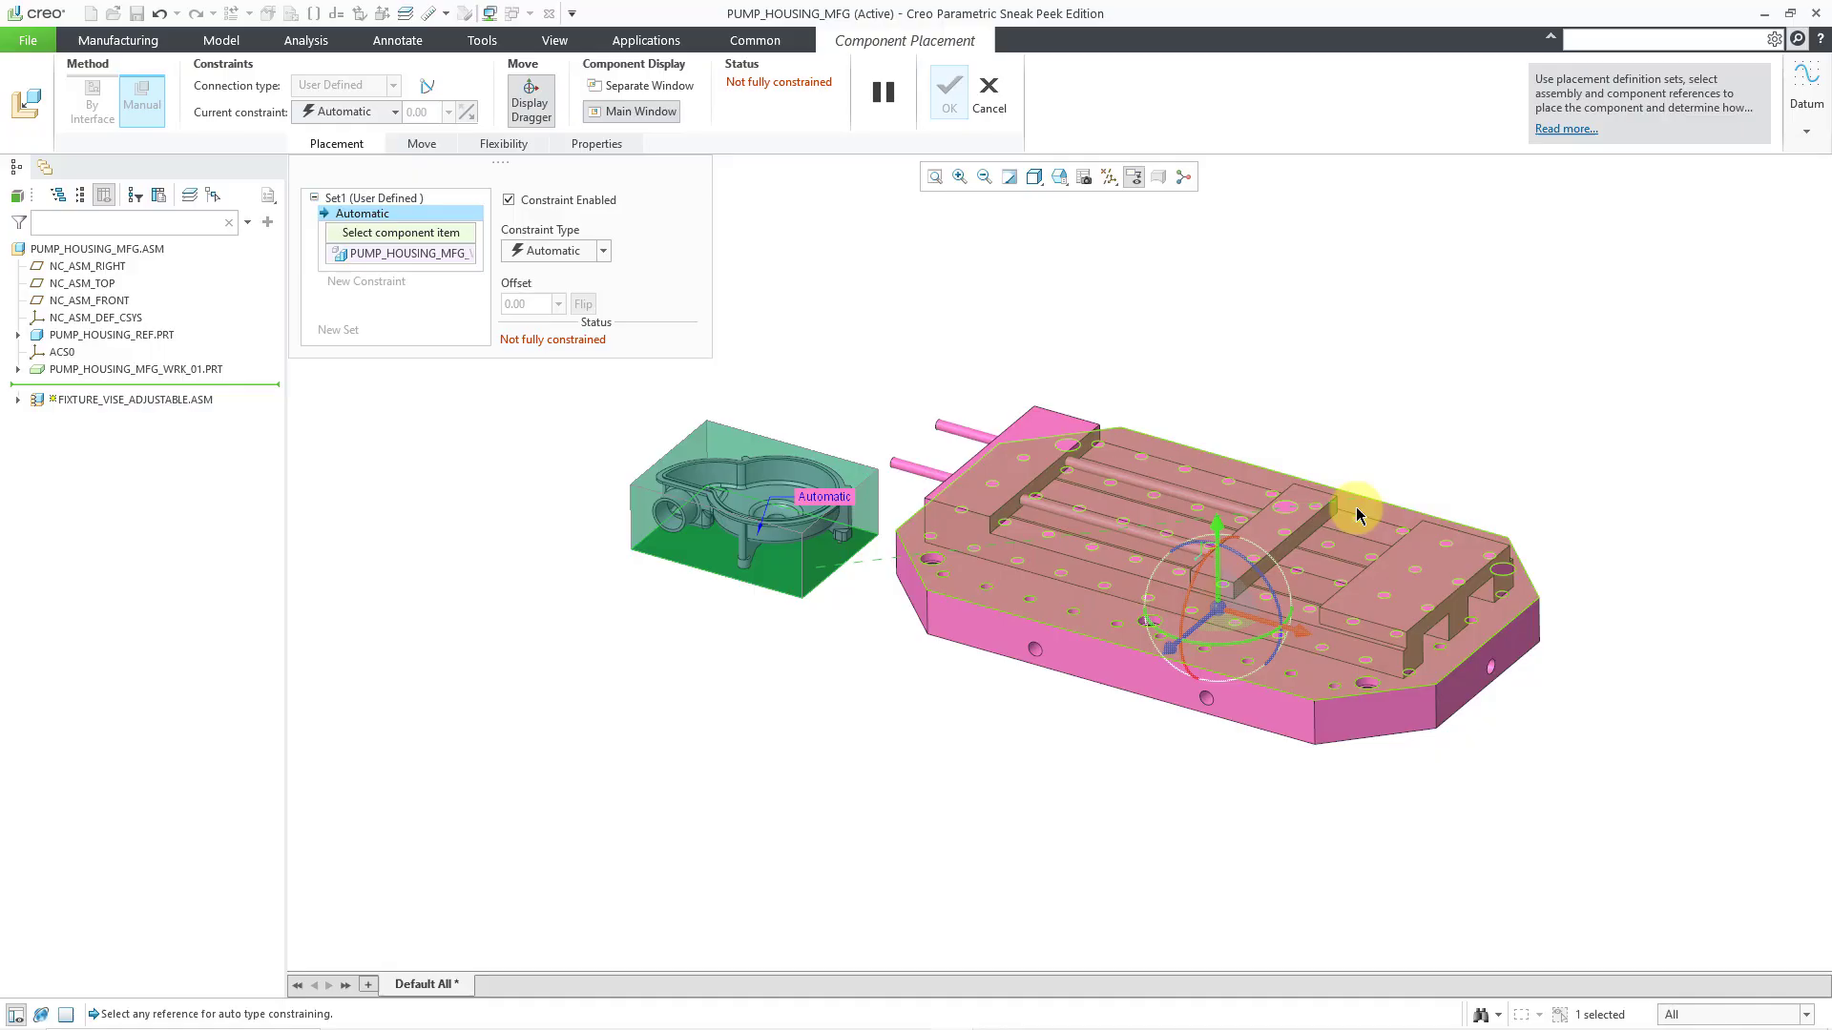
{"action": "left_click", "coordinate": [1357, 517]}
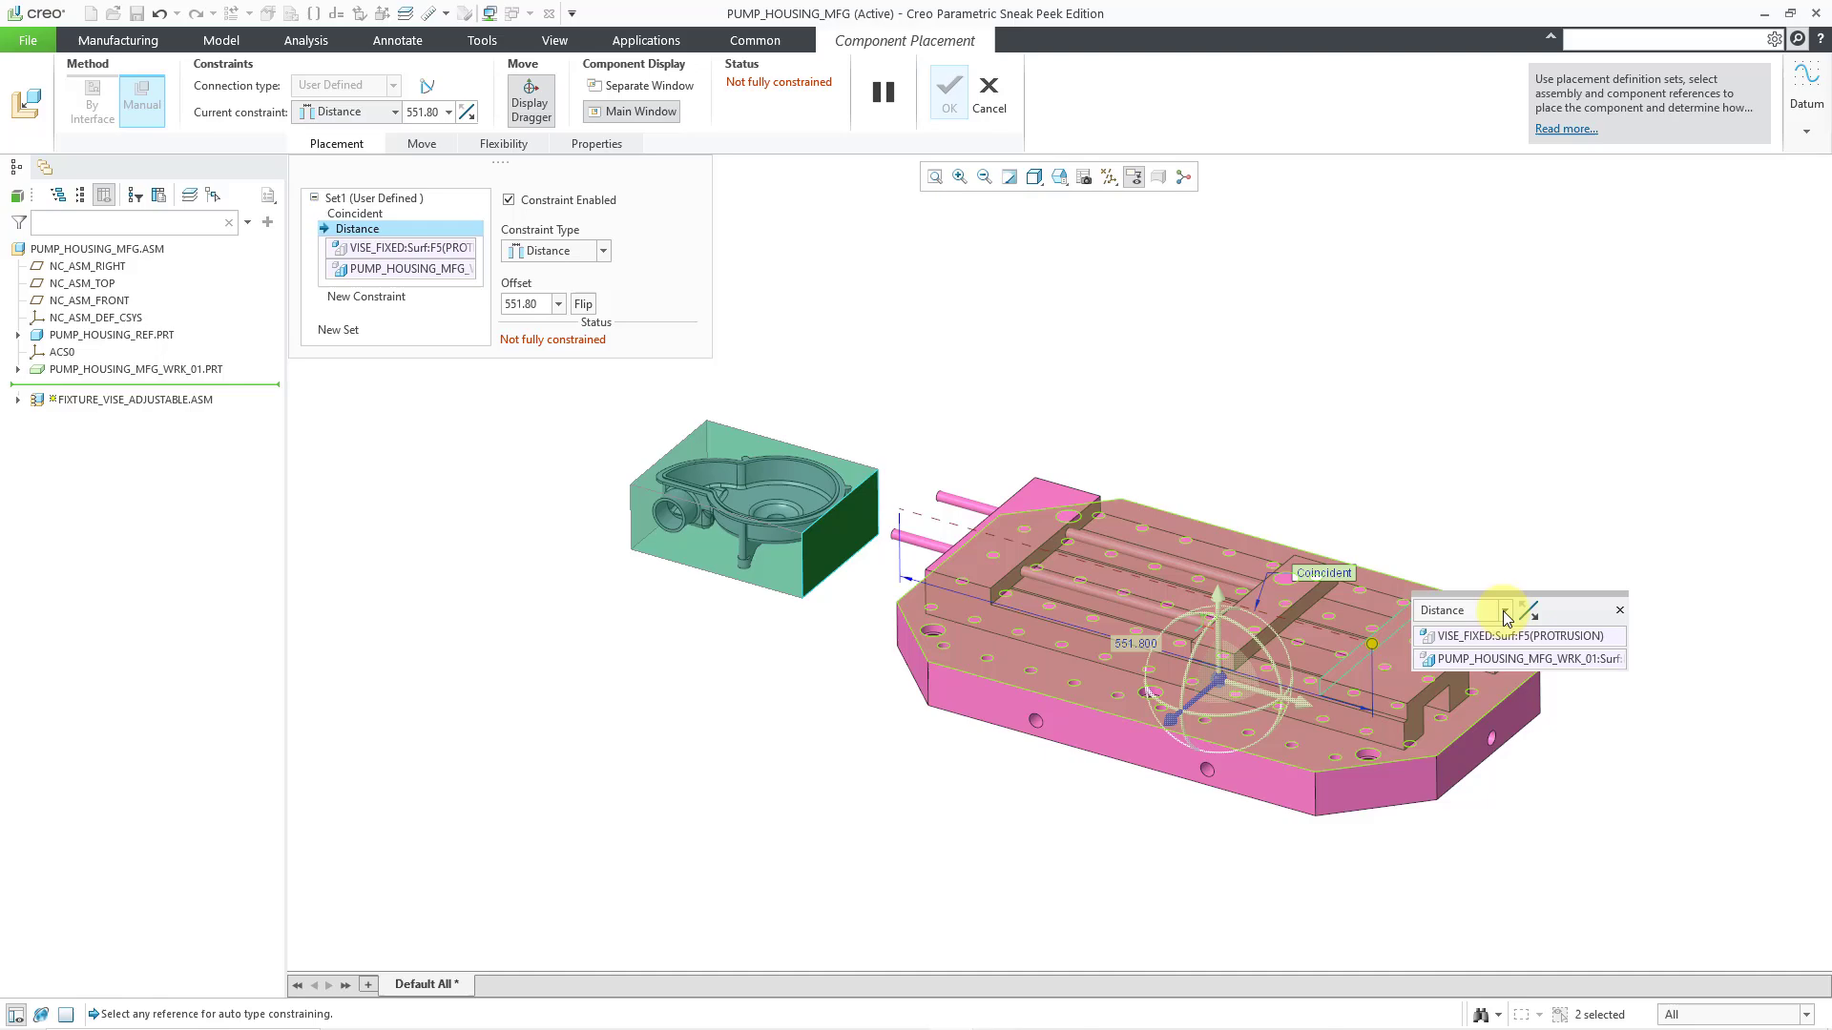
{"action": "left_click", "coordinate": [1507, 610]}
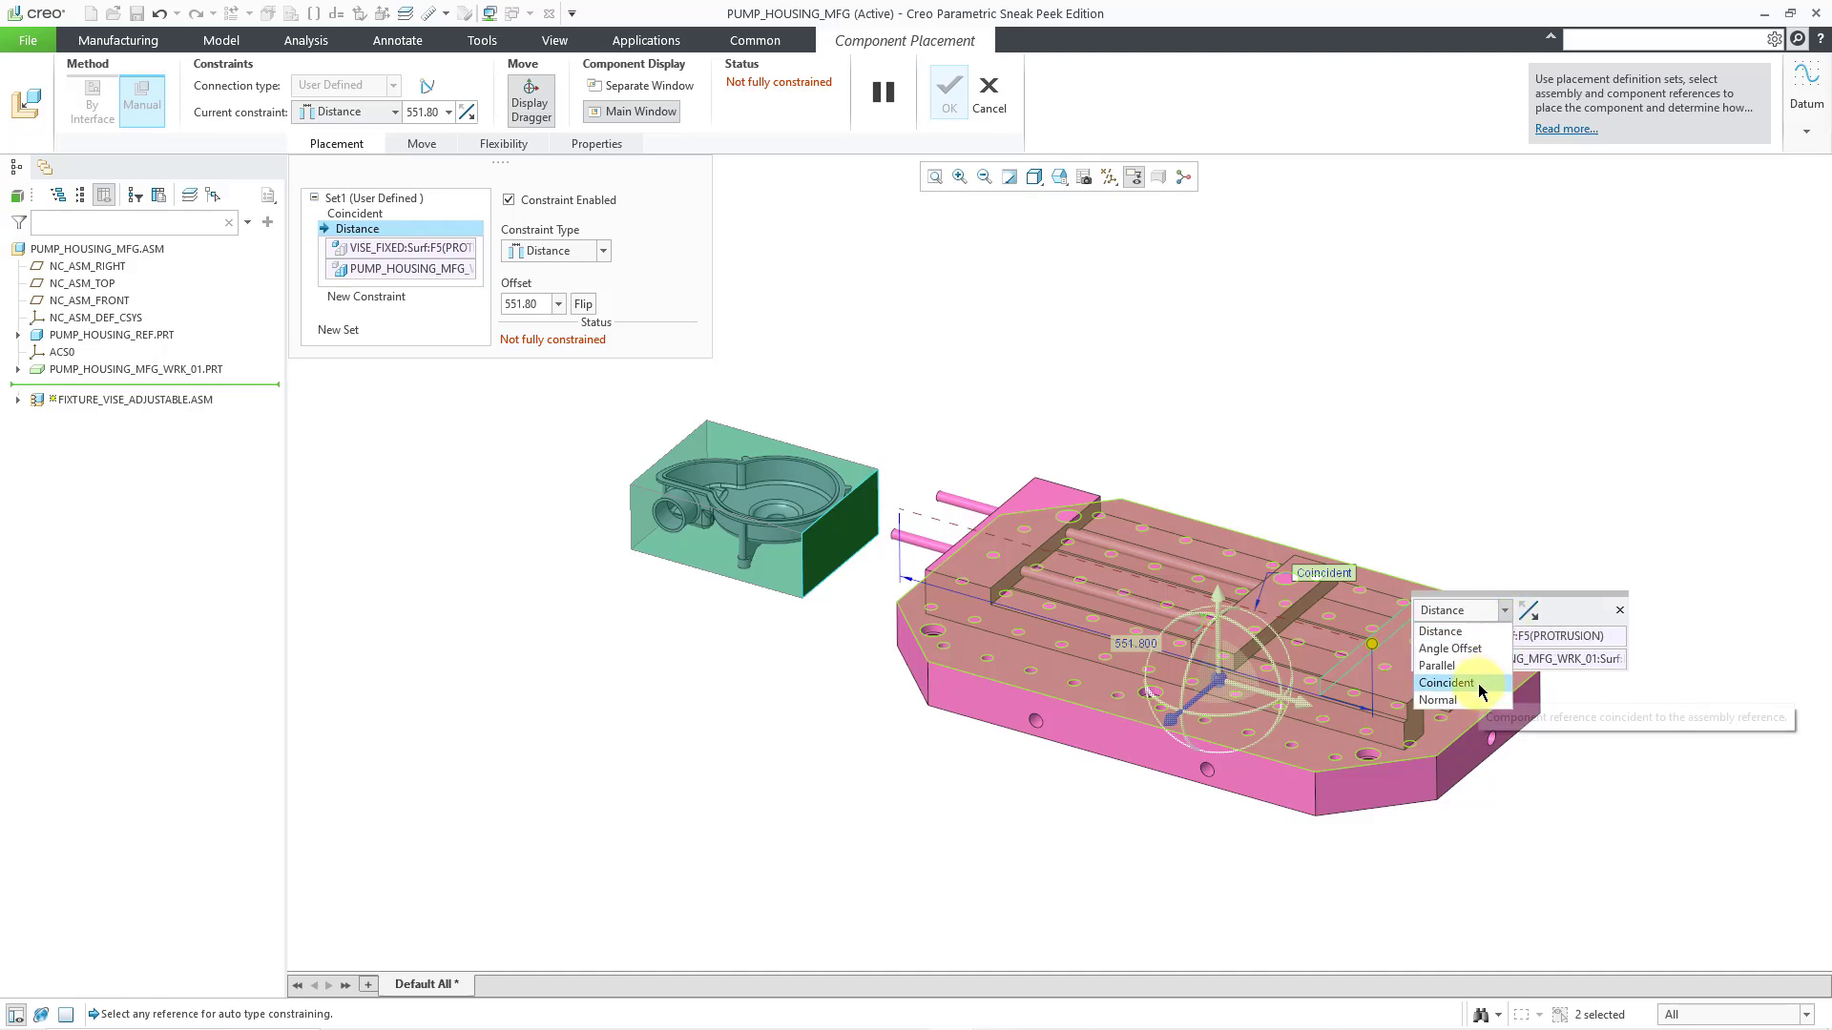
{"action": "left_click", "coordinate": [1449, 683]}
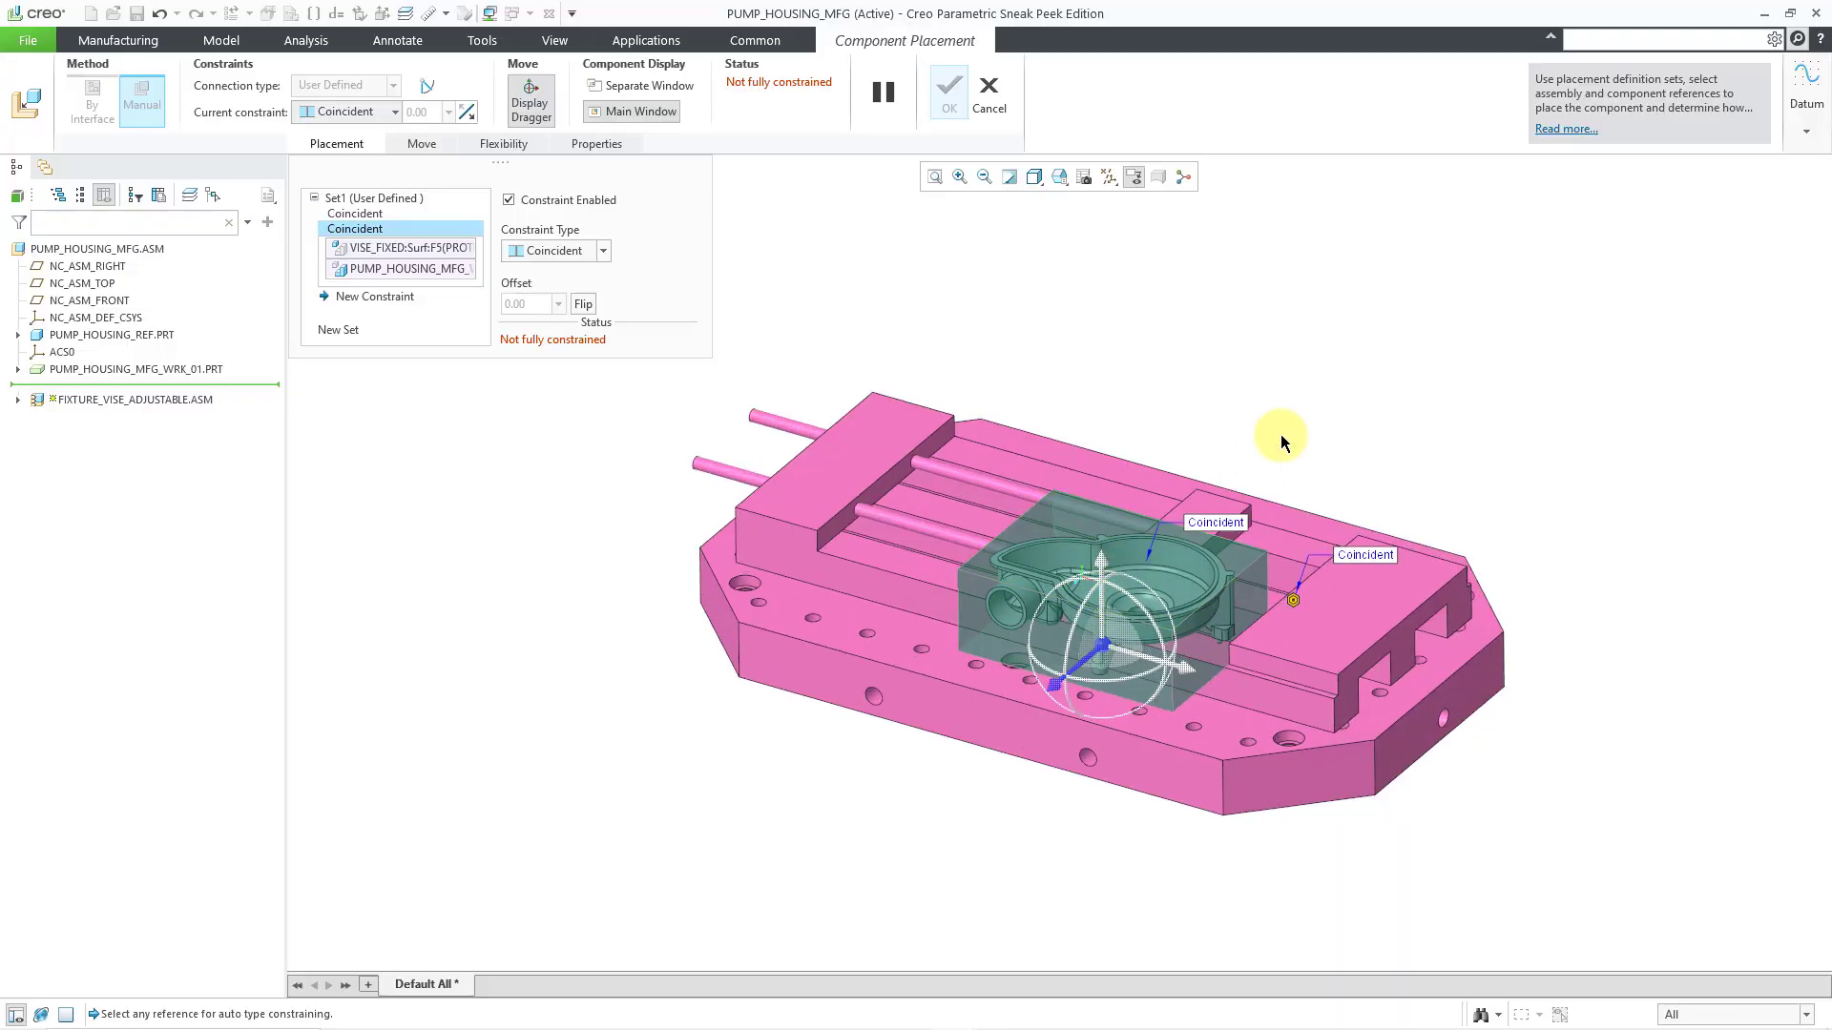
{"action": "left_click", "coordinate": [378, 296]}
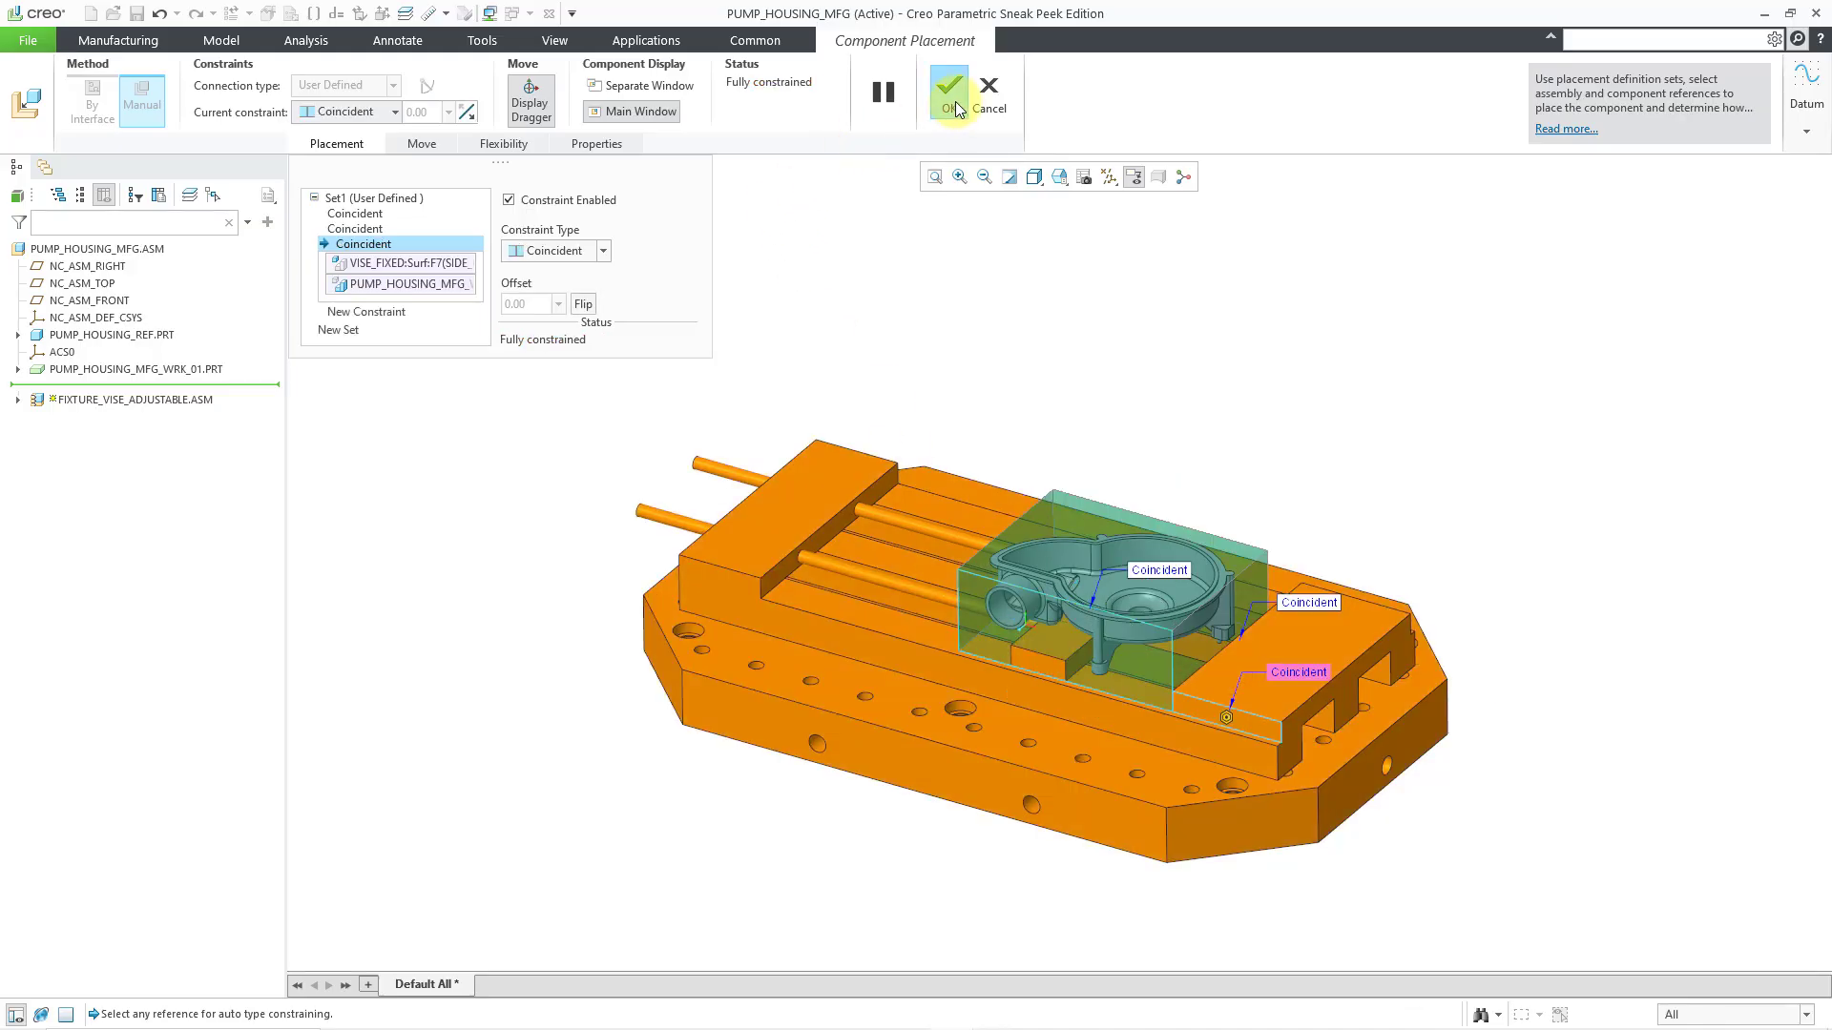
{"action": "left_click", "coordinate": [948, 91]}
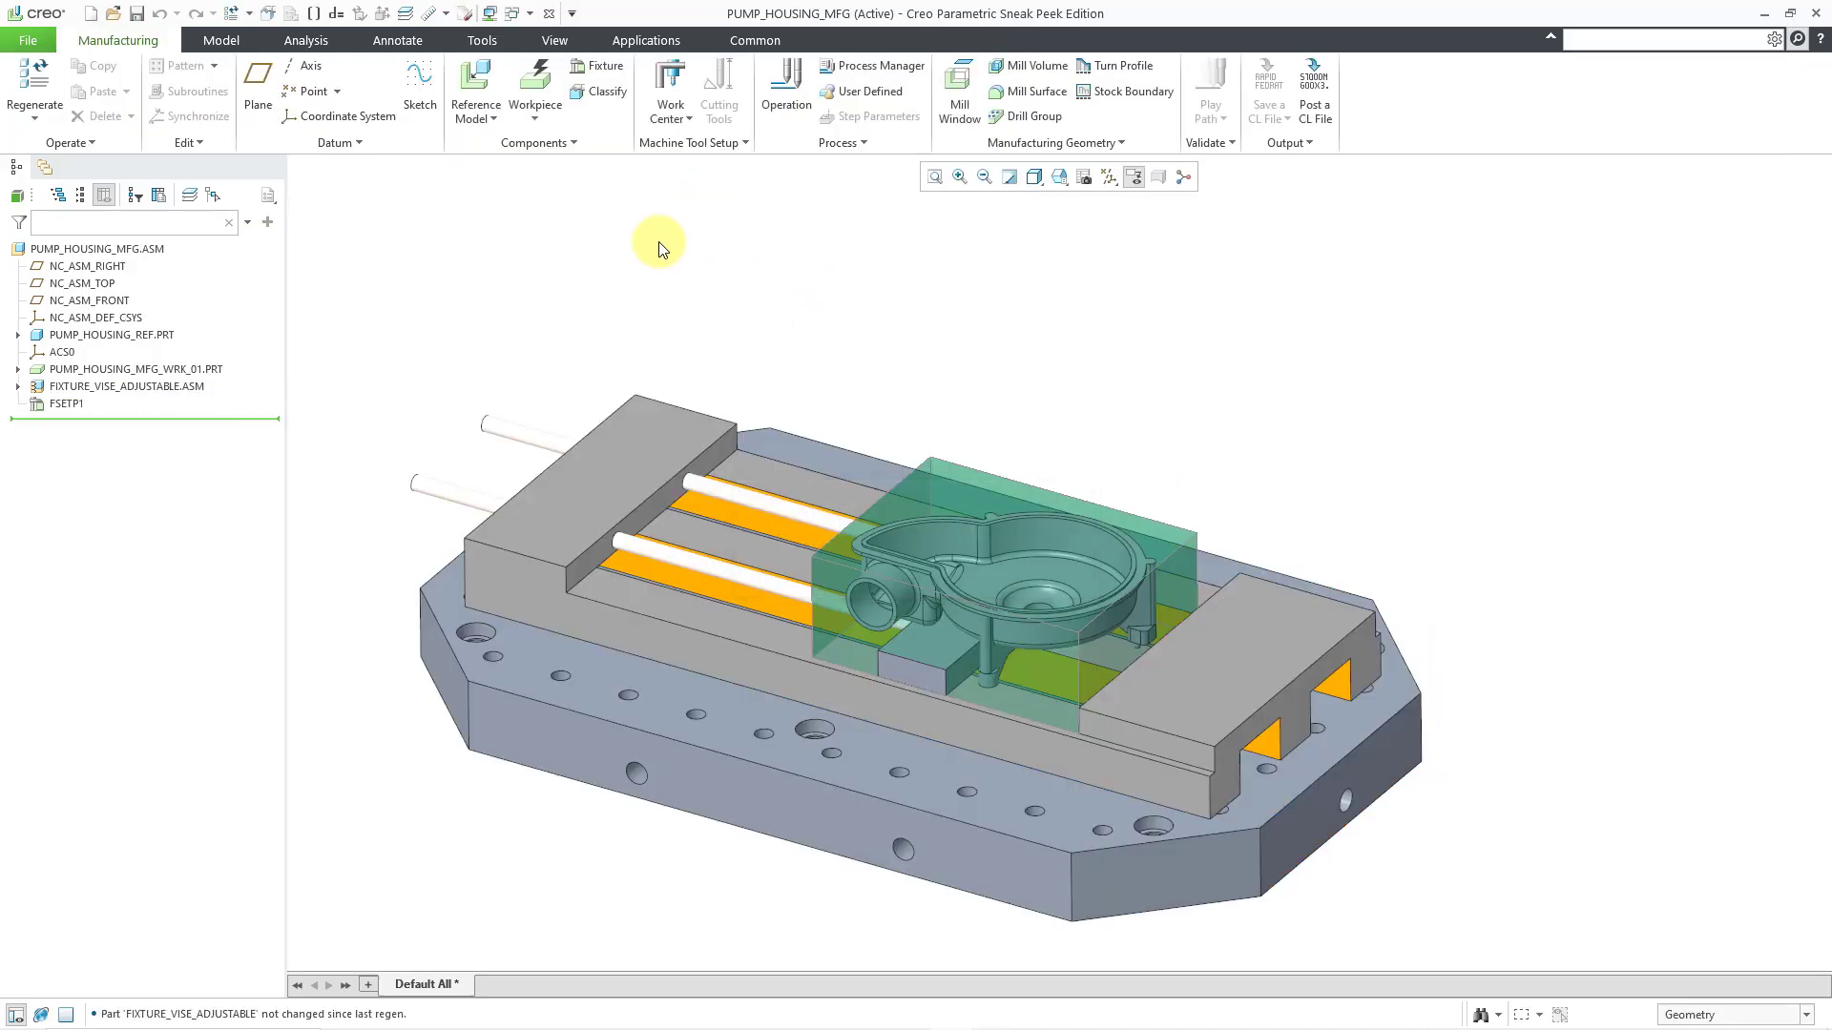
Step: Drive the vise's flexible WORKPIECE dimension from the workpiece bottom edge's curve length of 200
{"action": "left_click", "coordinate": [126, 386]}
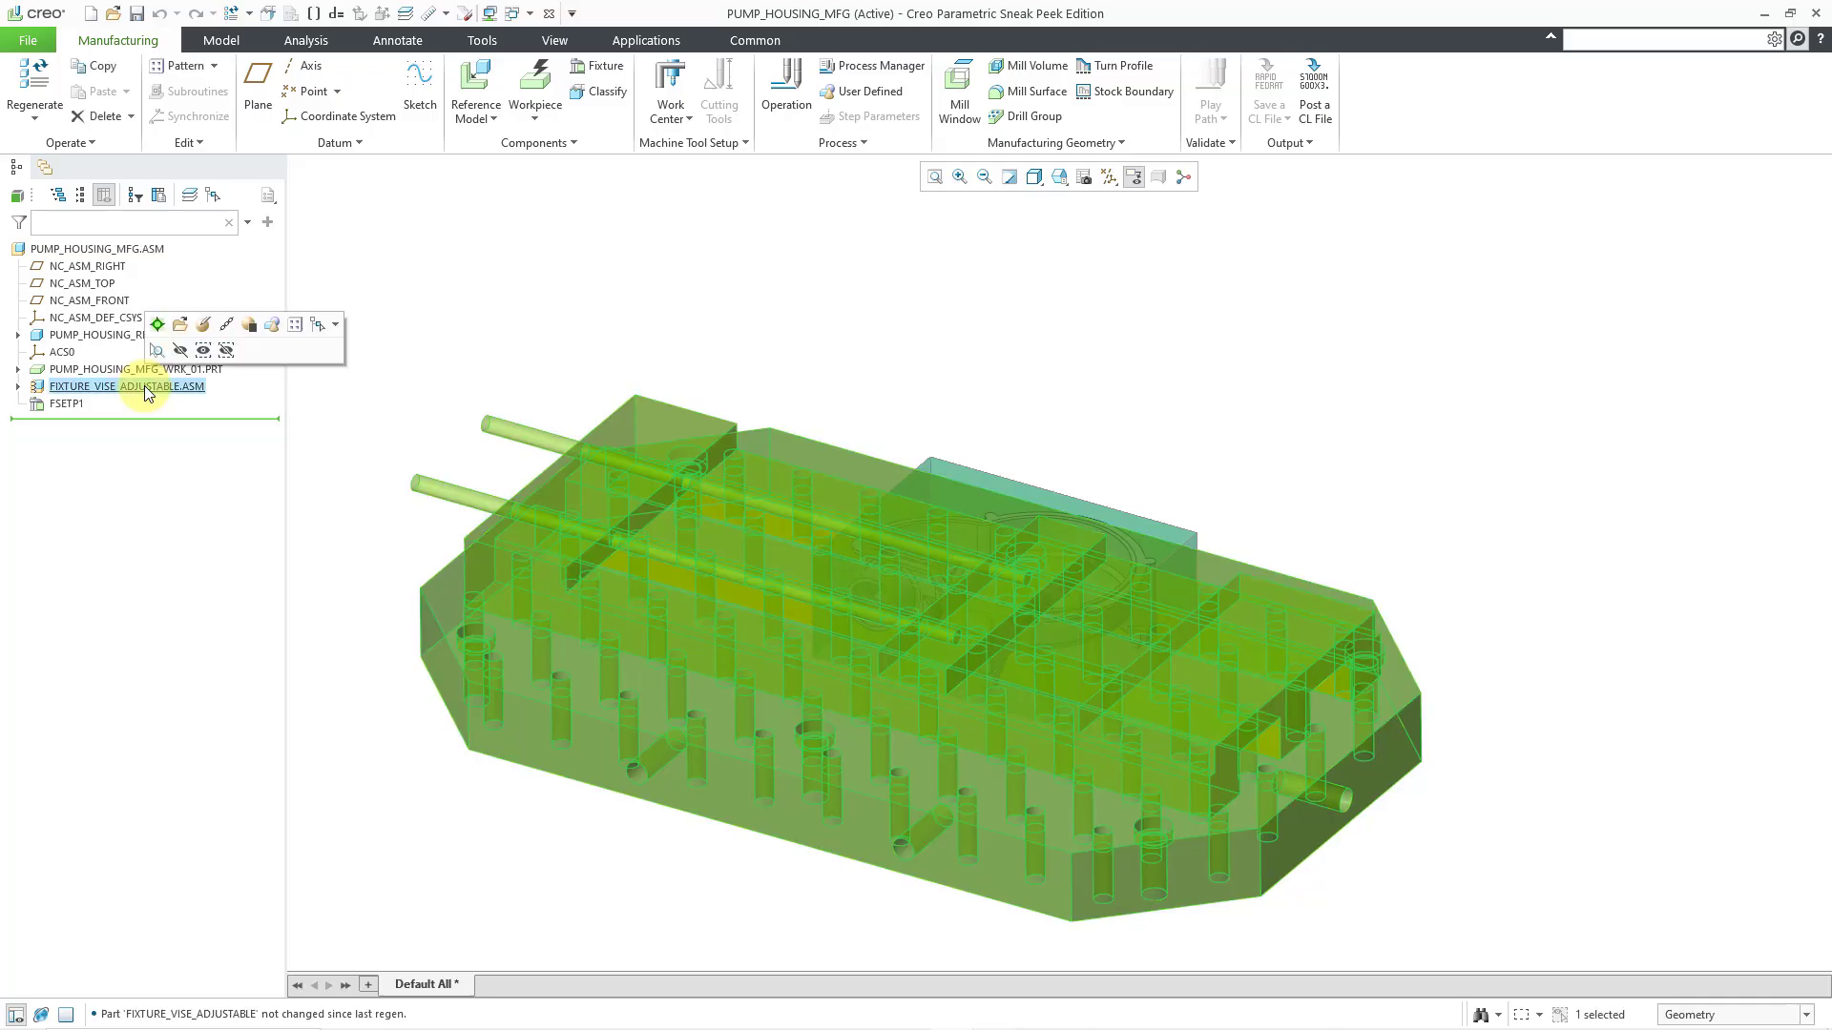
{"action": "right_click", "coordinate": [126, 385]}
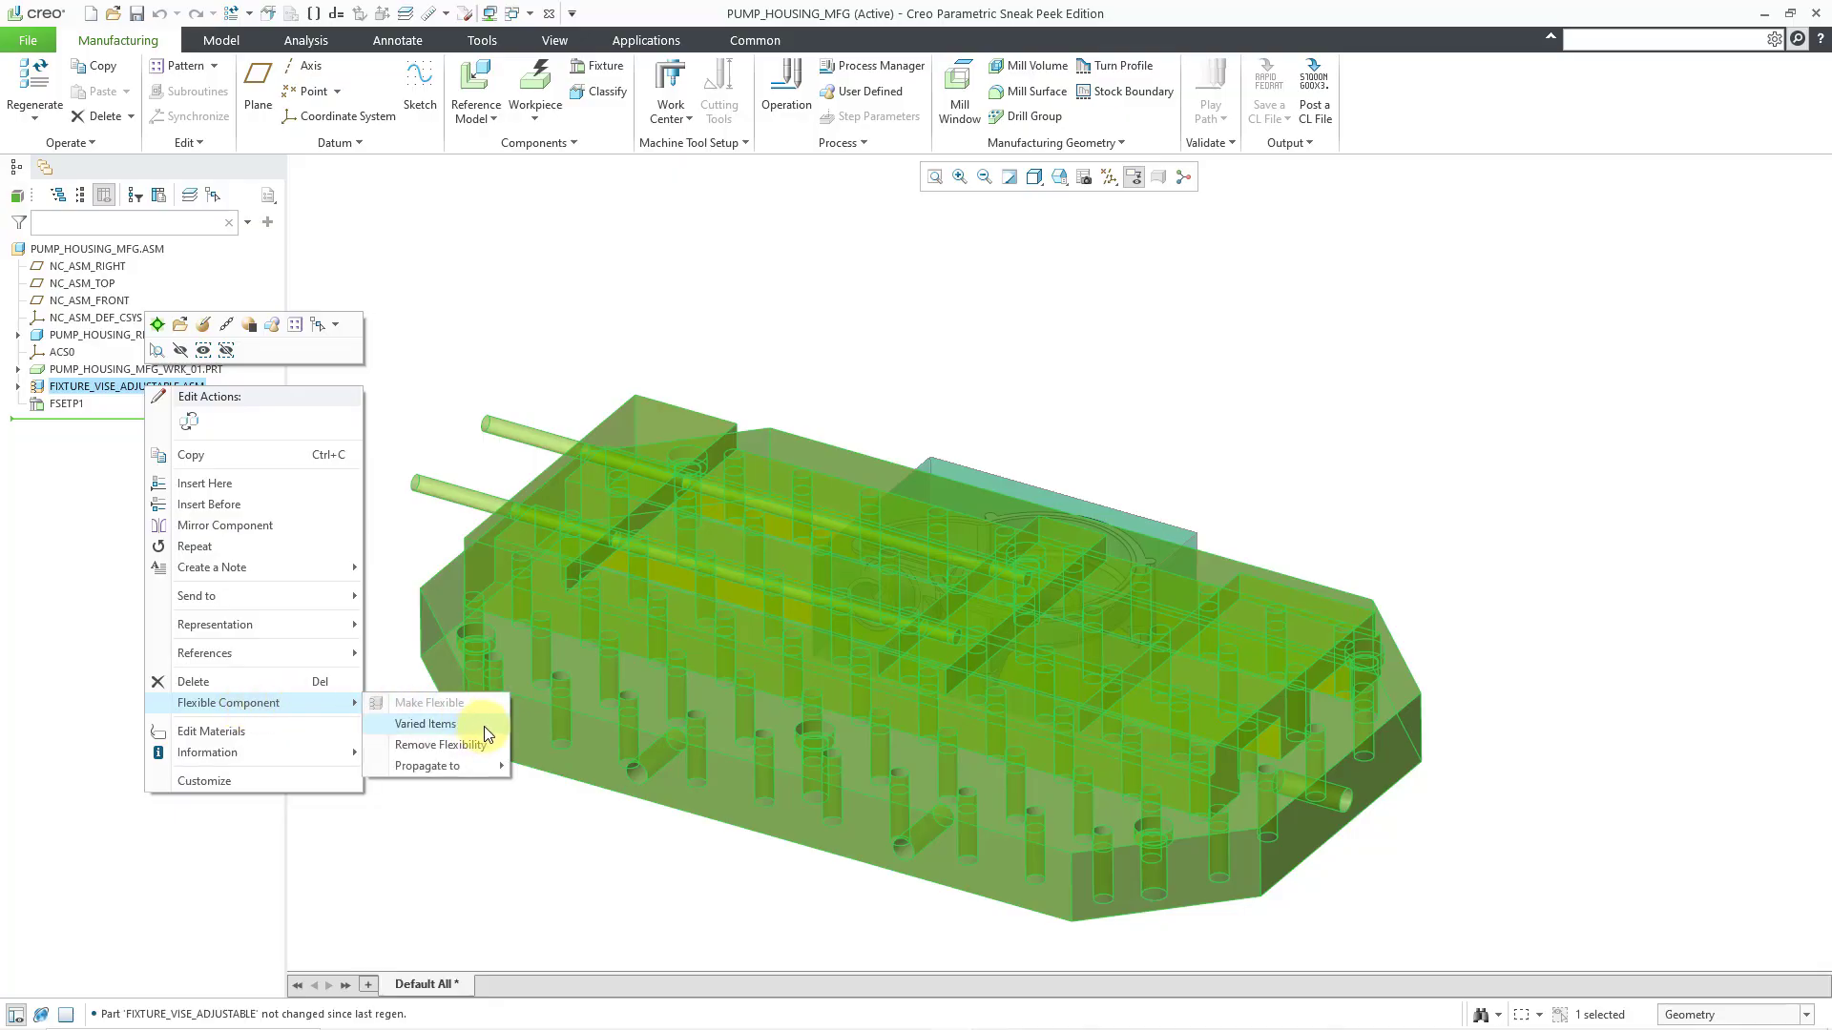
{"action": "left_click", "coordinate": [423, 723]}
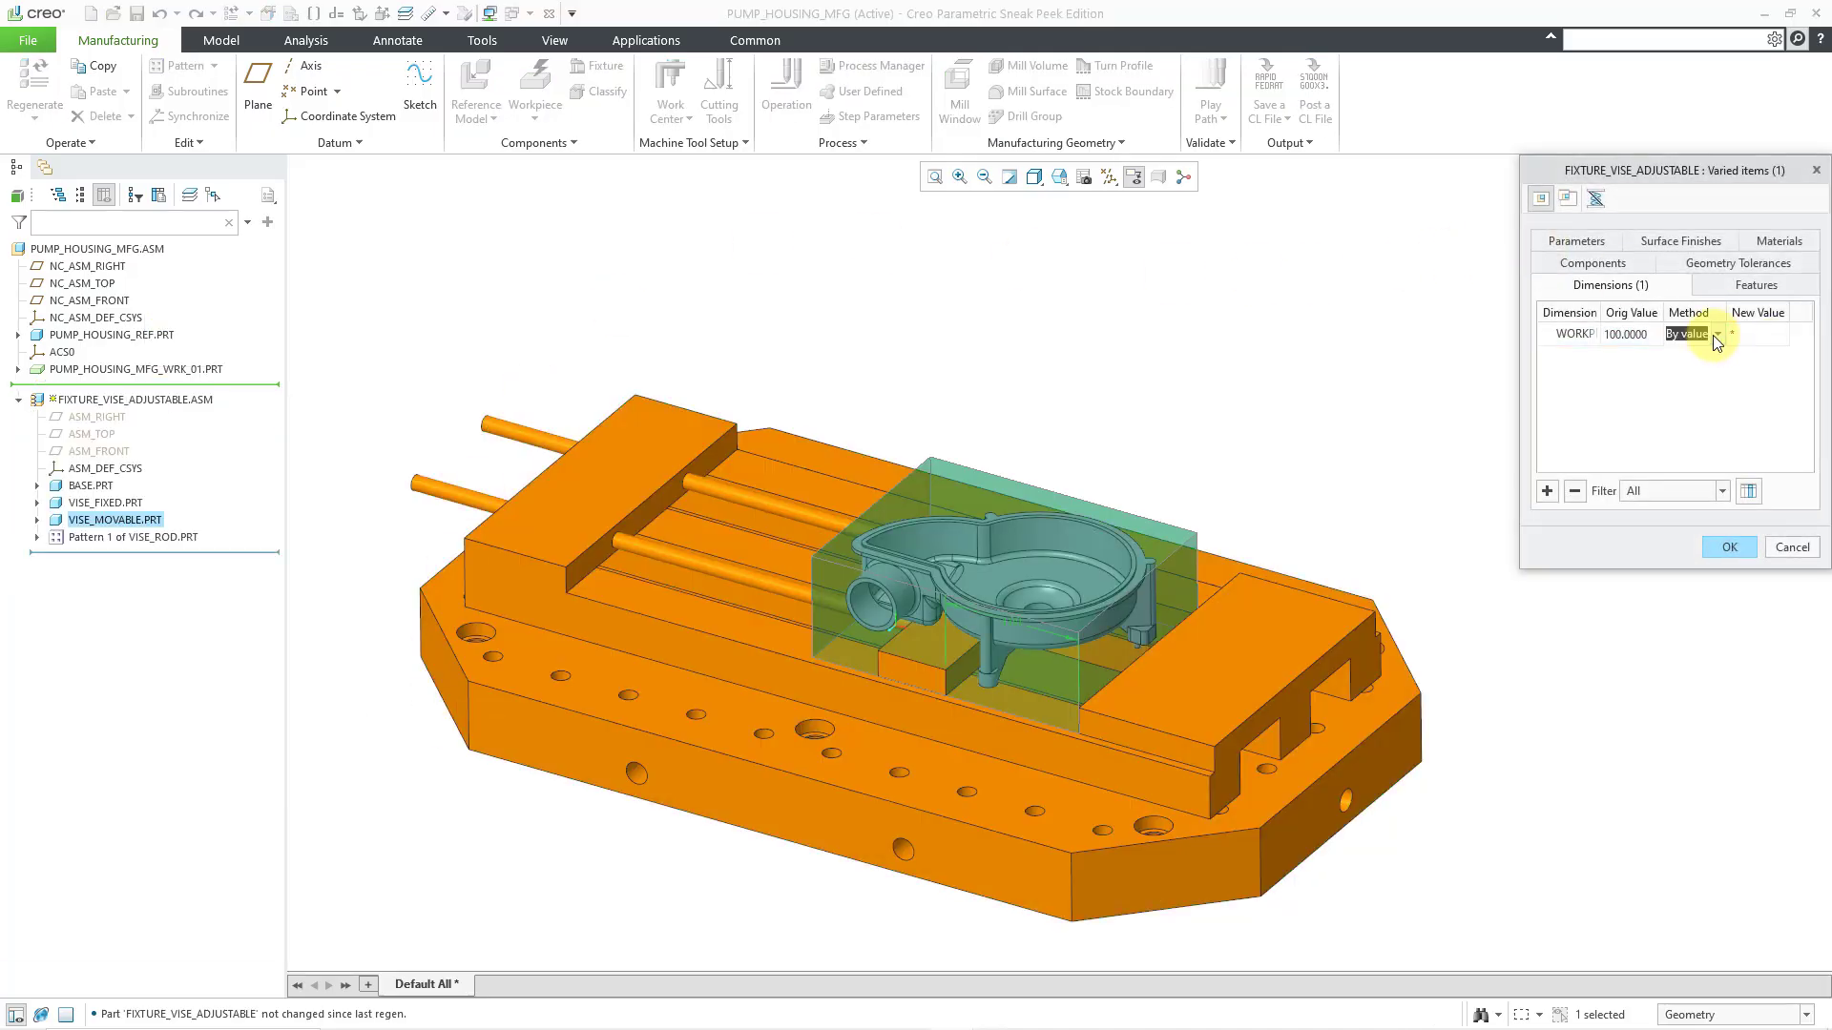
{"action": "left_click", "coordinate": [1689, 332]}
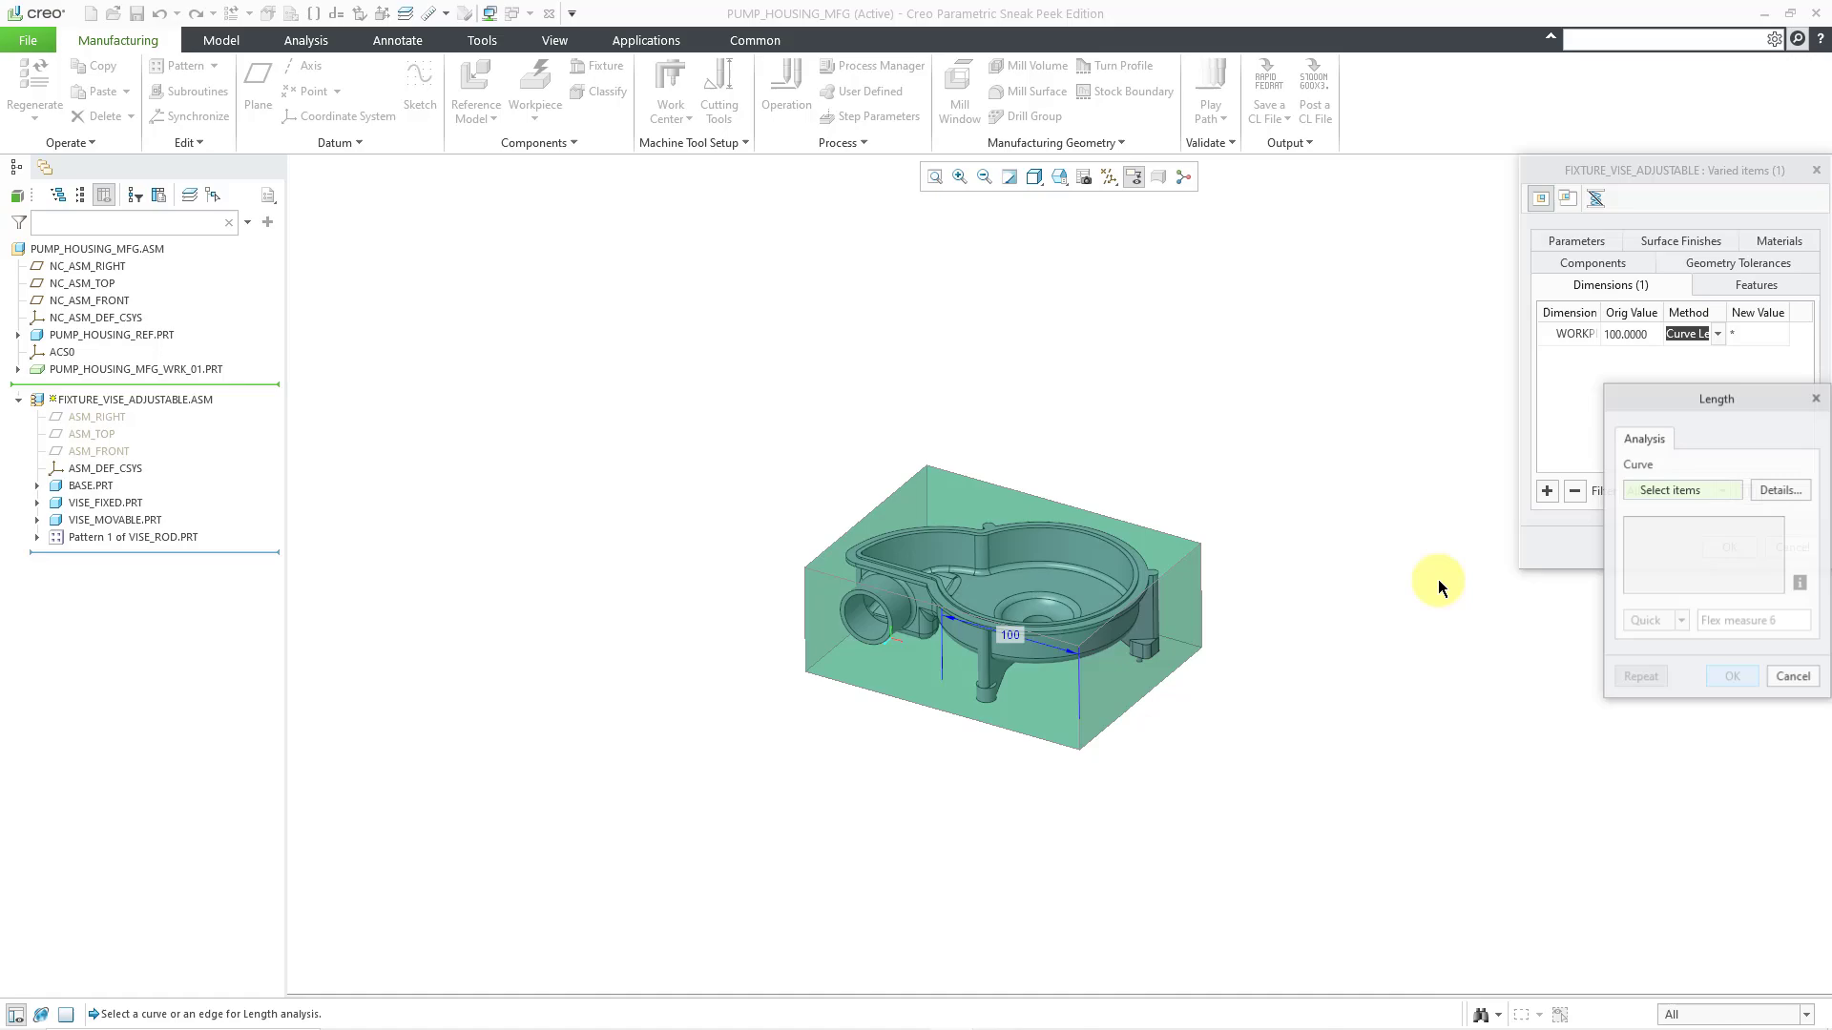
{"action": "left_click", "coordinate": [941, 706]}
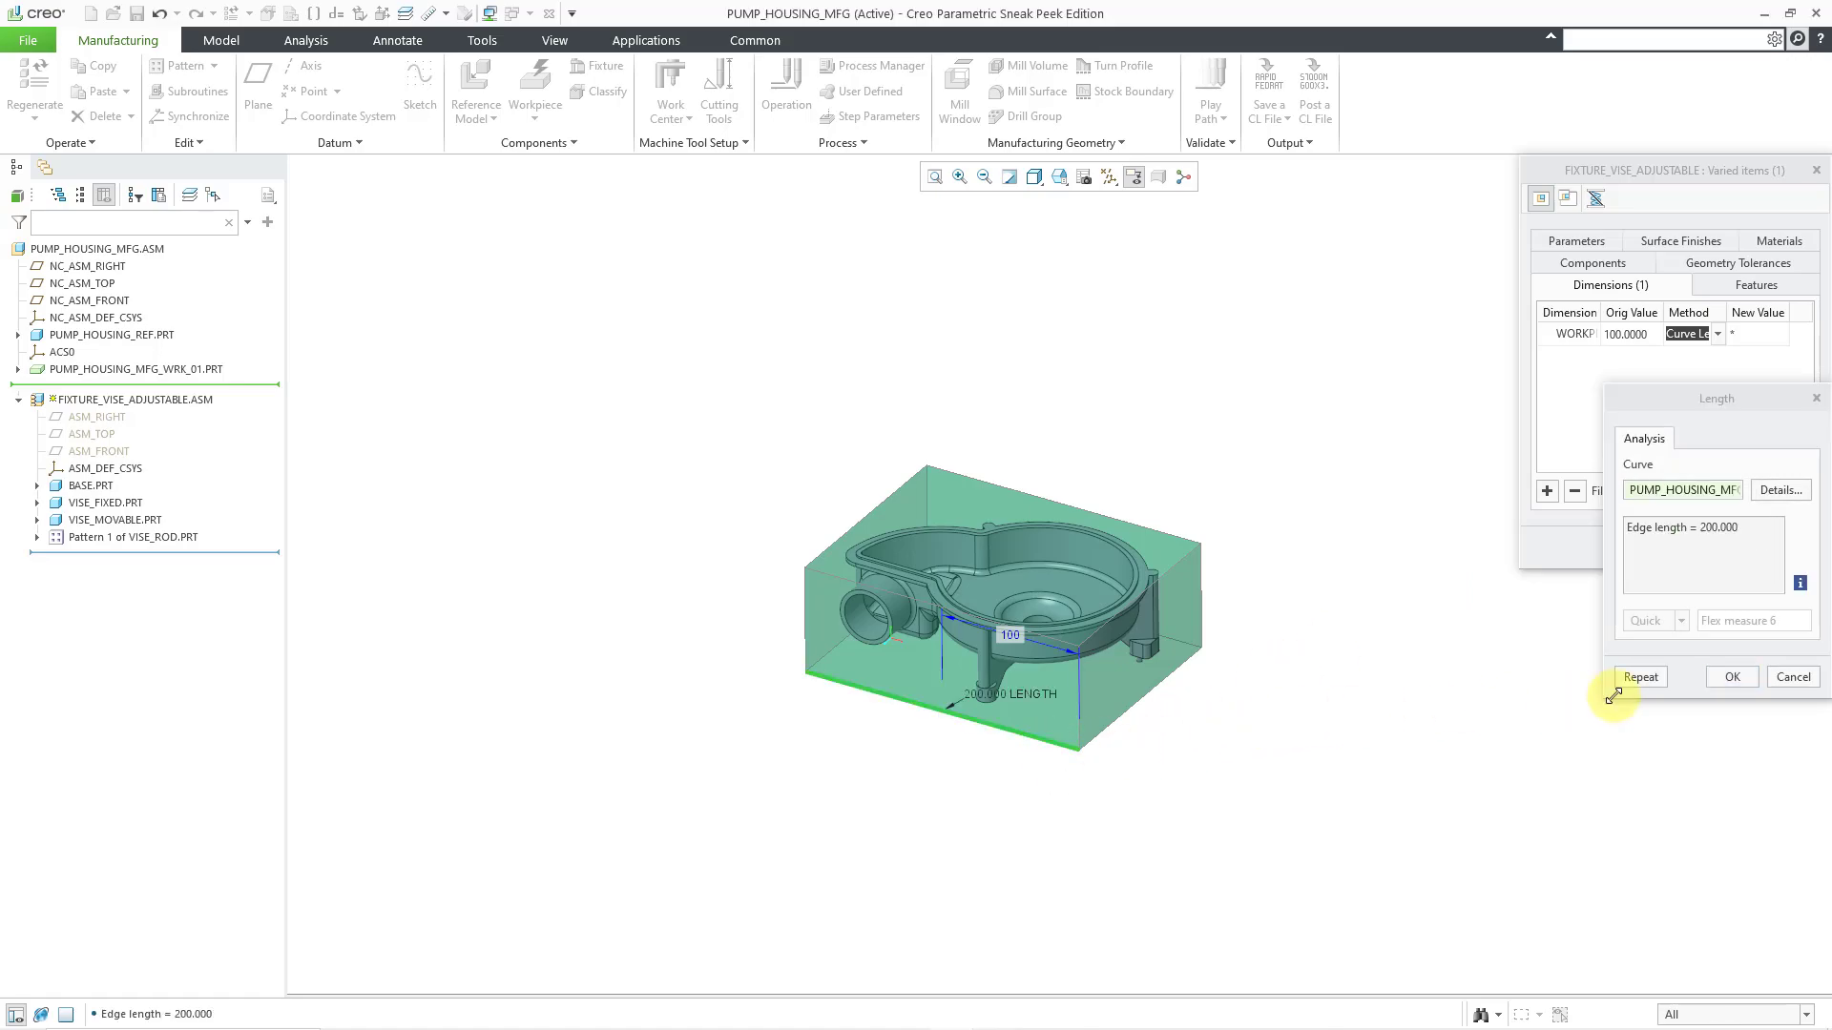
{"action": "left_click", "coordinate": [1731, 675]}
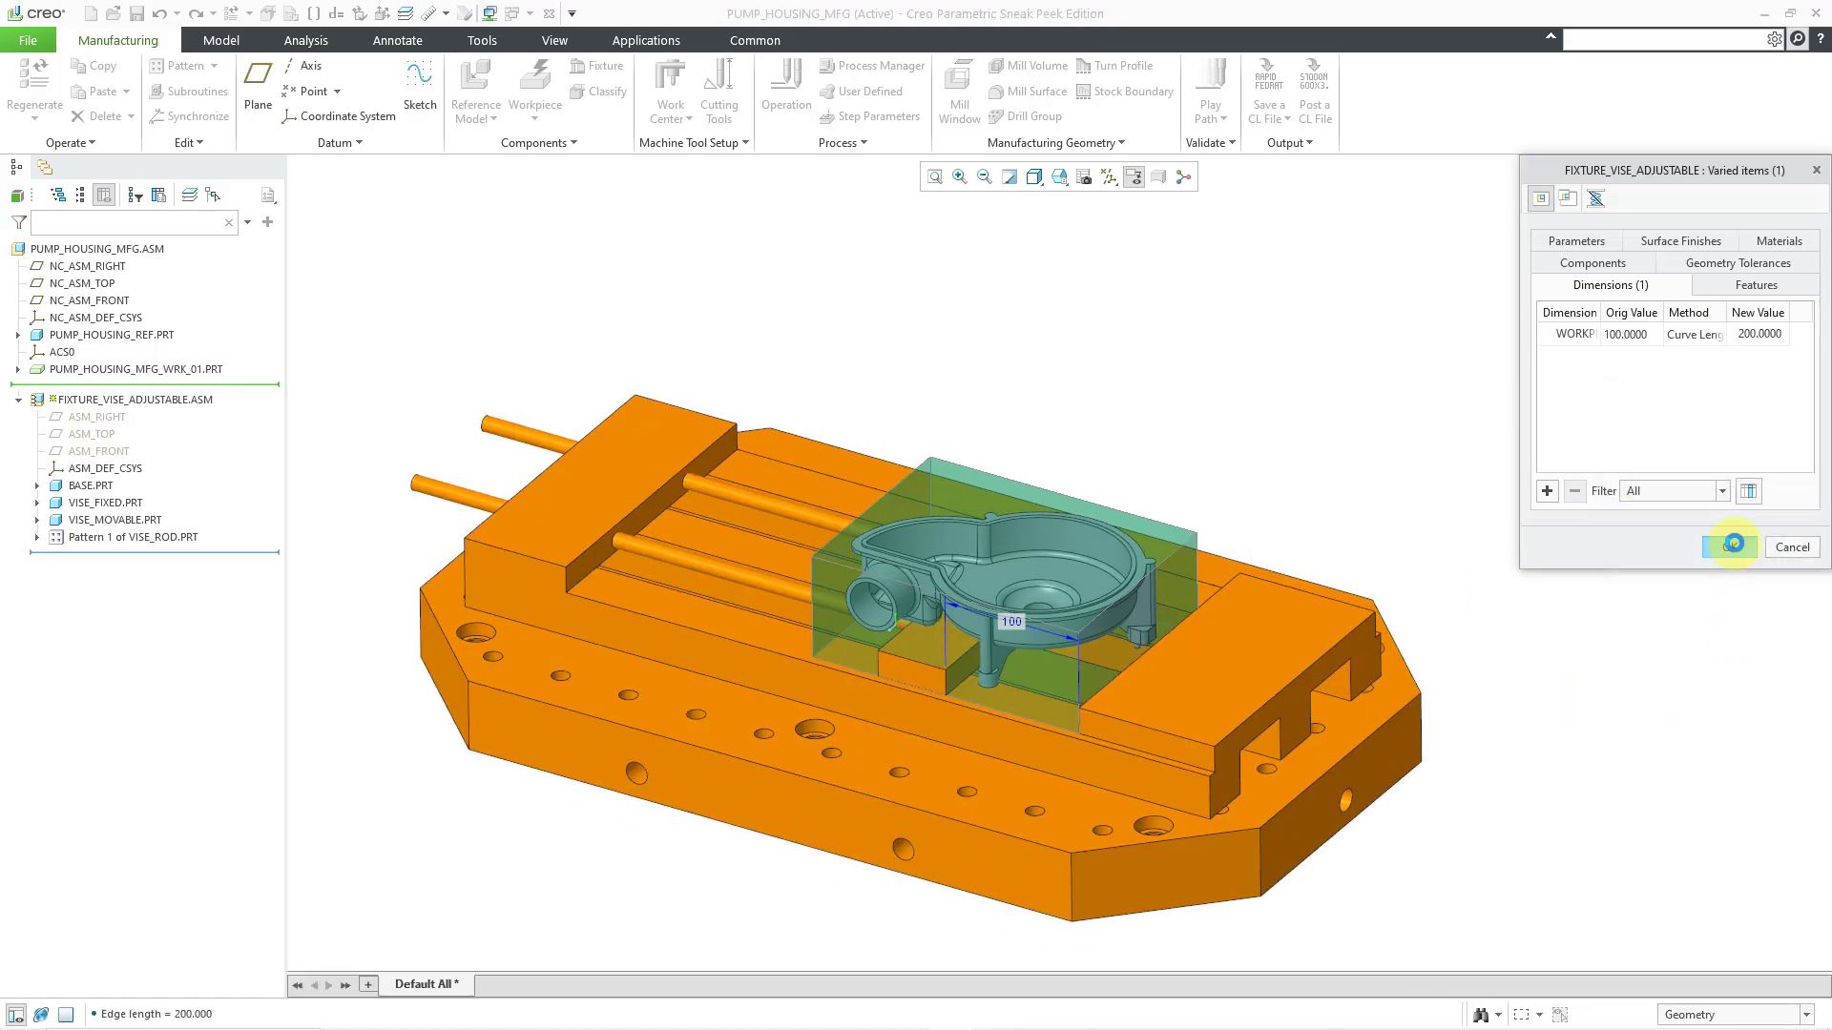
{"action": "left_click", "coordinate": [1730, 545]}
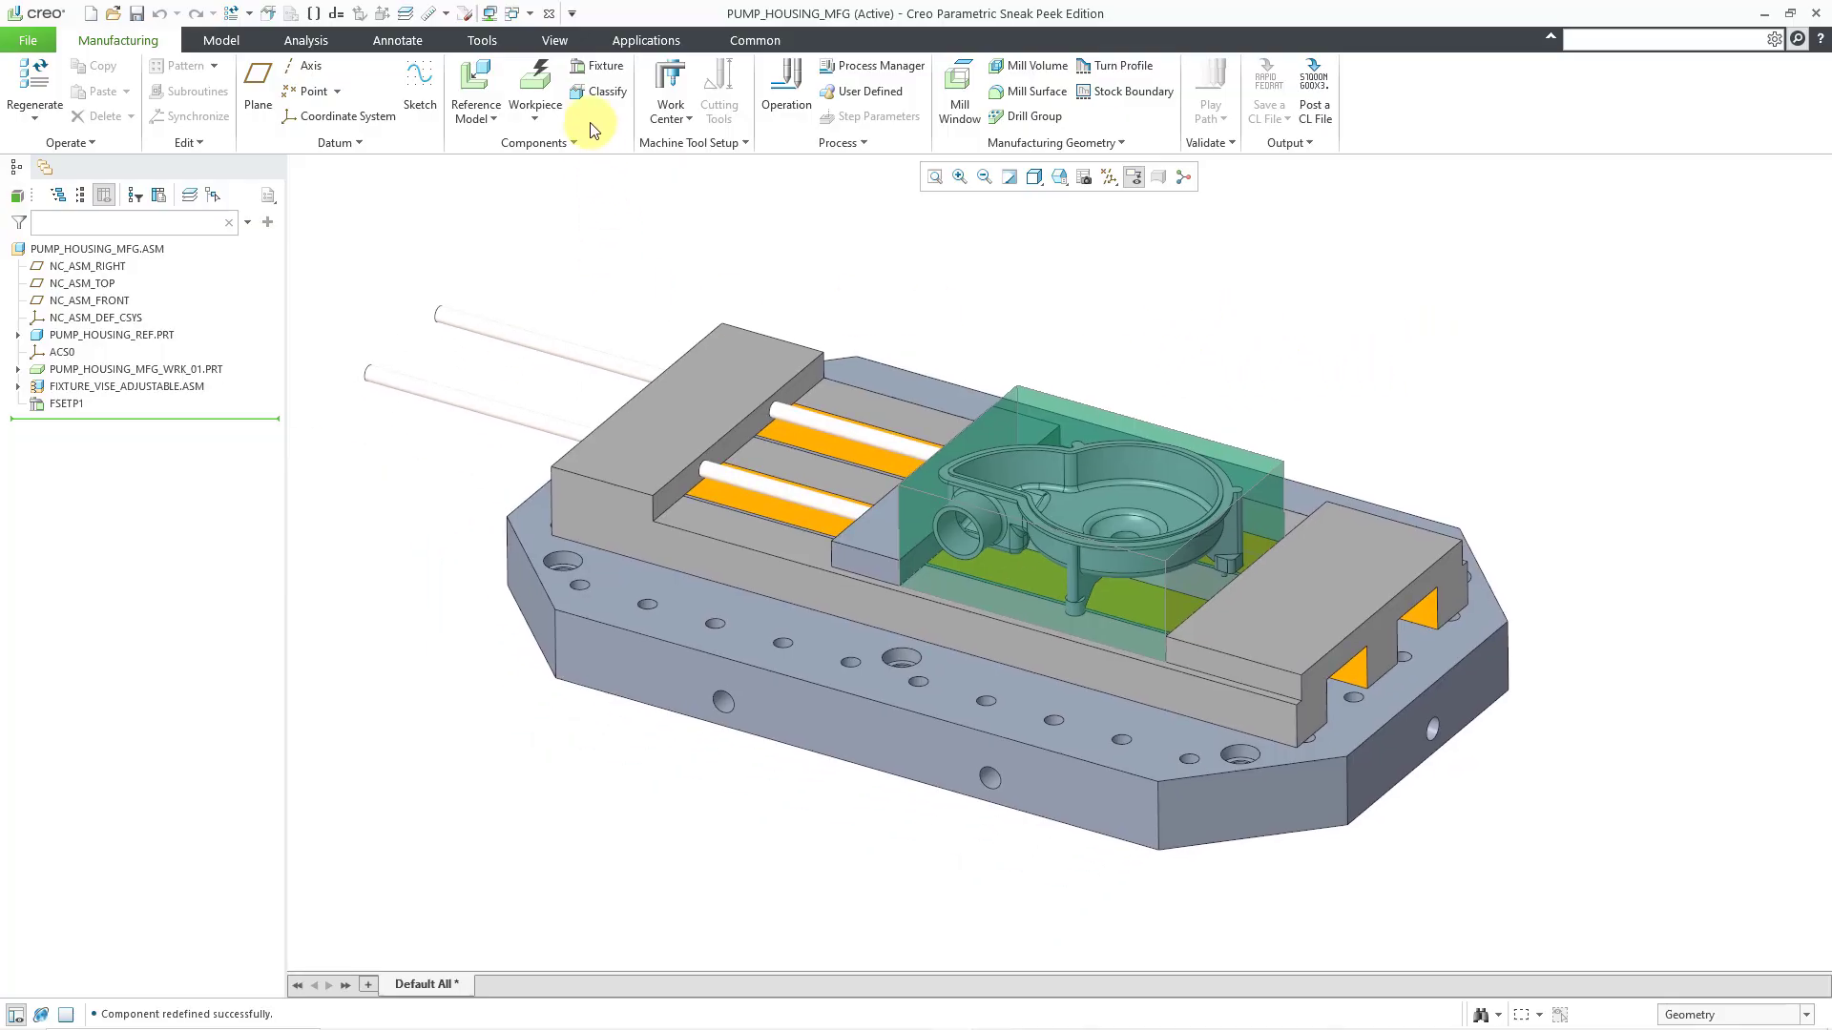
{"action": "mouse_move", "coordinate": [599, 236]}
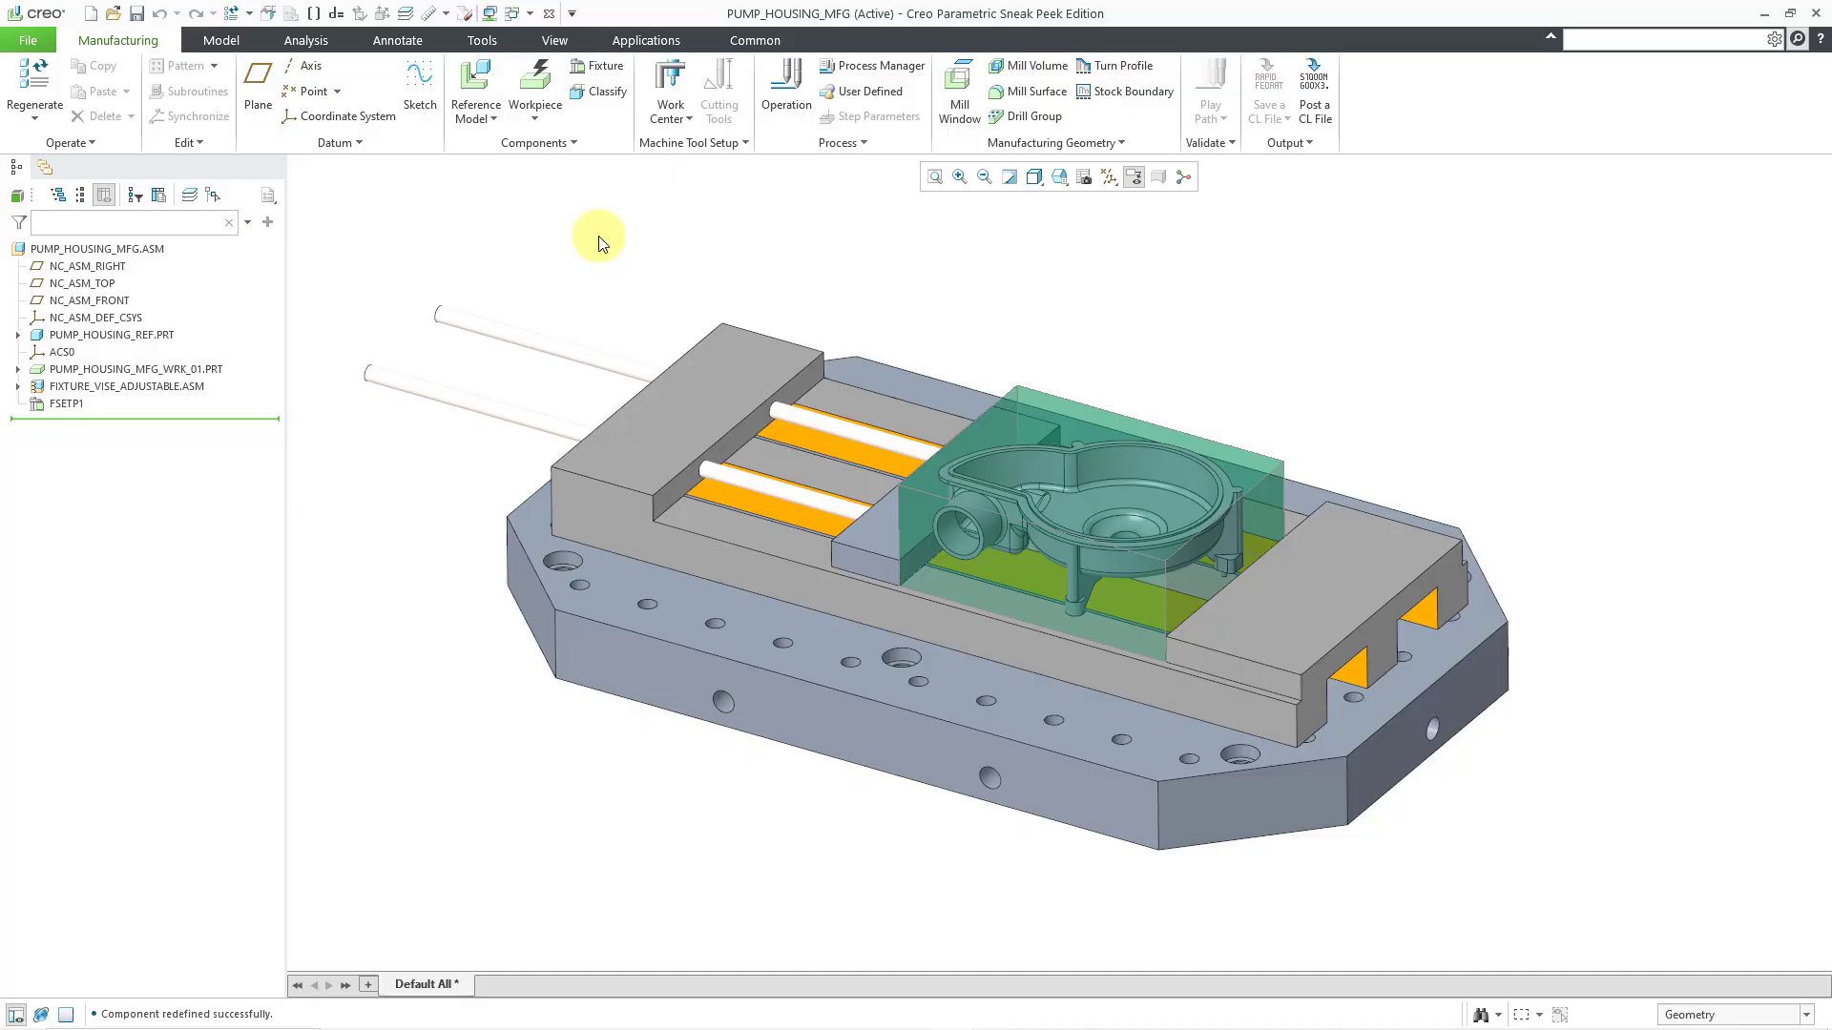
{"action": "mouse_move", "coordinate": [553, 40]}
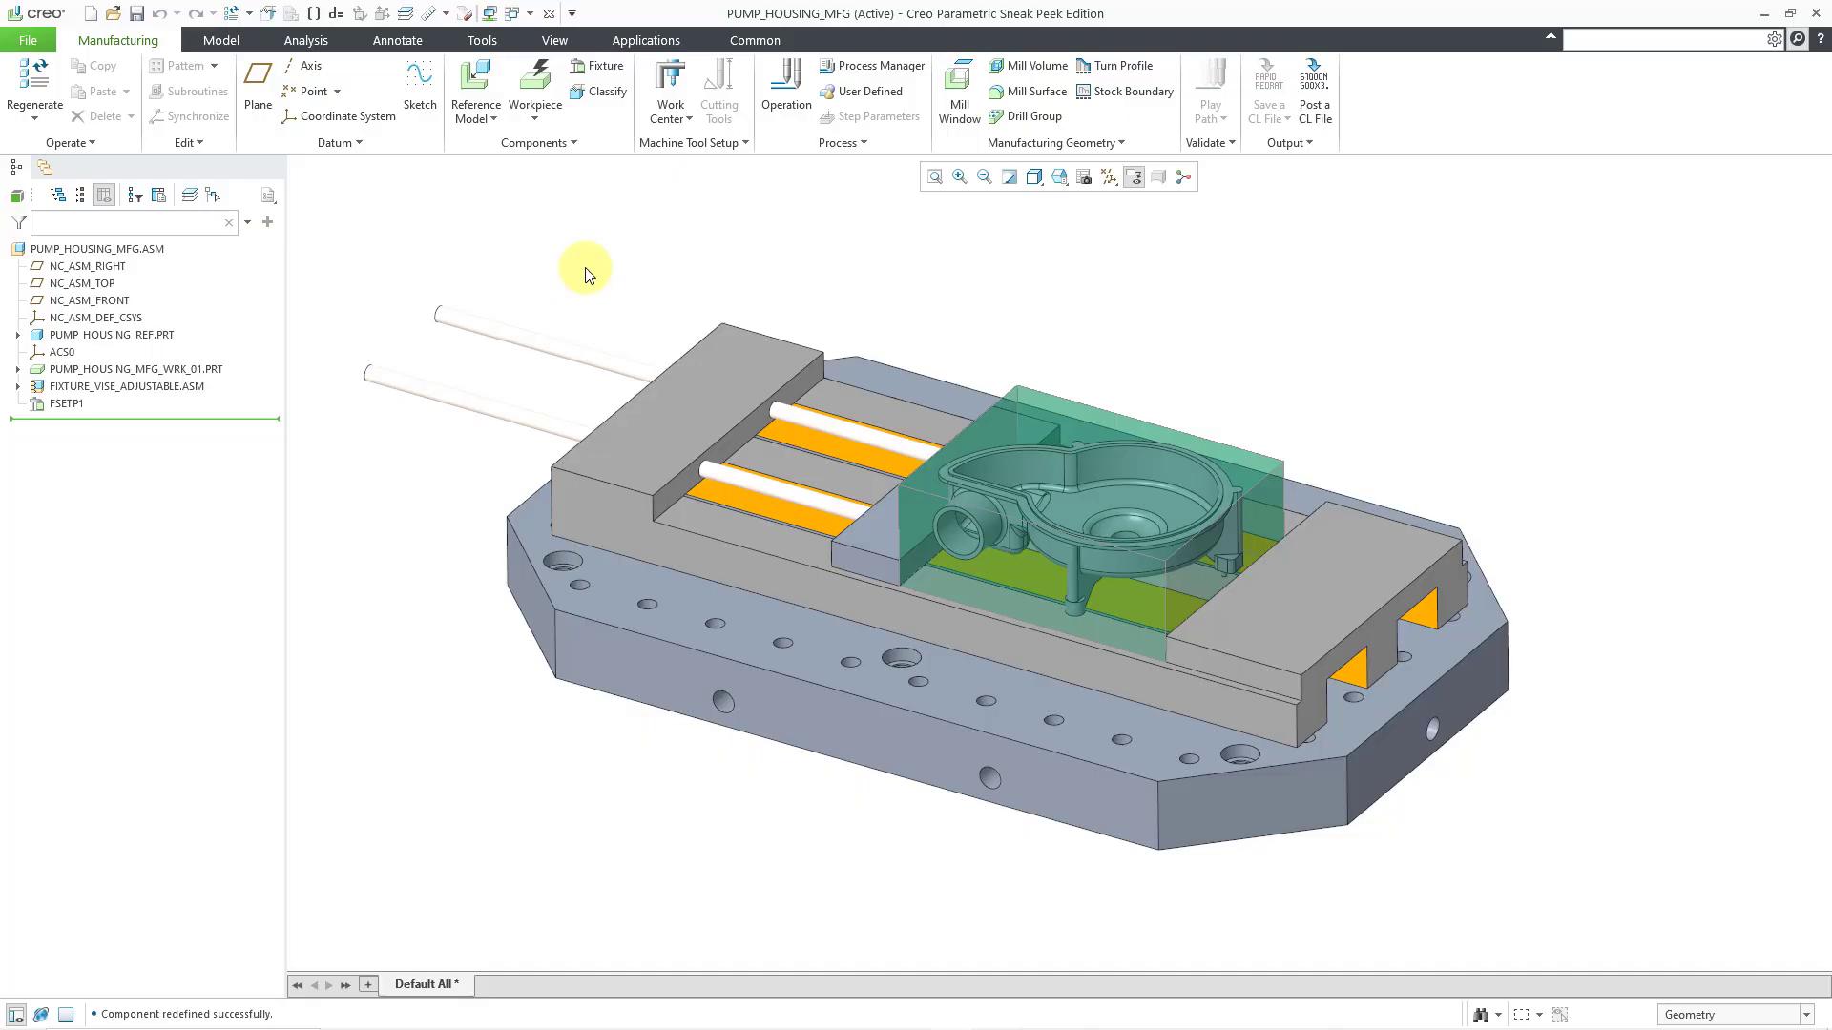
{"action": "mouse_move", "coordinate": [569, 227]}
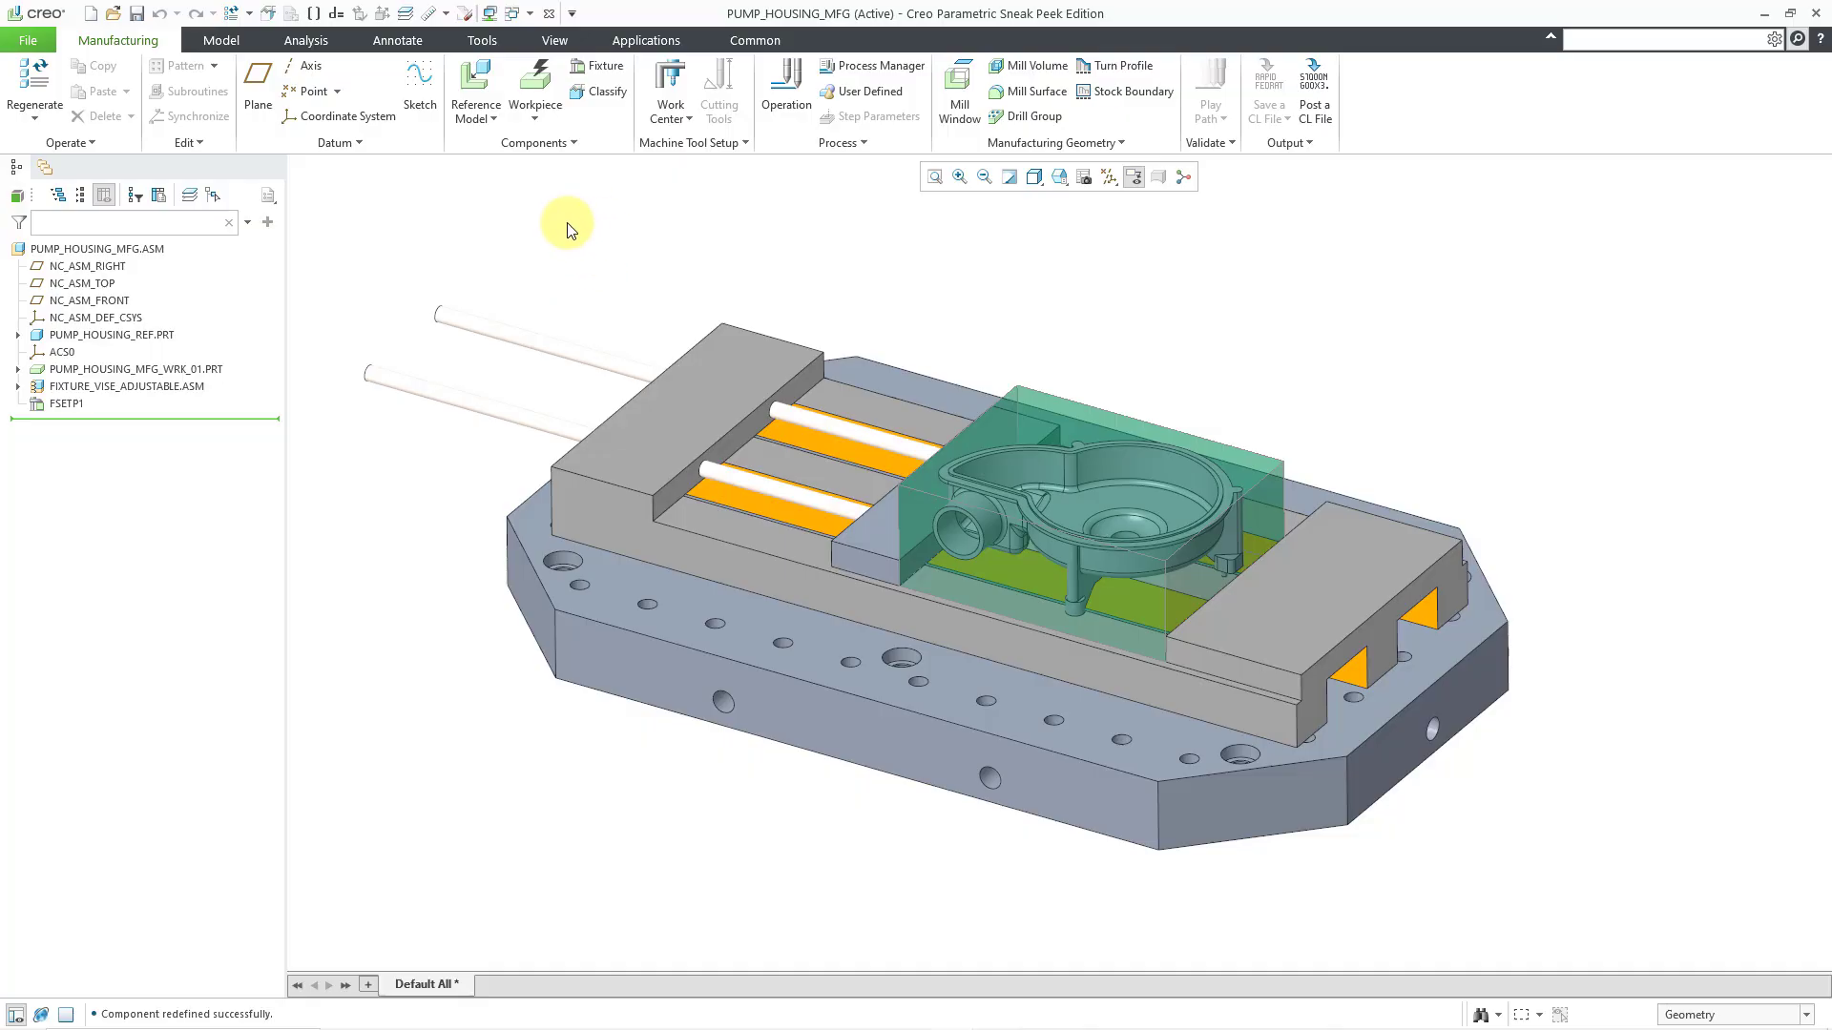
{"action": "mouse_move", "coordinate": [355, 385]}
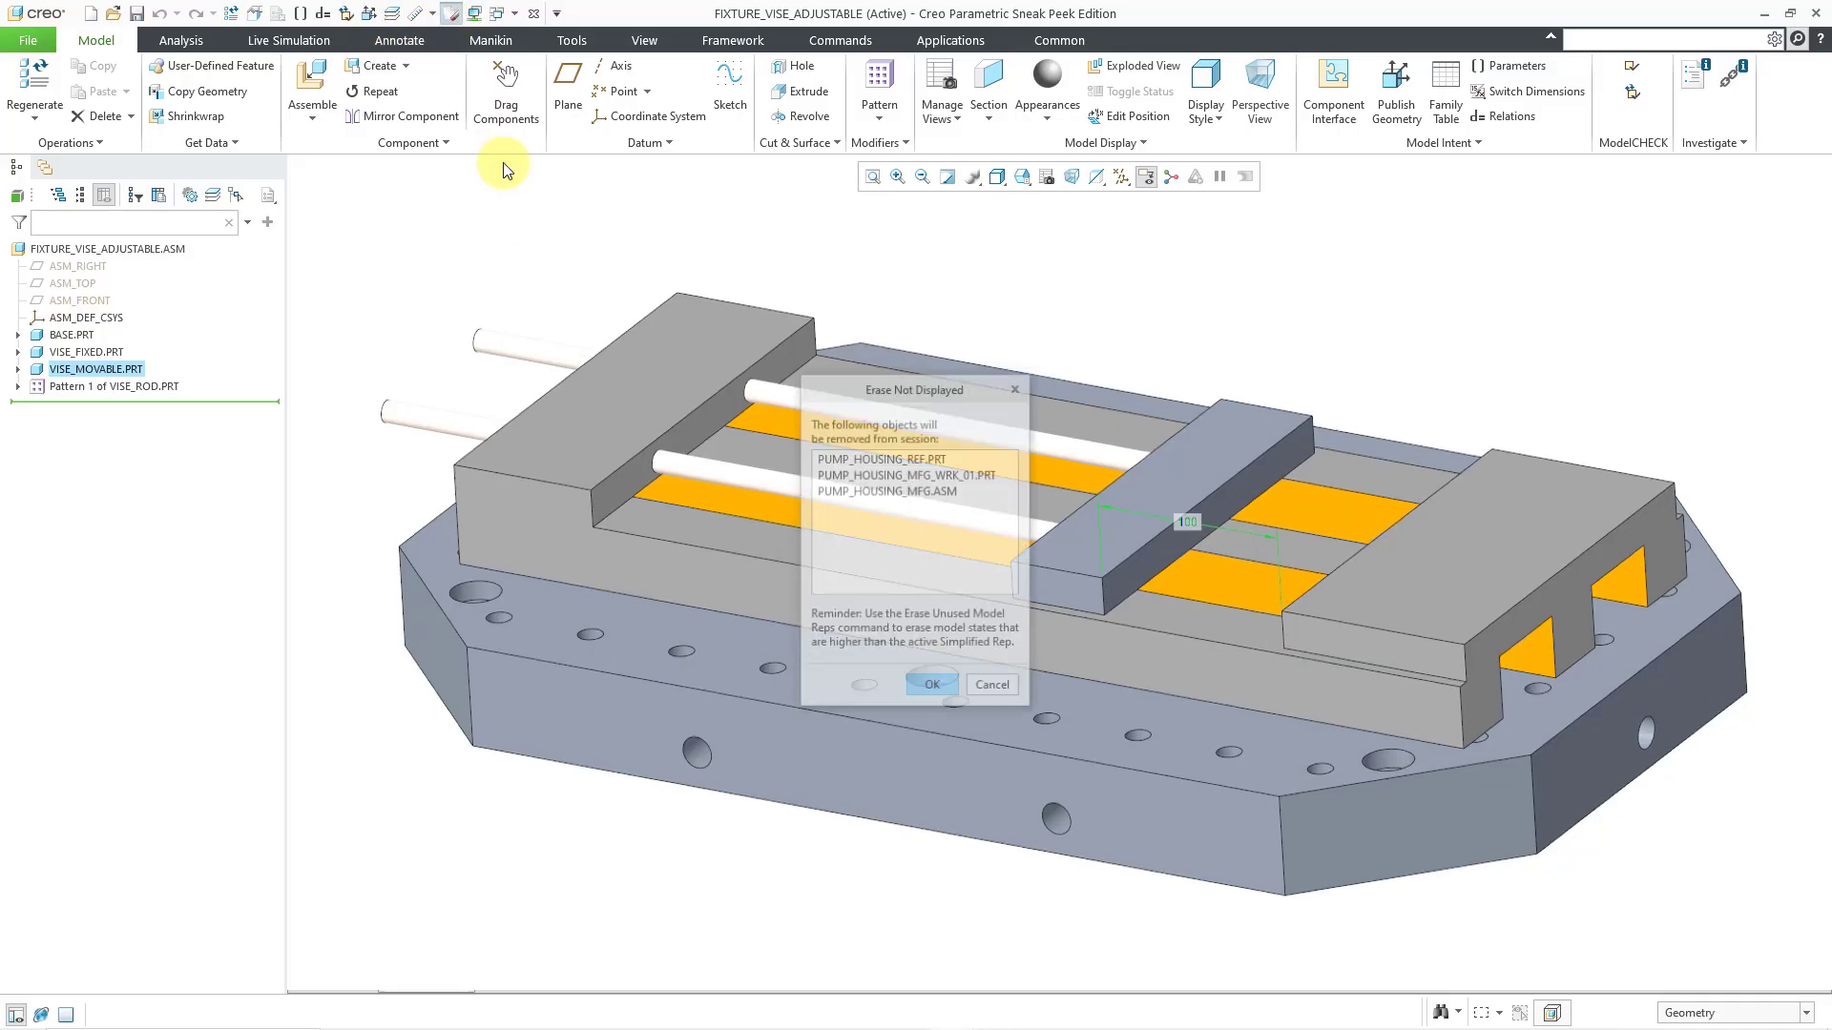
Step: Erase the undisplayed models from memory and reopen pump_housing_mfg.asm
{"action": "left_click", "coordinate": [931, 683]}
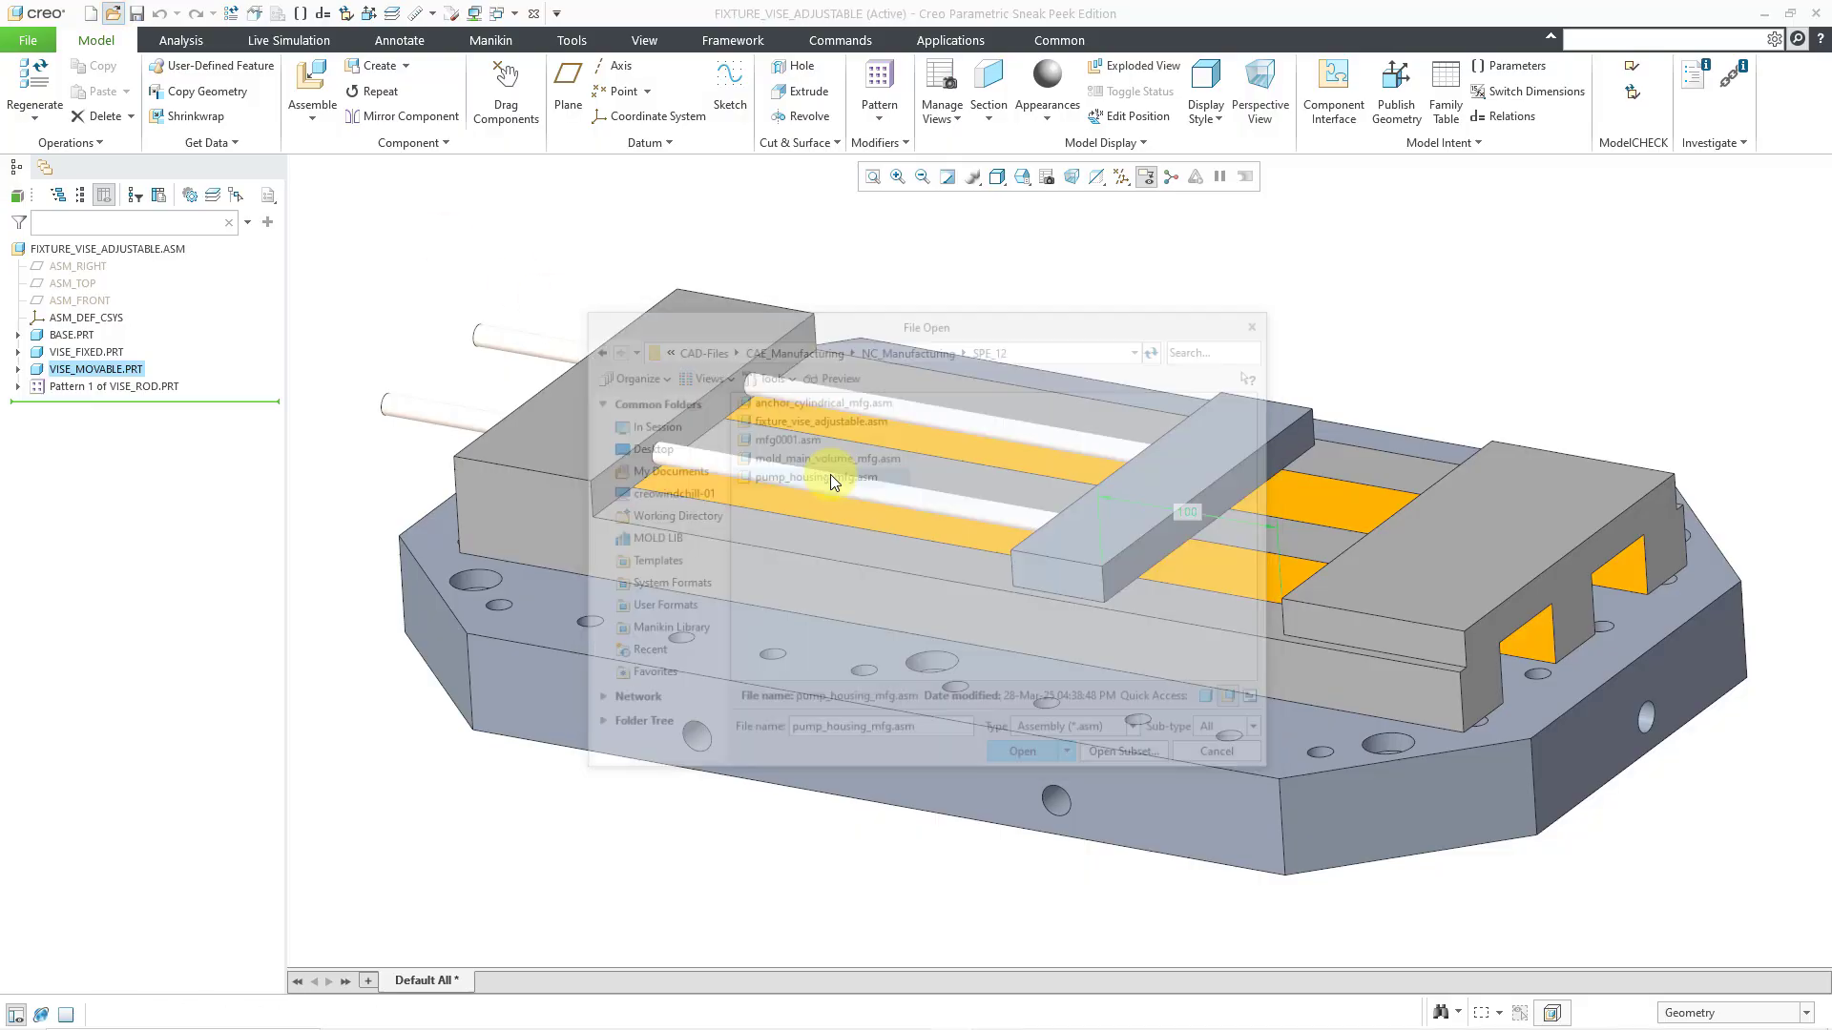
{"action": "left_click", "coordinate": [1019, 752]}
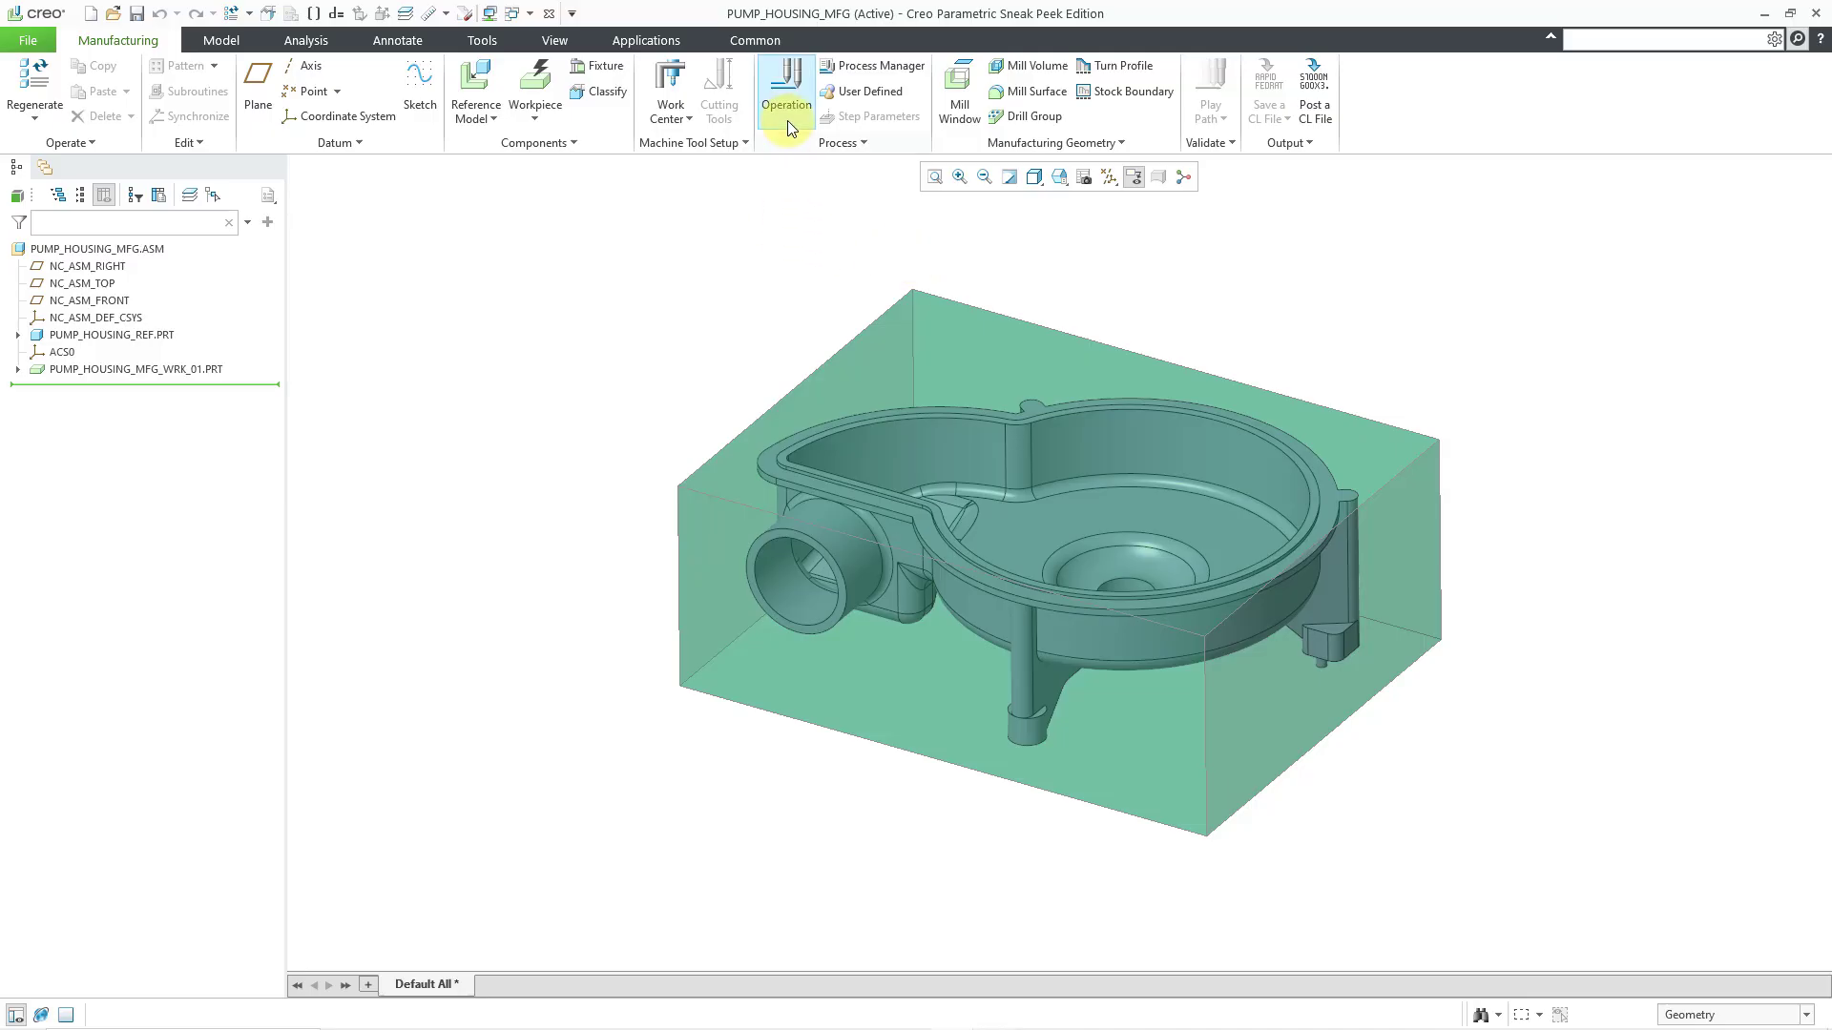
{"action": "mouse_move", "coordinate": [784, 103]}
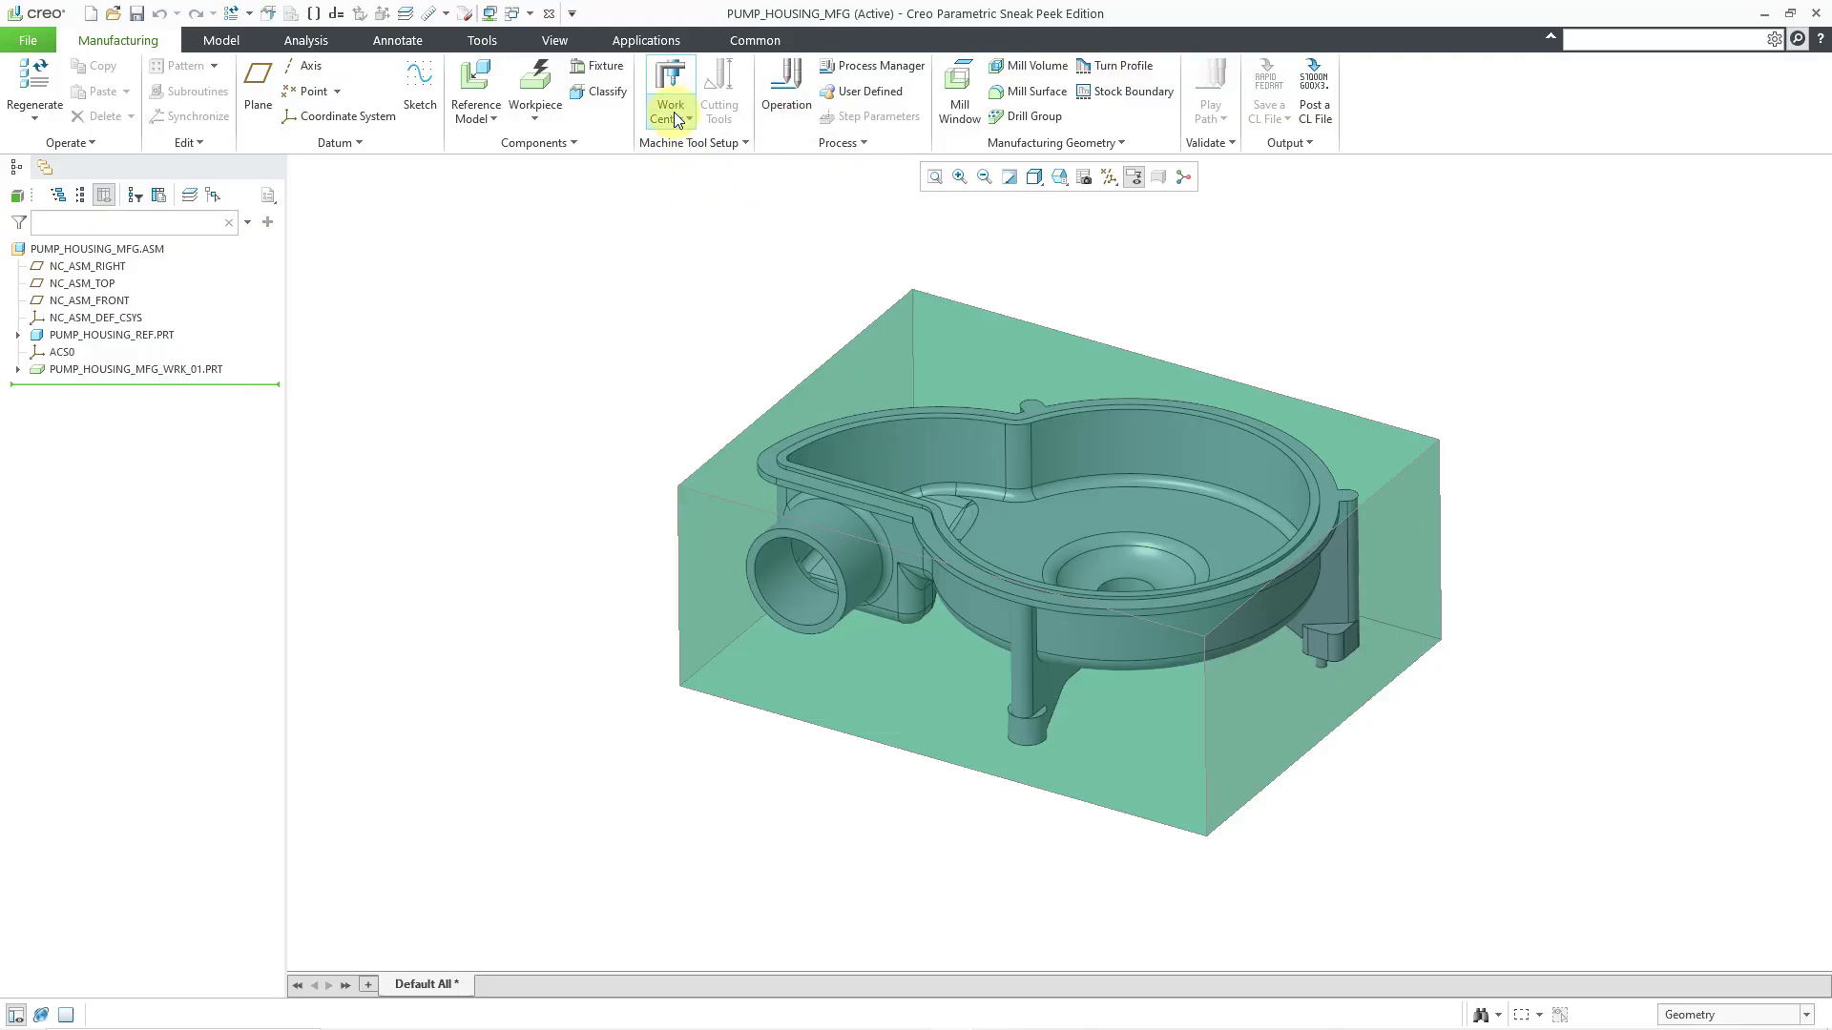
Step: Create milling work center MILL01 with the default 3-axis settings
{"action": "left_click", "coordinate": [669, 105]}
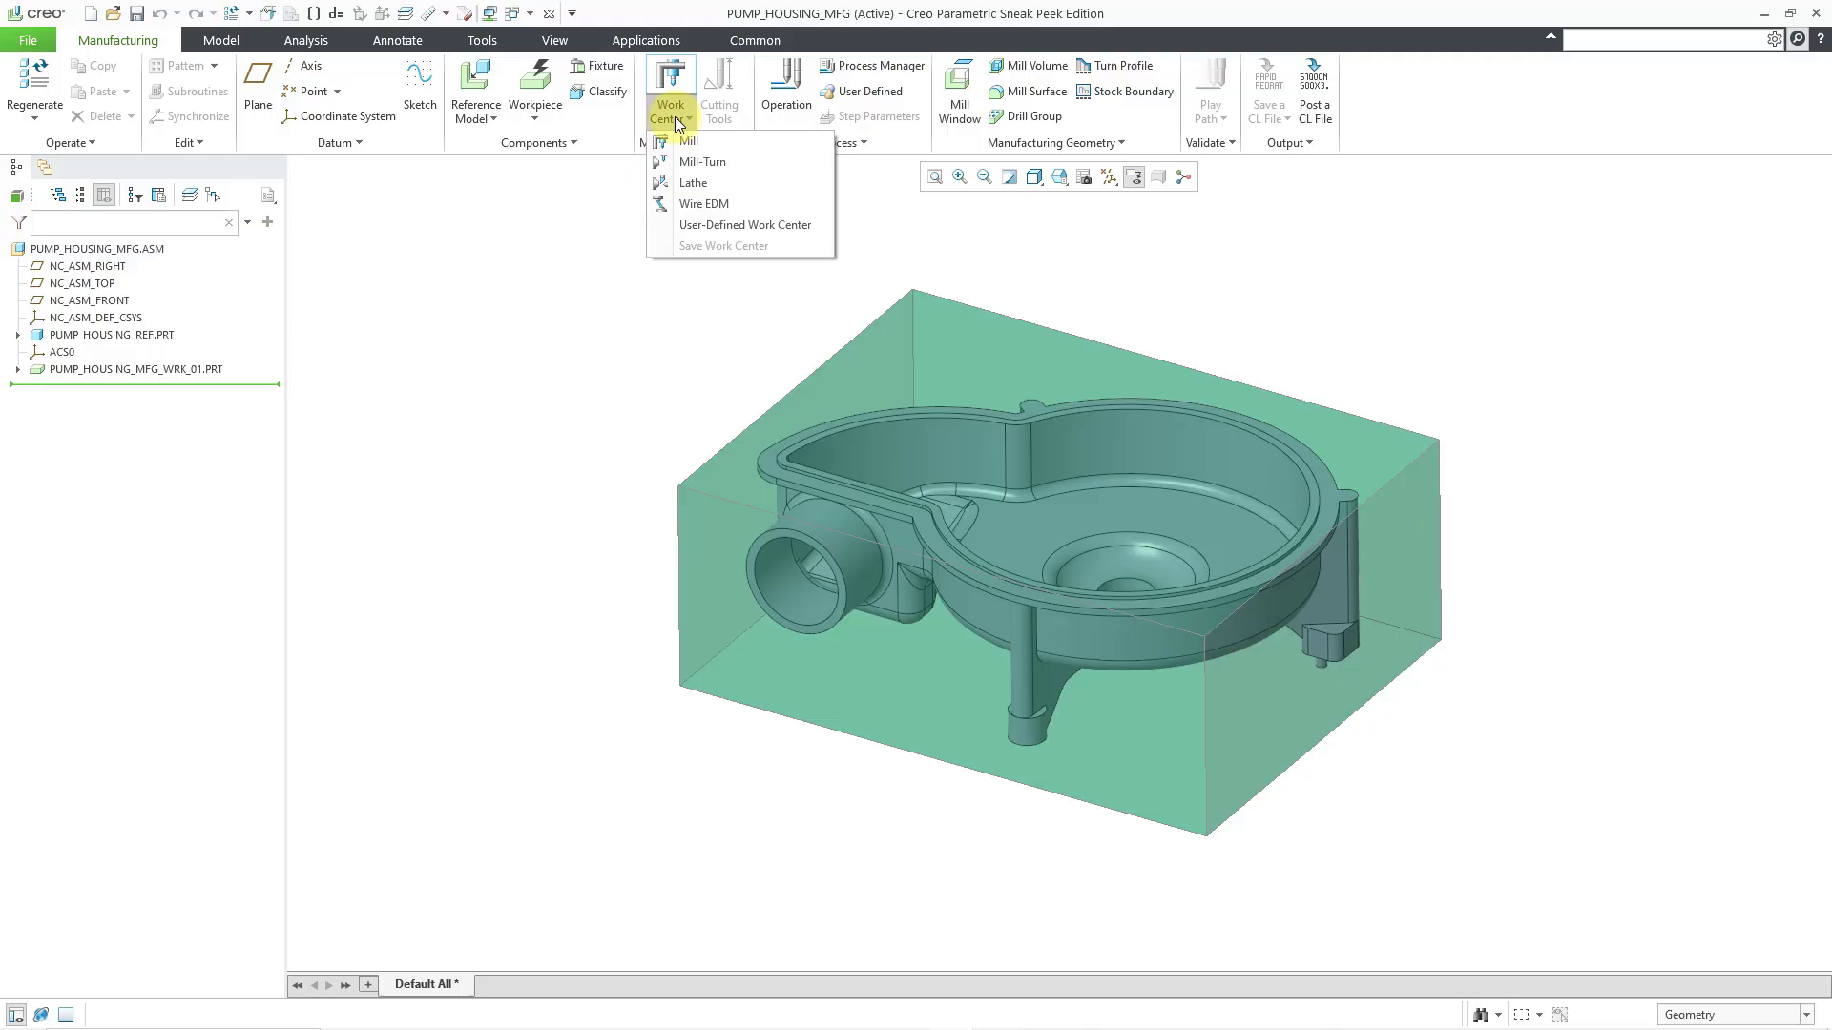
{"action": "mouse_move", "coordinate": [687, 139]}
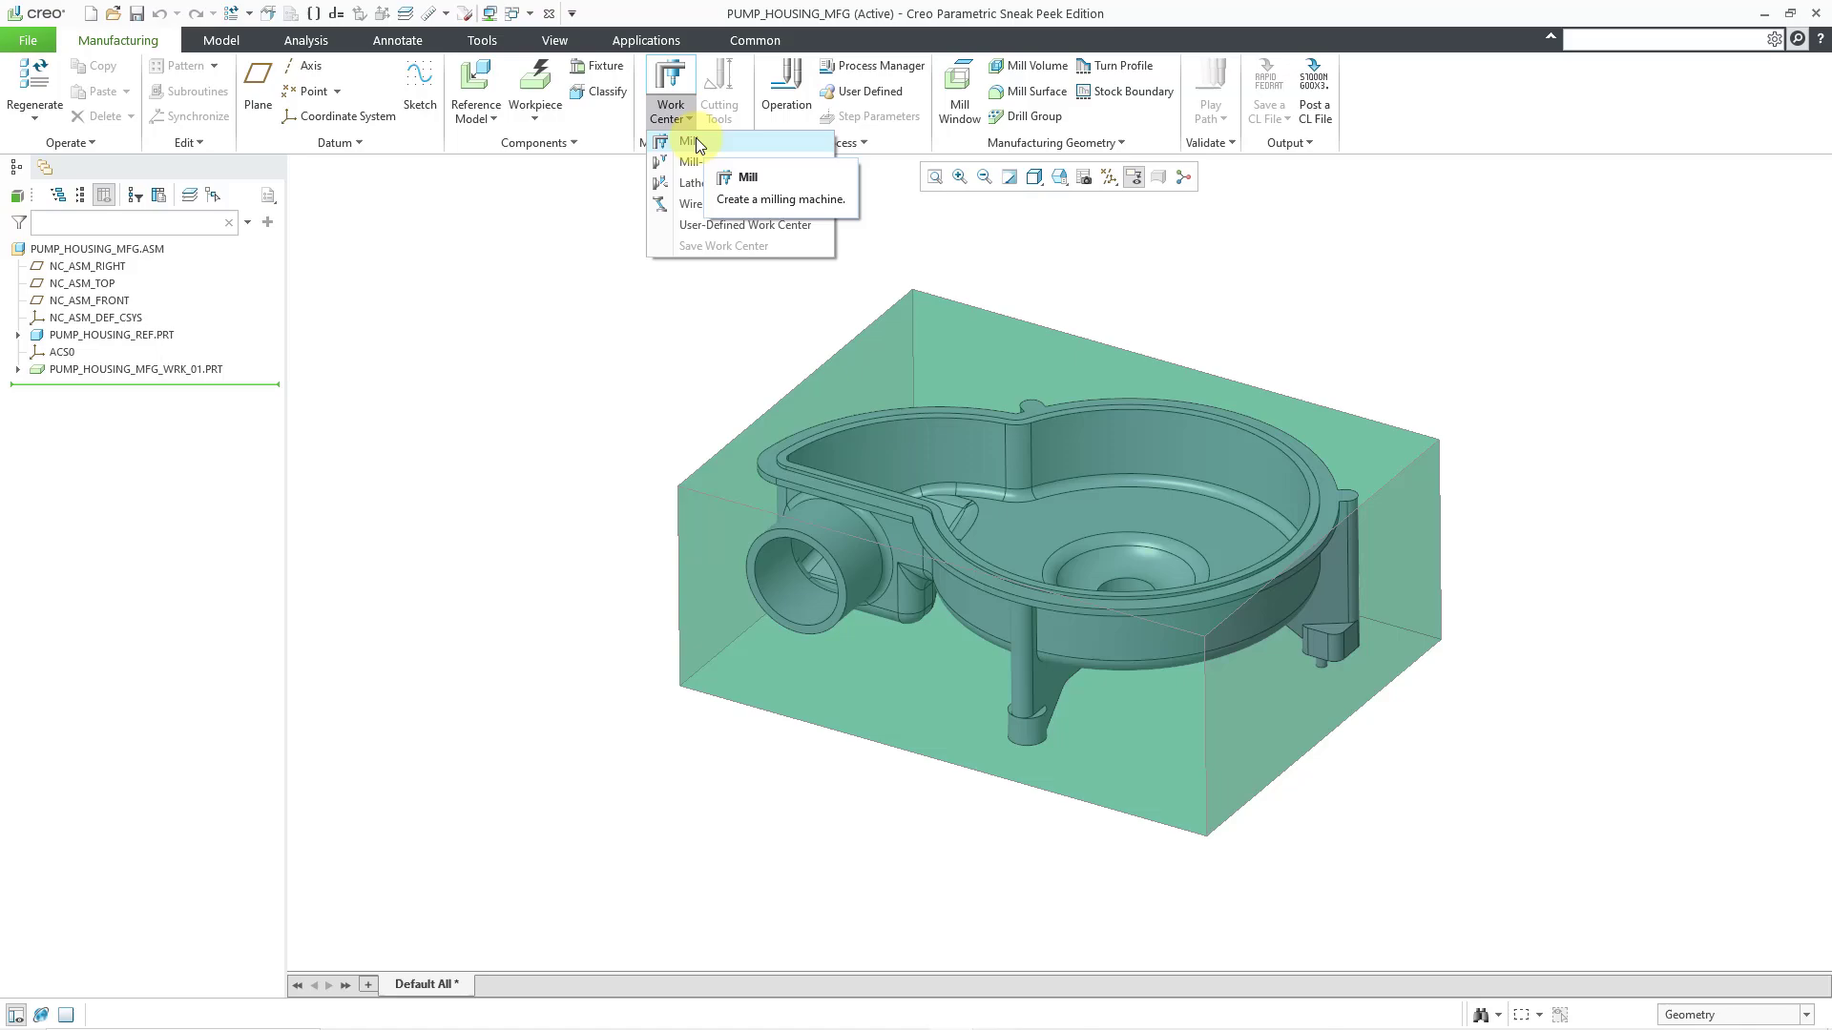
{"action": "left_click", "coordinate": [748, 178]}
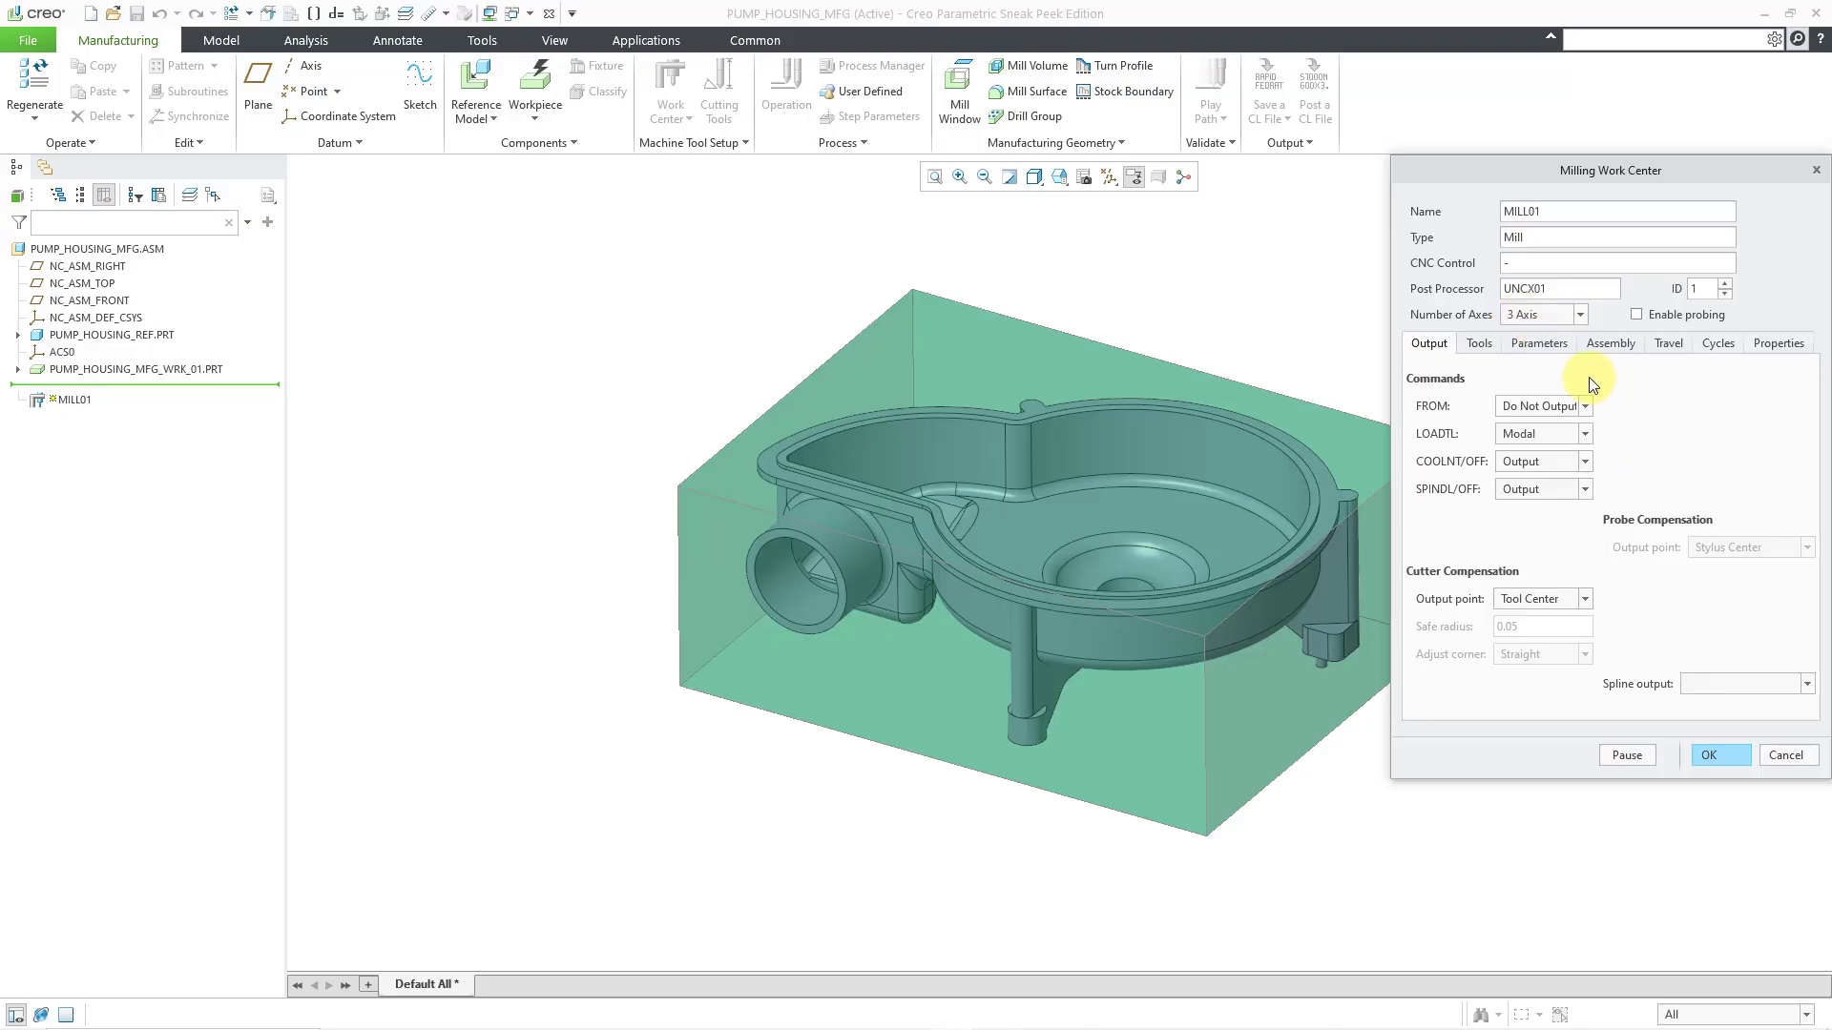
{"action": "mouse_move", "coordinate": [1539, 548]}
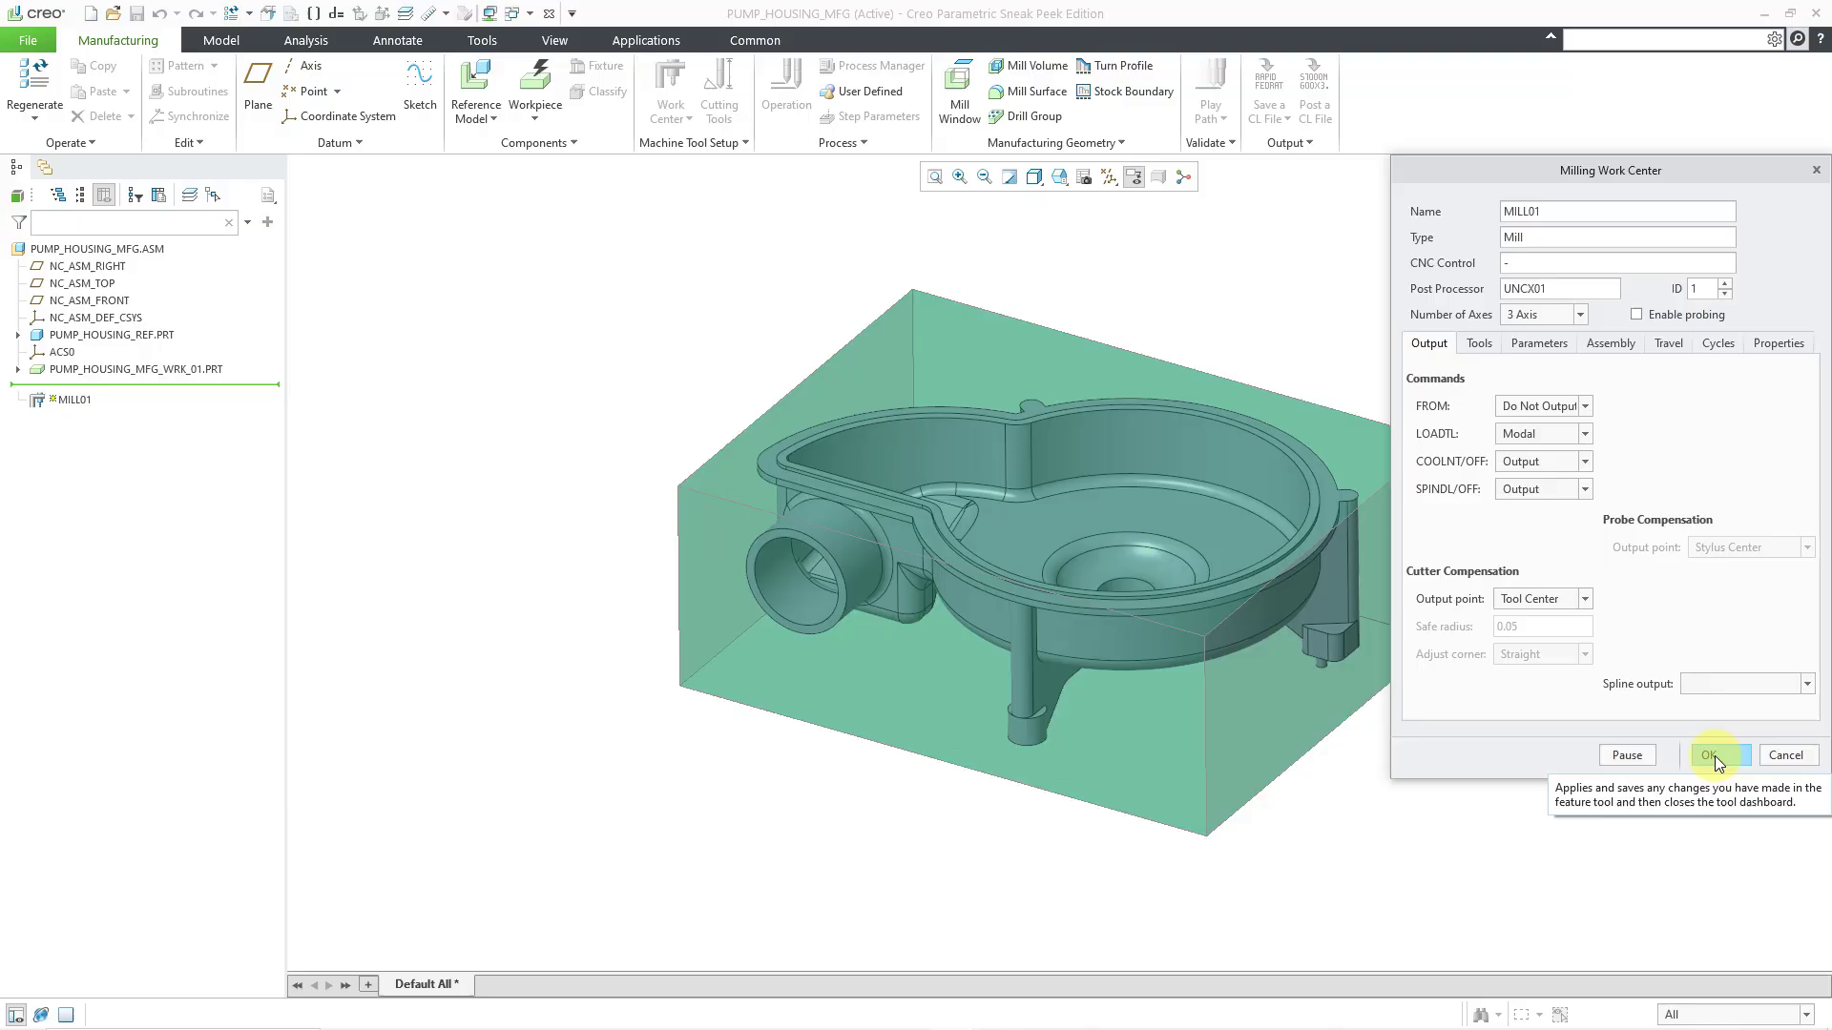
{"action": "left_click", "coordinate": [1714, 755]}
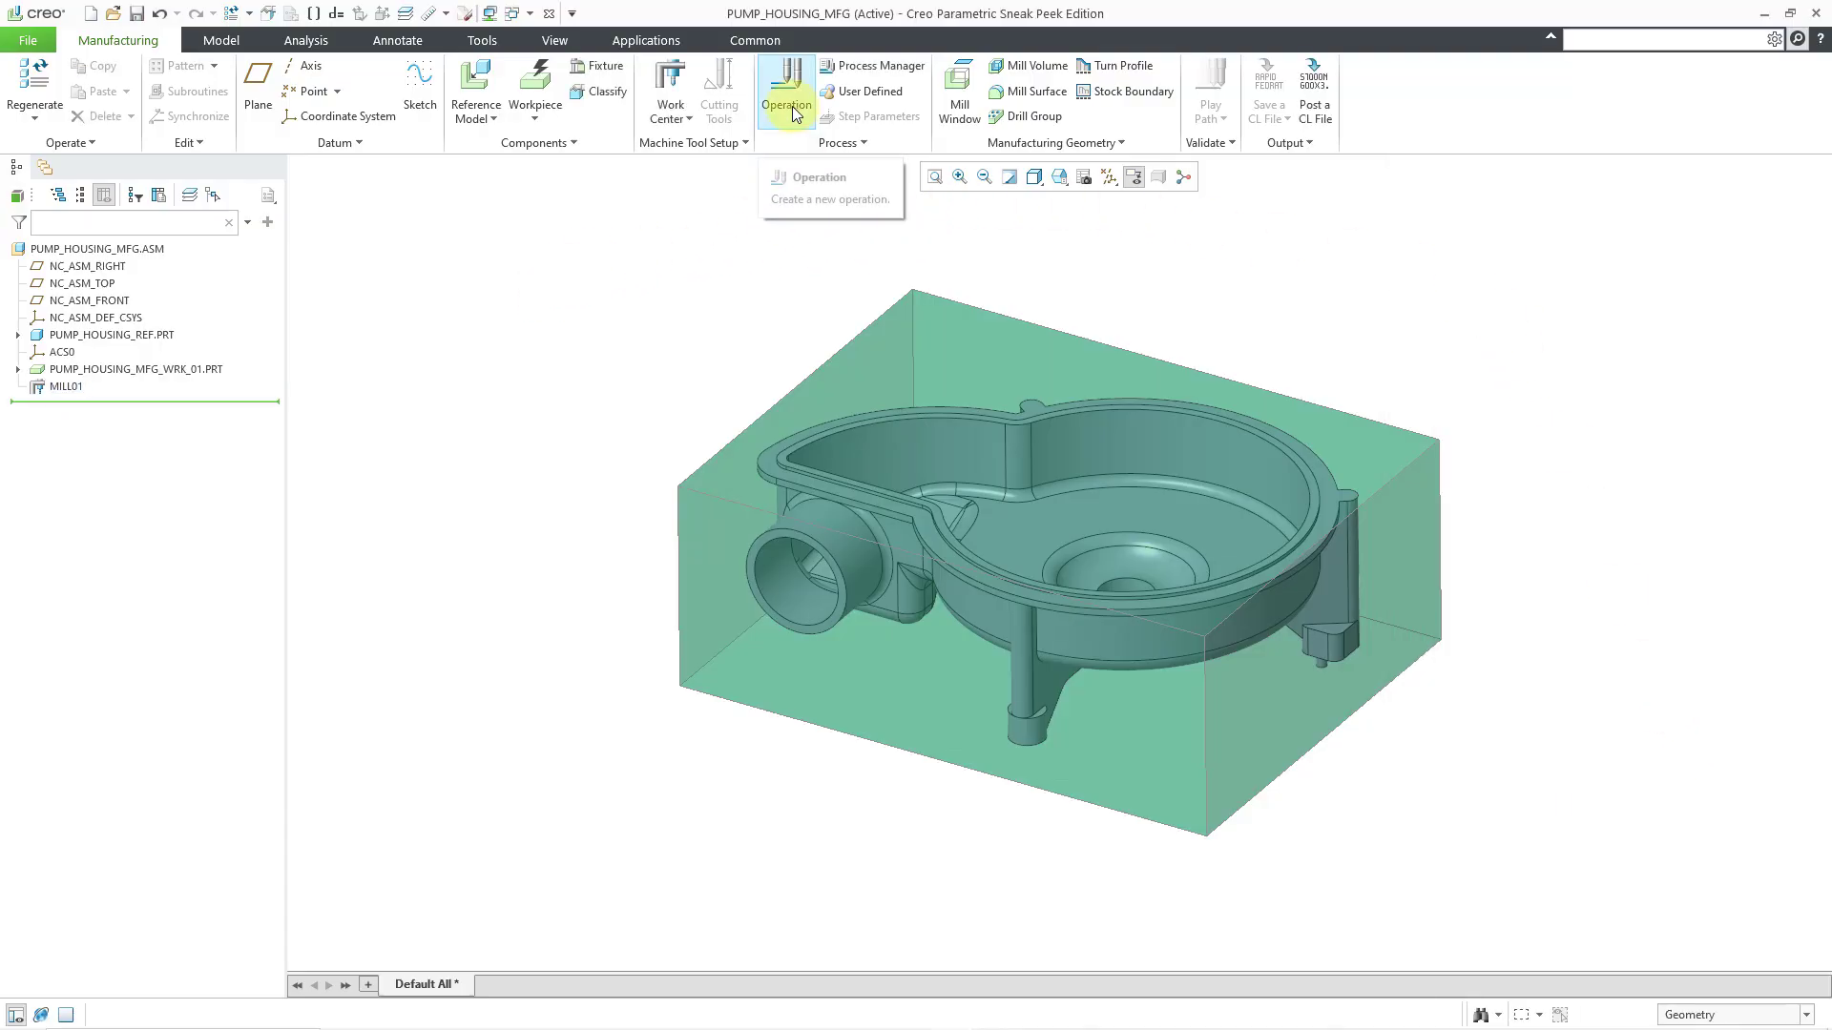
Step: Start a new operation on MILL01 and place a datum coordinate system at a top workpiece corner
{"action": "left_click", "coordinate": [787, 91]}
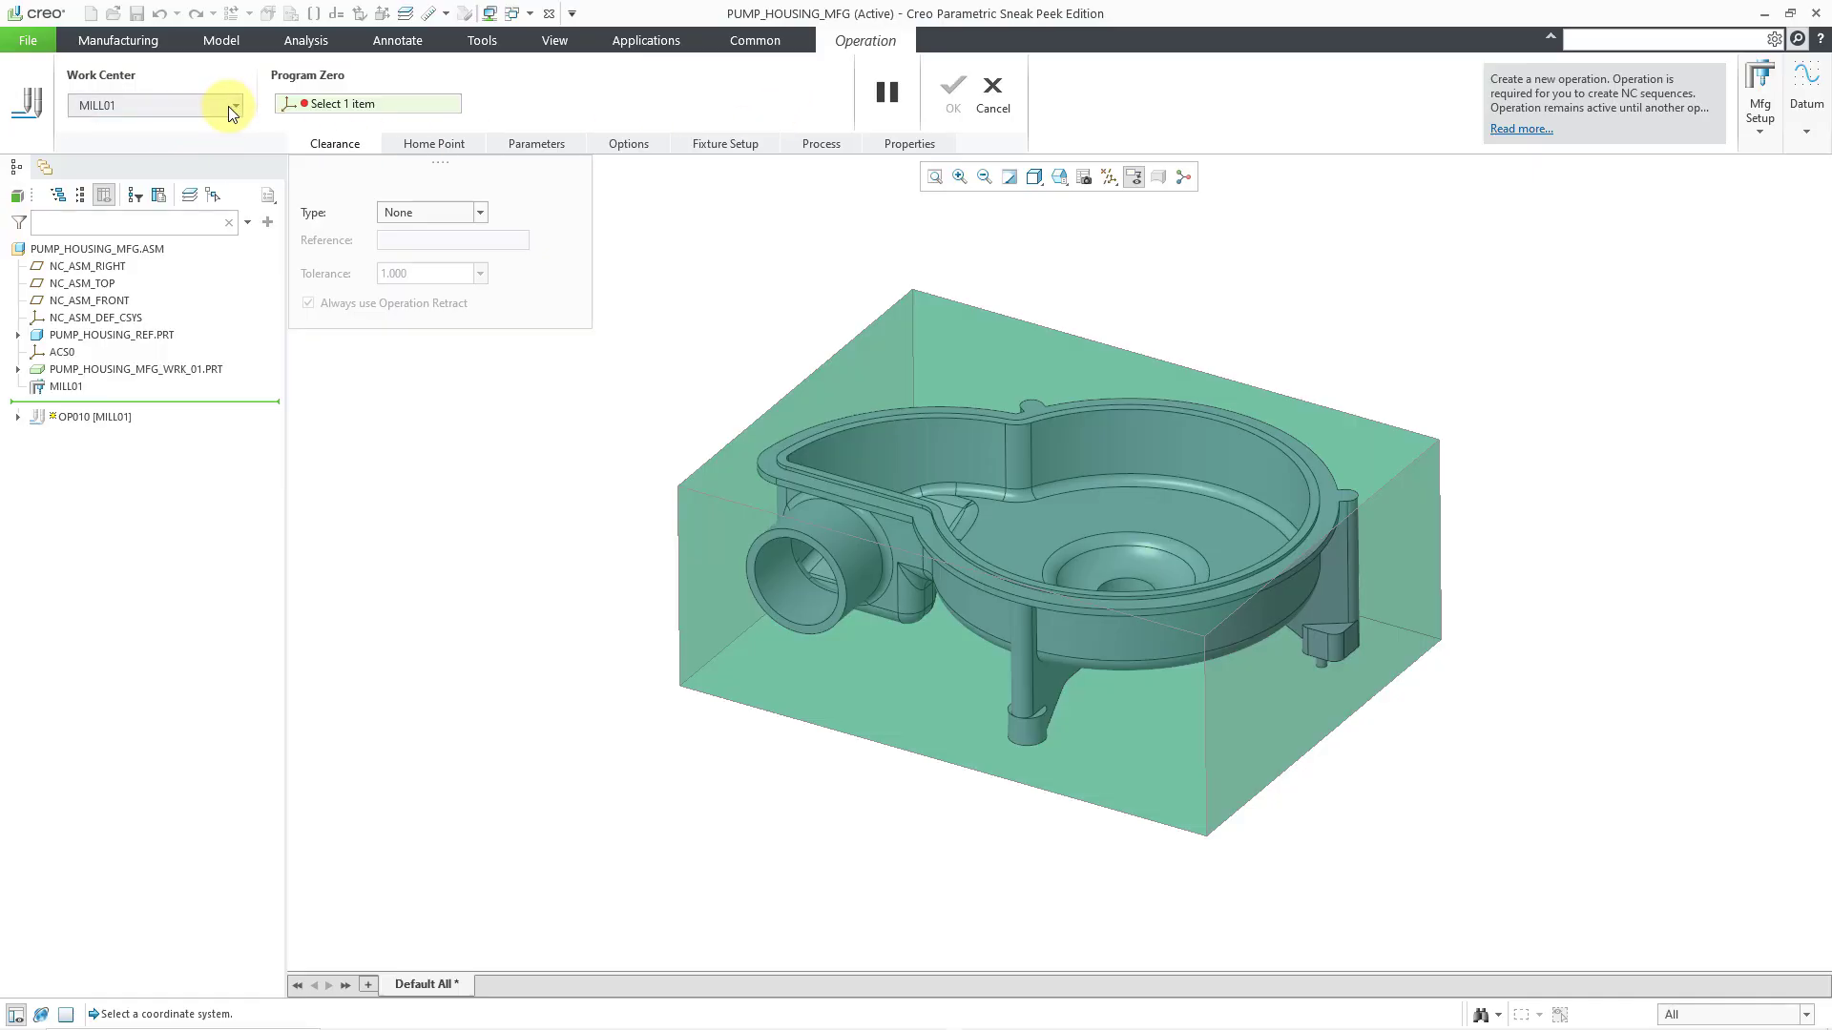
{"action": "left_click", "coordinate": [239, 105]}
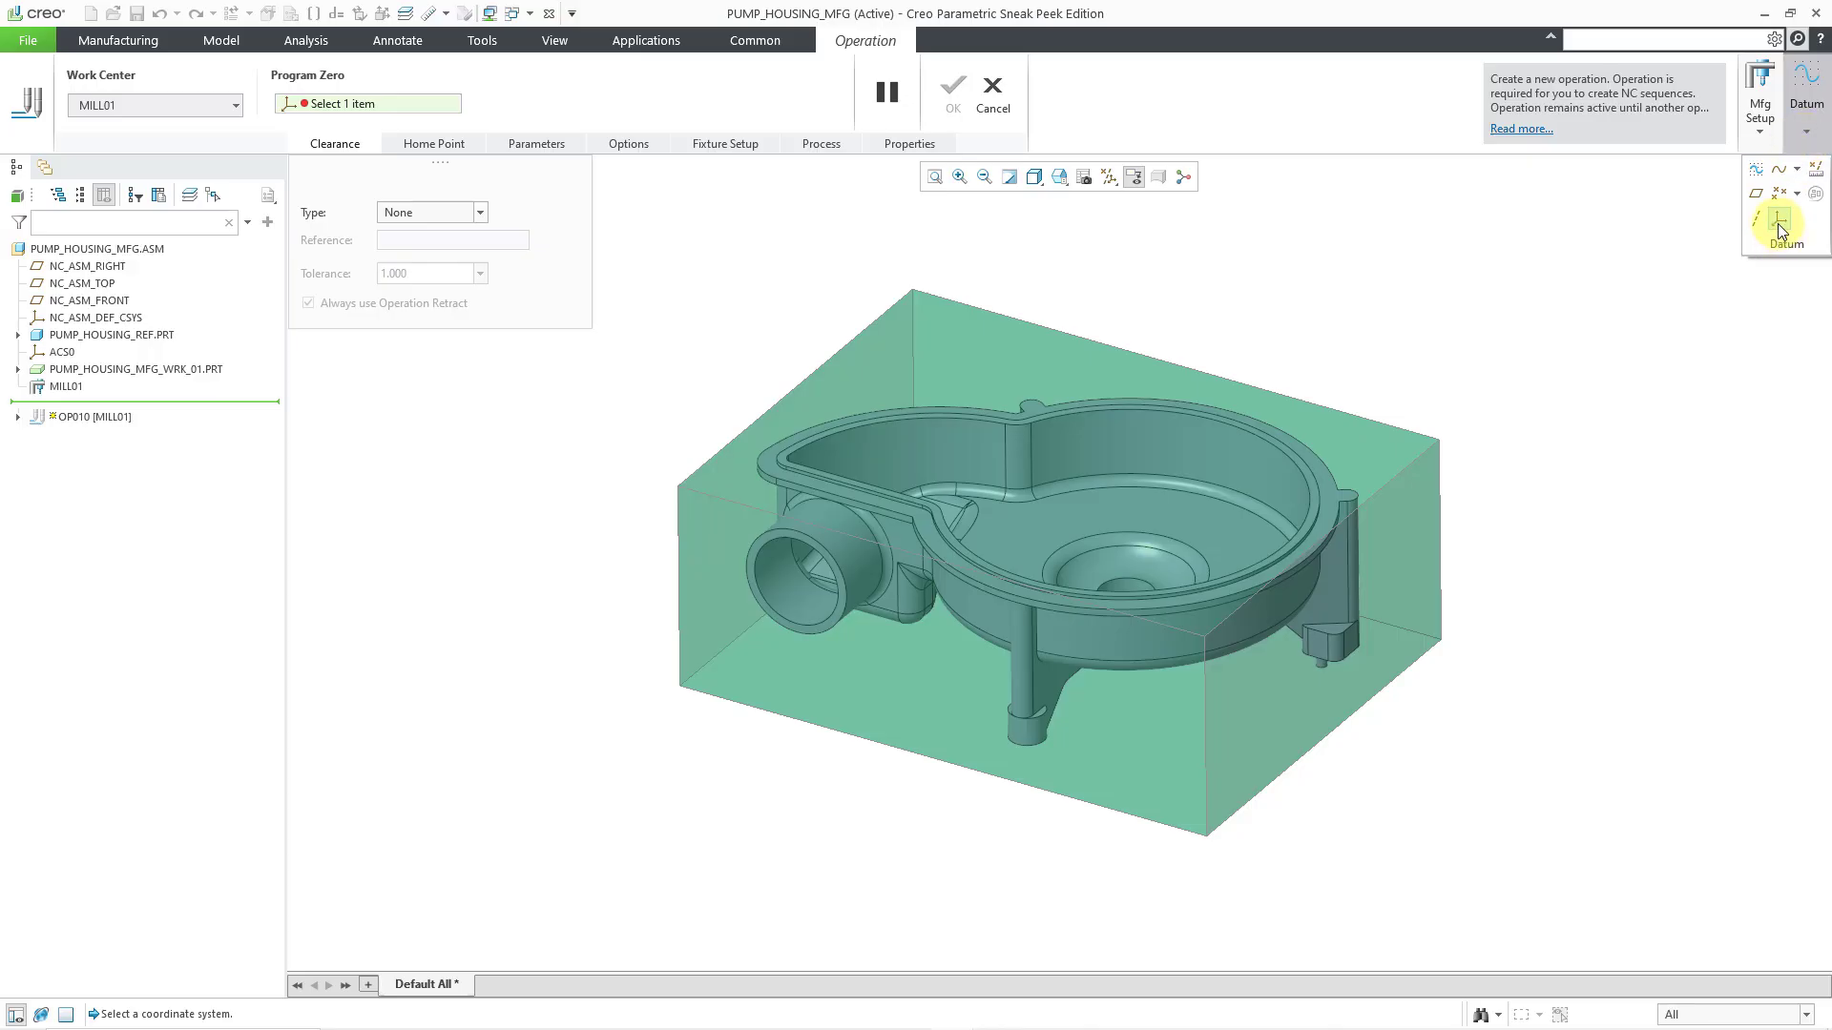
{"action": "left_click", "coordinate": [1780, 223]}
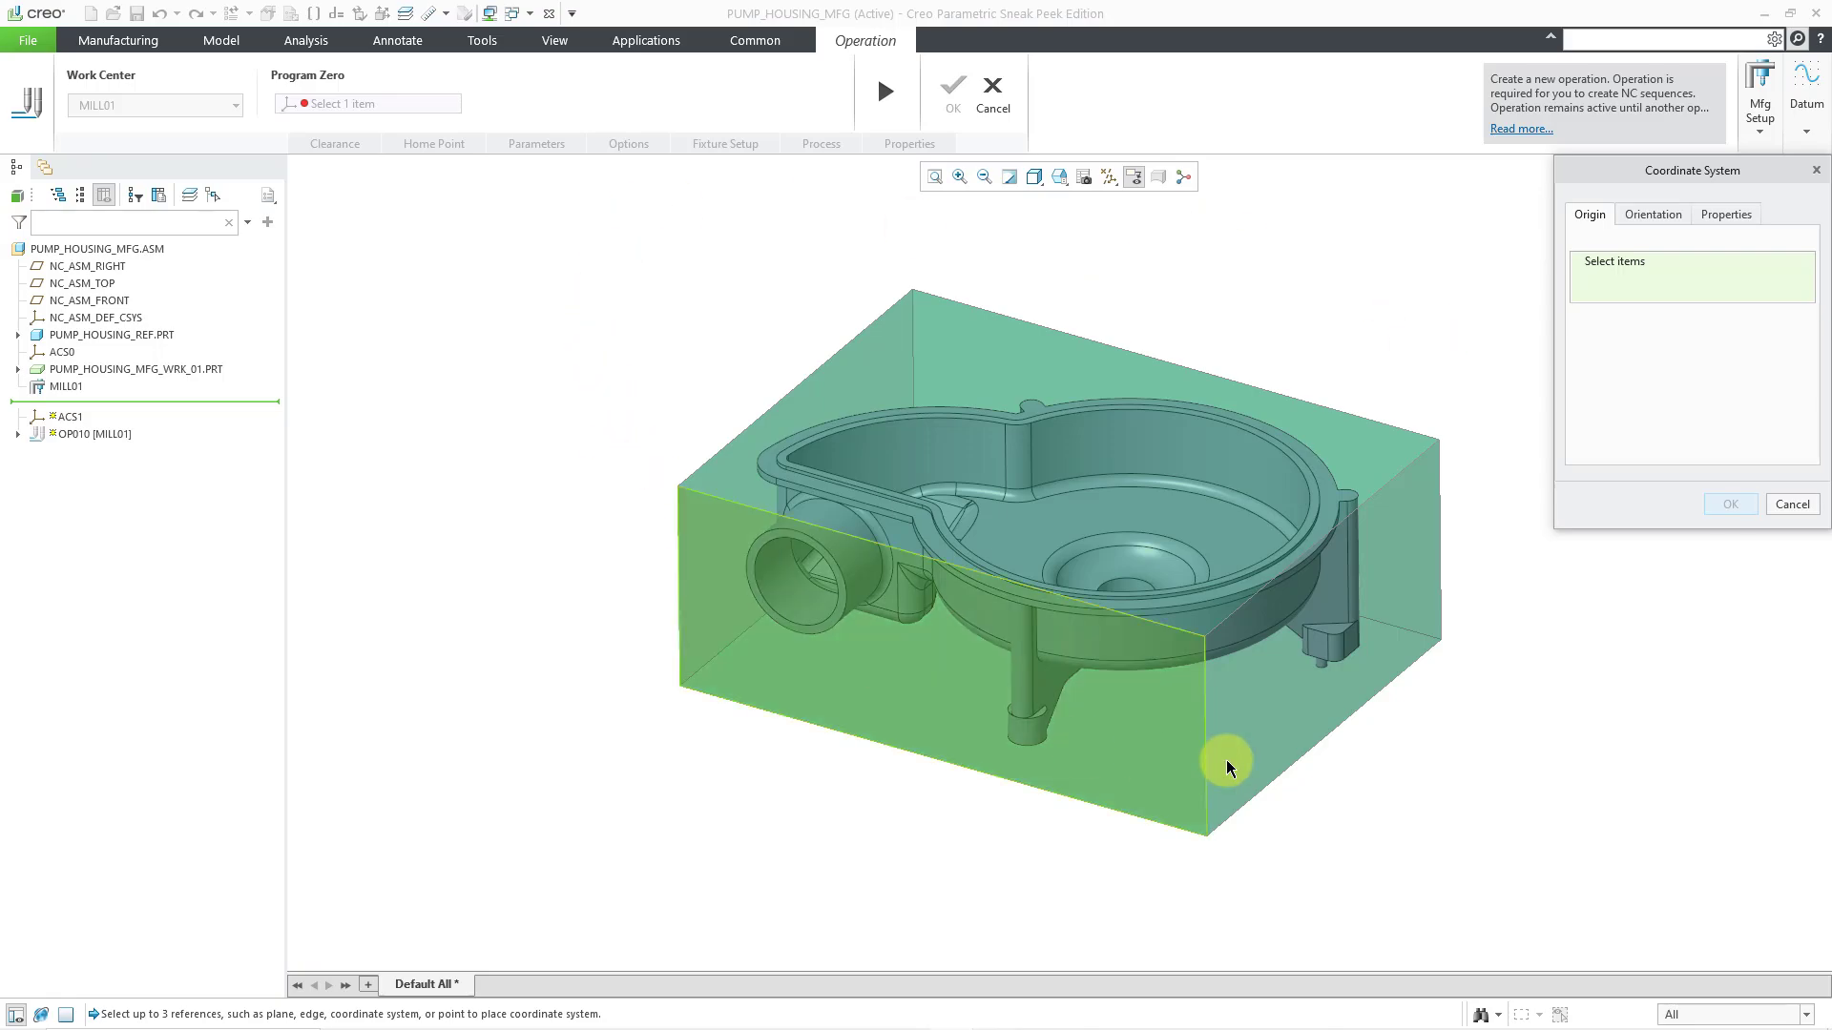
{"action": "left_click", "coordinate": [1225, 759]}
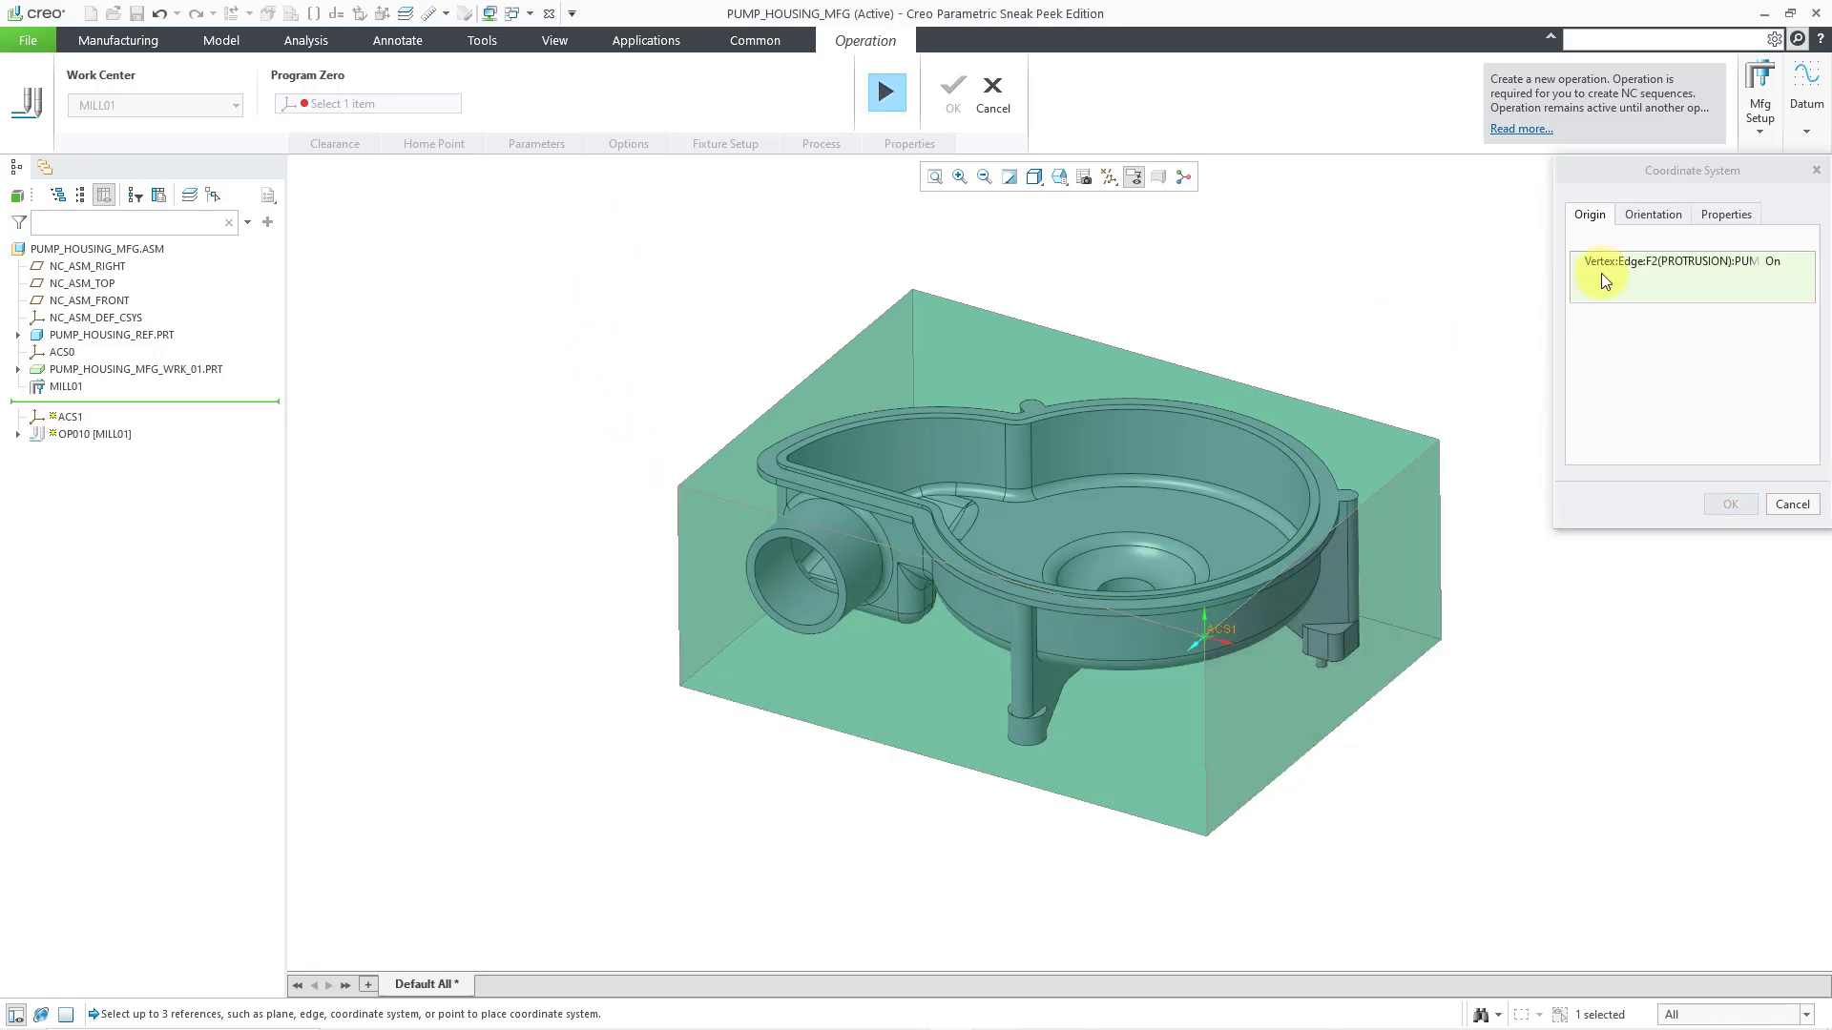
Step: Orient the coordinate system axes from the reference surfaces and finish creating ACS1 as program zero
{"action": "left_click", "coordinate": [1652, 213]}
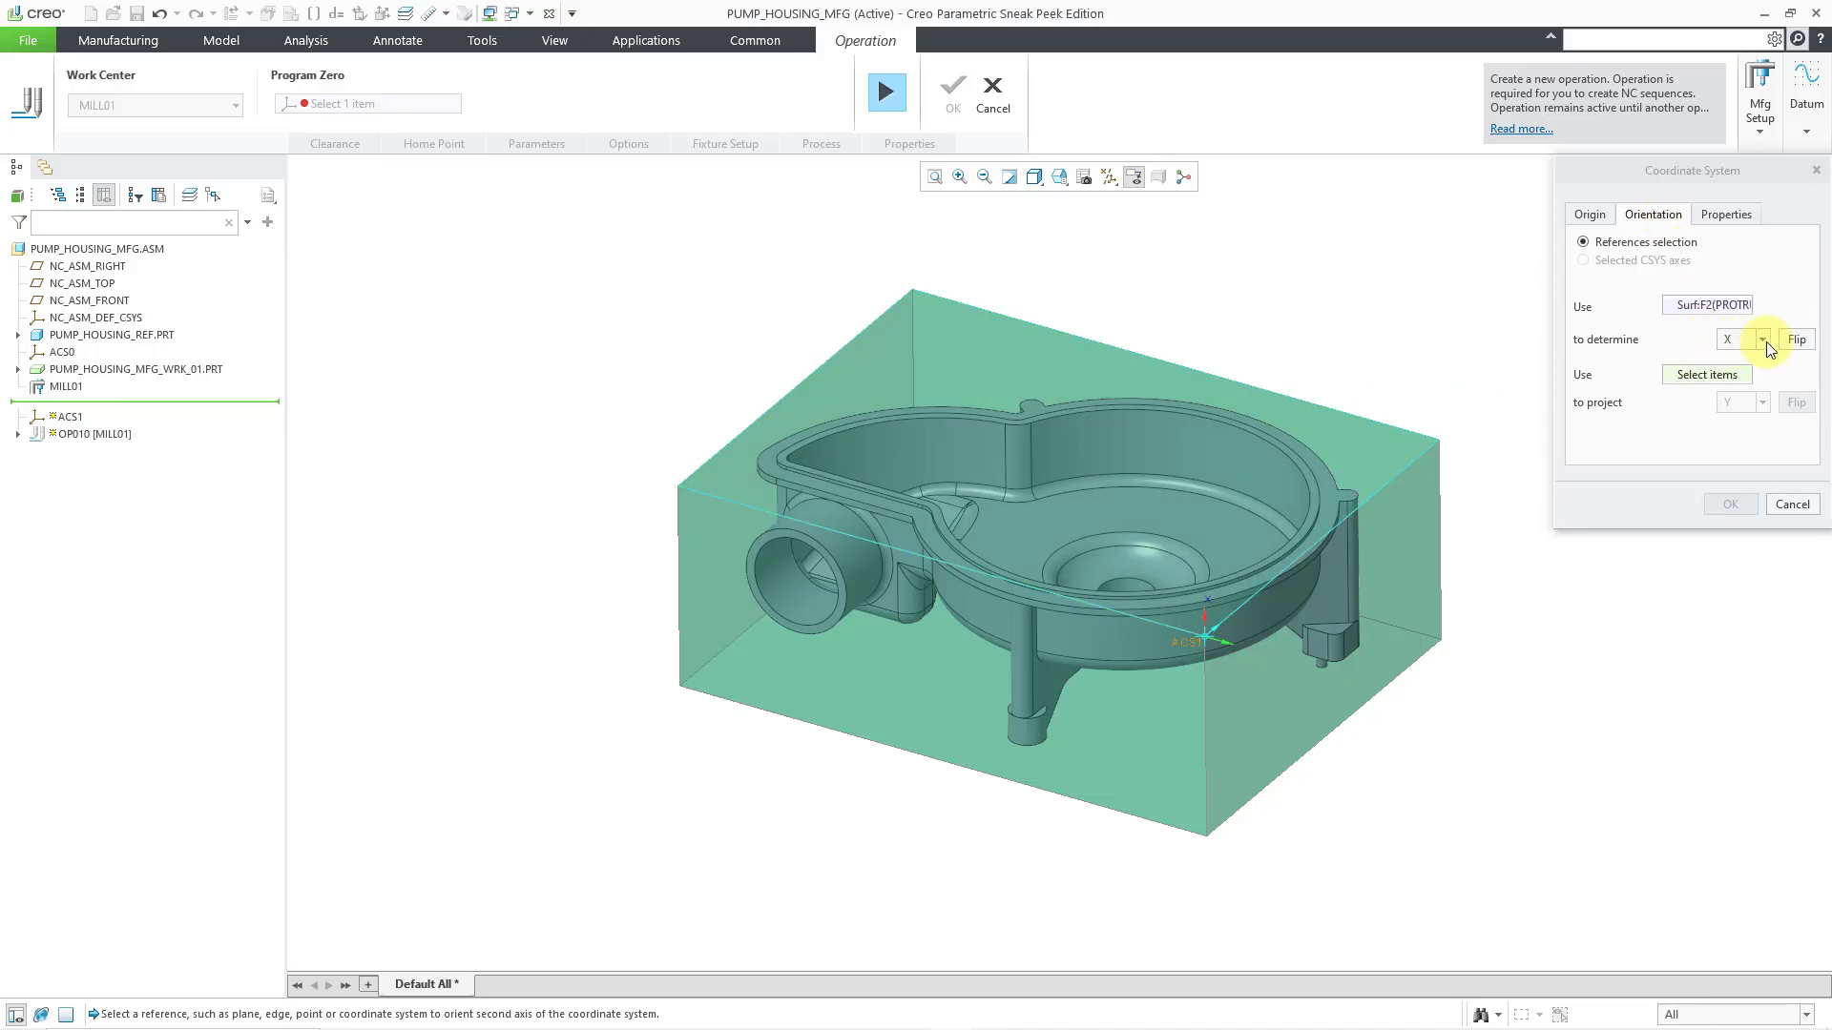
{"action": "left_click", "coordinate": [1740, 339]}
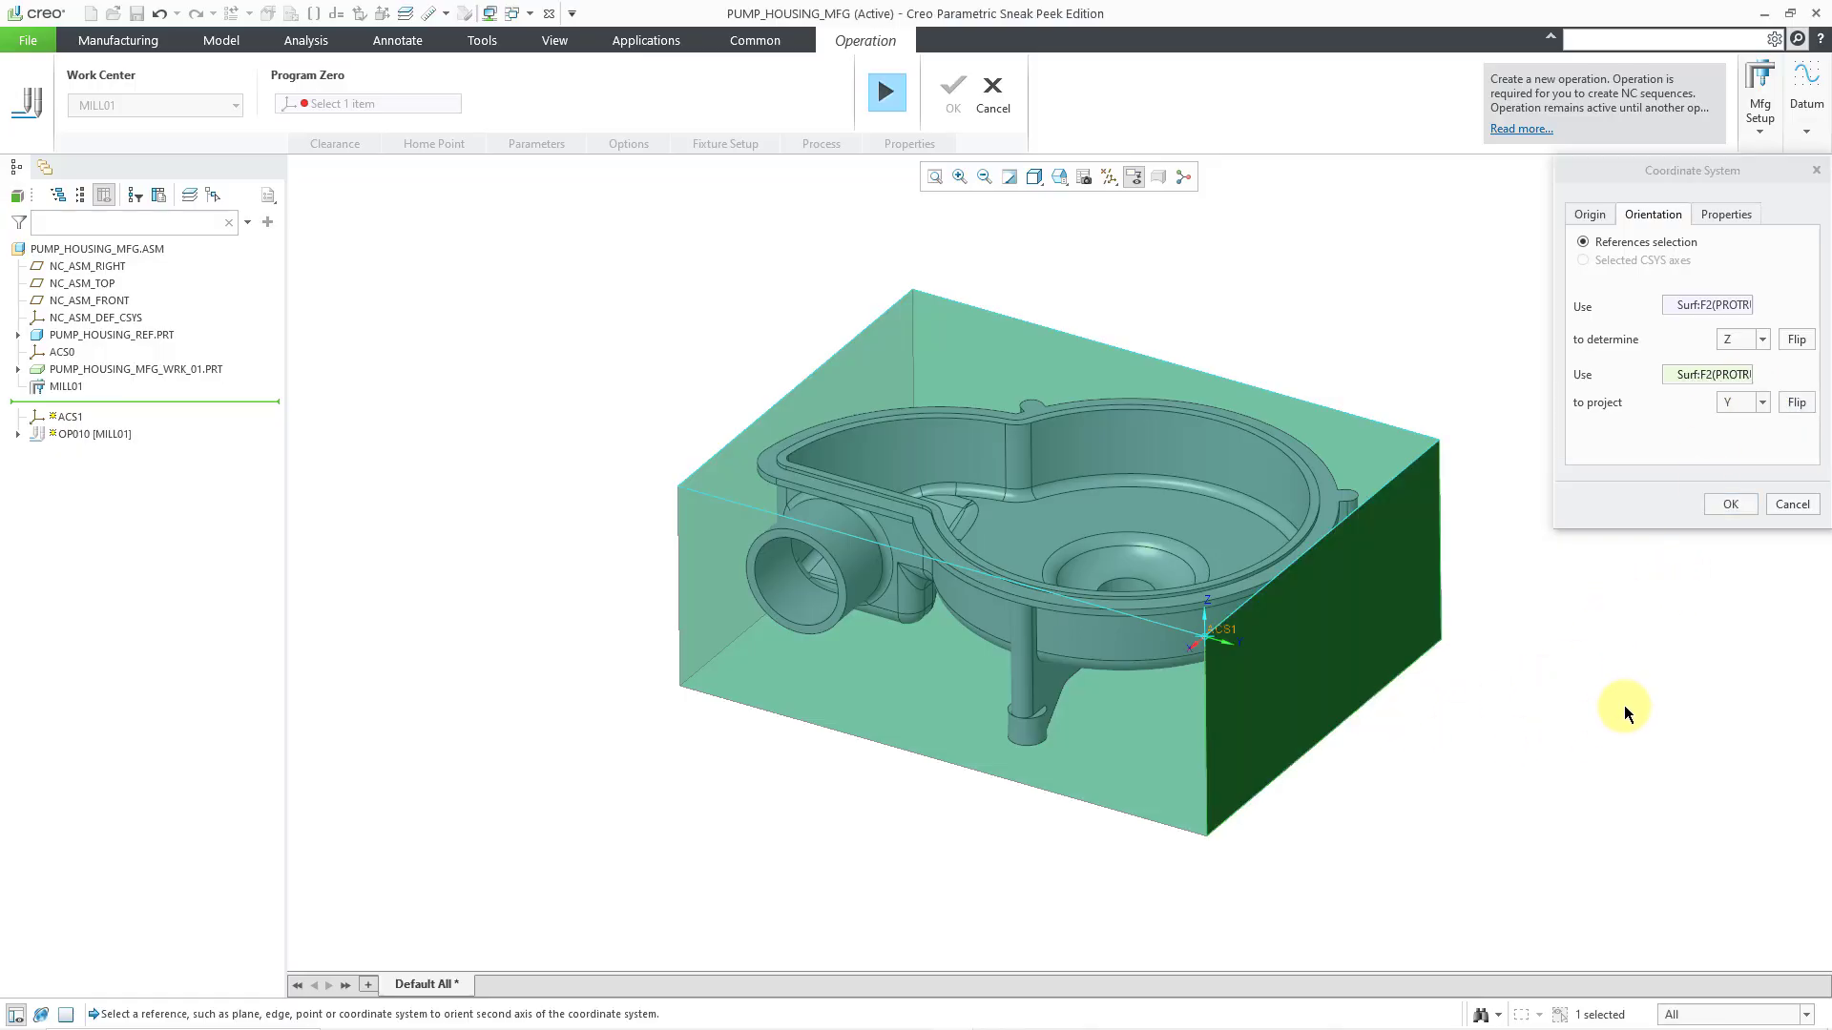
{"action": "mouse_move", "coordinate": [1700, 557]}
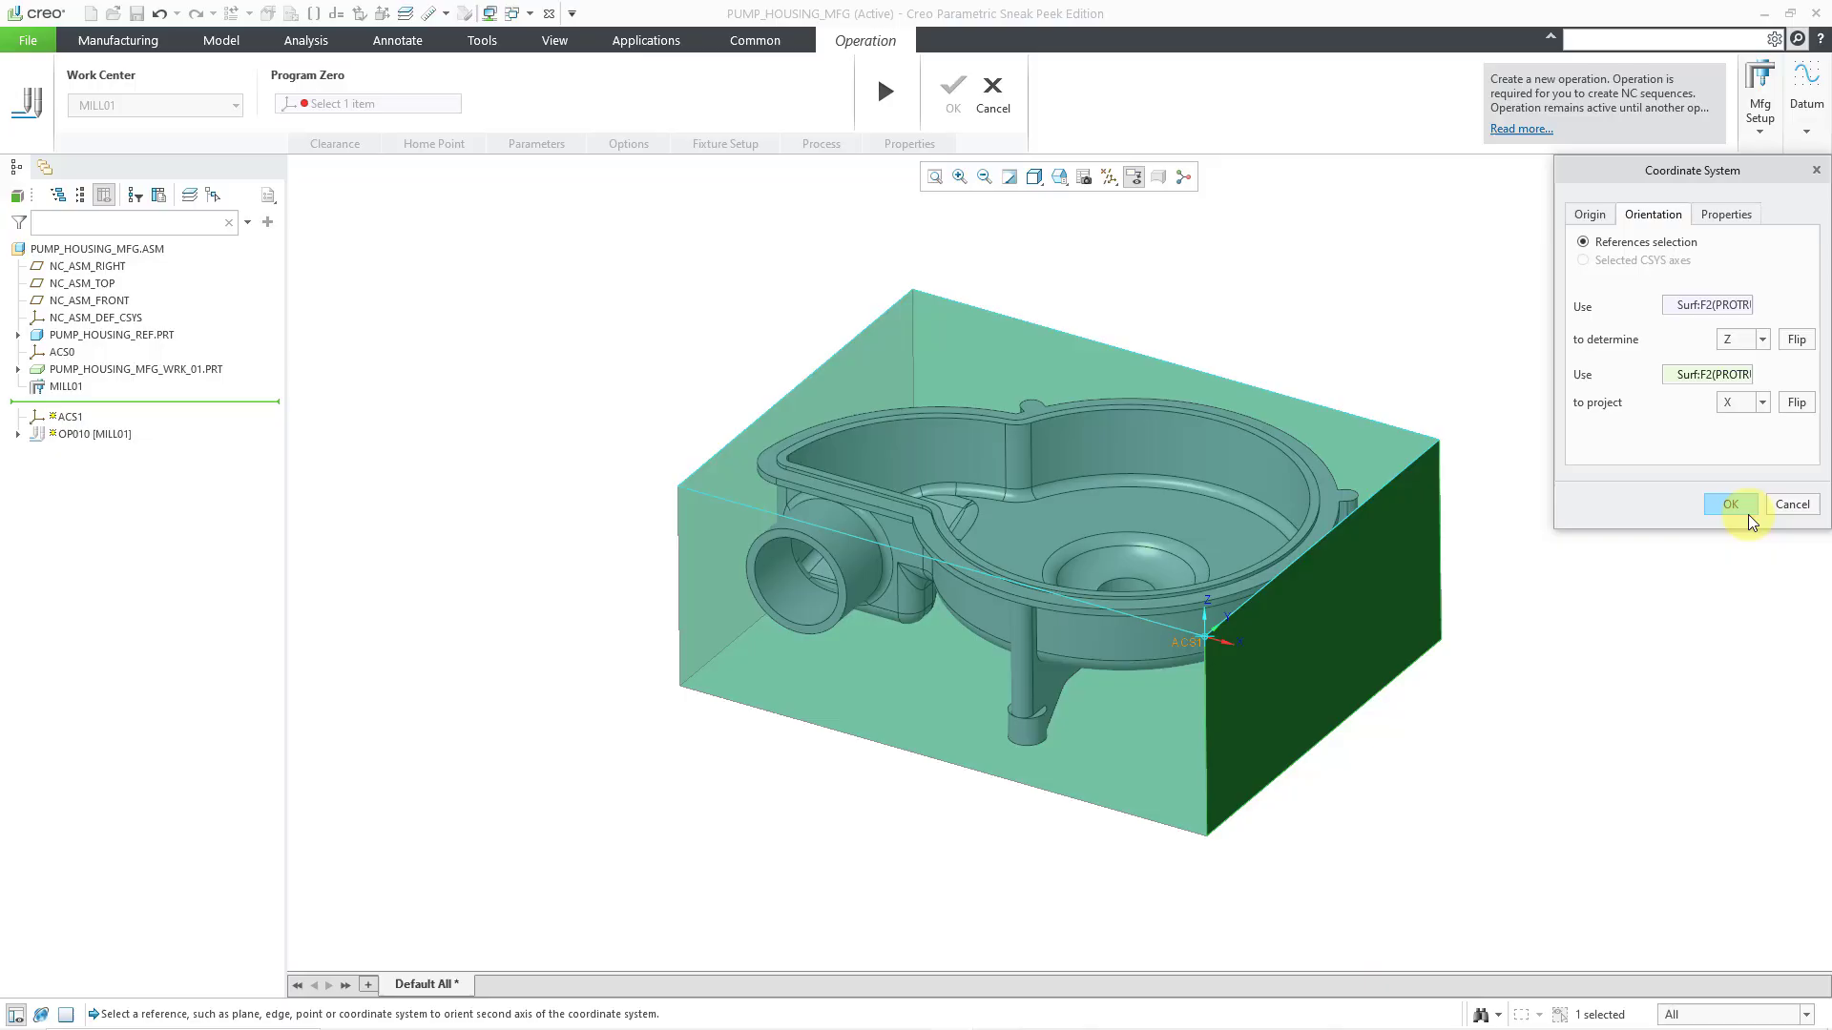
{"action": "left_click", "coordinate": [1730, 503]}
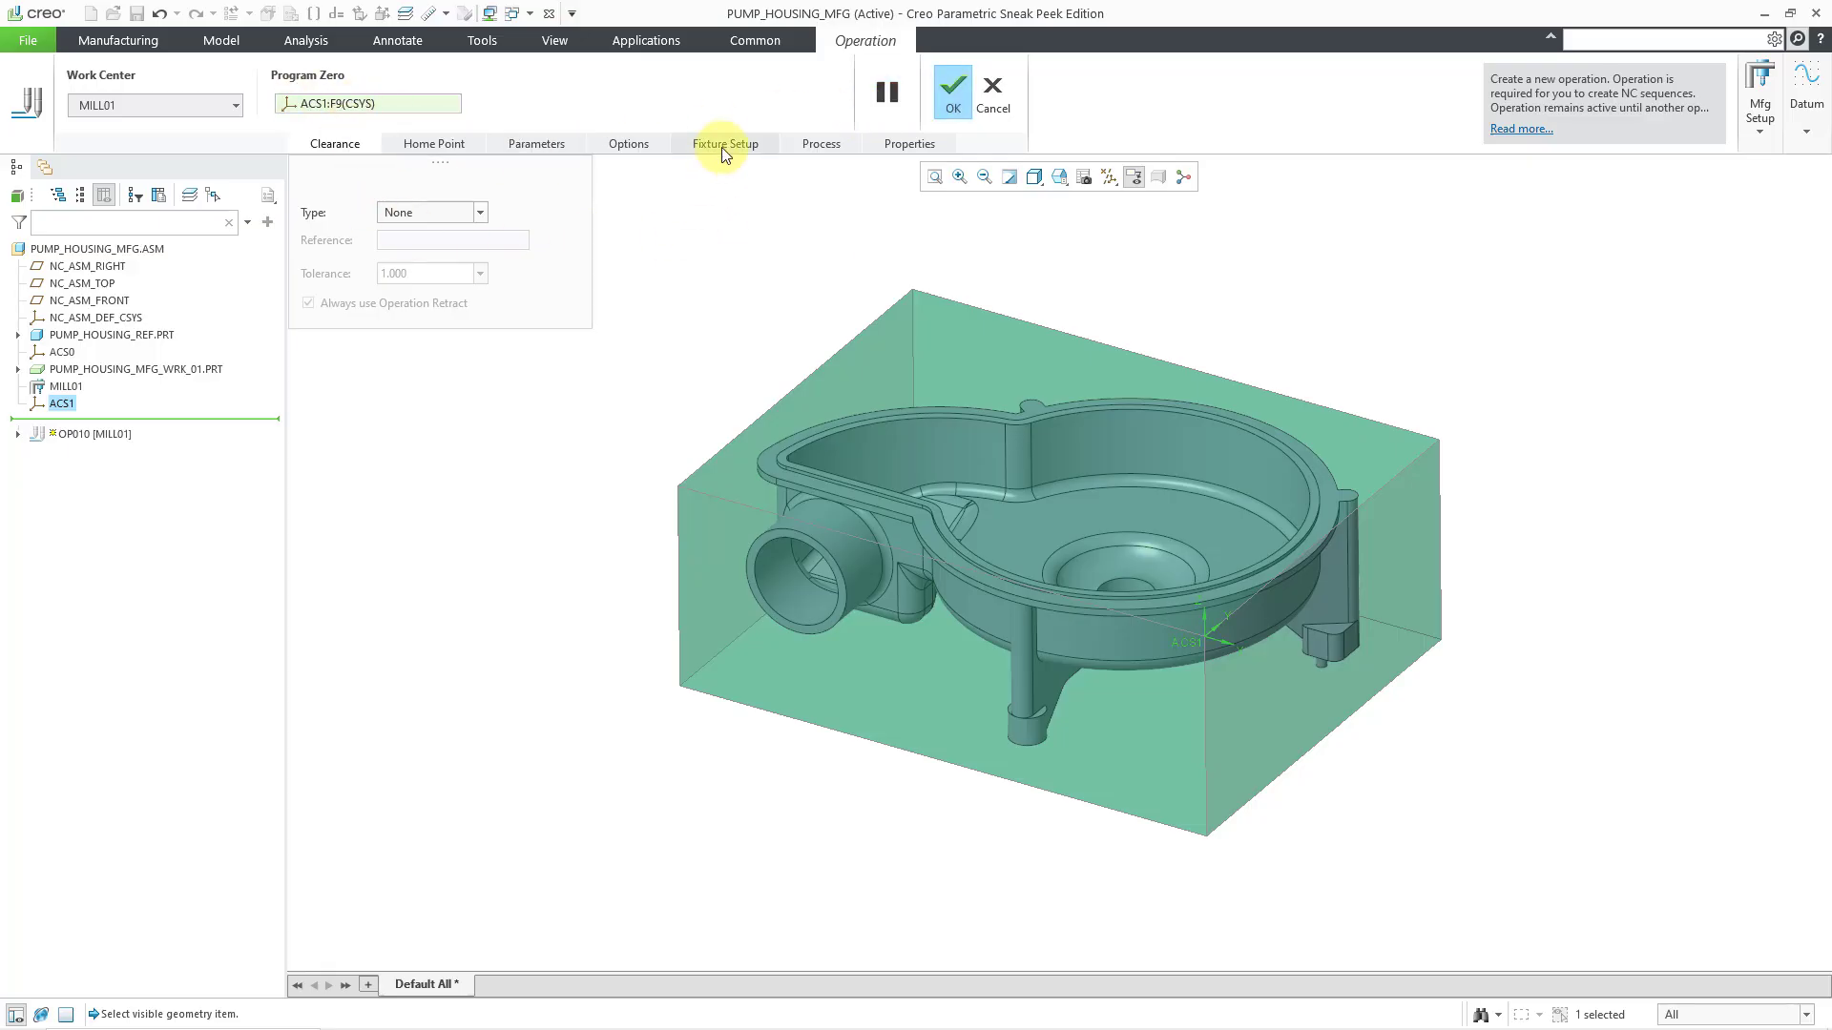
Step: Check the operation's fixture setup list, then cancel OP010 and confirm discarding it
{"action": "left_click", "coordinate": [725, 143]}
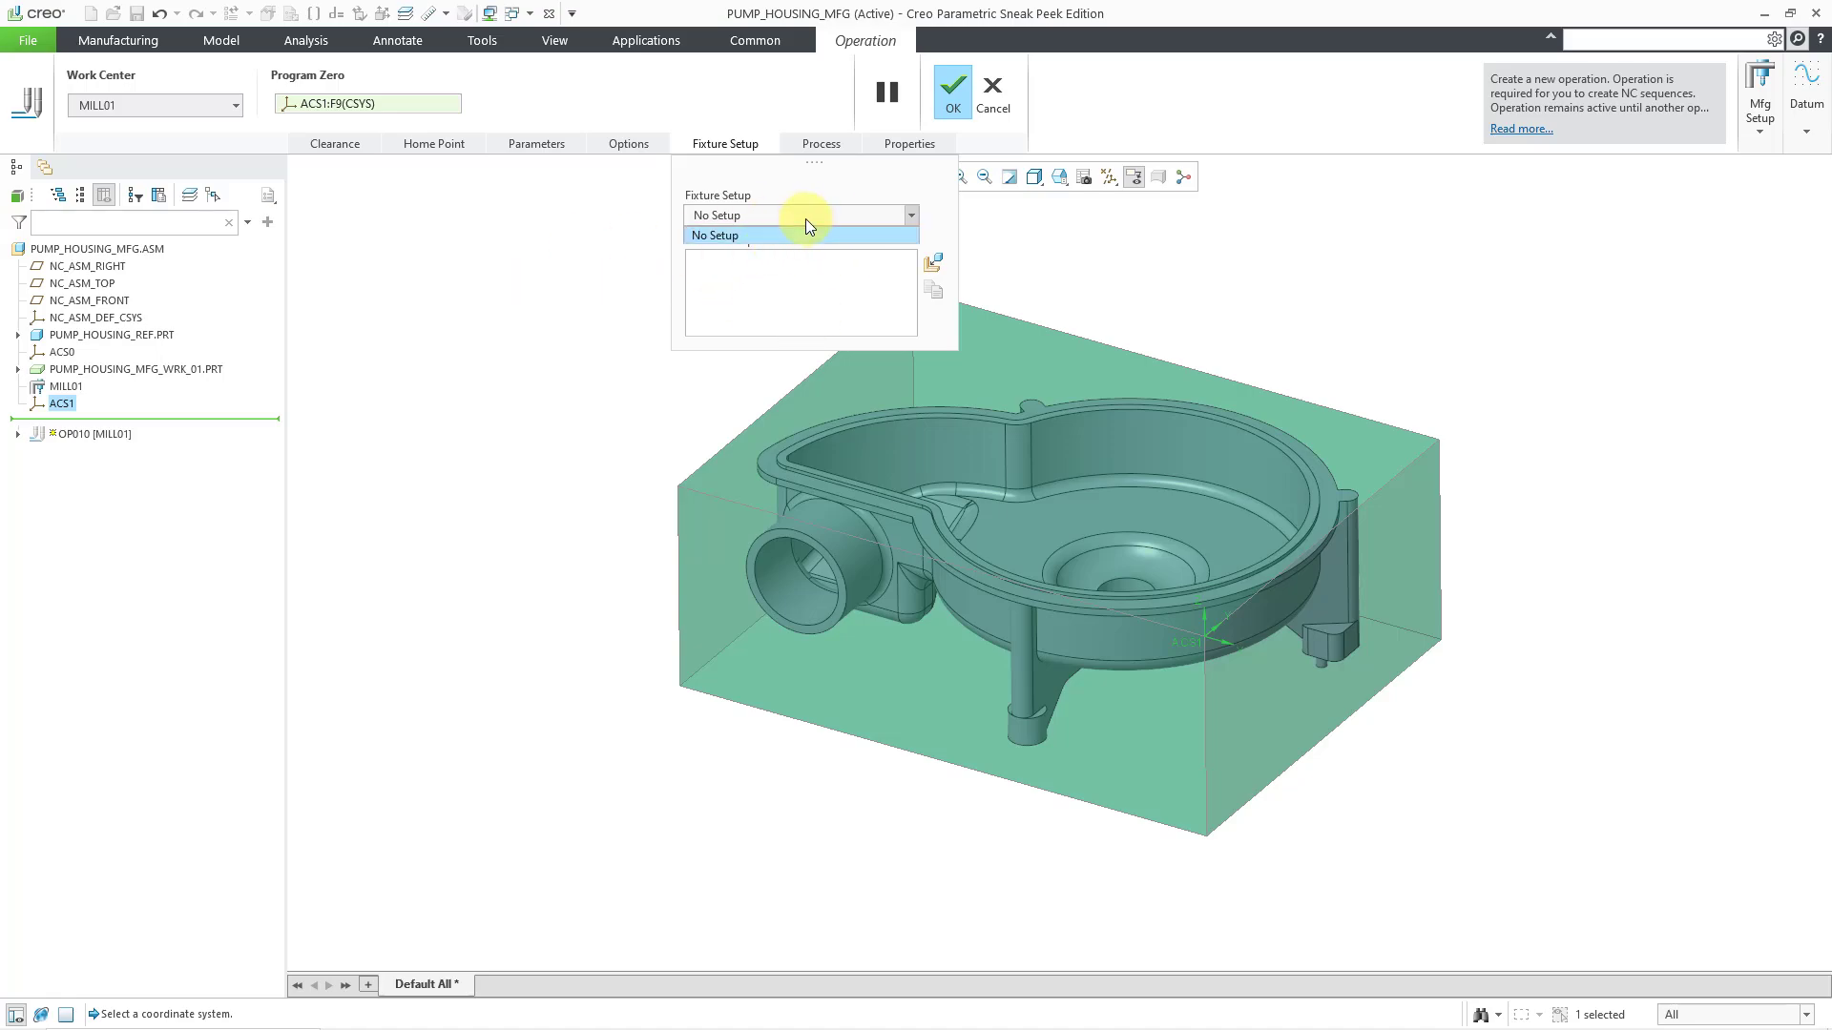
{"action": "left_click", "coordinate": [717, 235]}
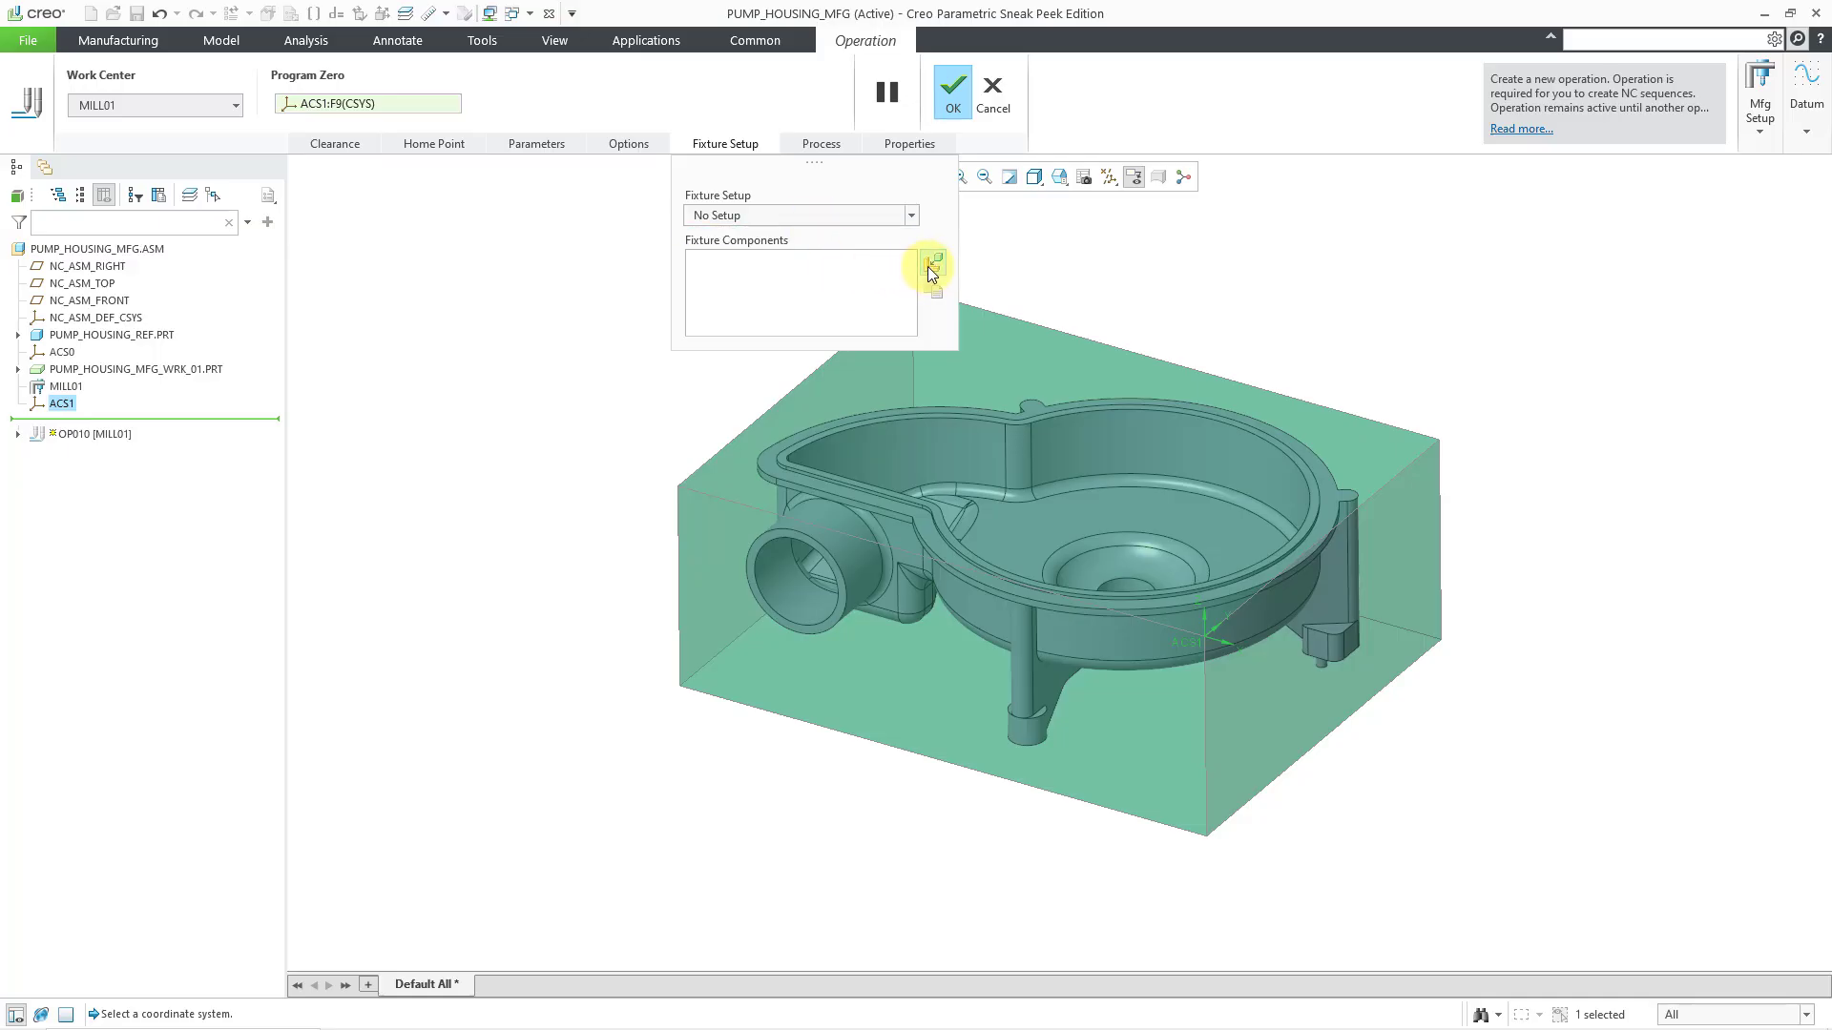
{"action": "mouse_move", "coordinate": [928, 264]}
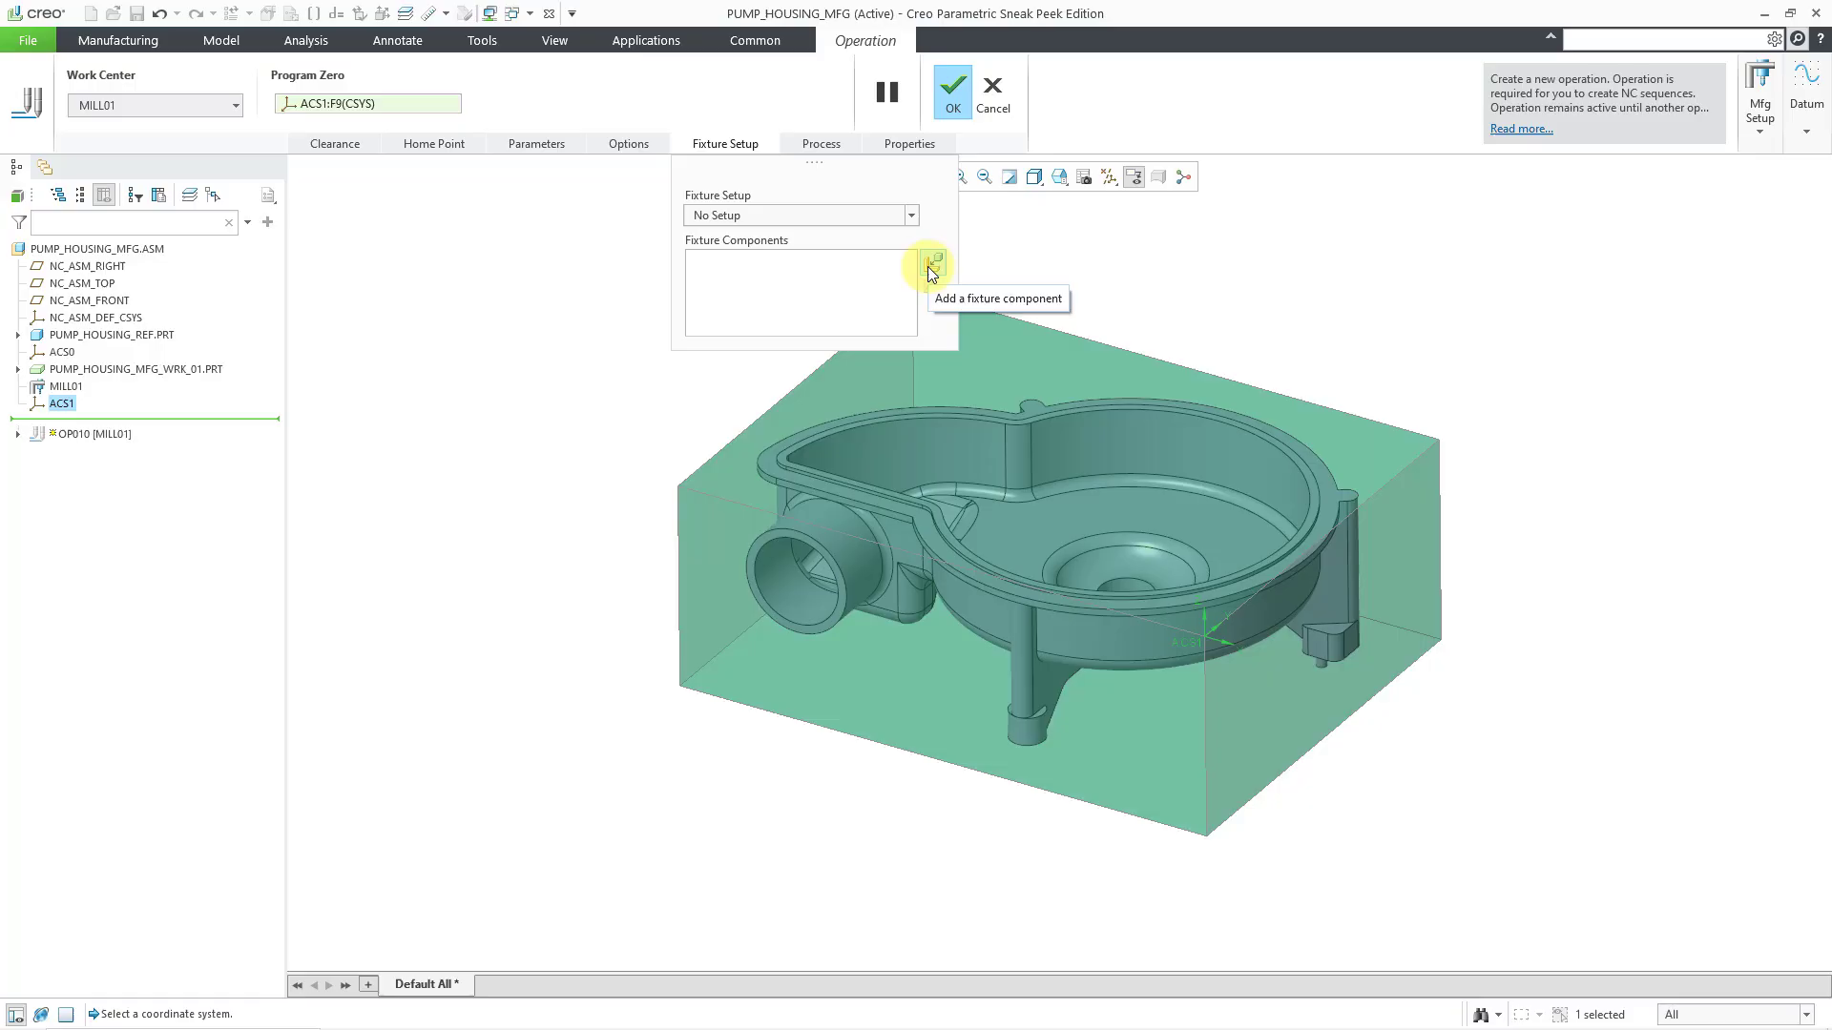
{"action": "mouse_move", "coordinate": [569, 294]}
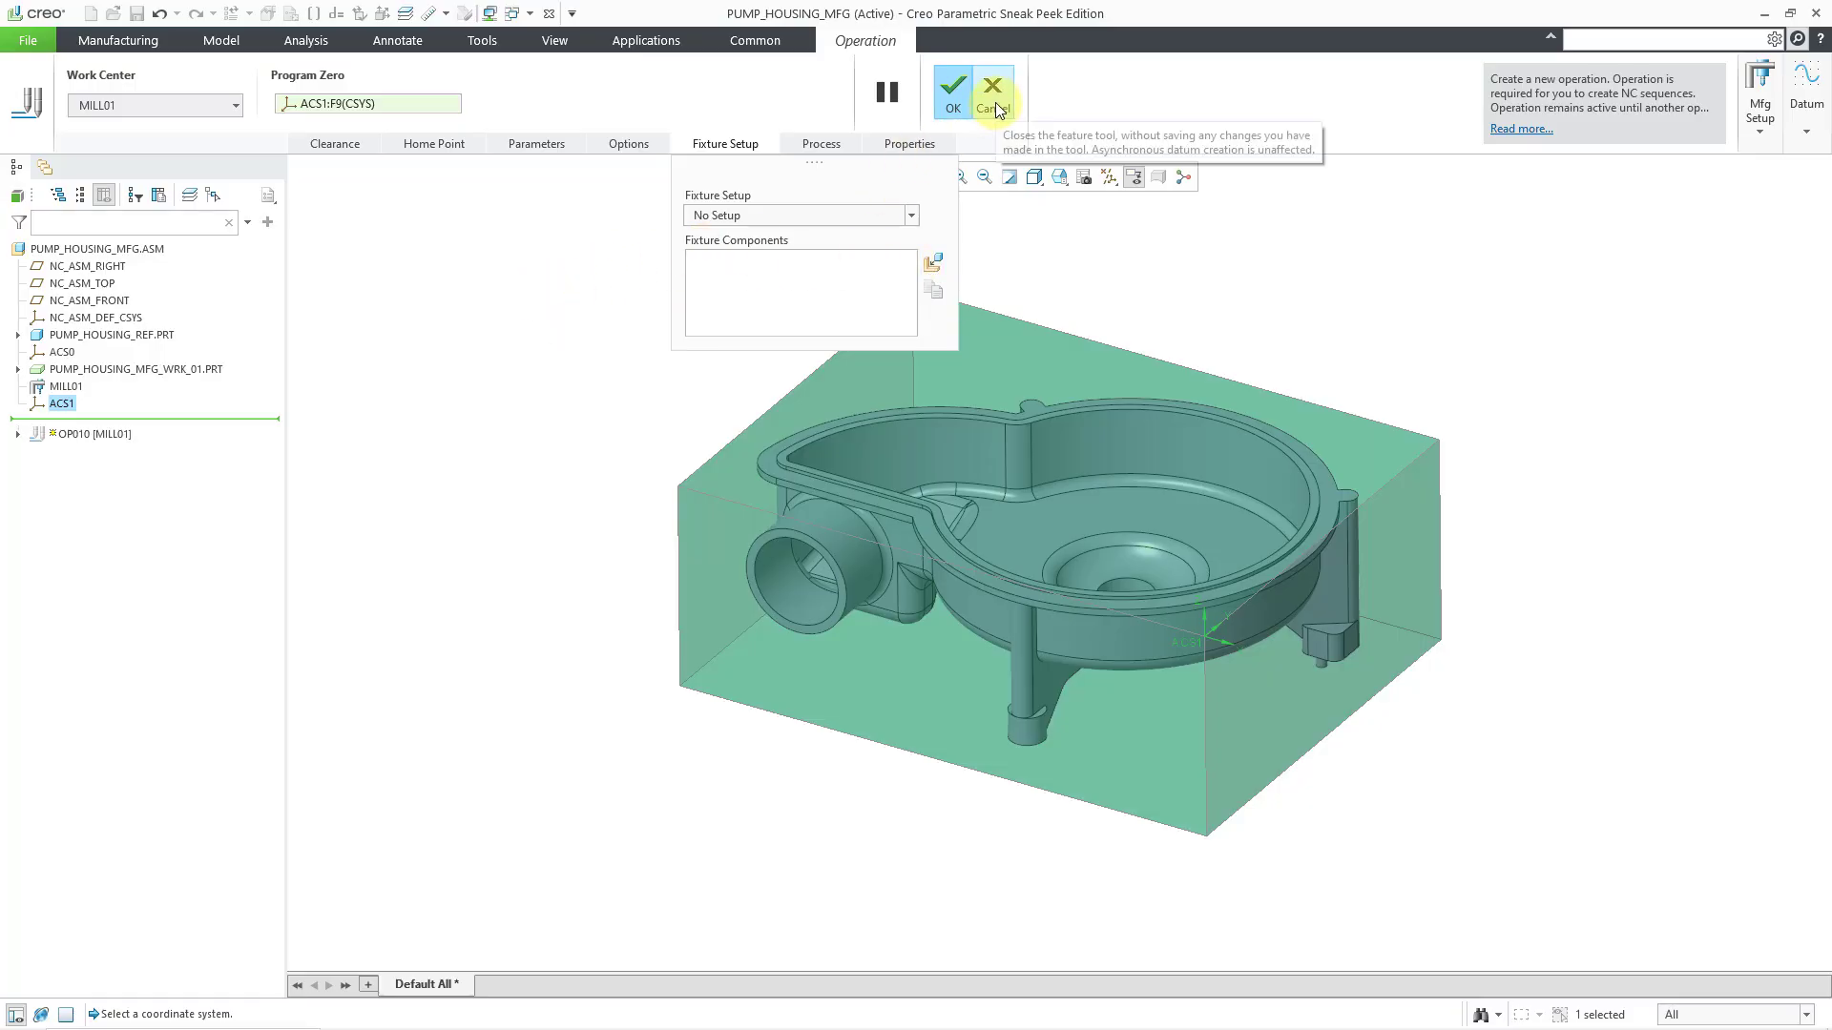
{"action": "left_click", "coordinate": [992, 92]}
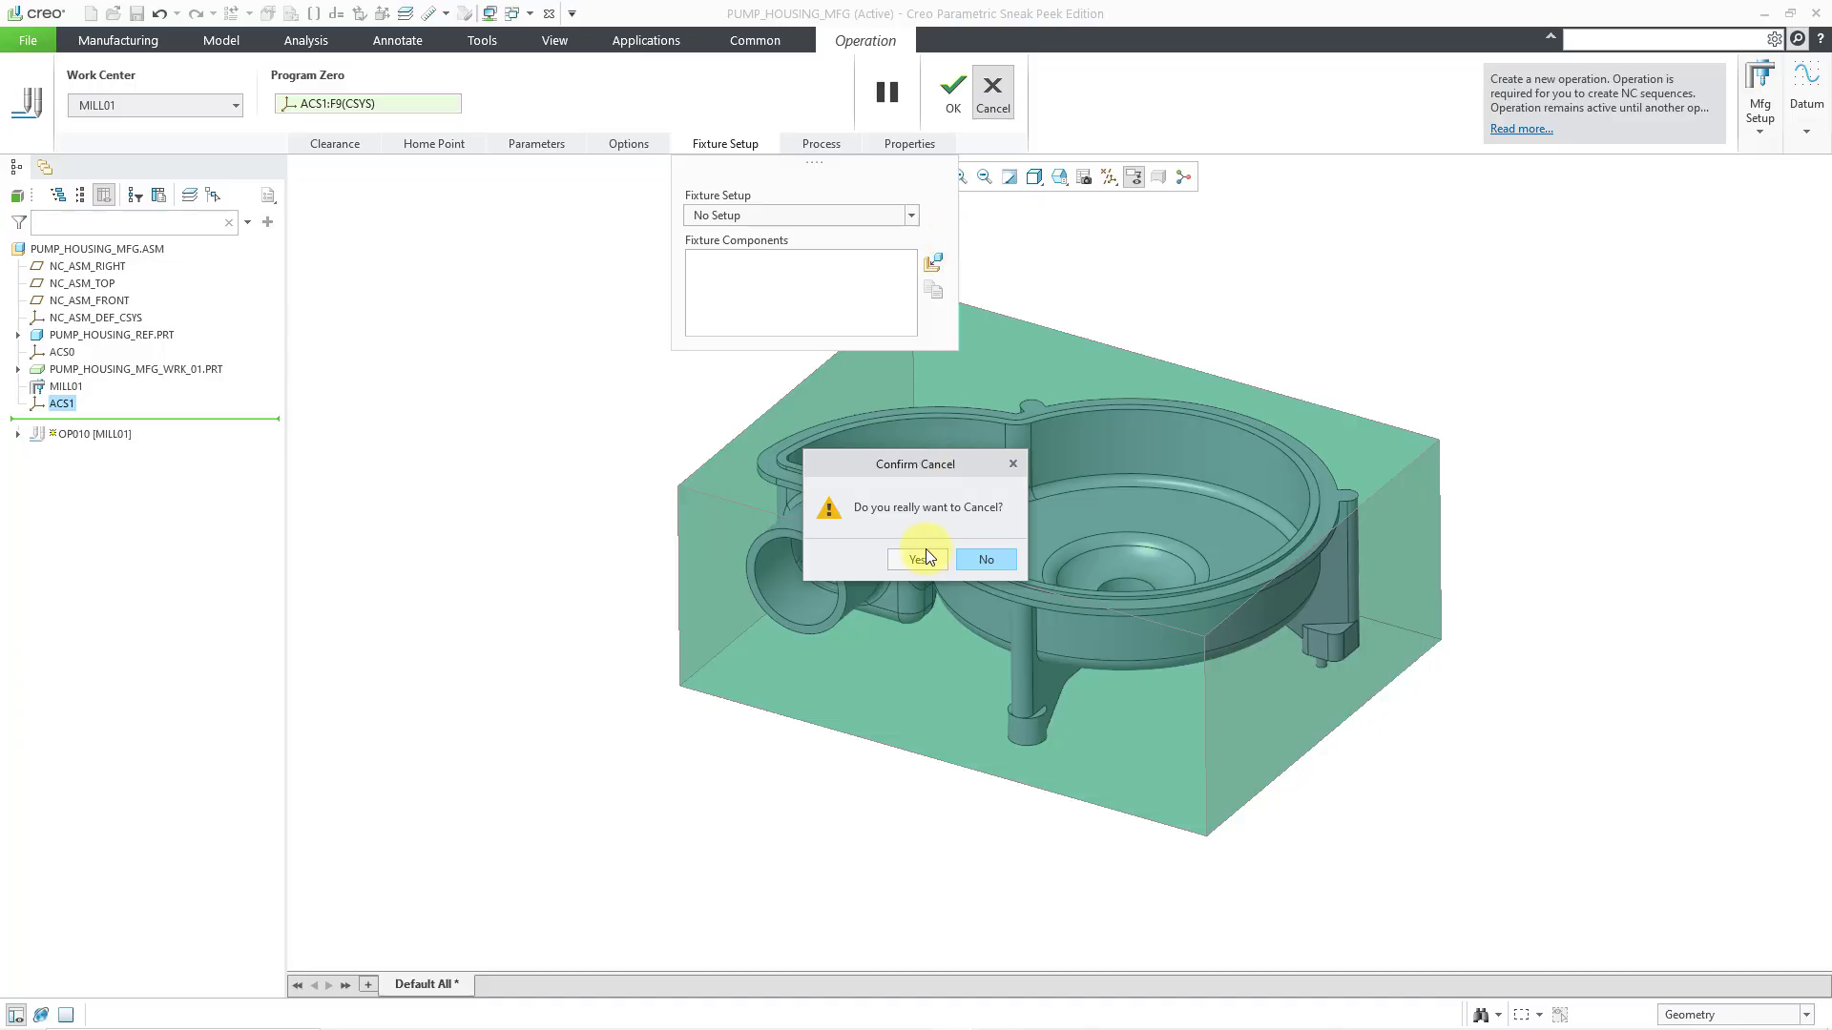
{"action": "left_click", "coordinate": [919, 559]}
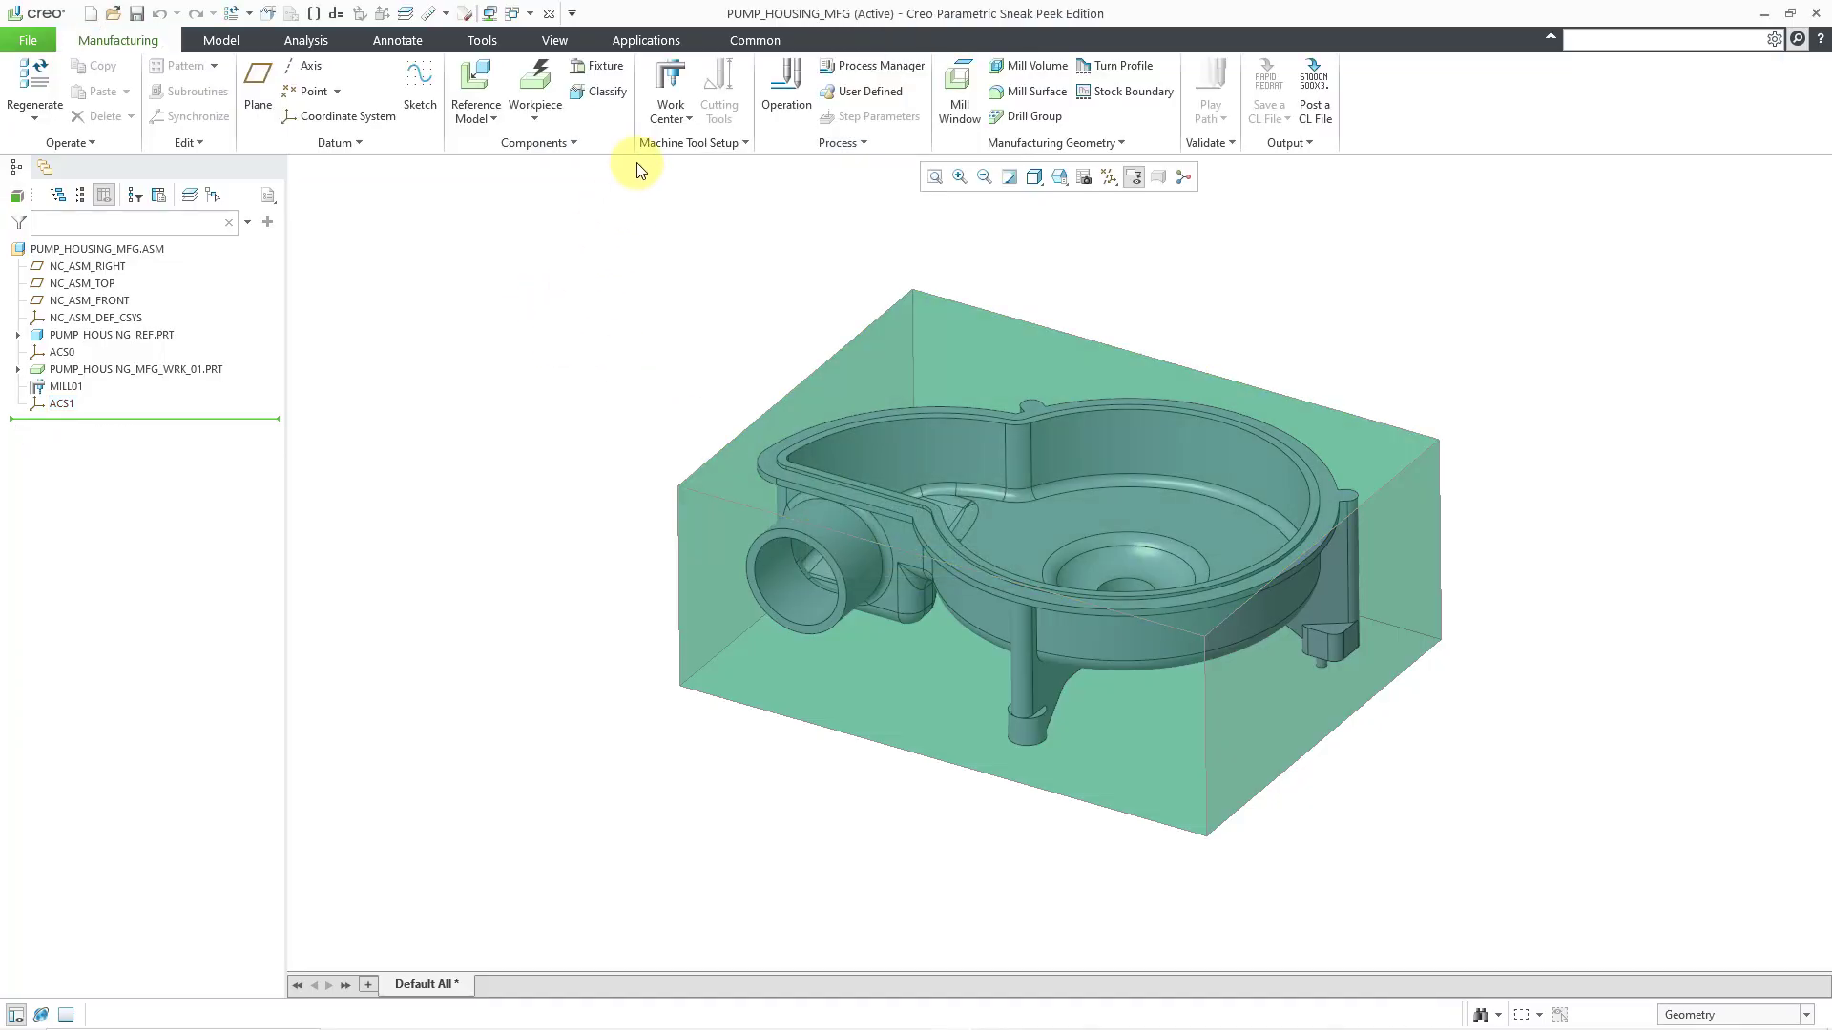
{"action": "mouse_move", "coordinate": [602, 65]}
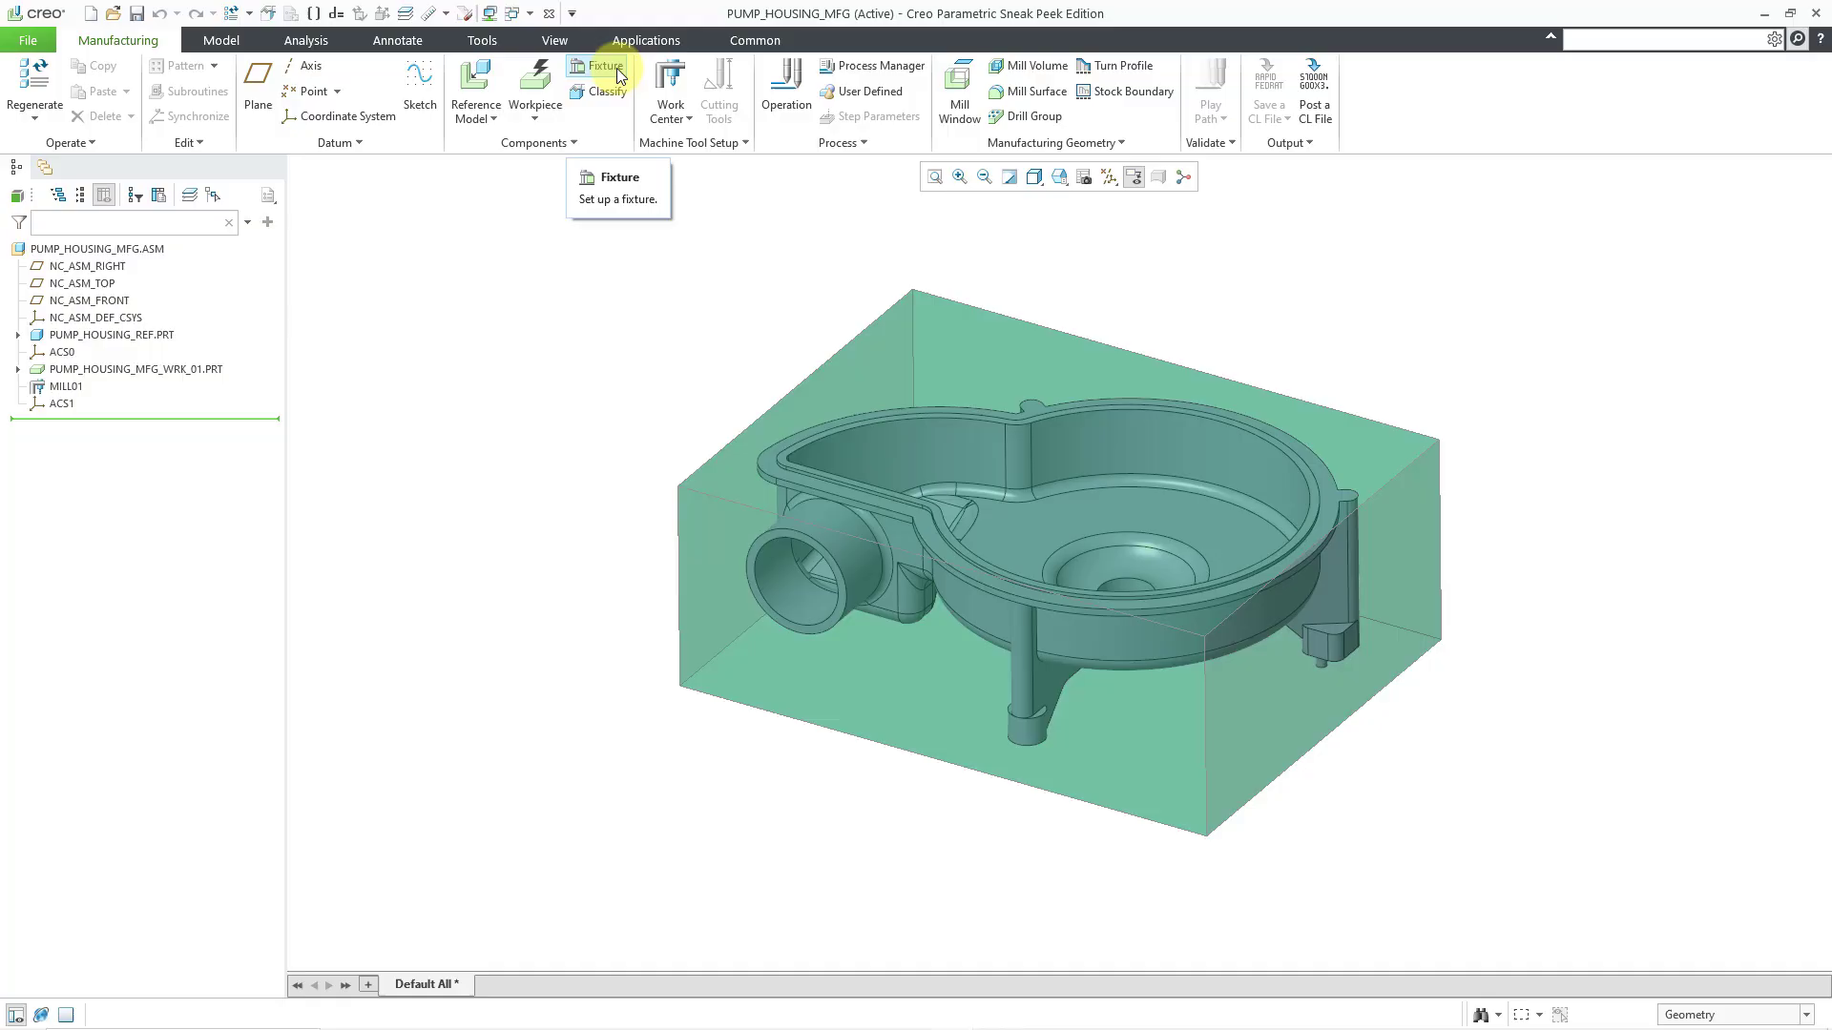